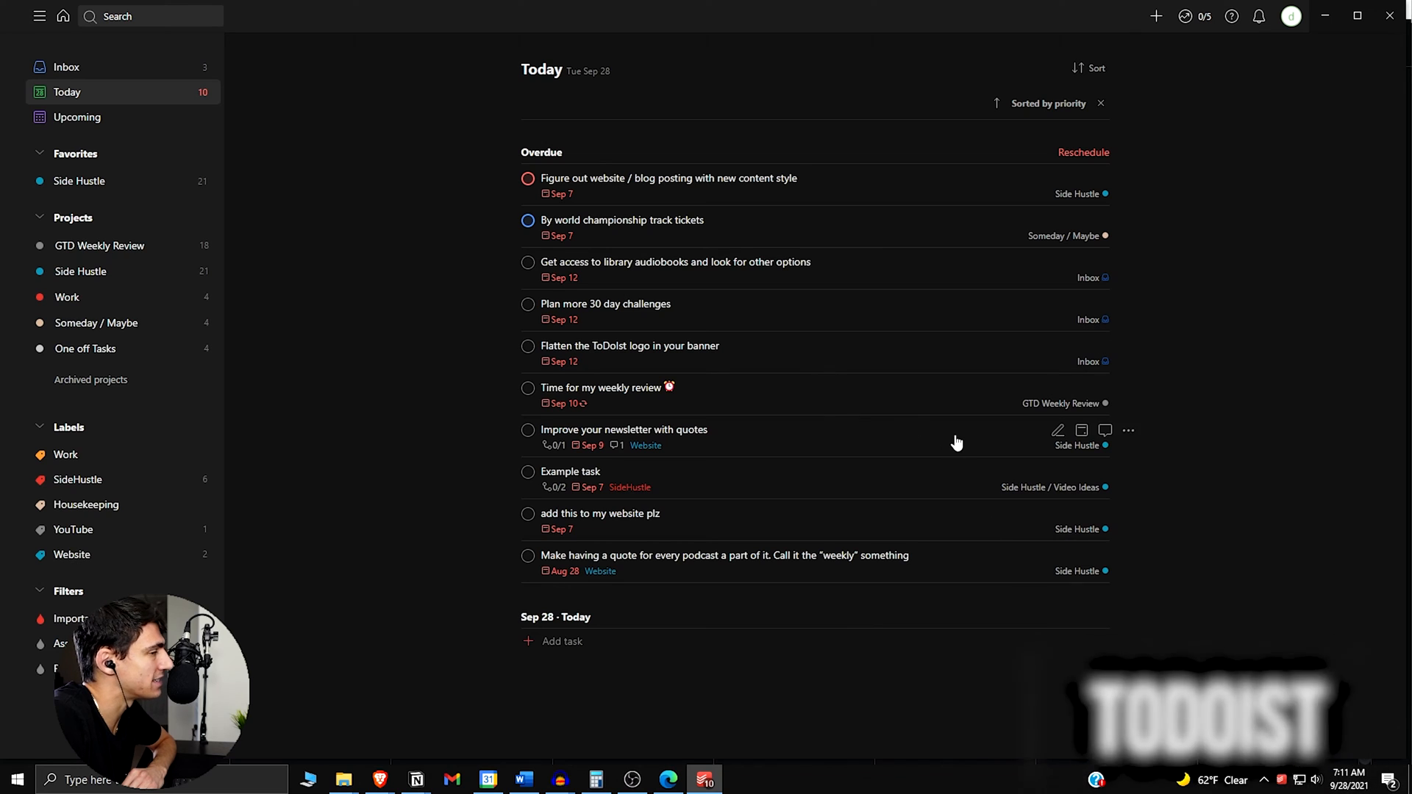
mouse_move(832, 243)
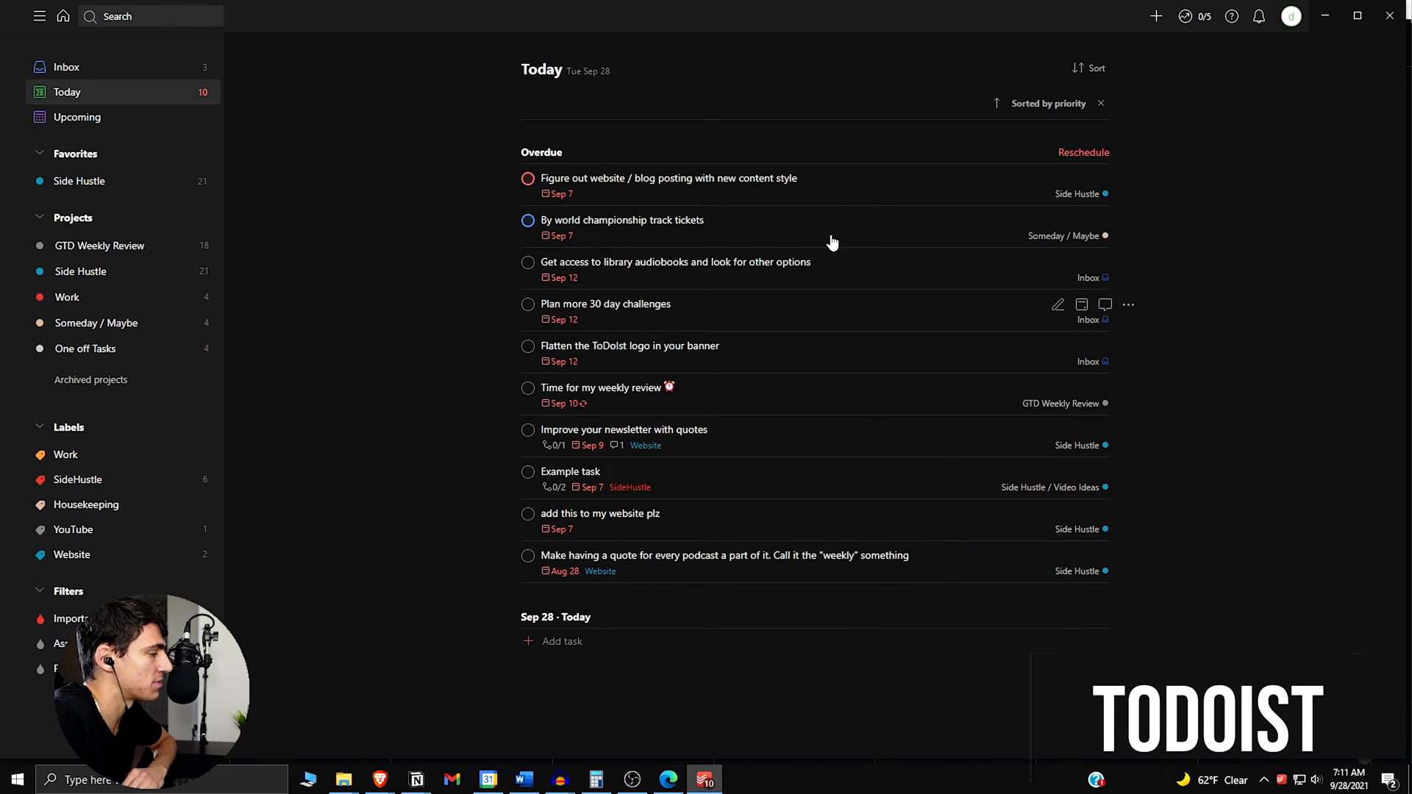
mouse_move(837, 180)
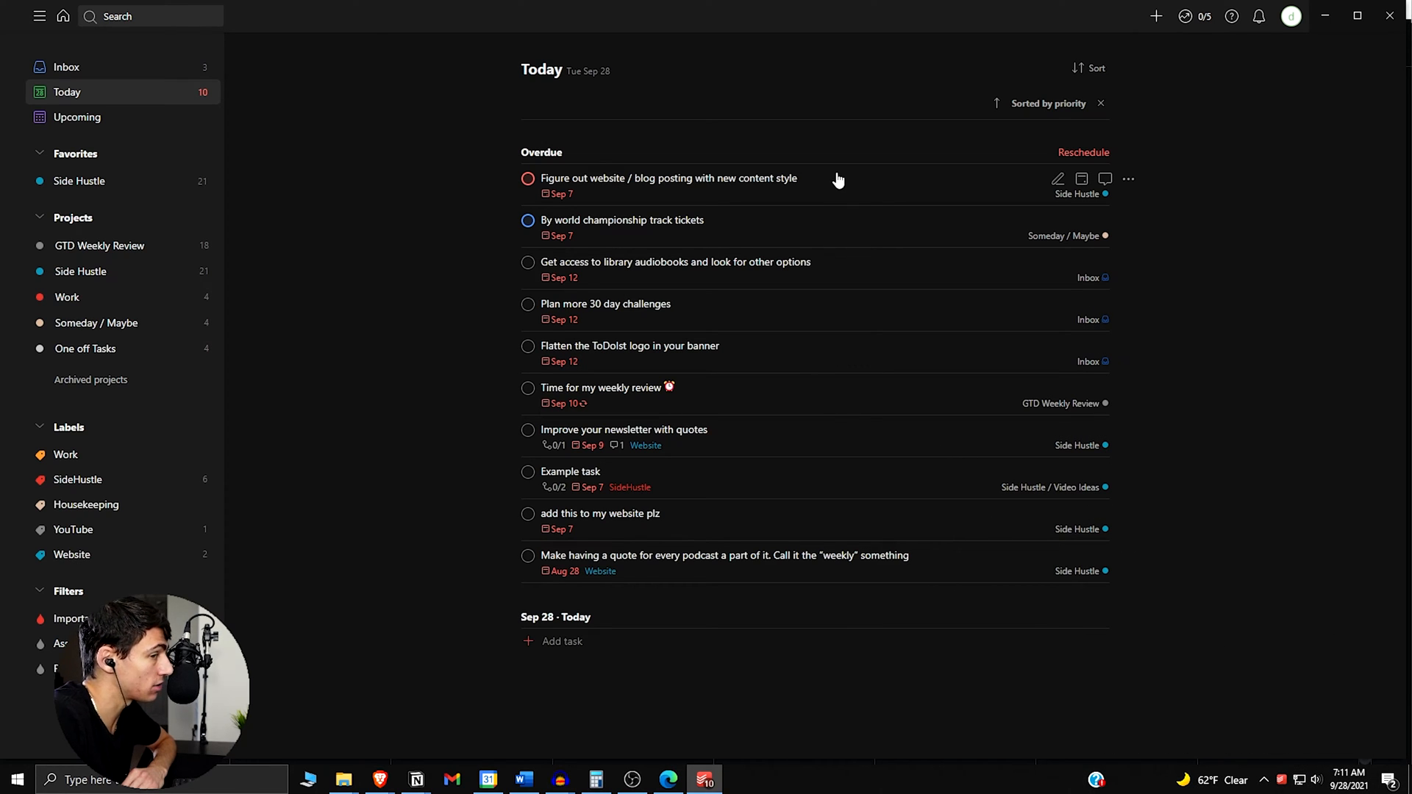
mouse_move(203, 590)
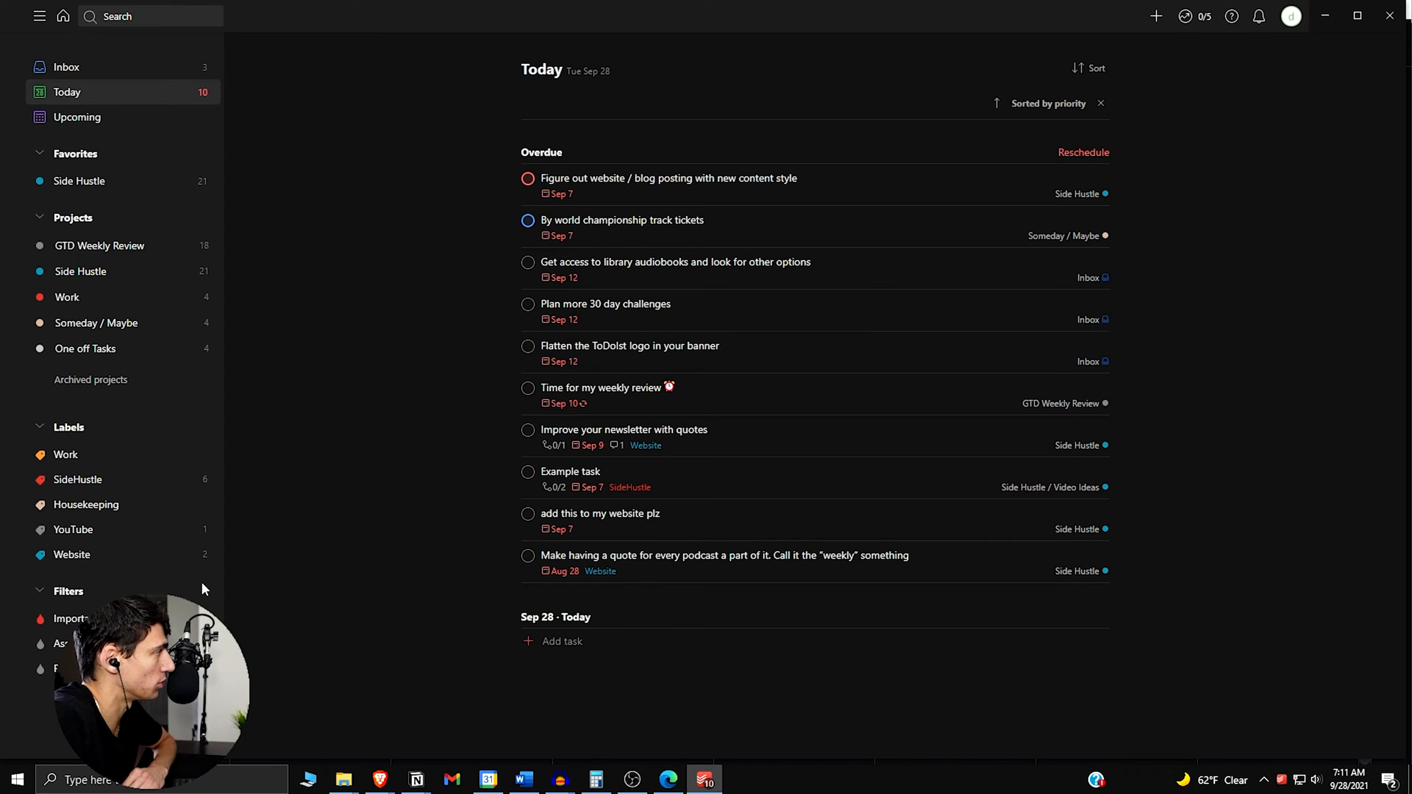
mouse_move(127, 77)
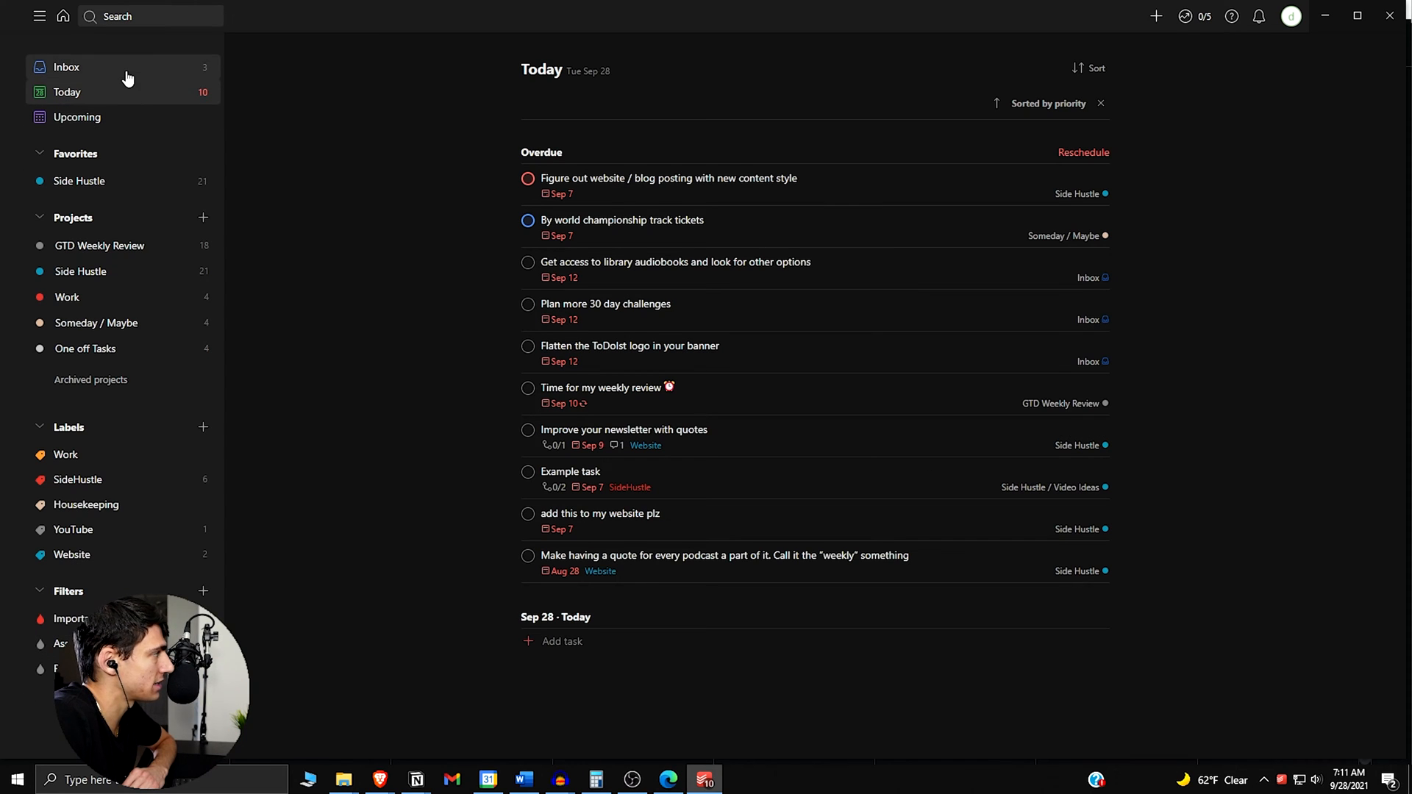
Show the Todoist Inbox with its three overdue tasks
left_click(66, 67)
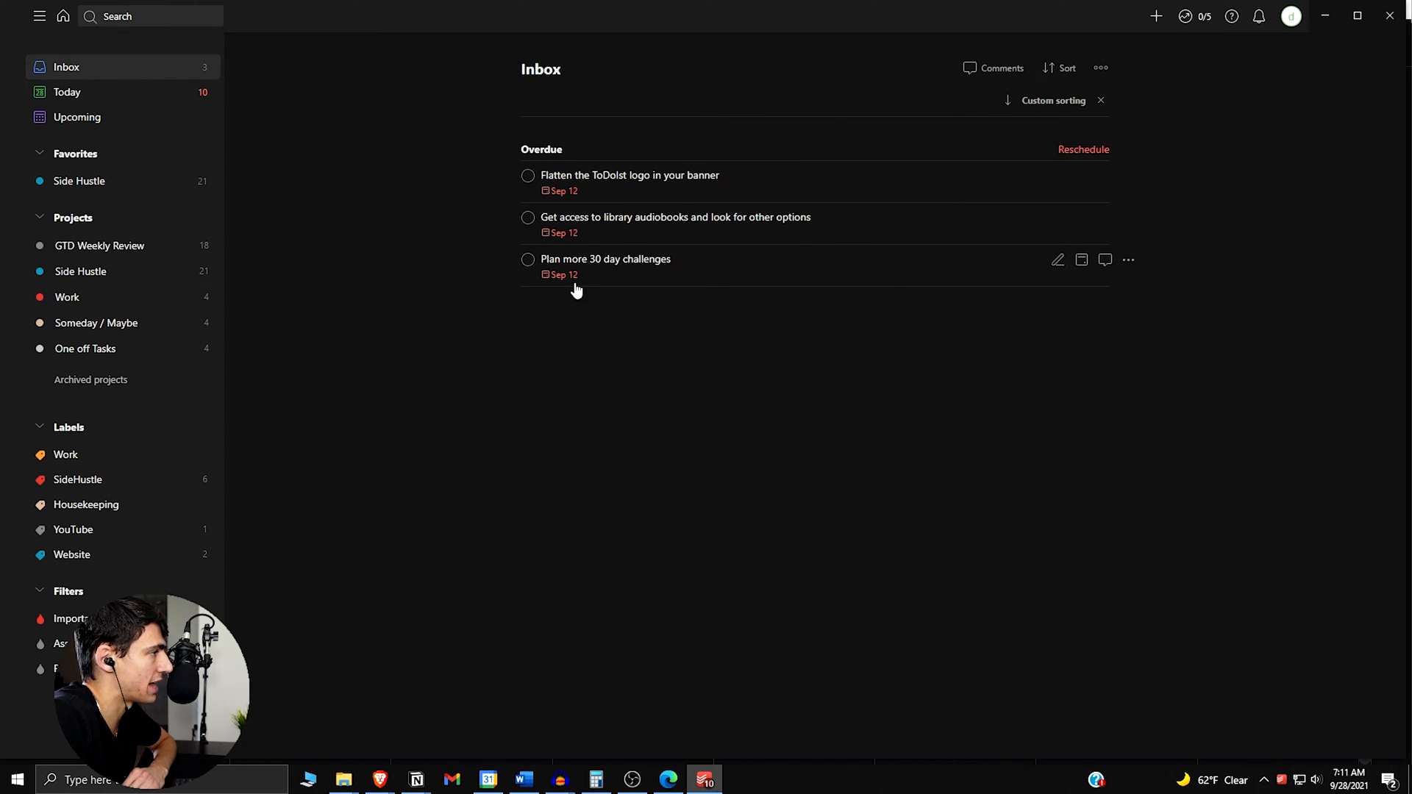
mouse_move(1096, 94)
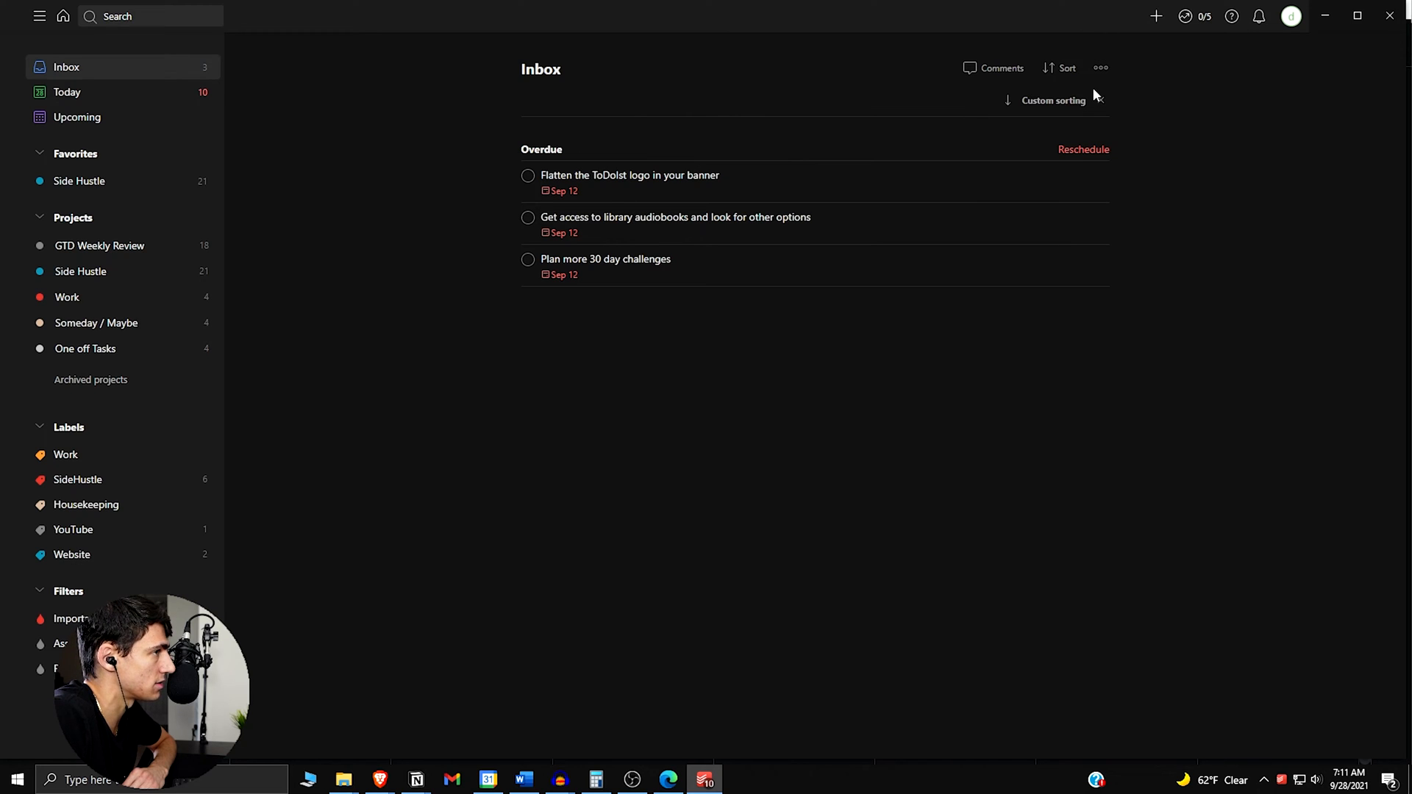
mouse_move(174, 107)
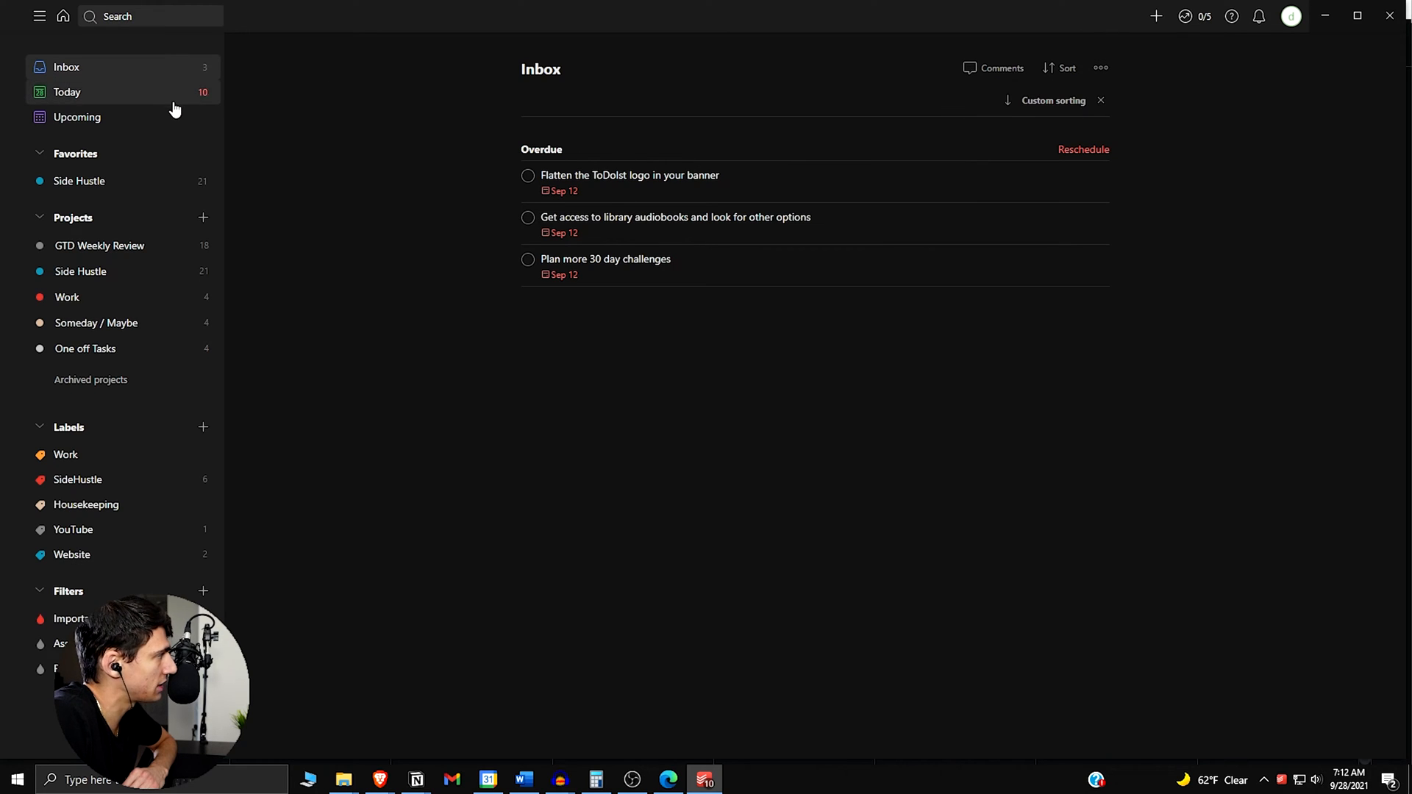
mouse_move(530, 180)
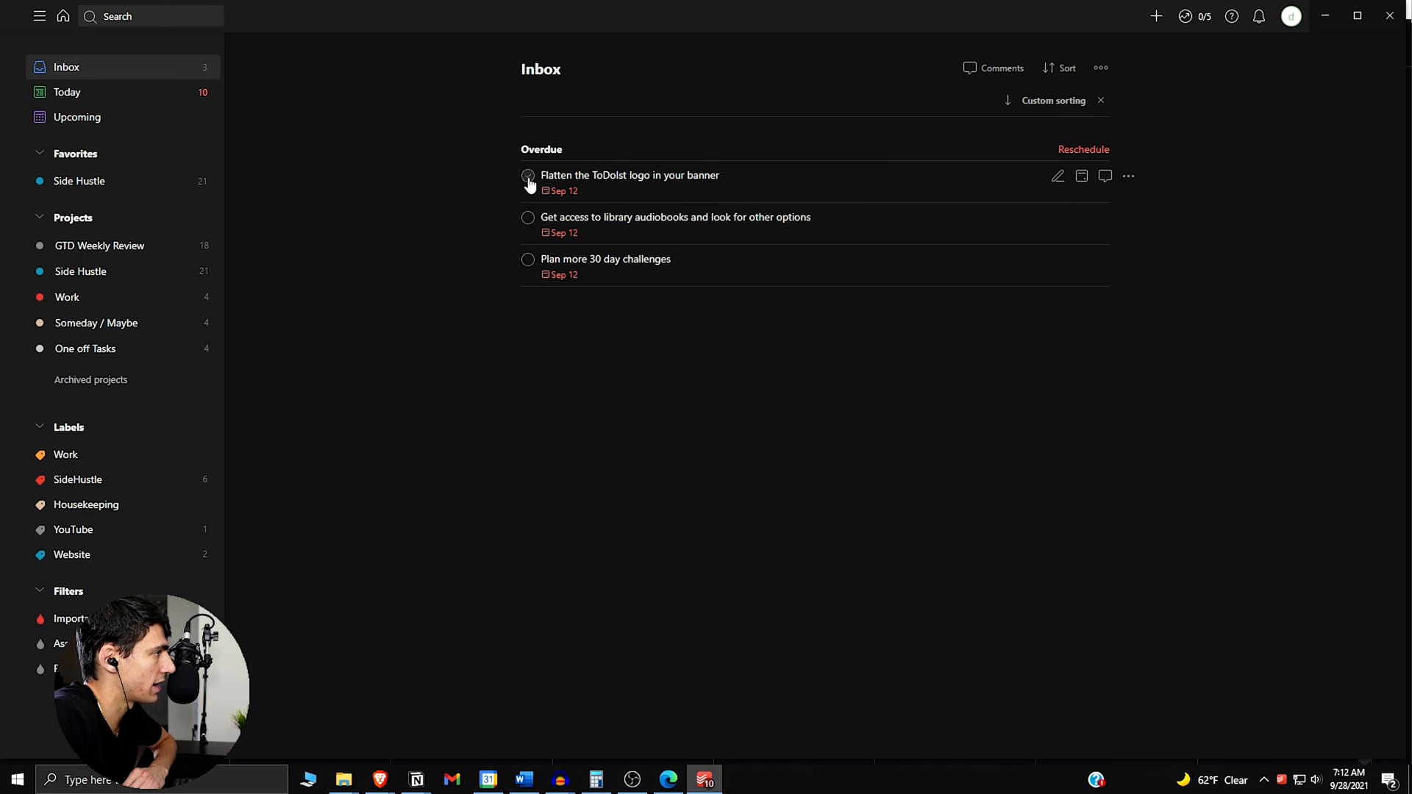
Check off the overdue task and add 'Record this video' due Today
left_click(528, 176)
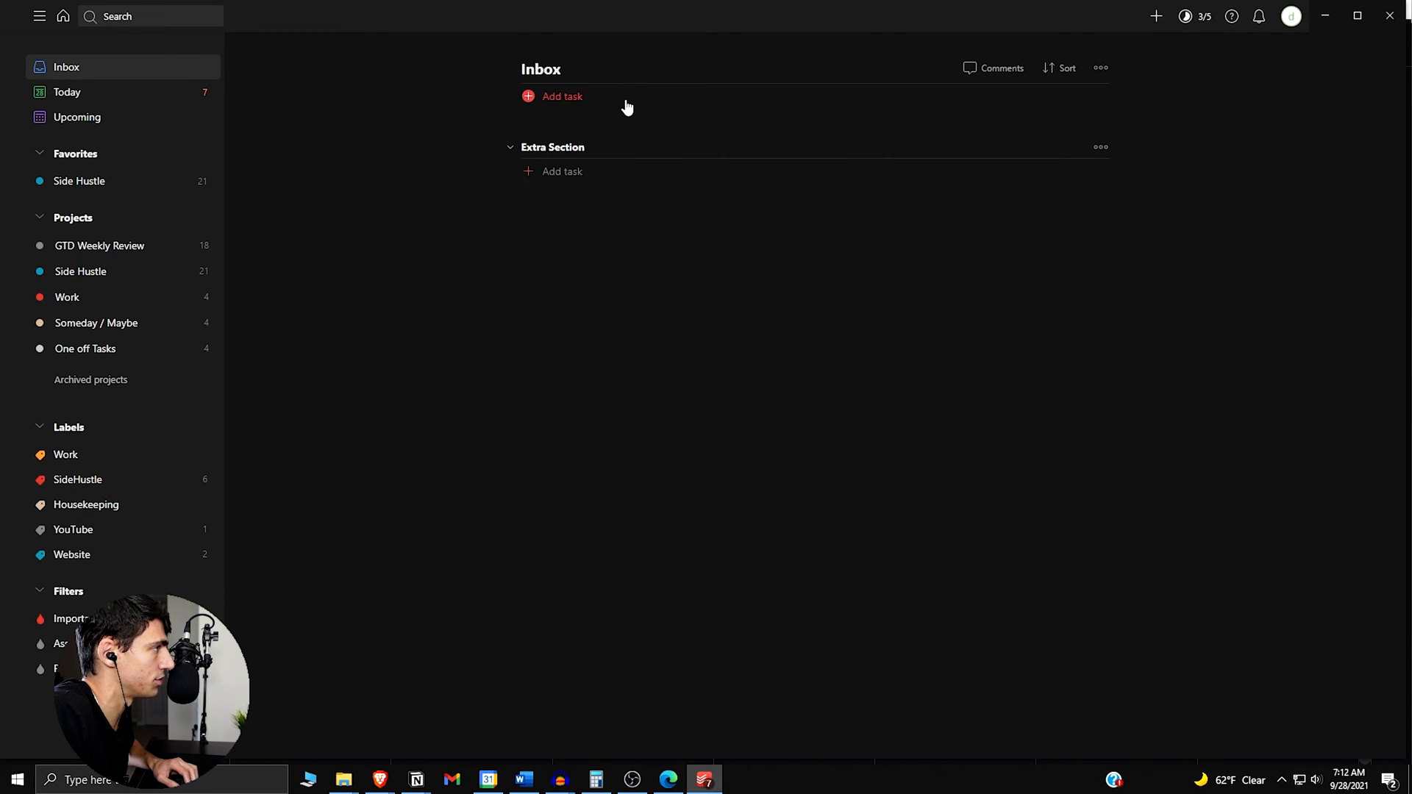
left_click(560, 97)
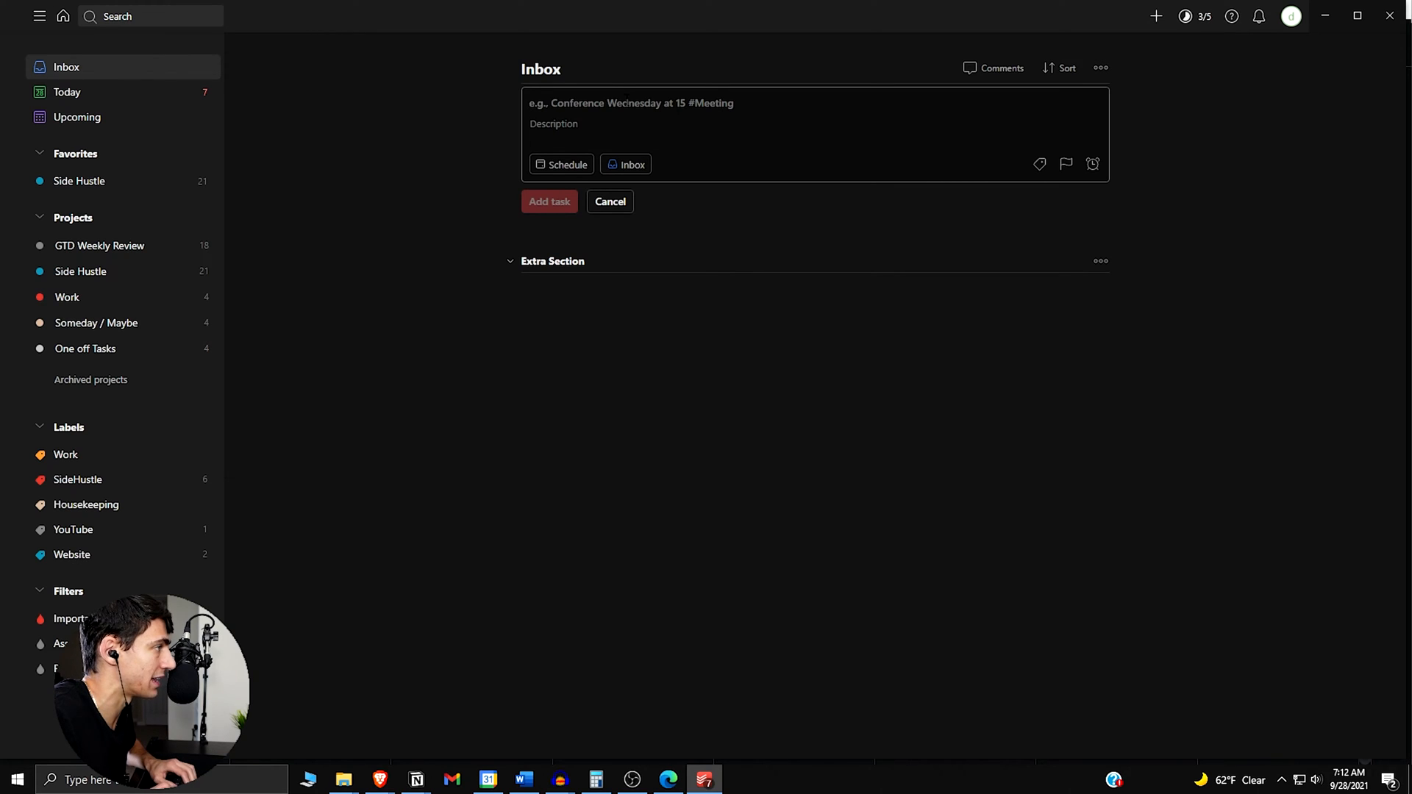
type("Record this video")
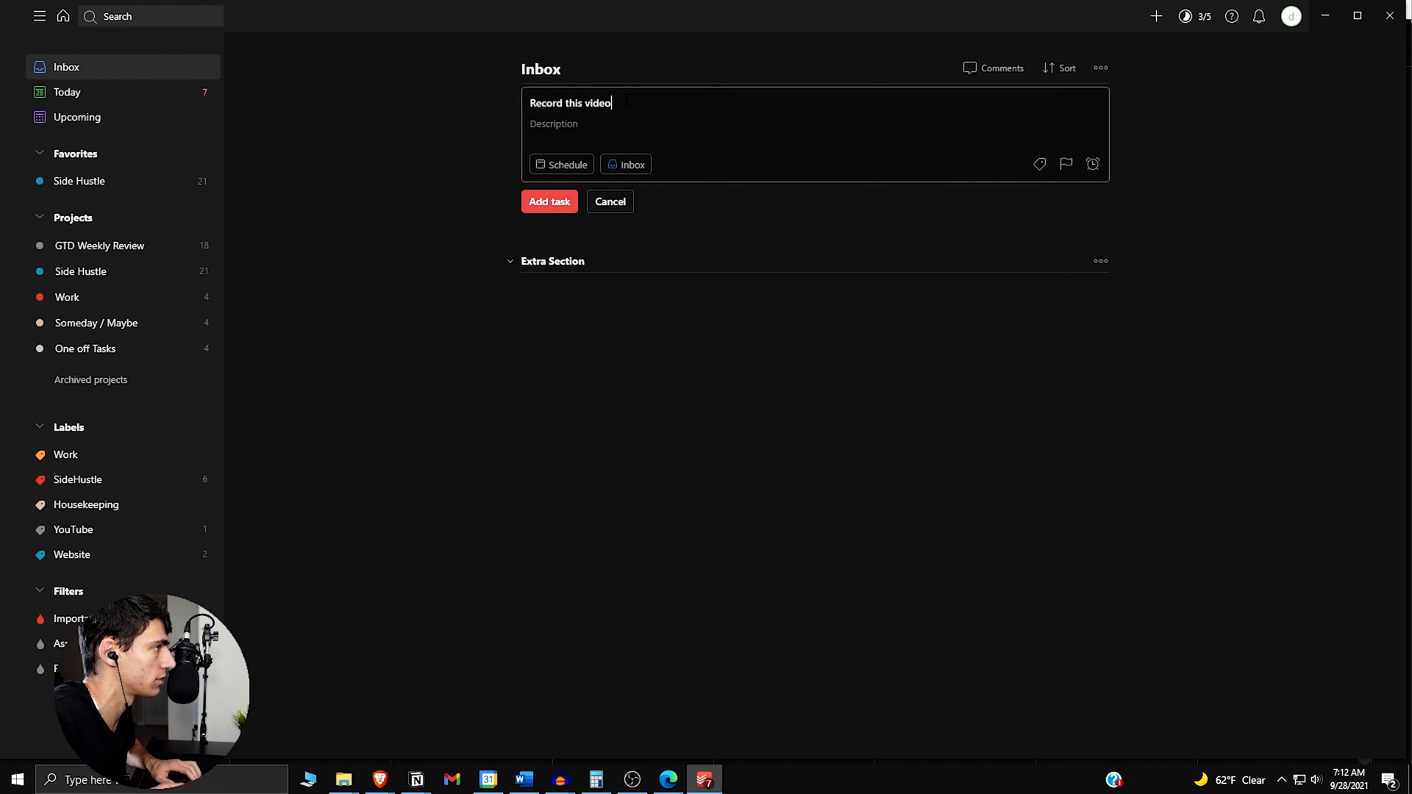
left_click(560, 163)
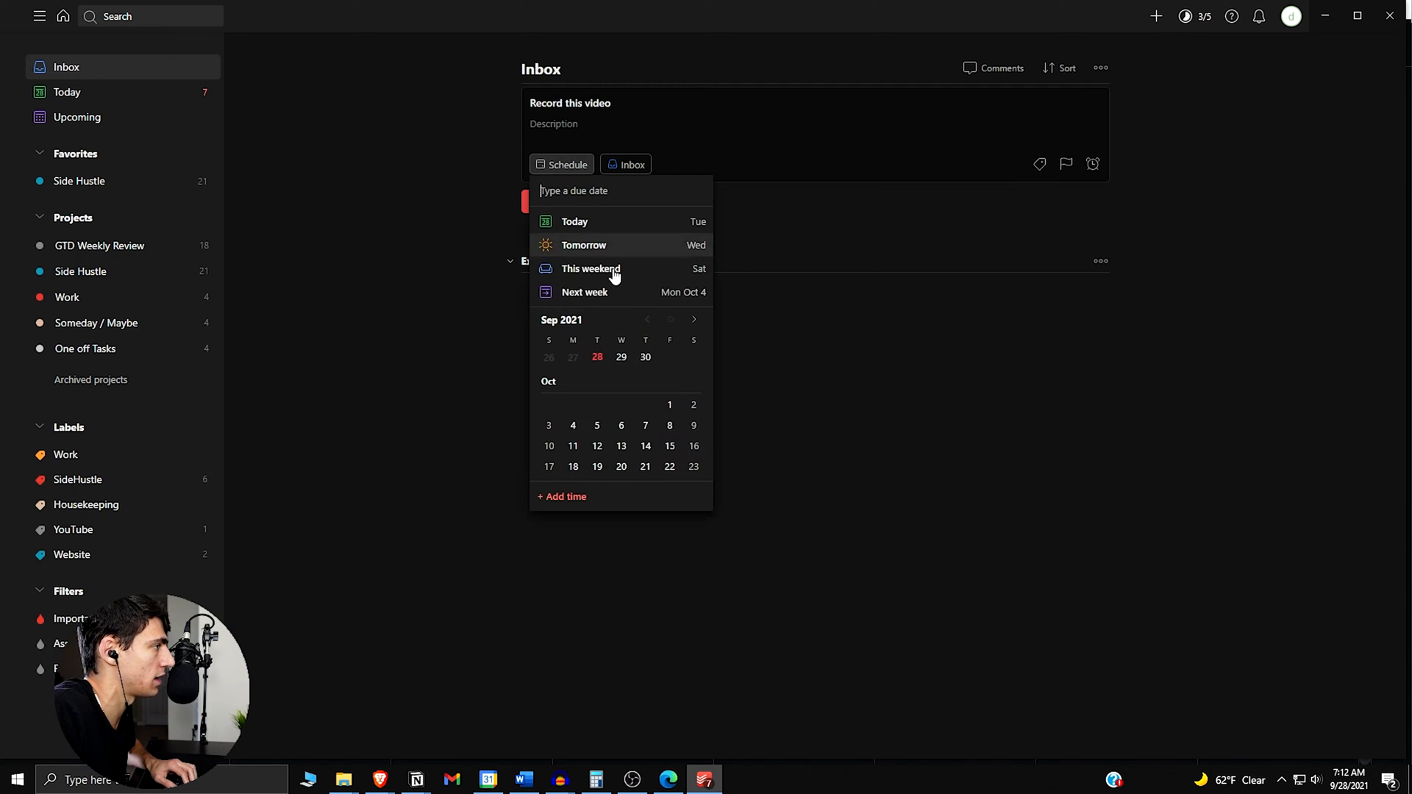
left_click(575, 222)
type("Edit t")
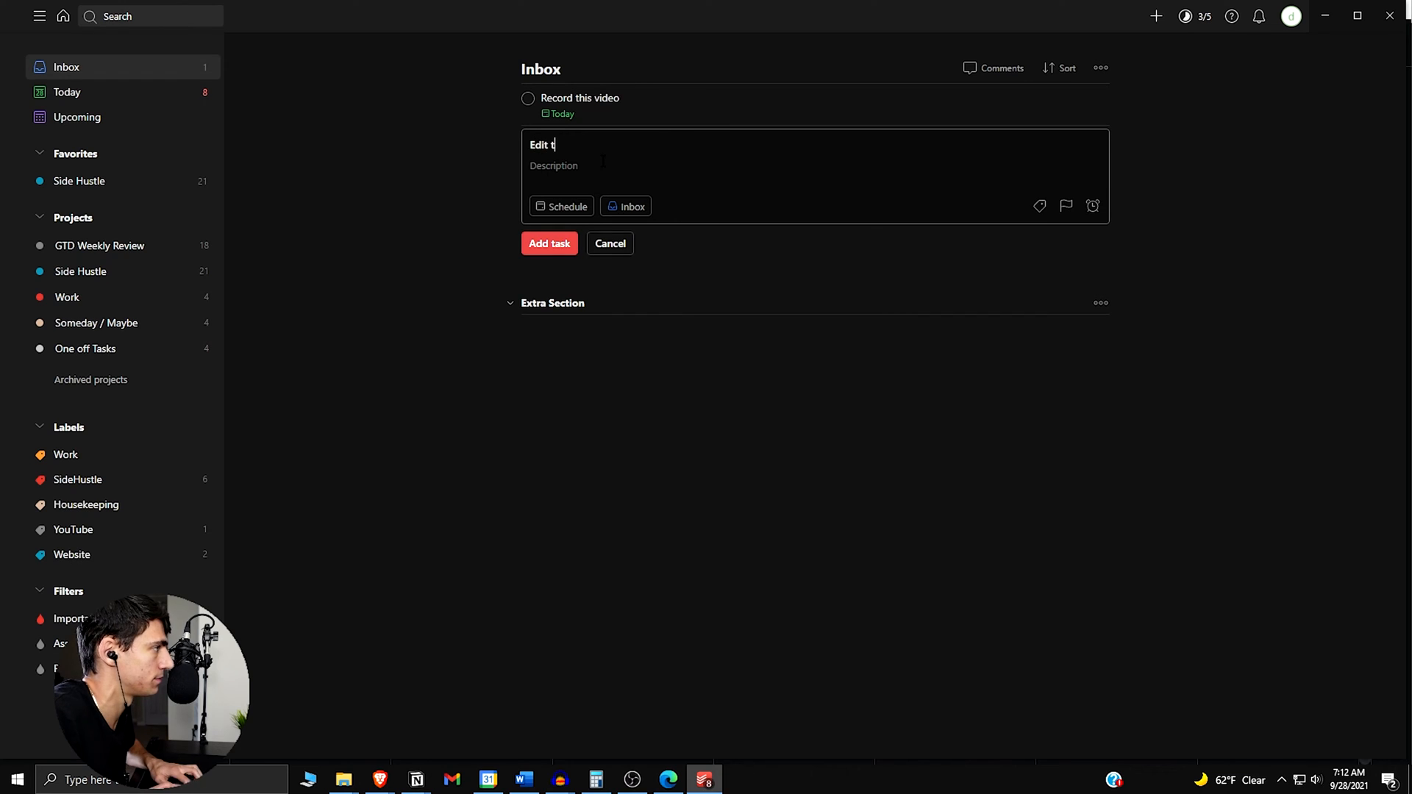
Add 'Edit this video' due Tomorrow and 'Upload this video' due Thursday
left_click(560, 206)
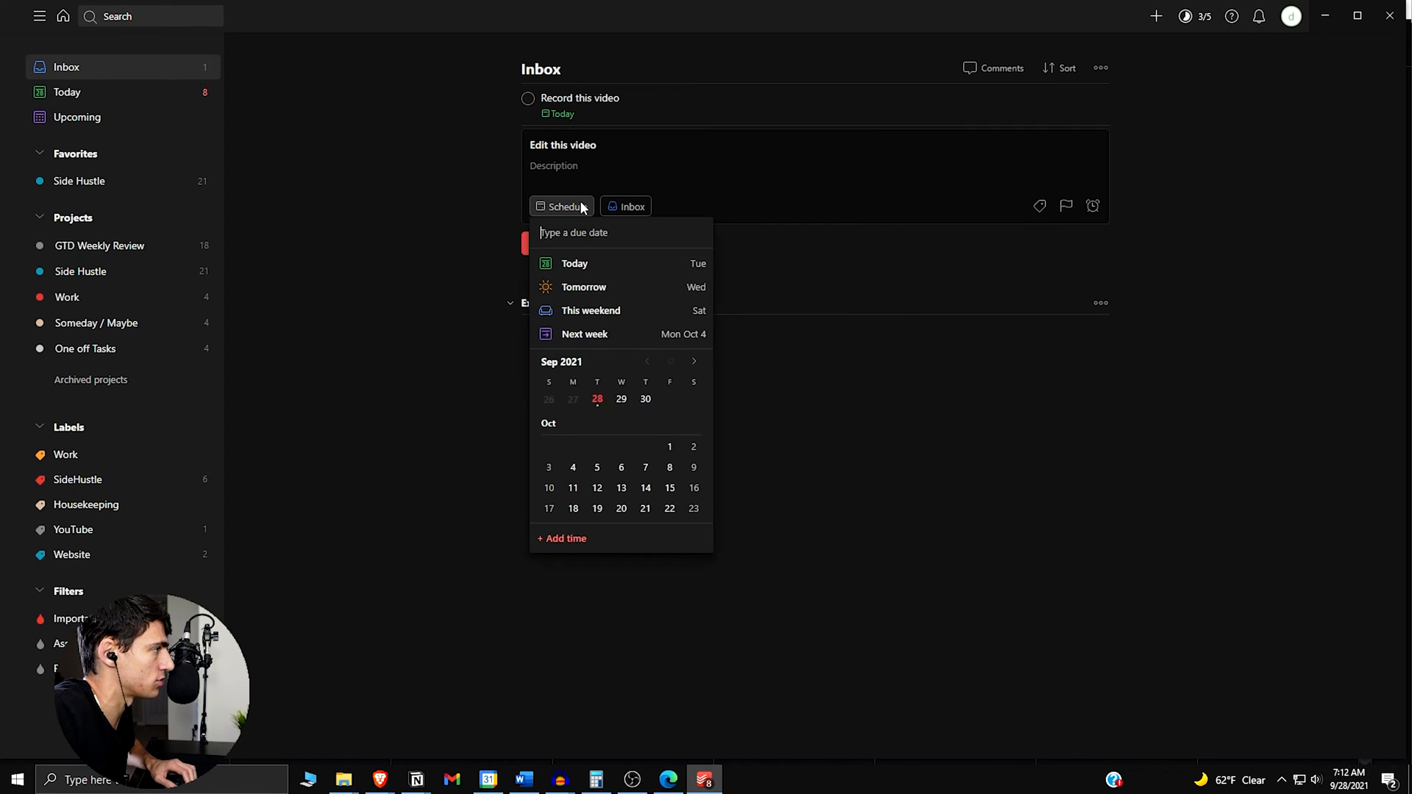
left_click(584, 287)
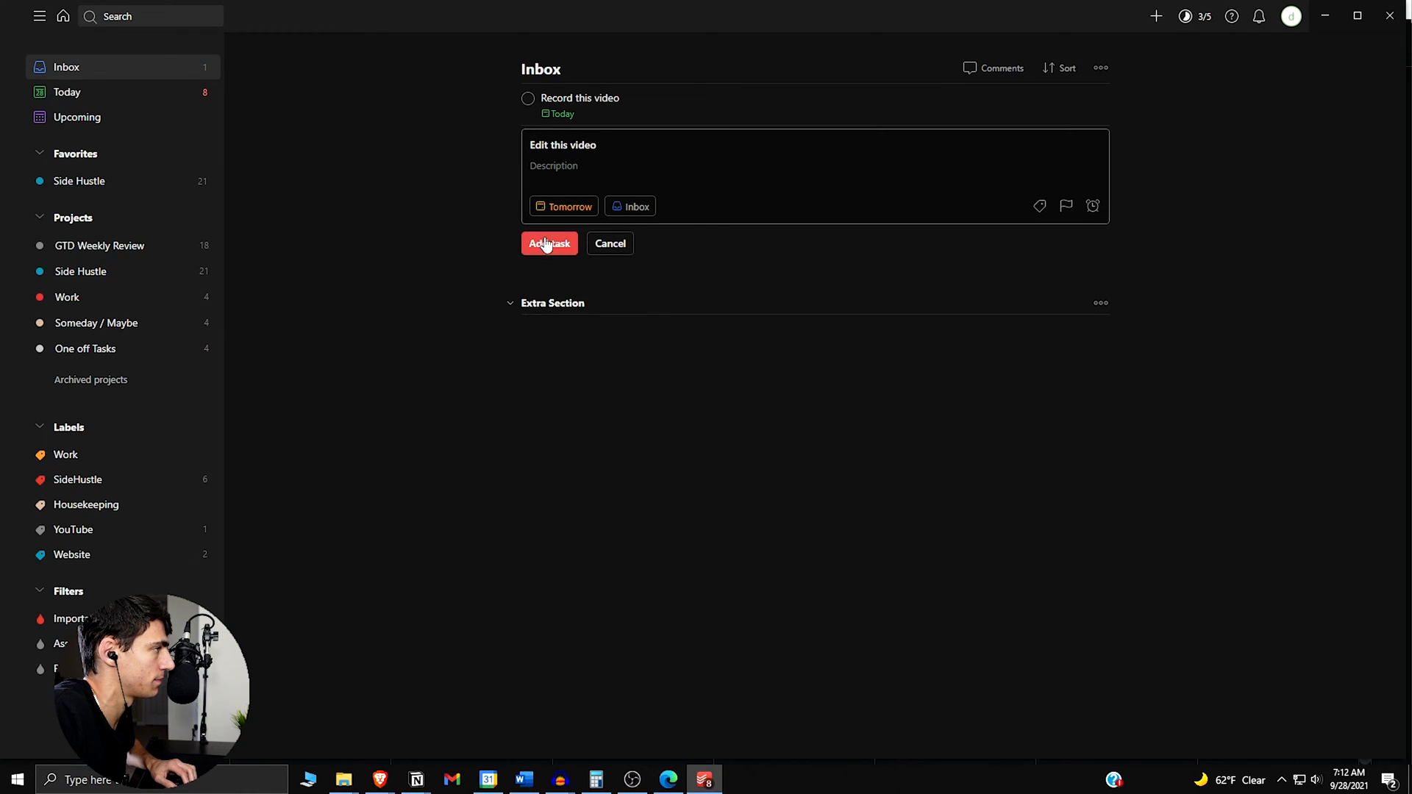
left_click(549, 242)
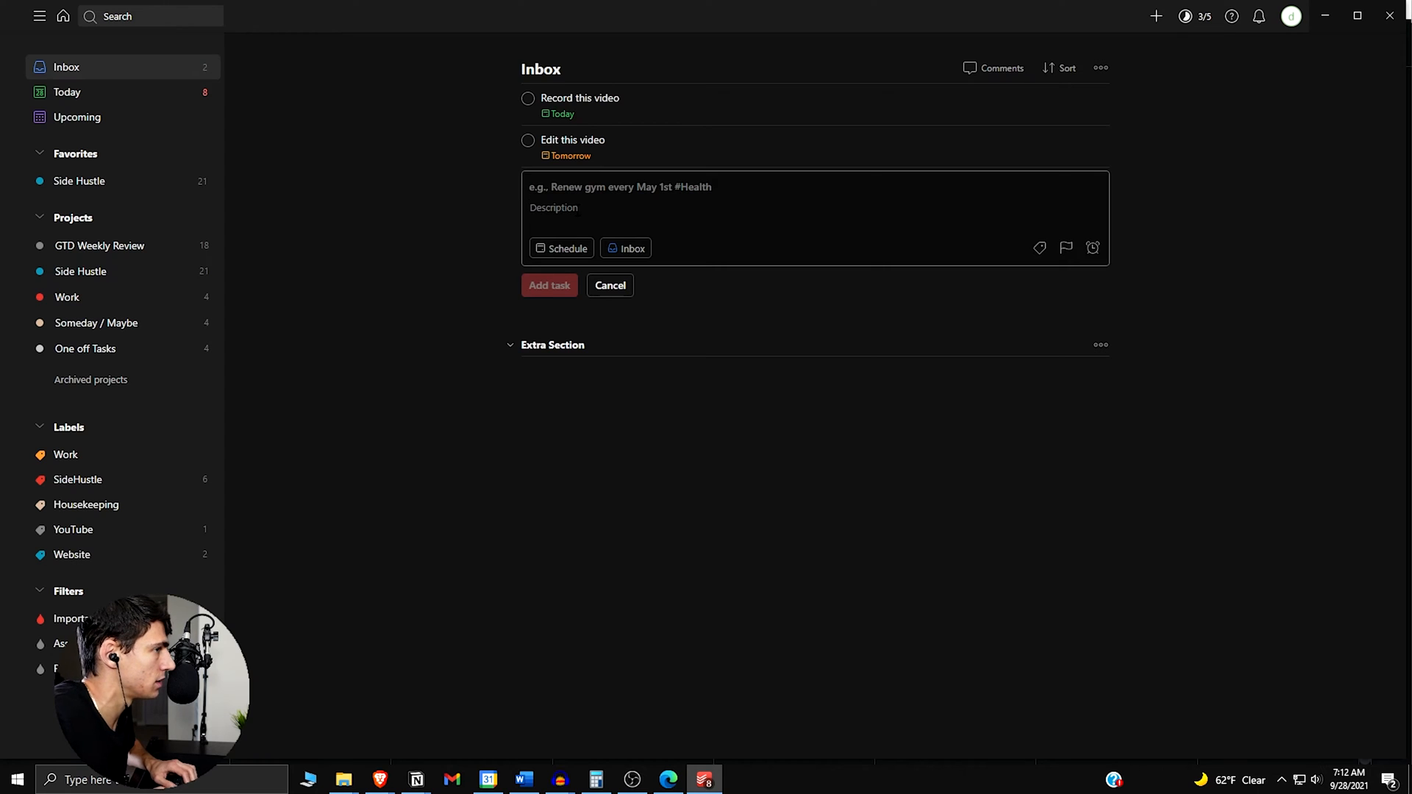
type("Upload this vid")
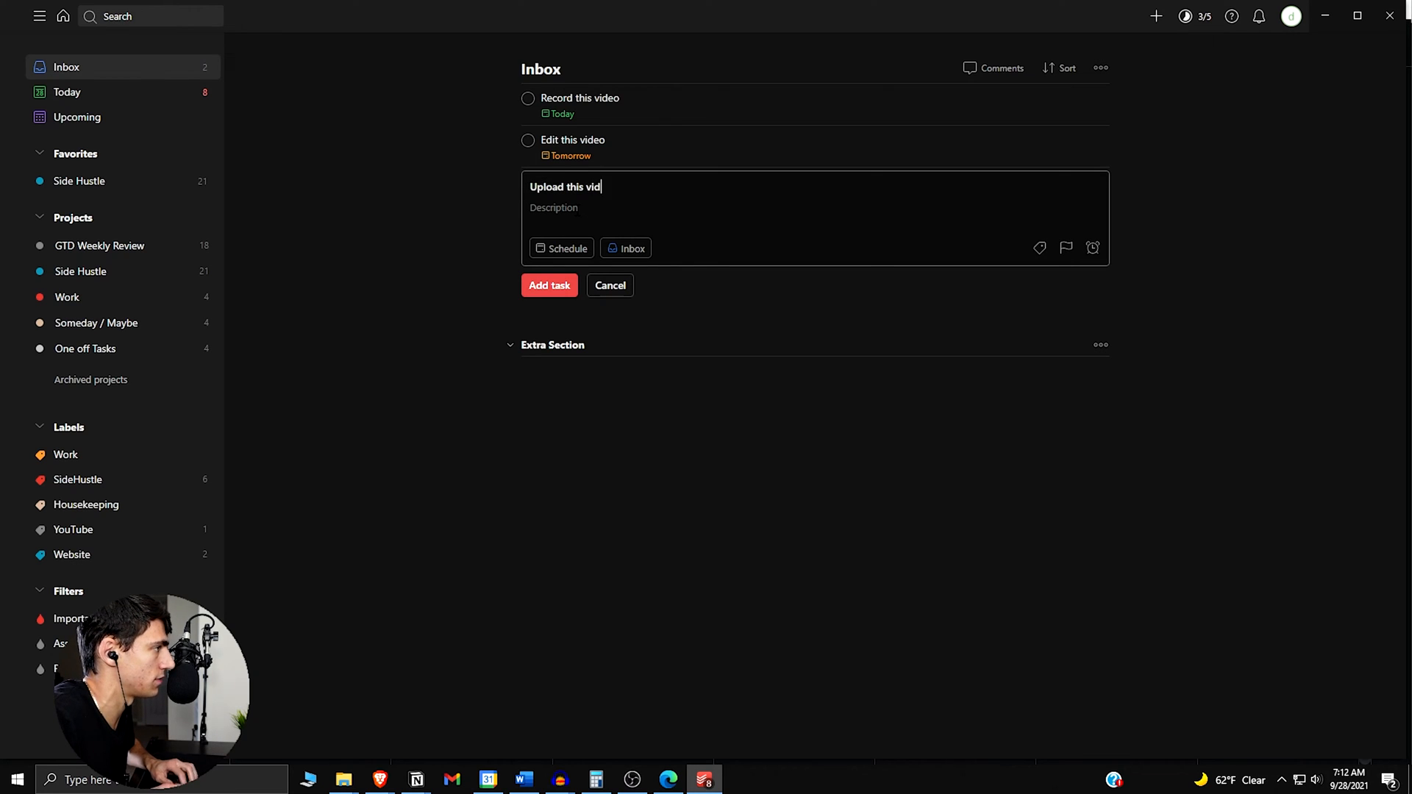
left_click(560, 248)
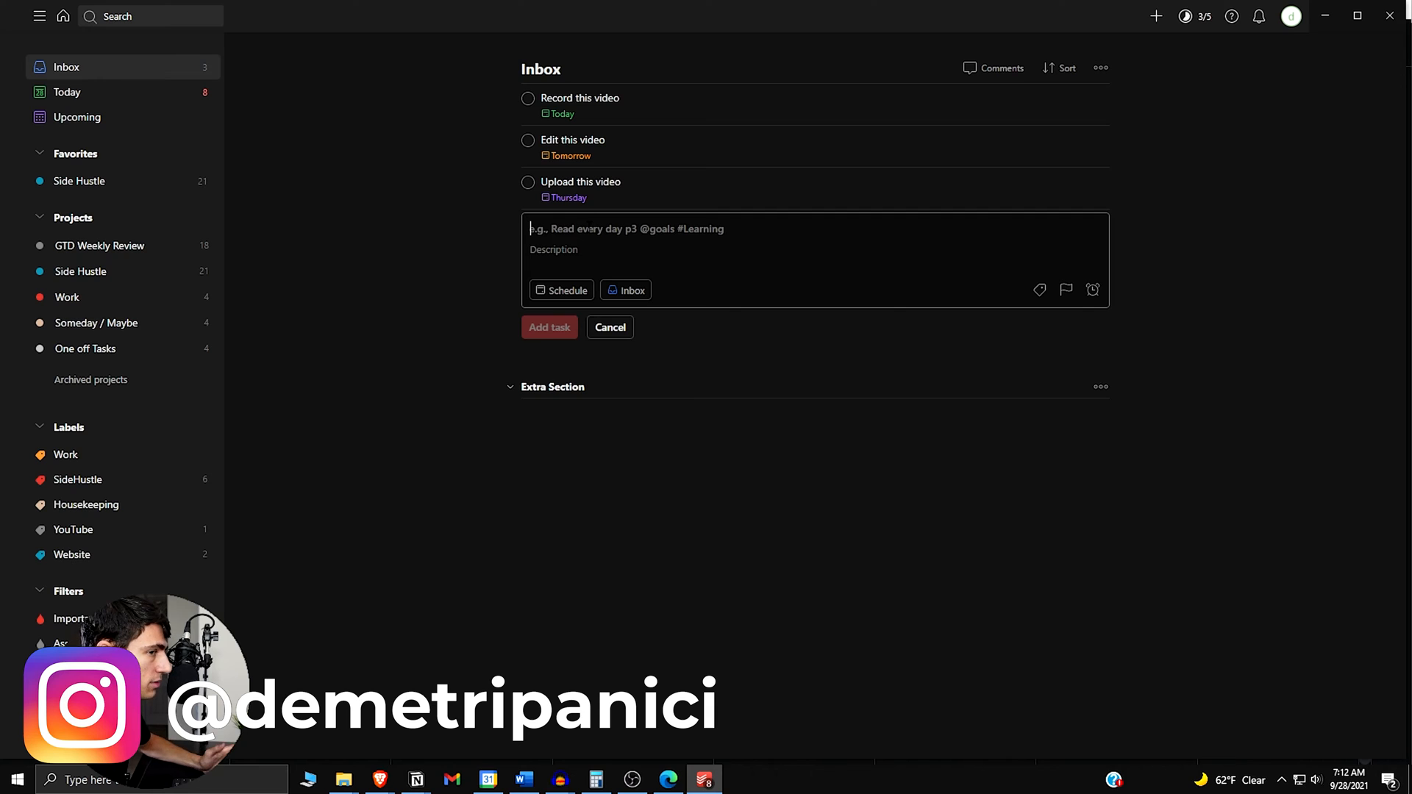
mouse_move(532, 174)
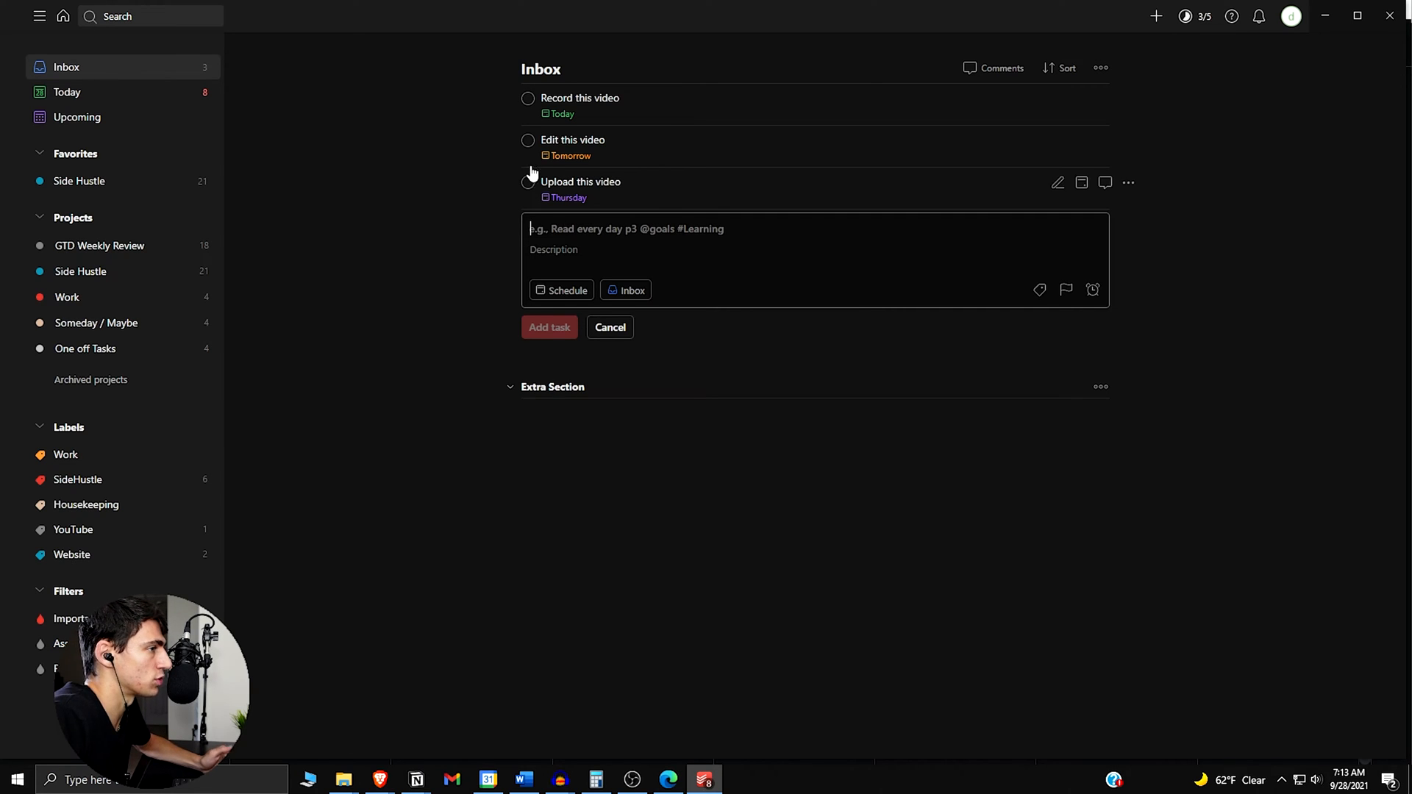
mouse_move(1186, 338)
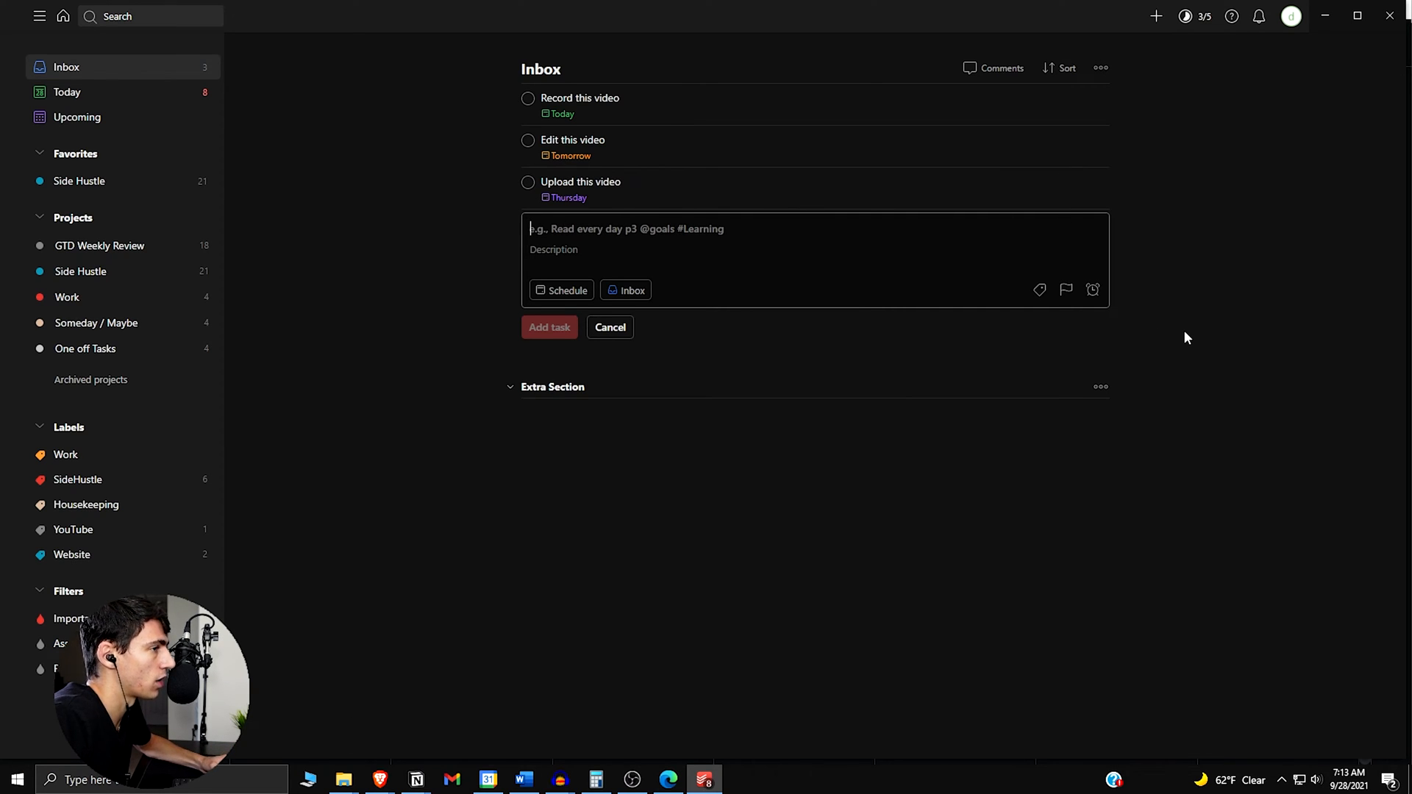
mouse_move(1189, 324)
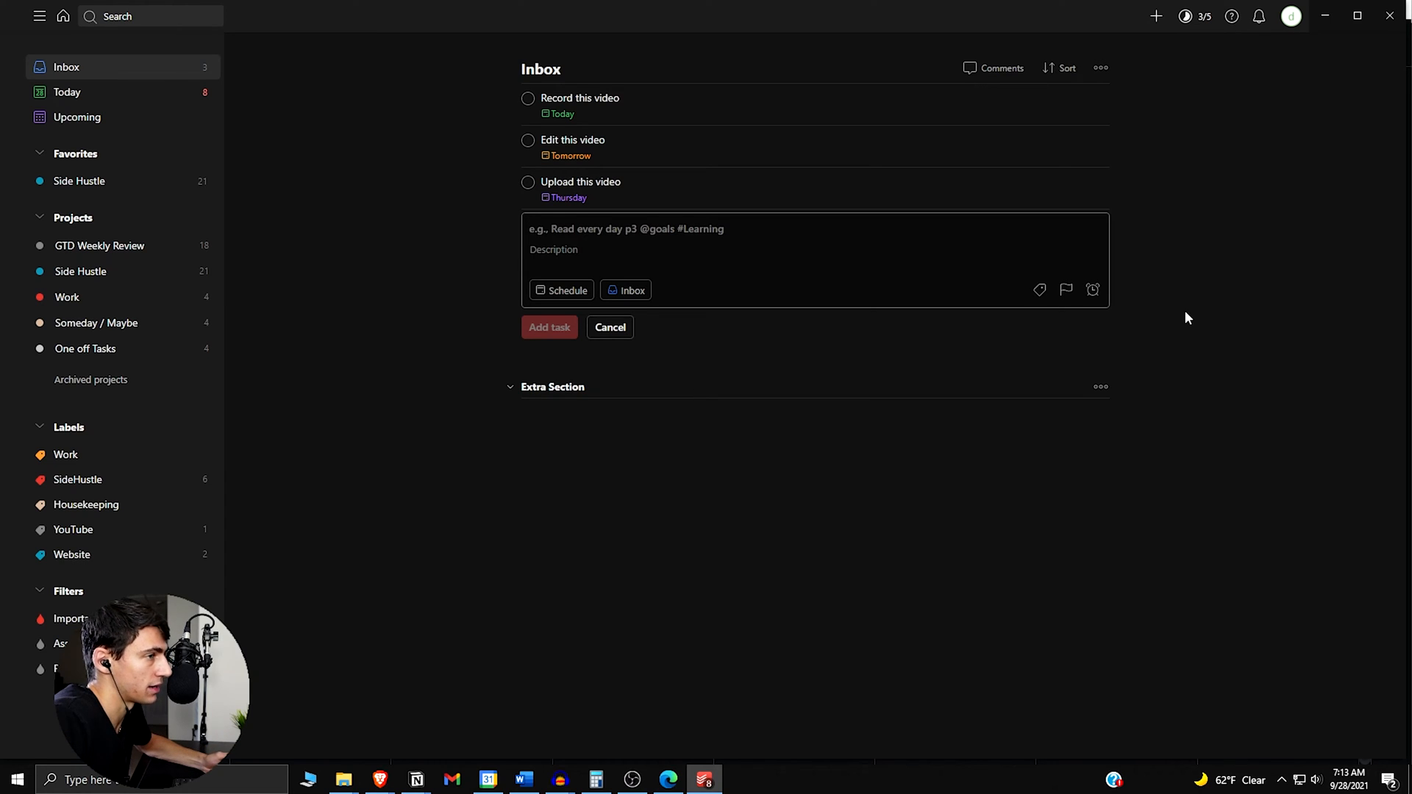
mouse_move(1169, 363)
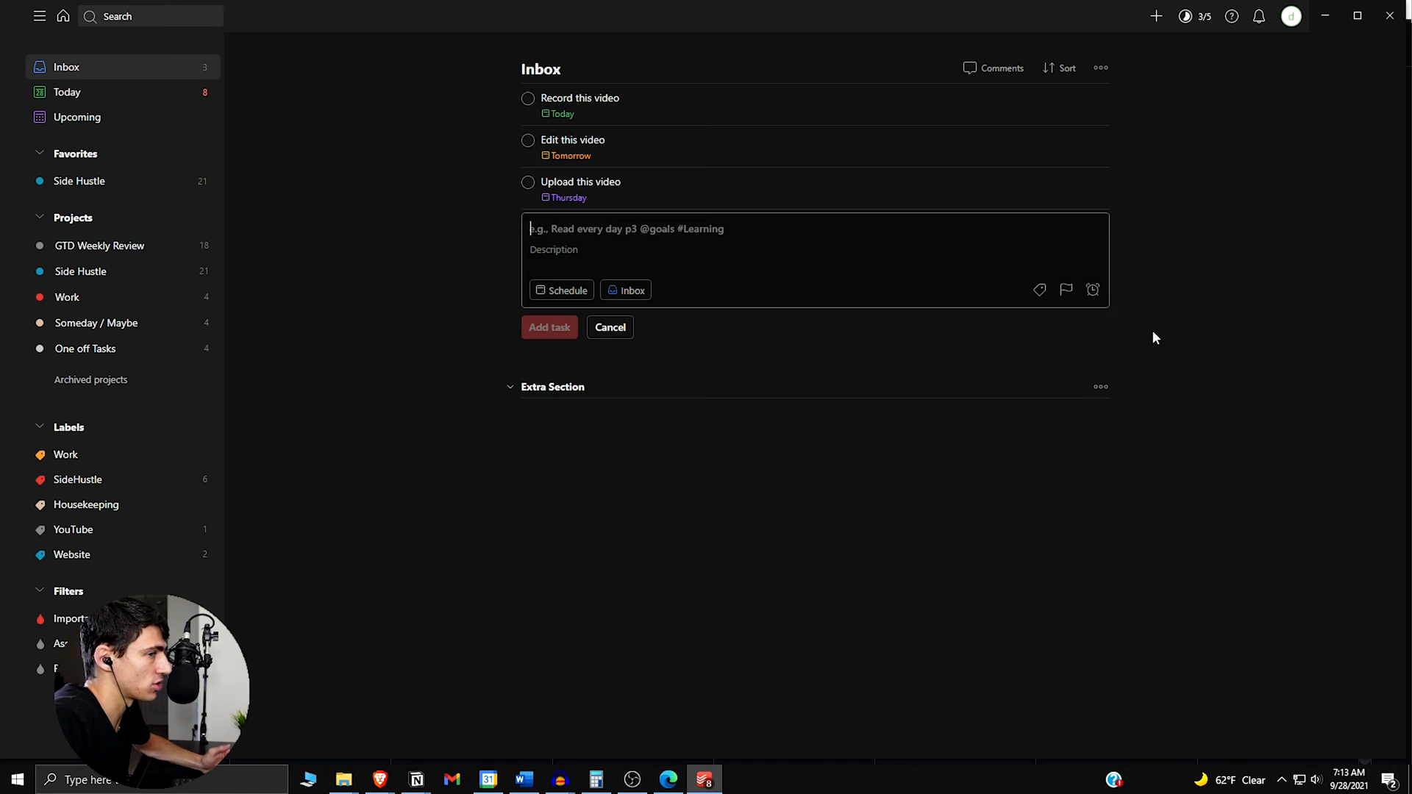
mouse_move(117, 246)
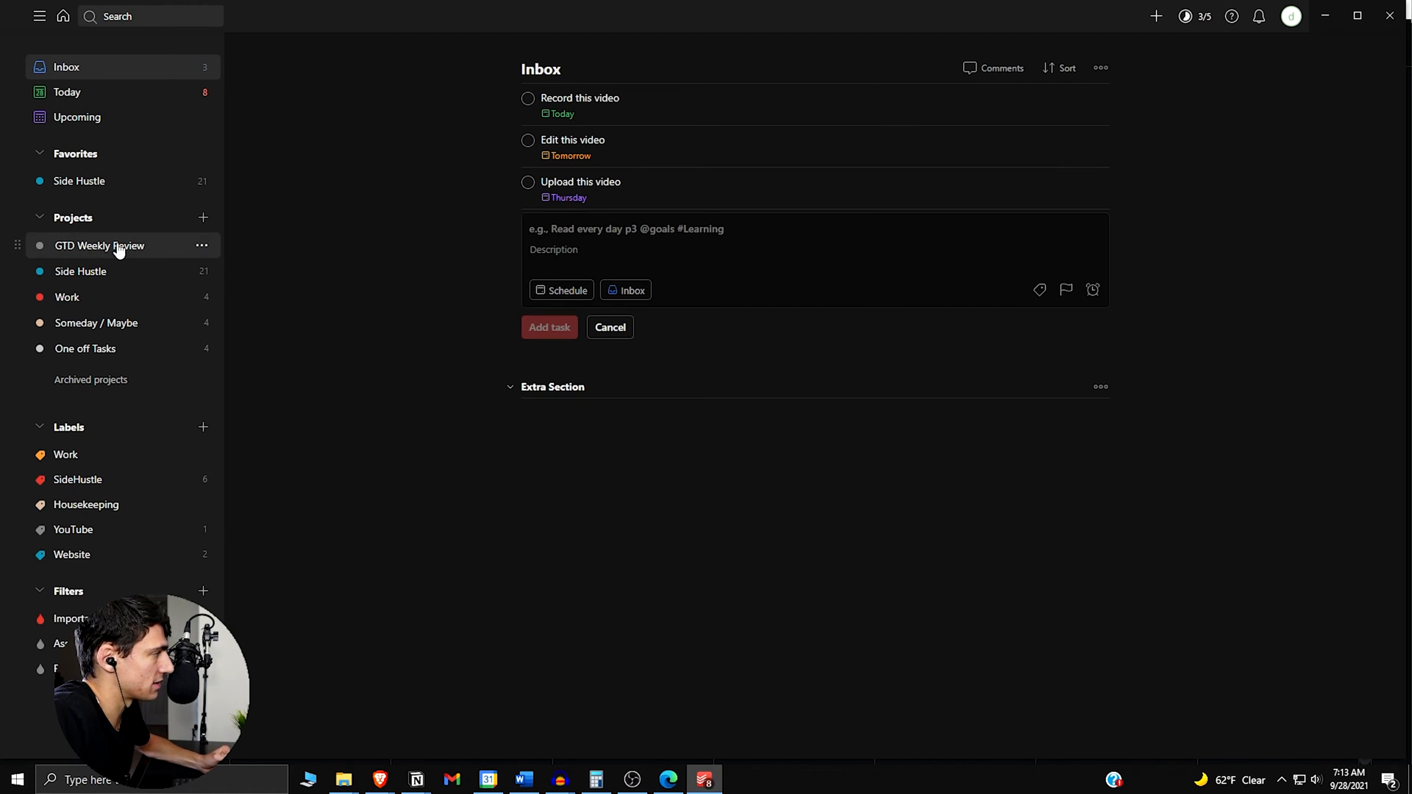
left_click(99, 245)
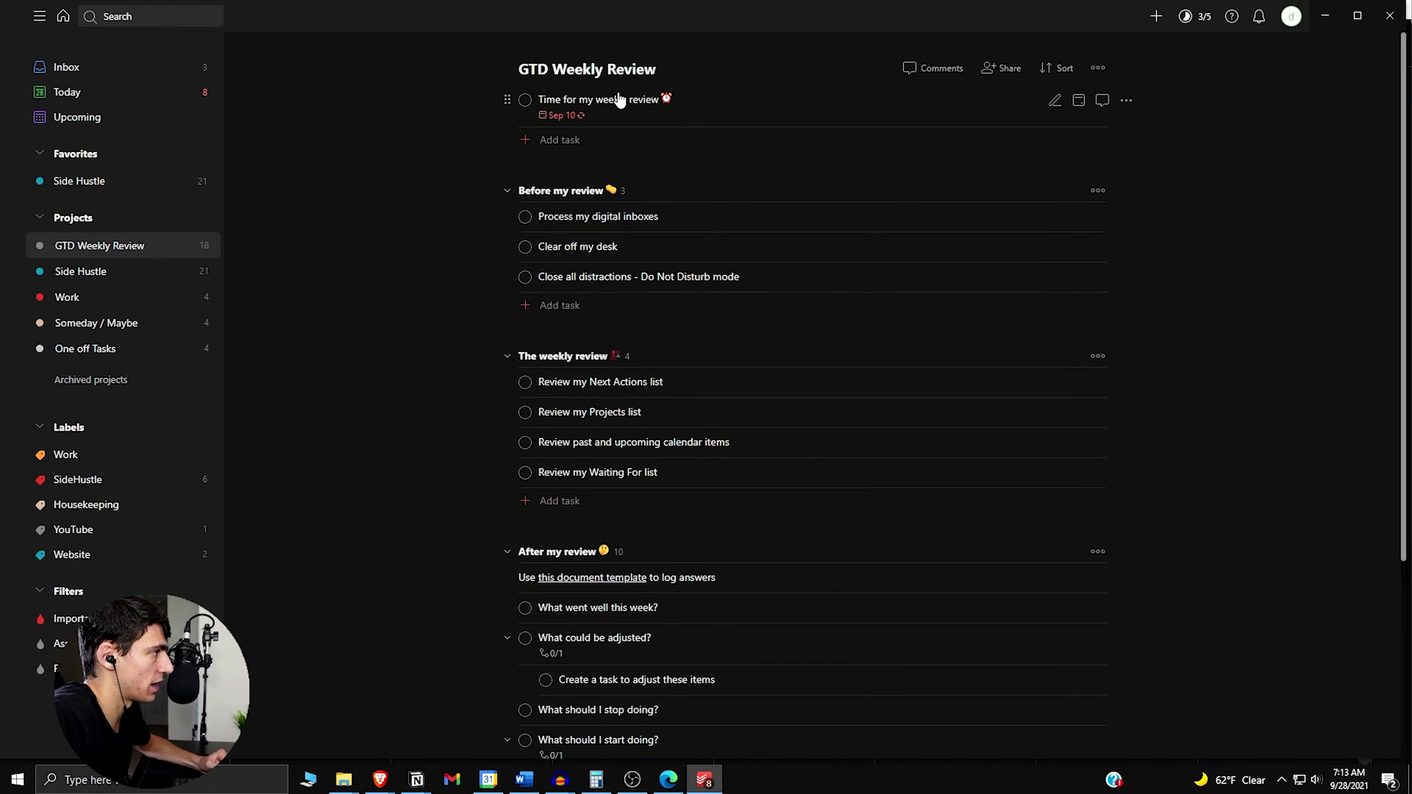
scroll("down", 3)
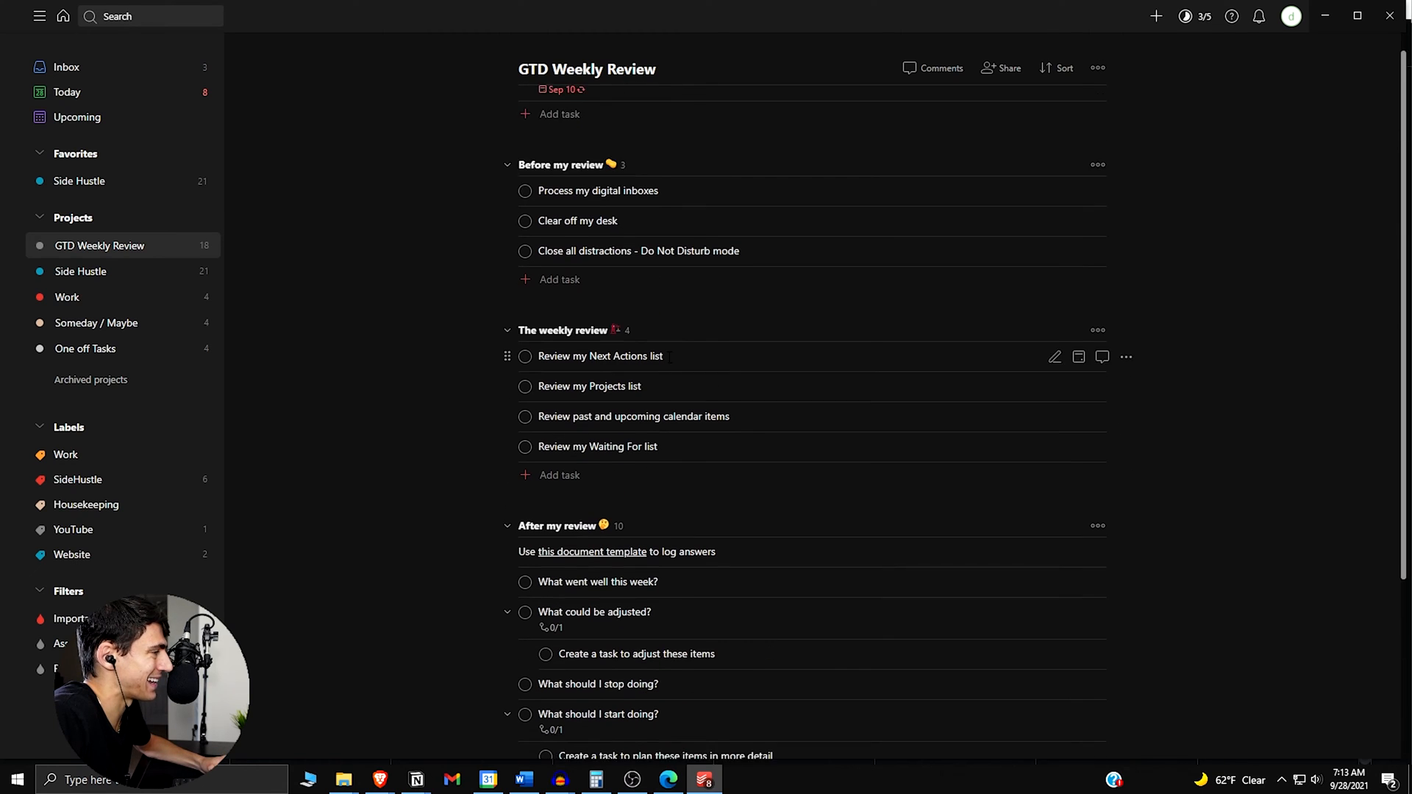
scroll("up", 3)
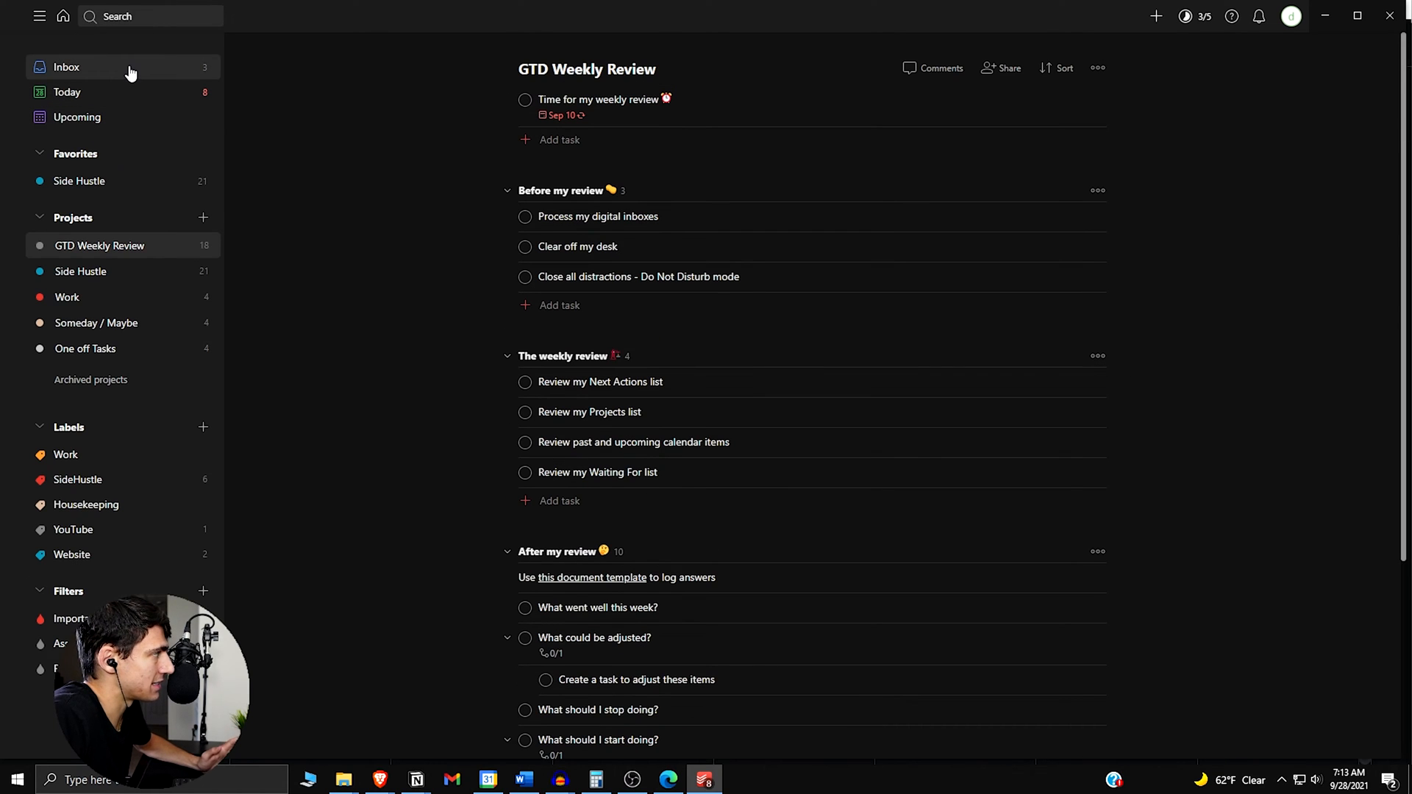
left_click(66, 66)
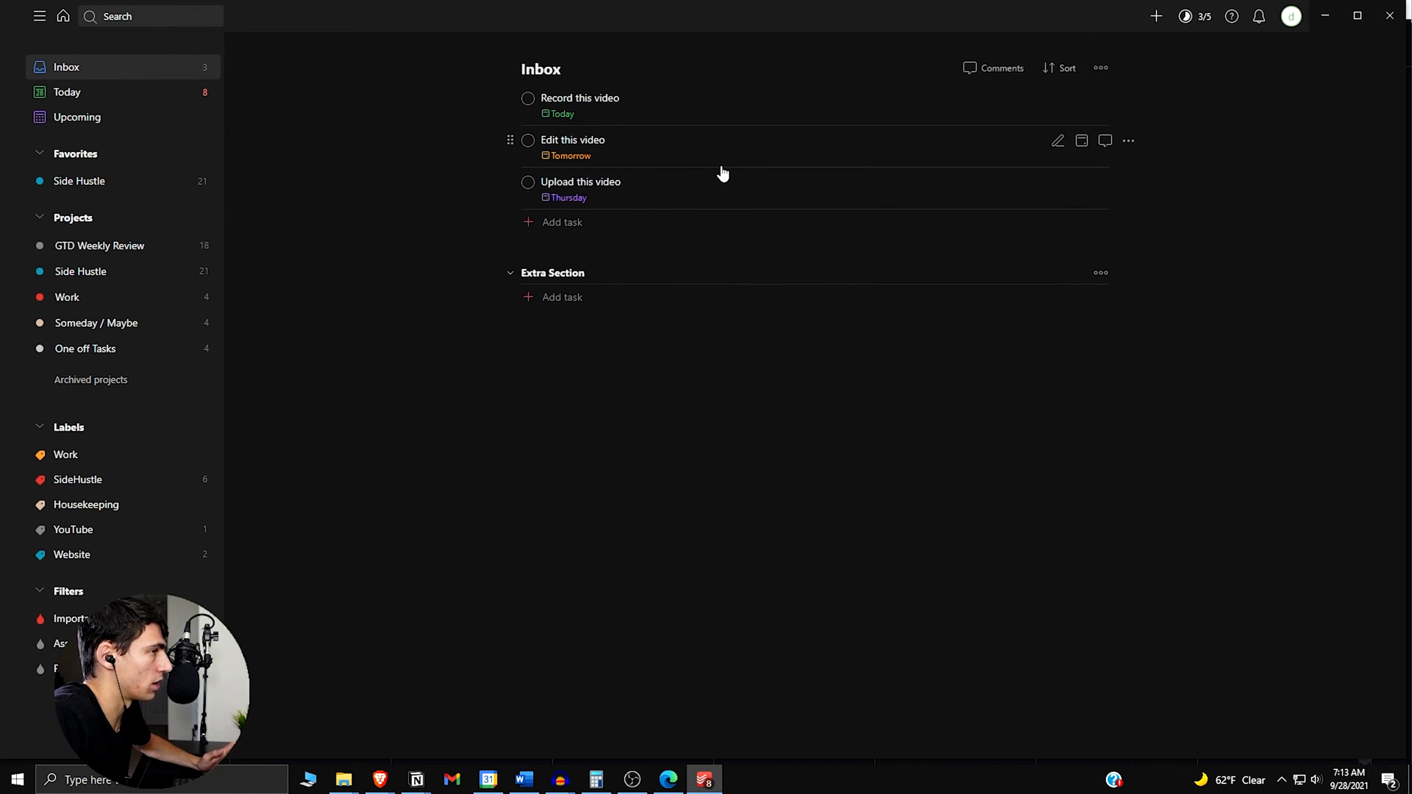
mouse_move(666, 160)
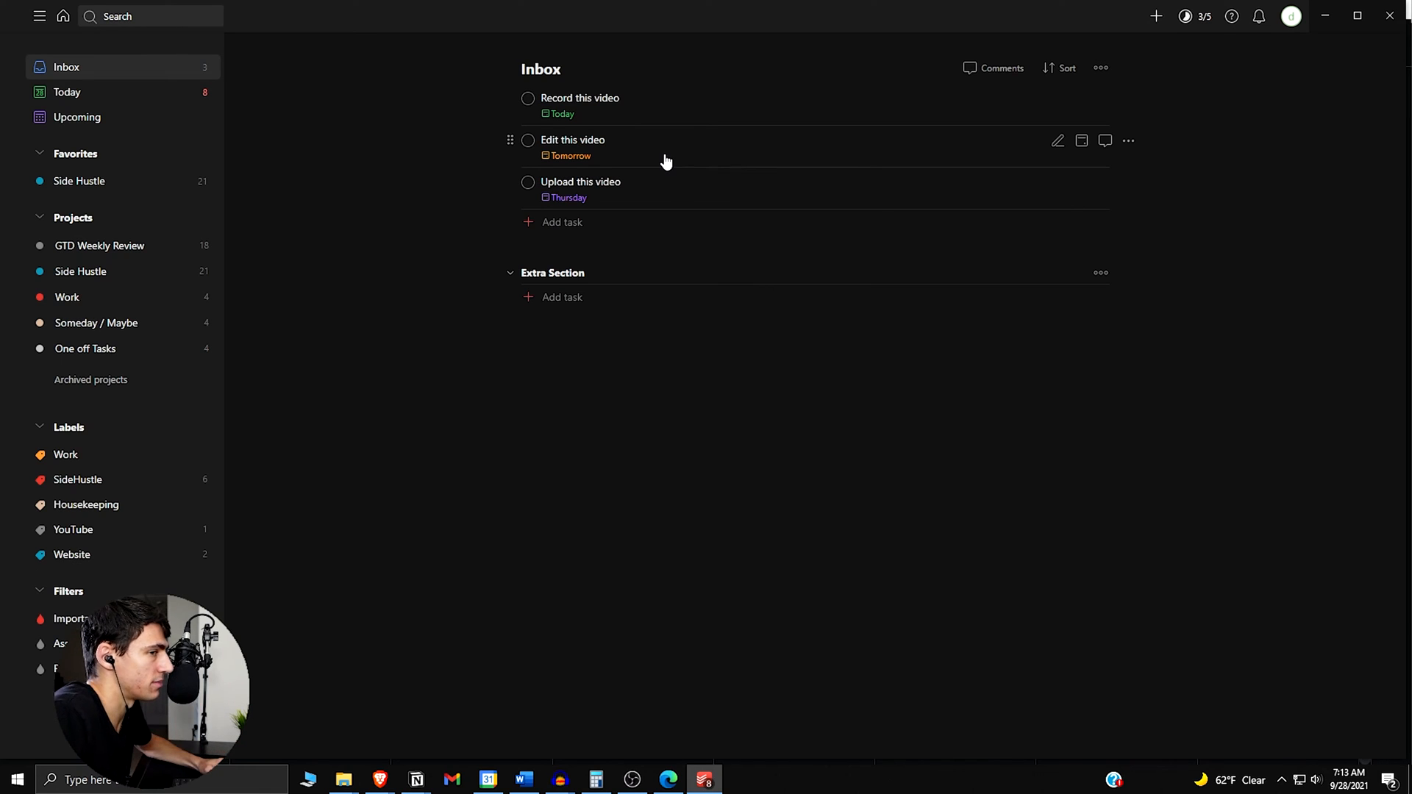
mouse_move(675, 231)
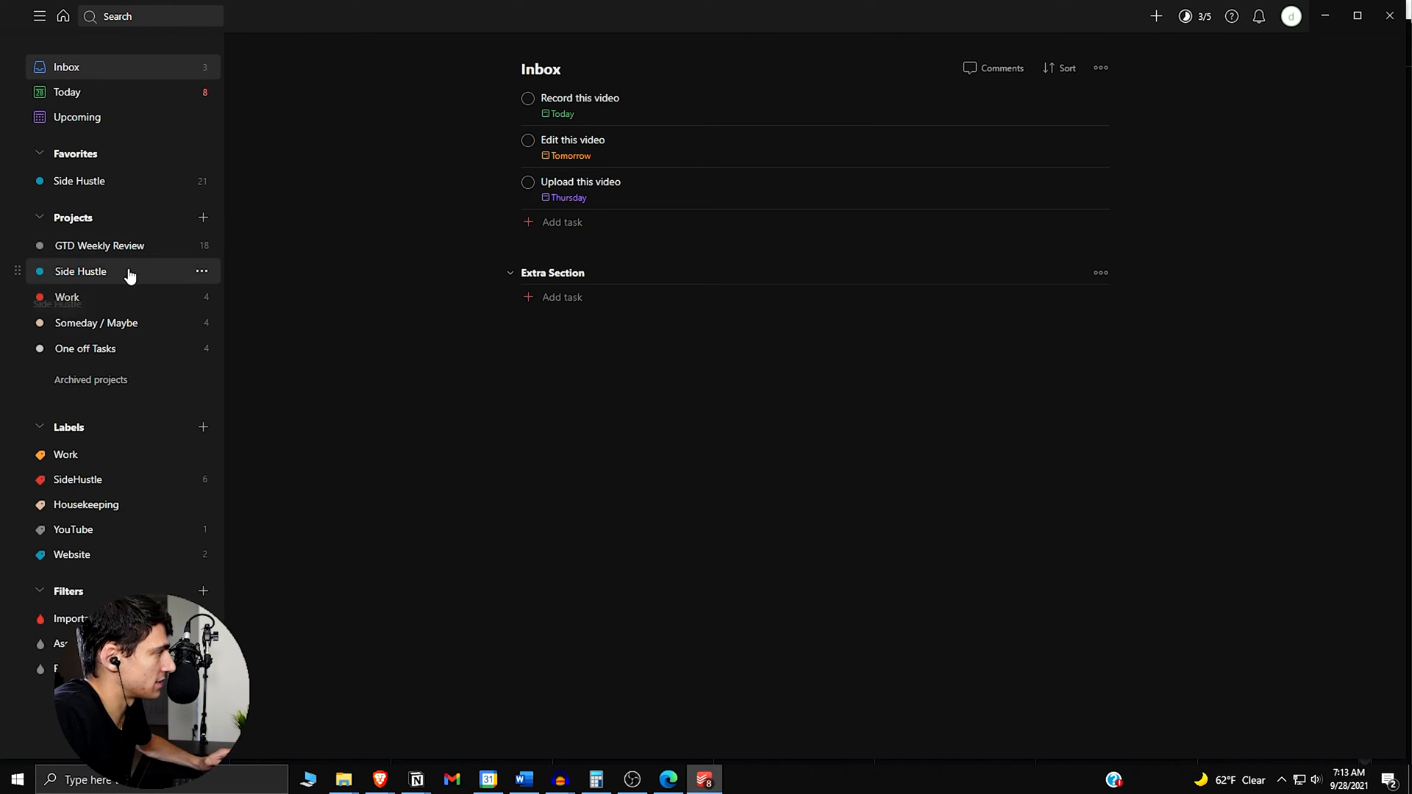
left_click(79, 271)
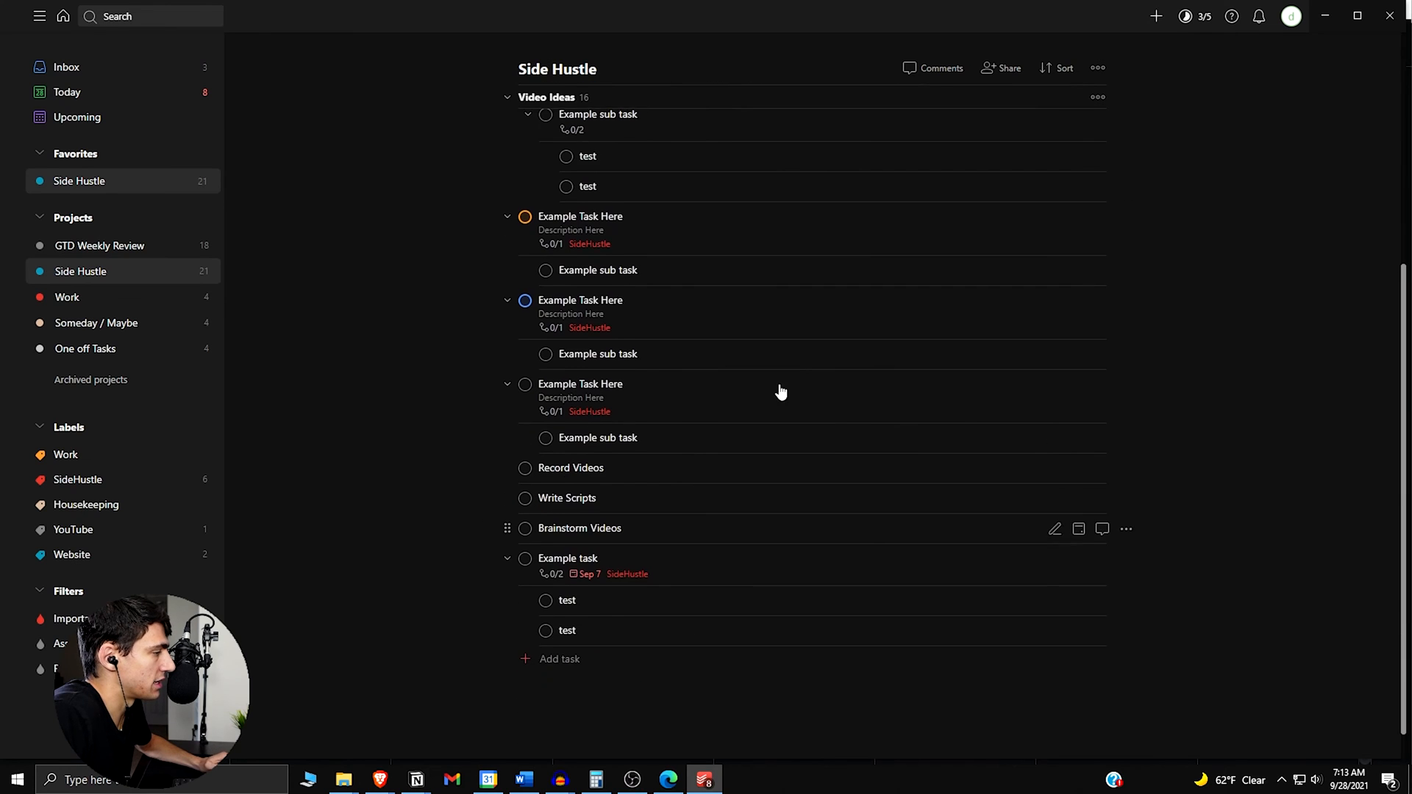
left_click(66, 297)
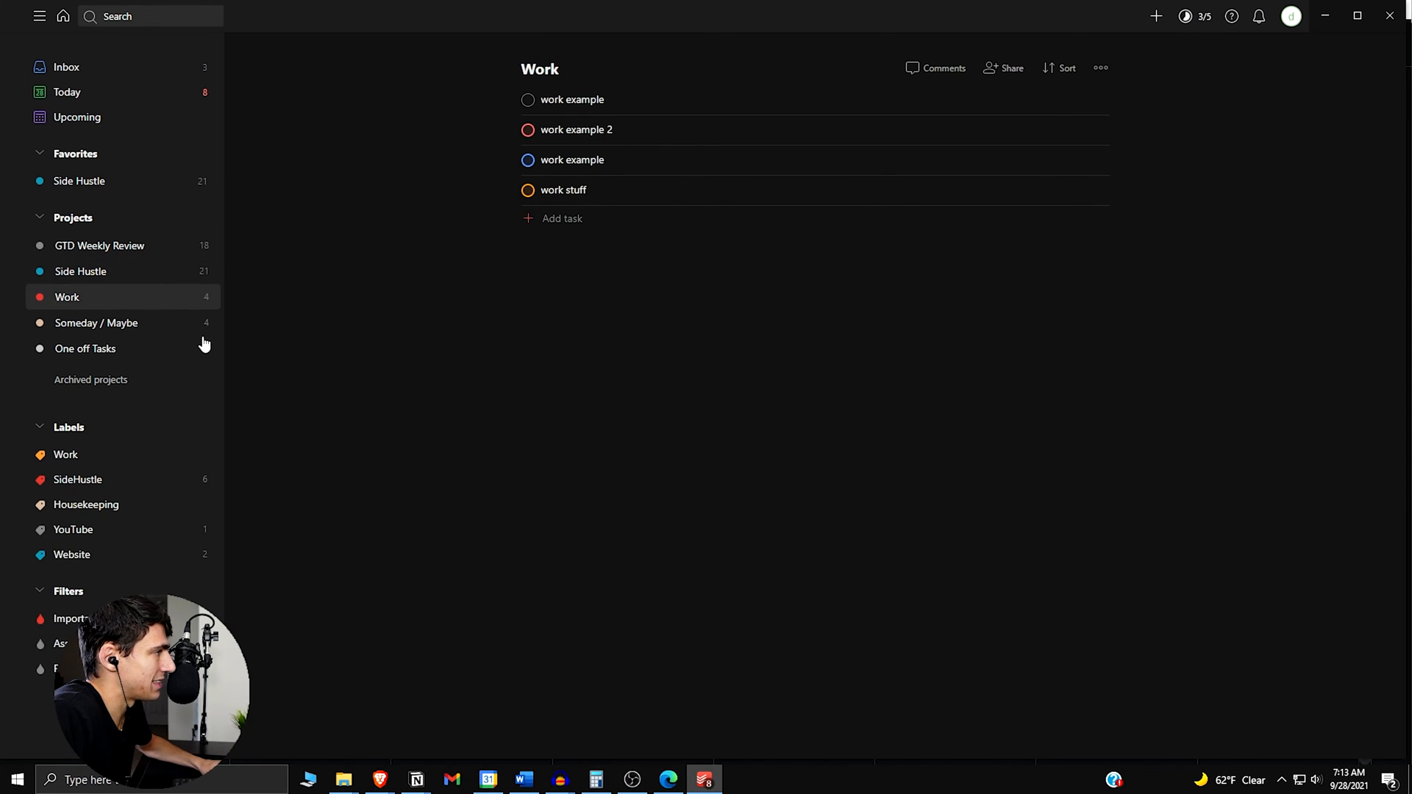
left_click(99, 245)
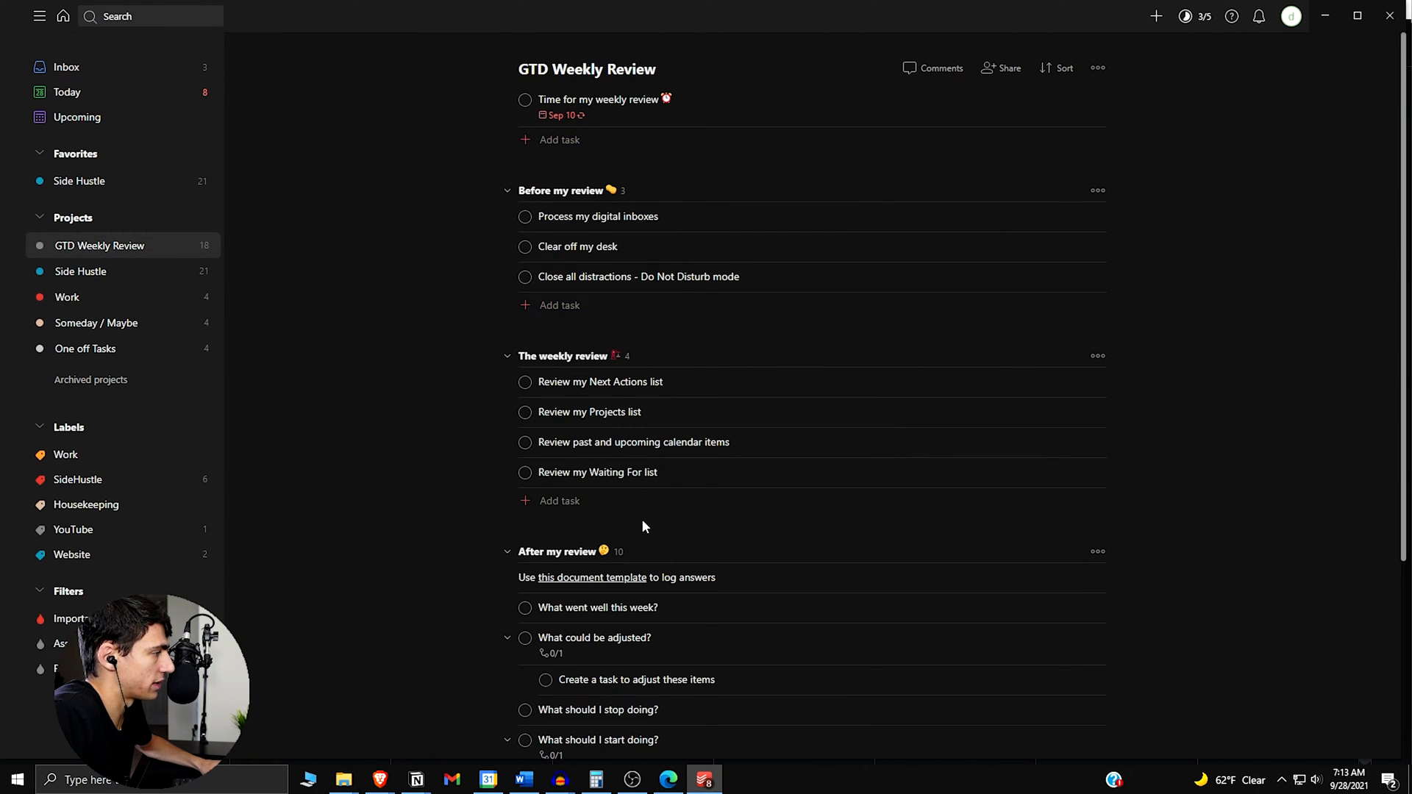
scroll("down", 3)
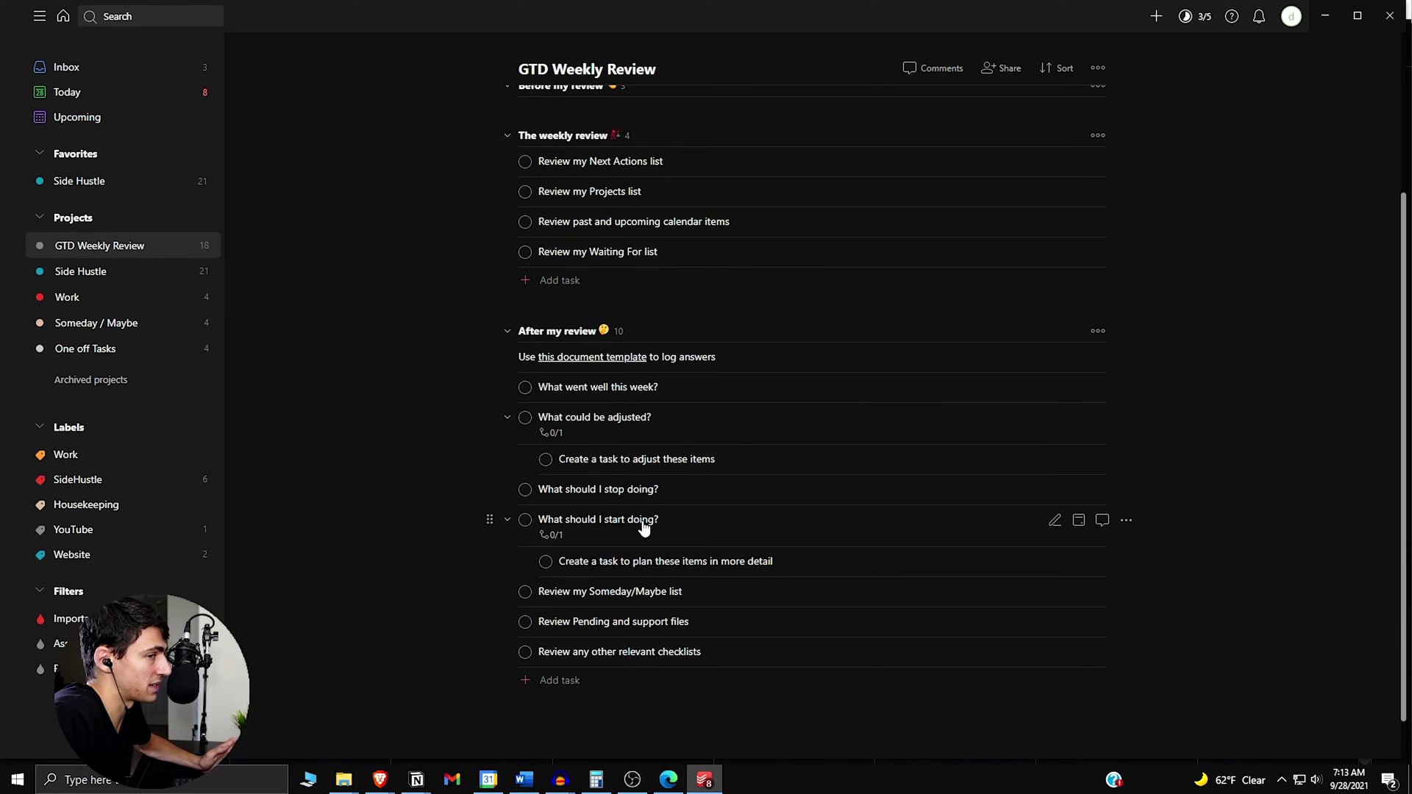
mouse_move(726, 466)
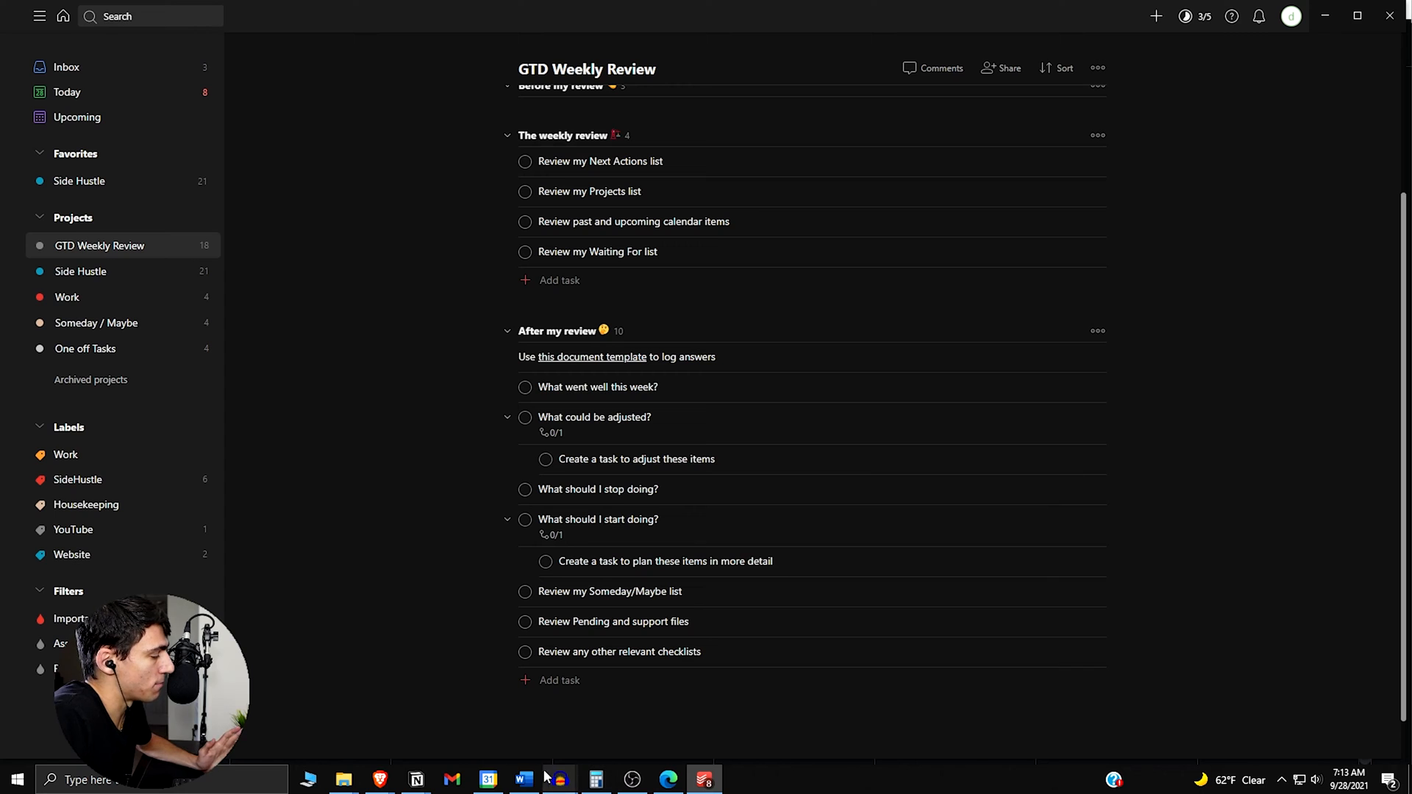
left_click(487, 780)
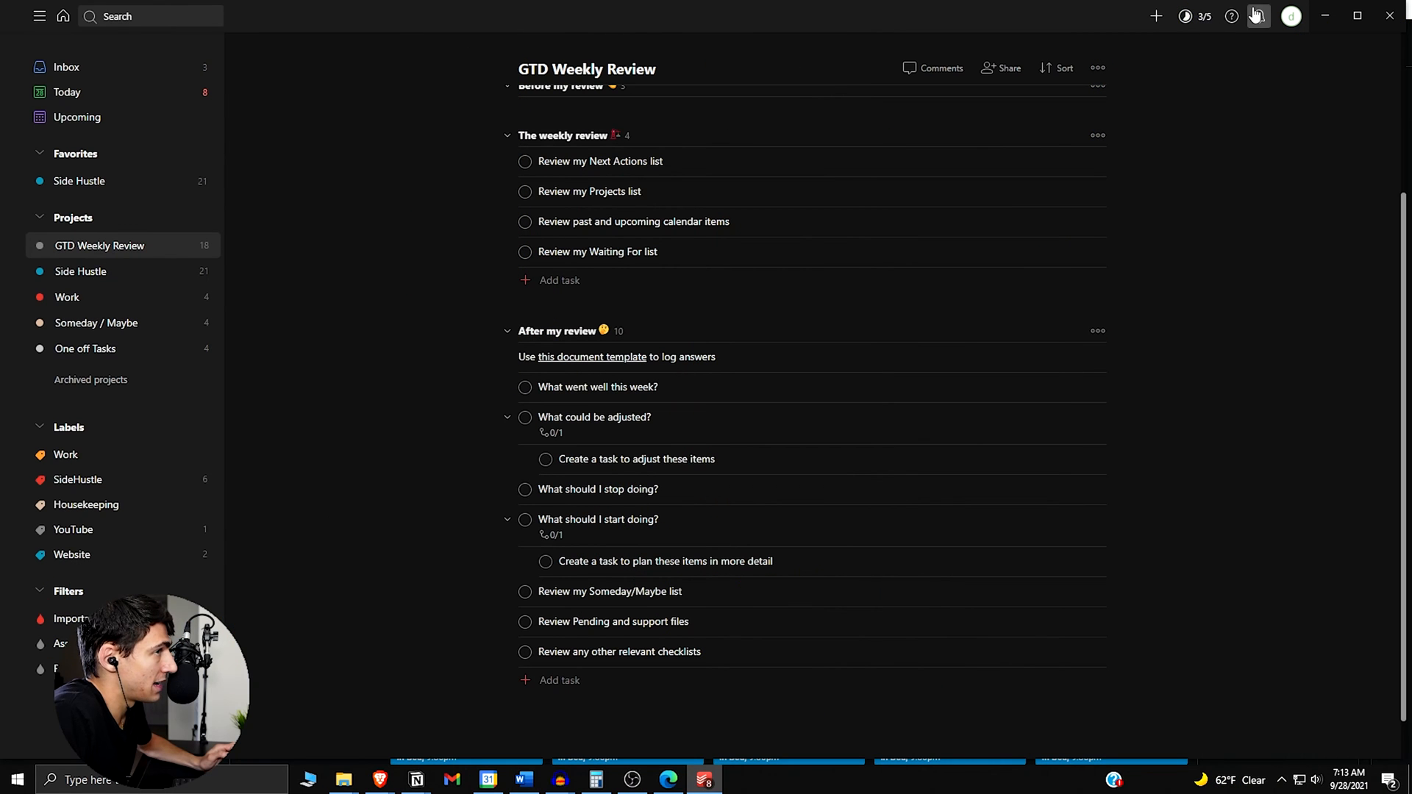
Show Todoist's Integrations settings with the Google Calendar sync option
left_click(1290, 16)
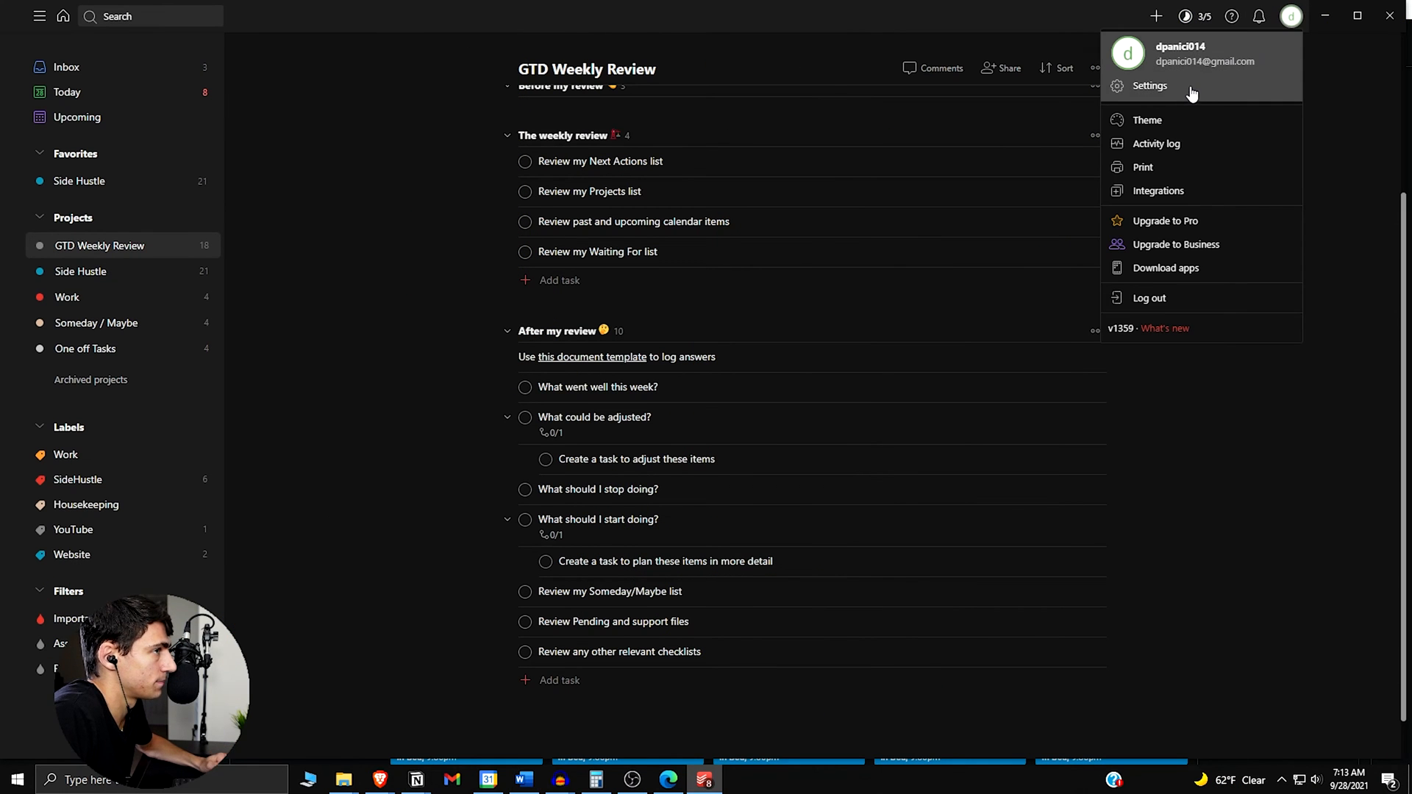
left_click(1150, 85)
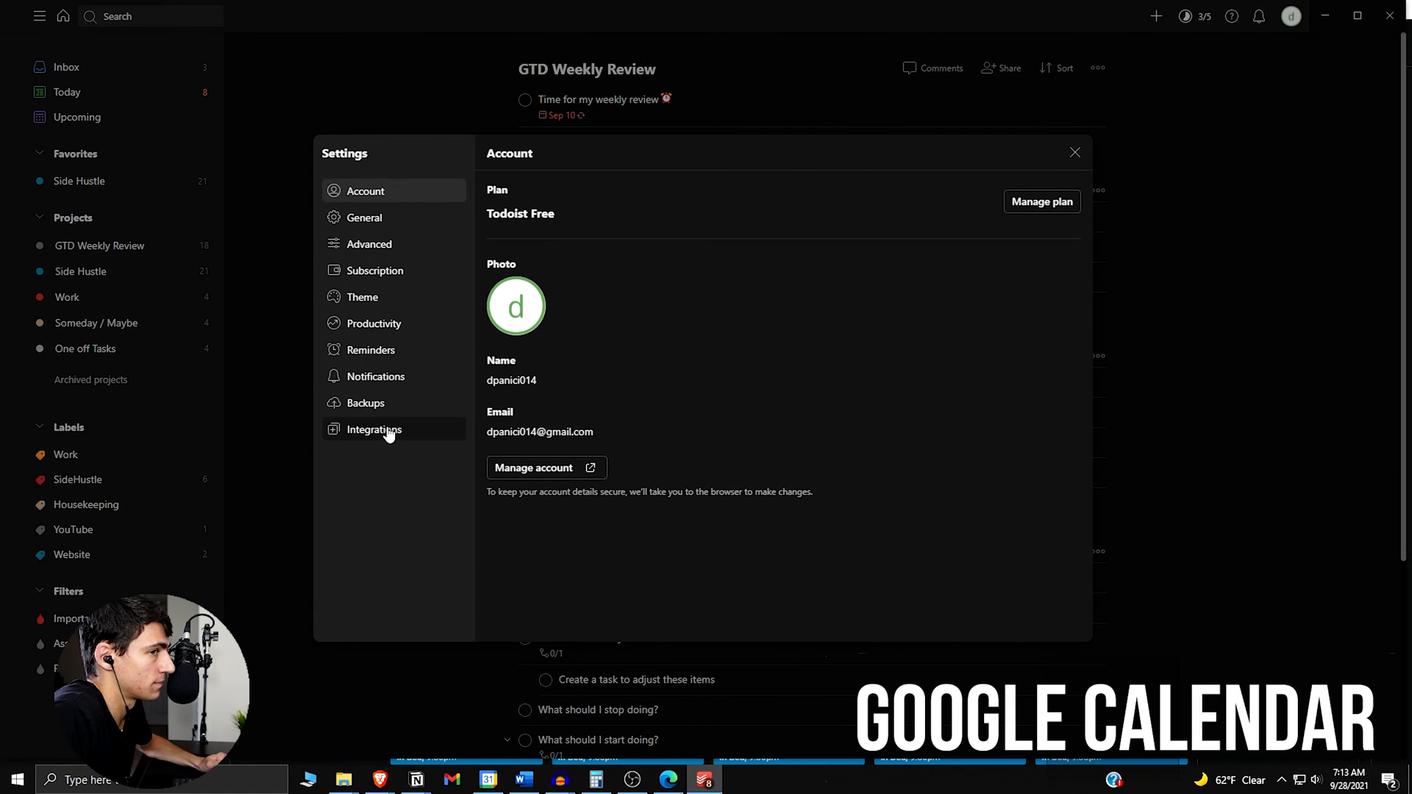
left_click(373, 429)
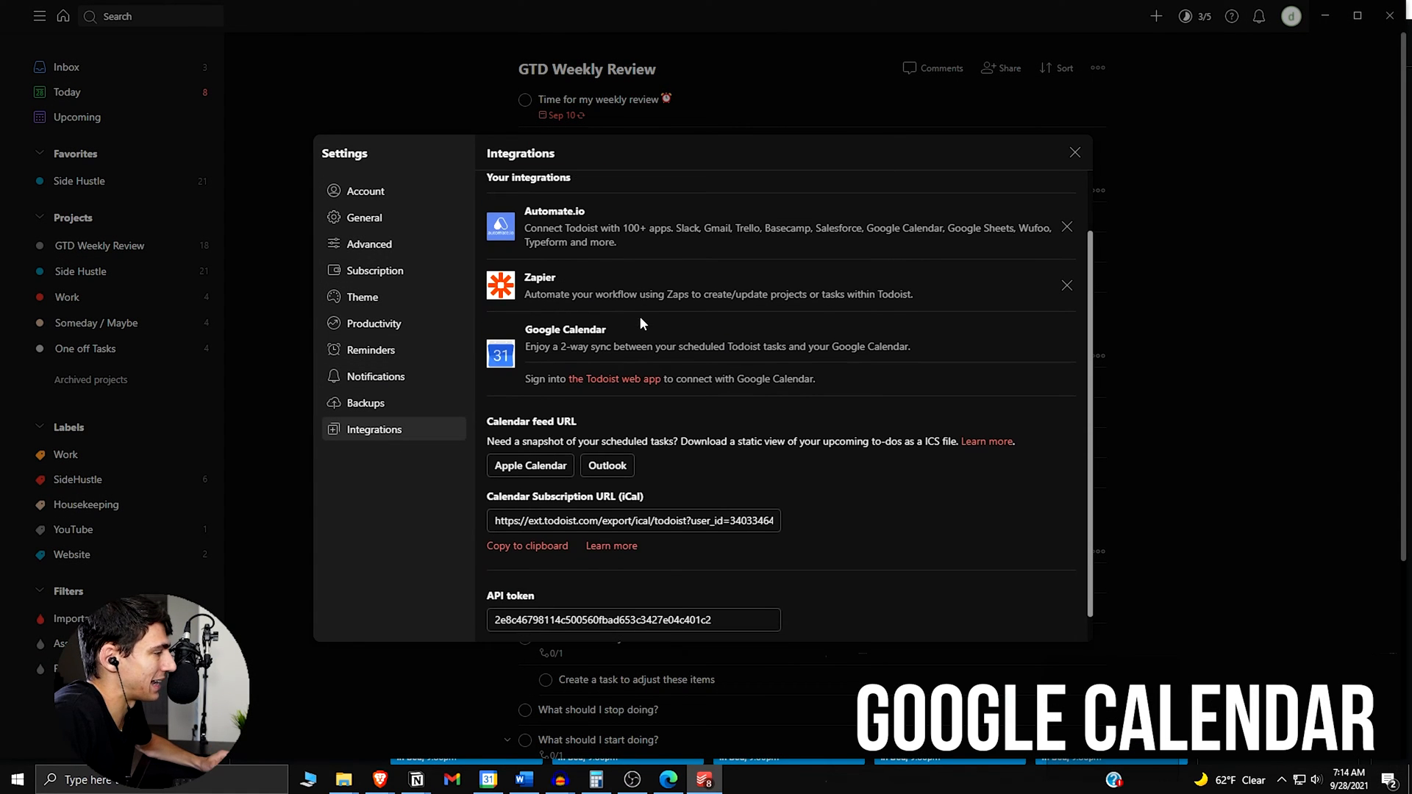
scroll("up", 3)
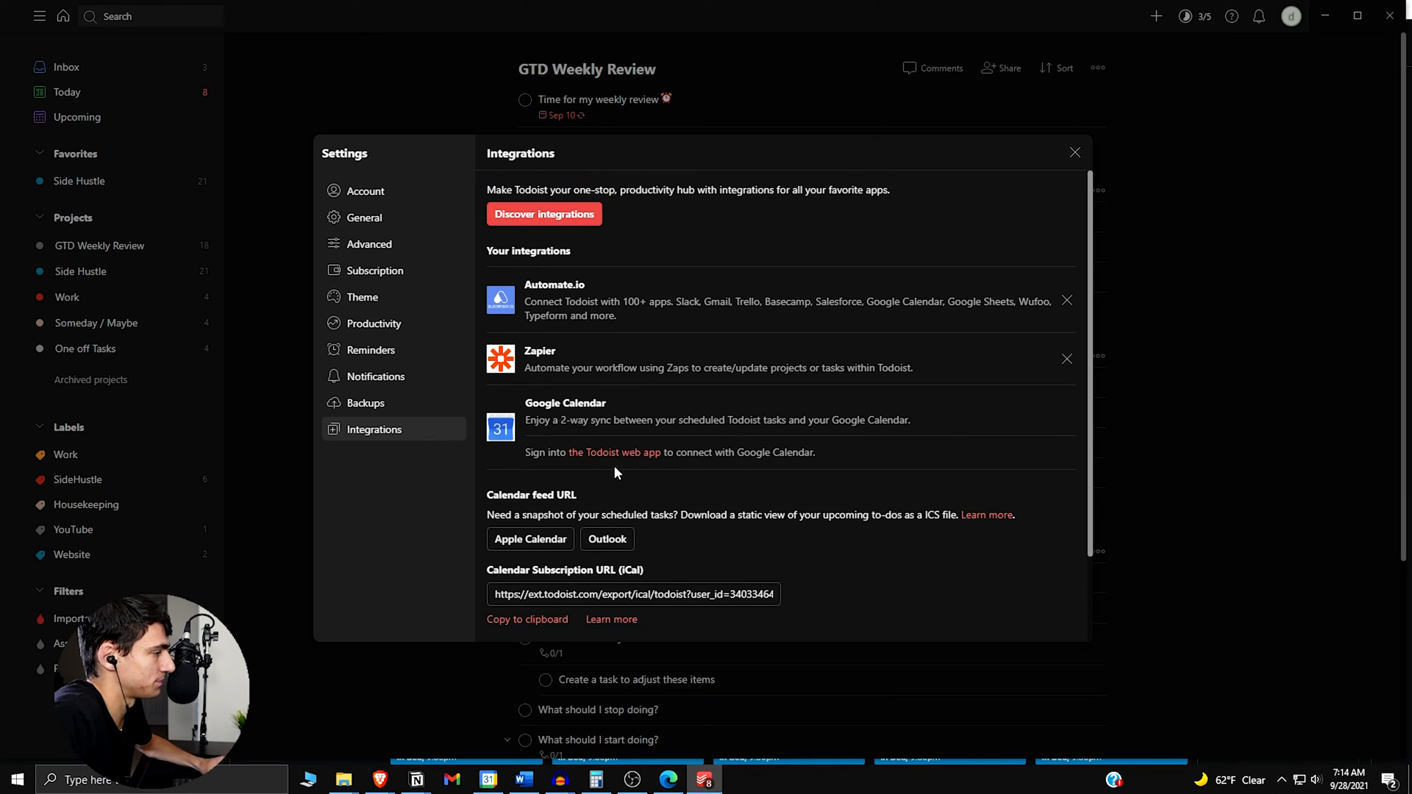
mouse_move(615, 451)
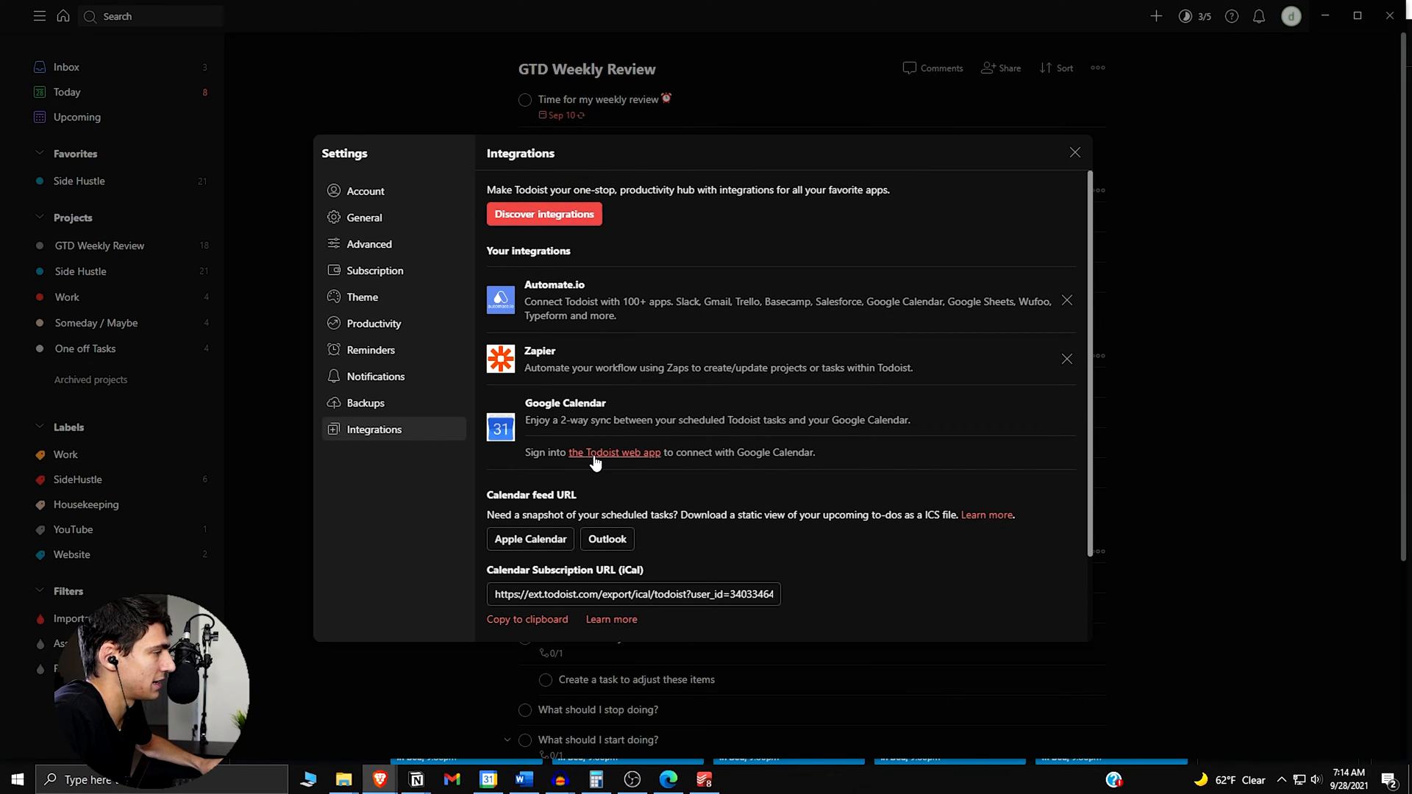
In the Todoist web app, start connecting Google Calendar and grant the Google permissions
left_click(613, 453)
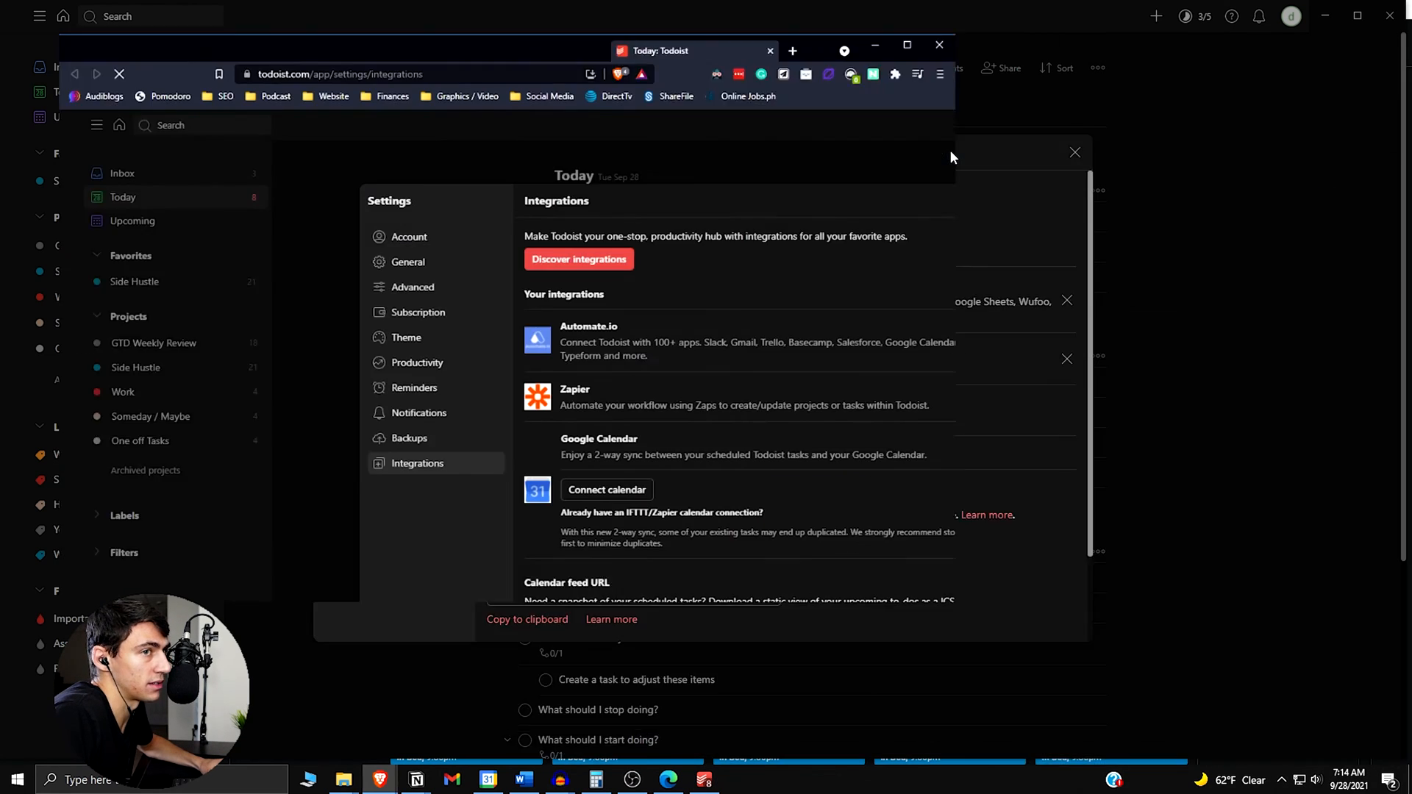
left_click(906, 46)
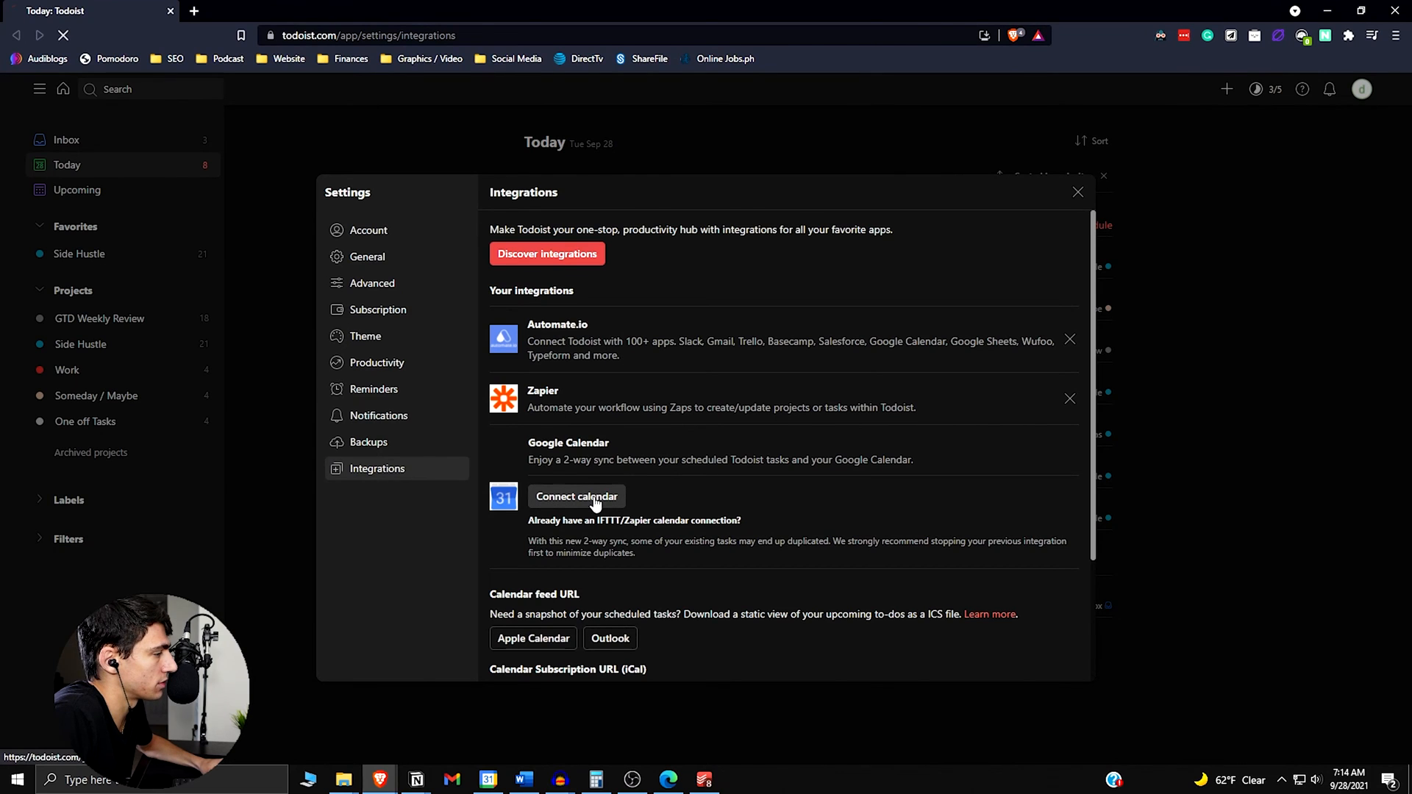
left_click(576, 496)
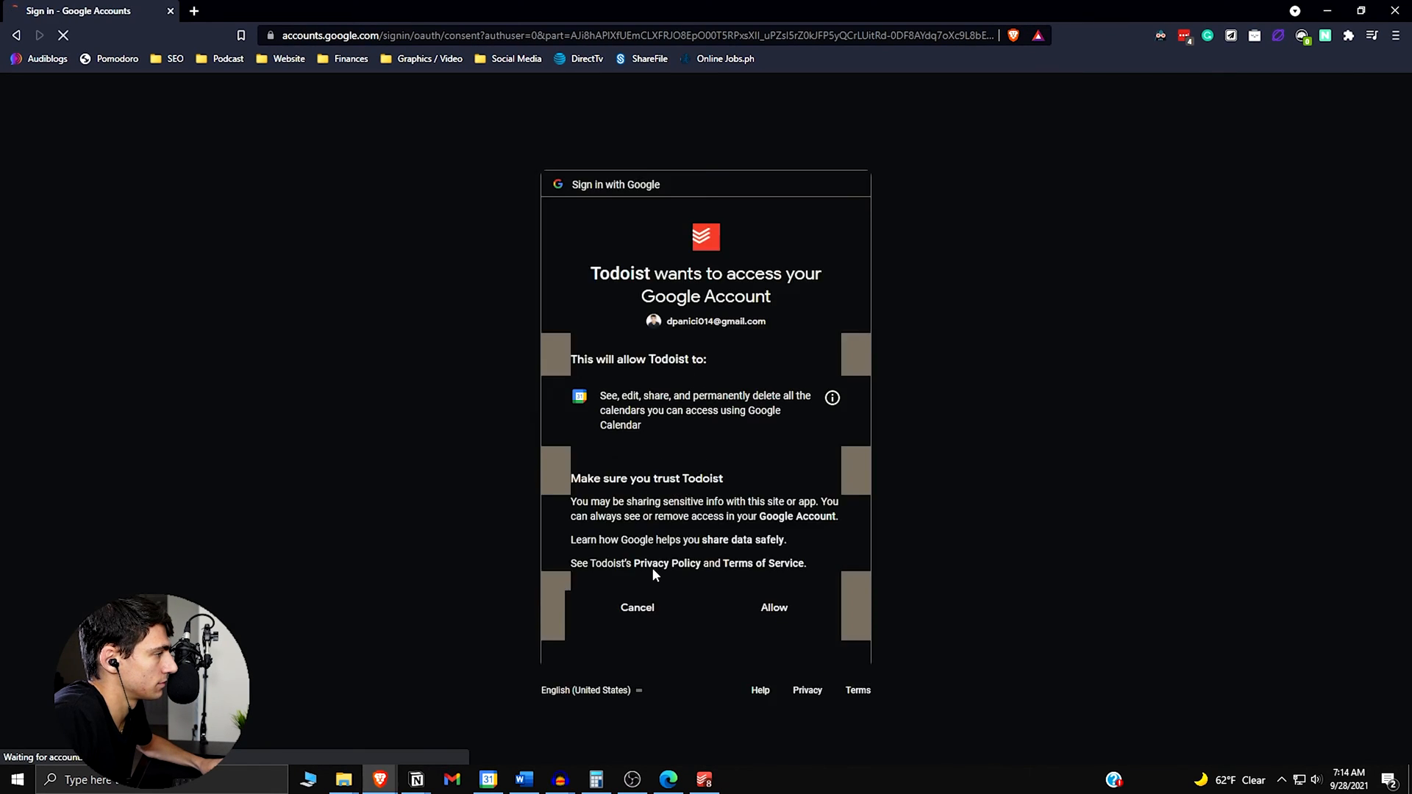
left_click(772, 607)
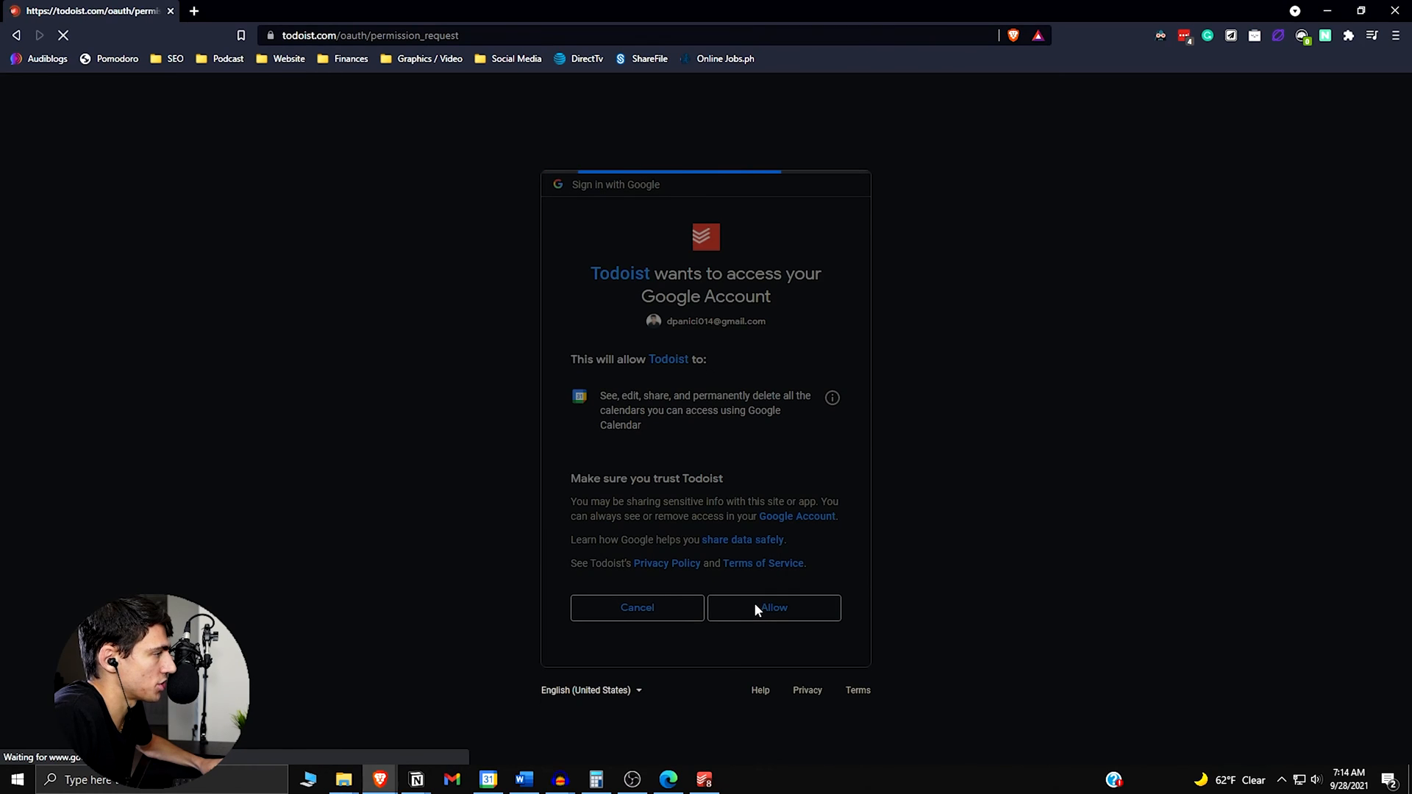
left_click(772, 608)
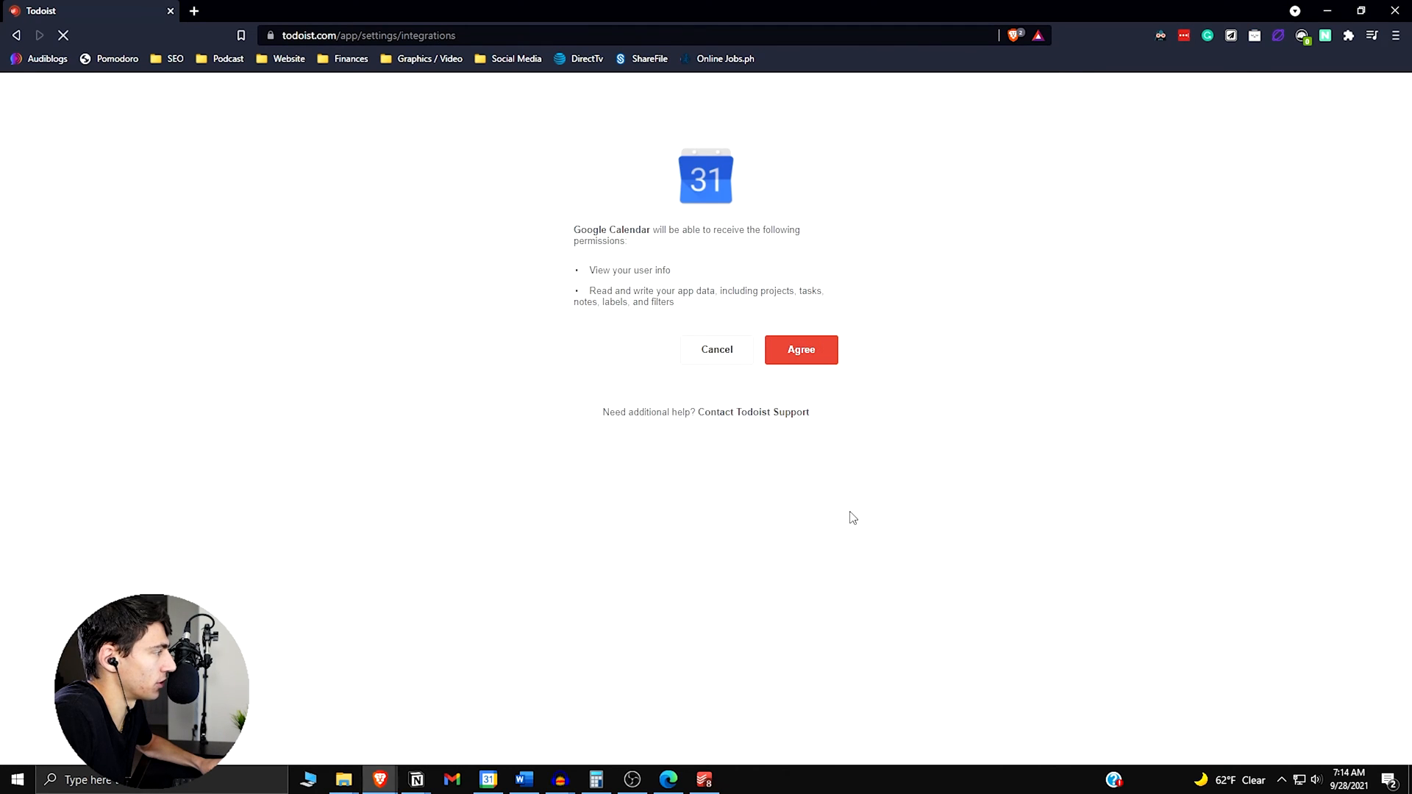
left_click(800, 350)
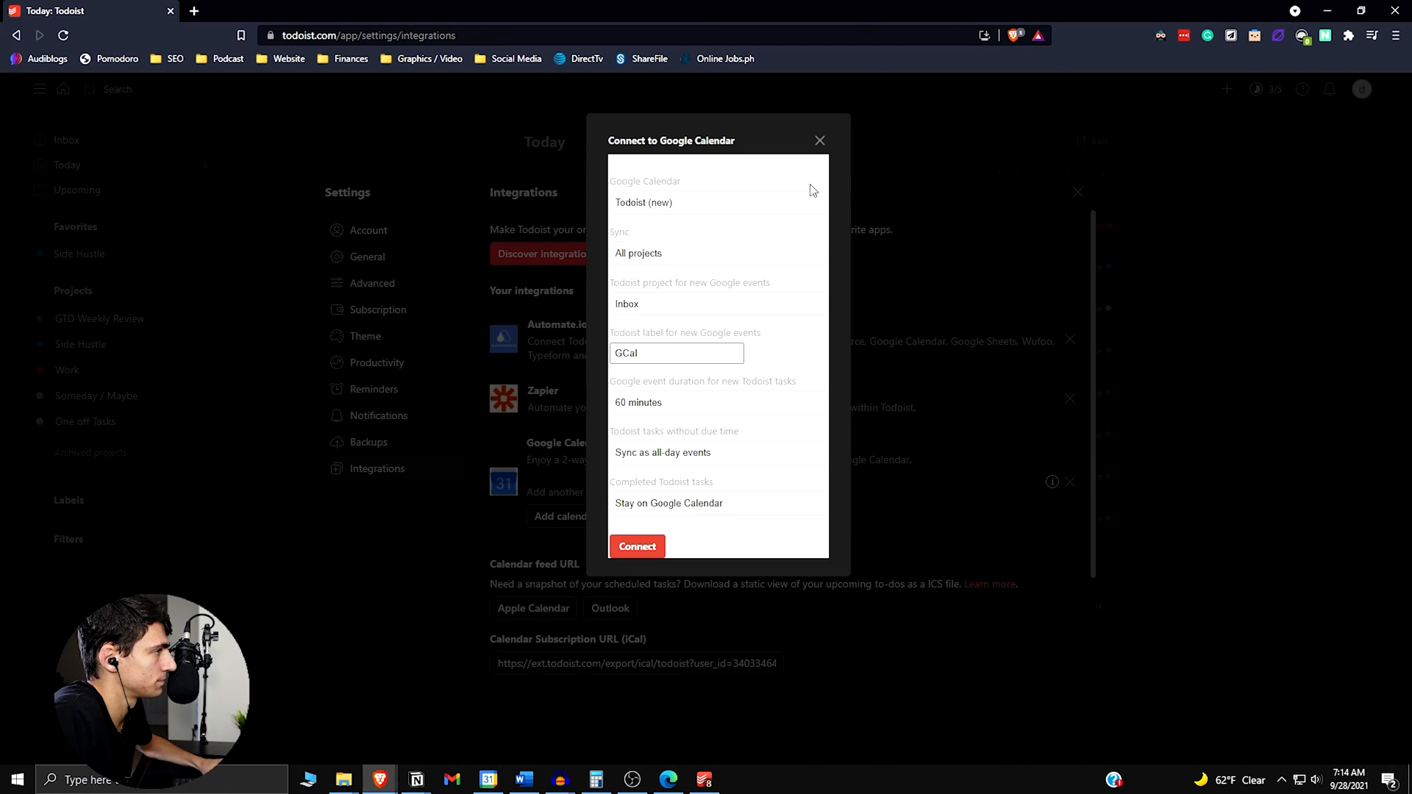
mouse_move(650, 266)
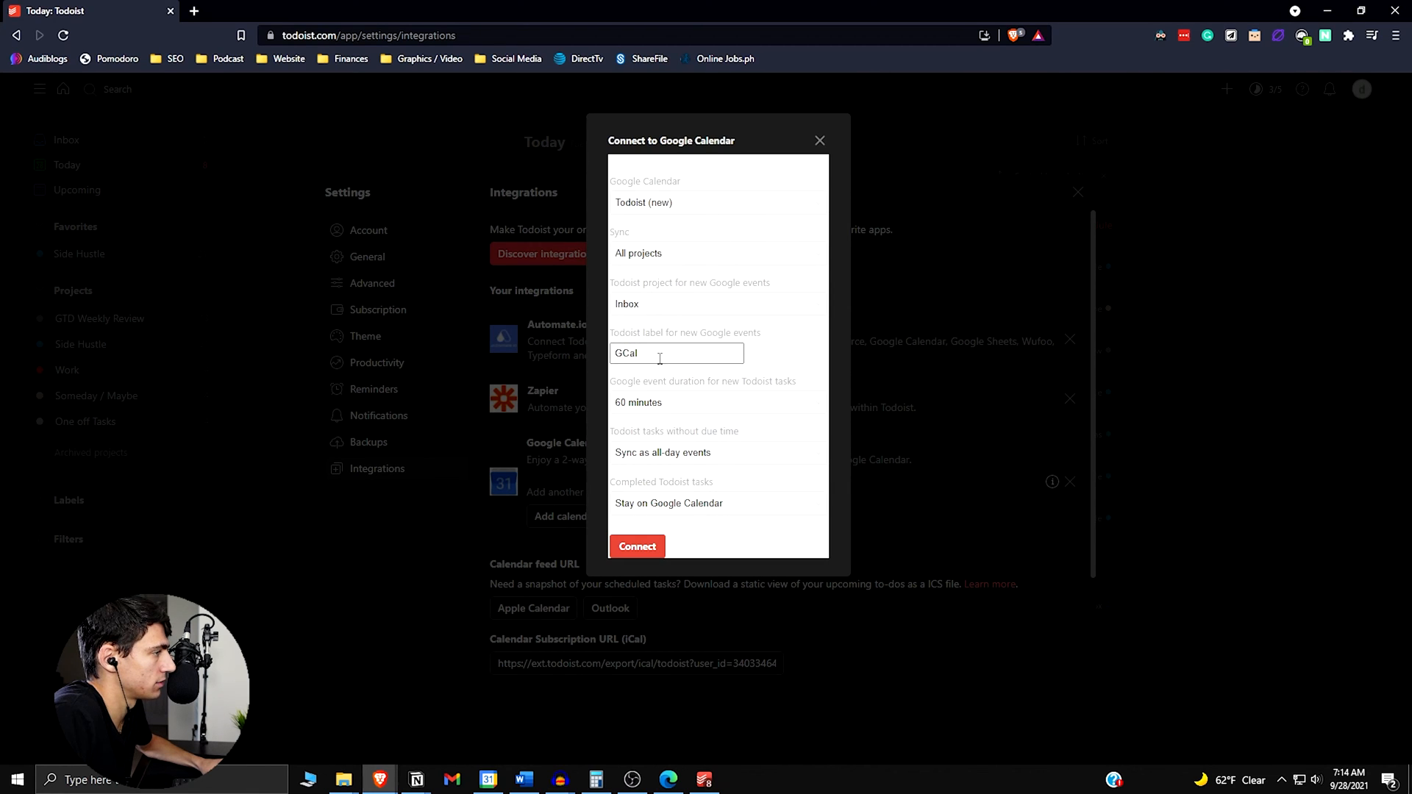
Connect the calendar with two-way sync for all projects and return to the Today list
left_click(637, 547)
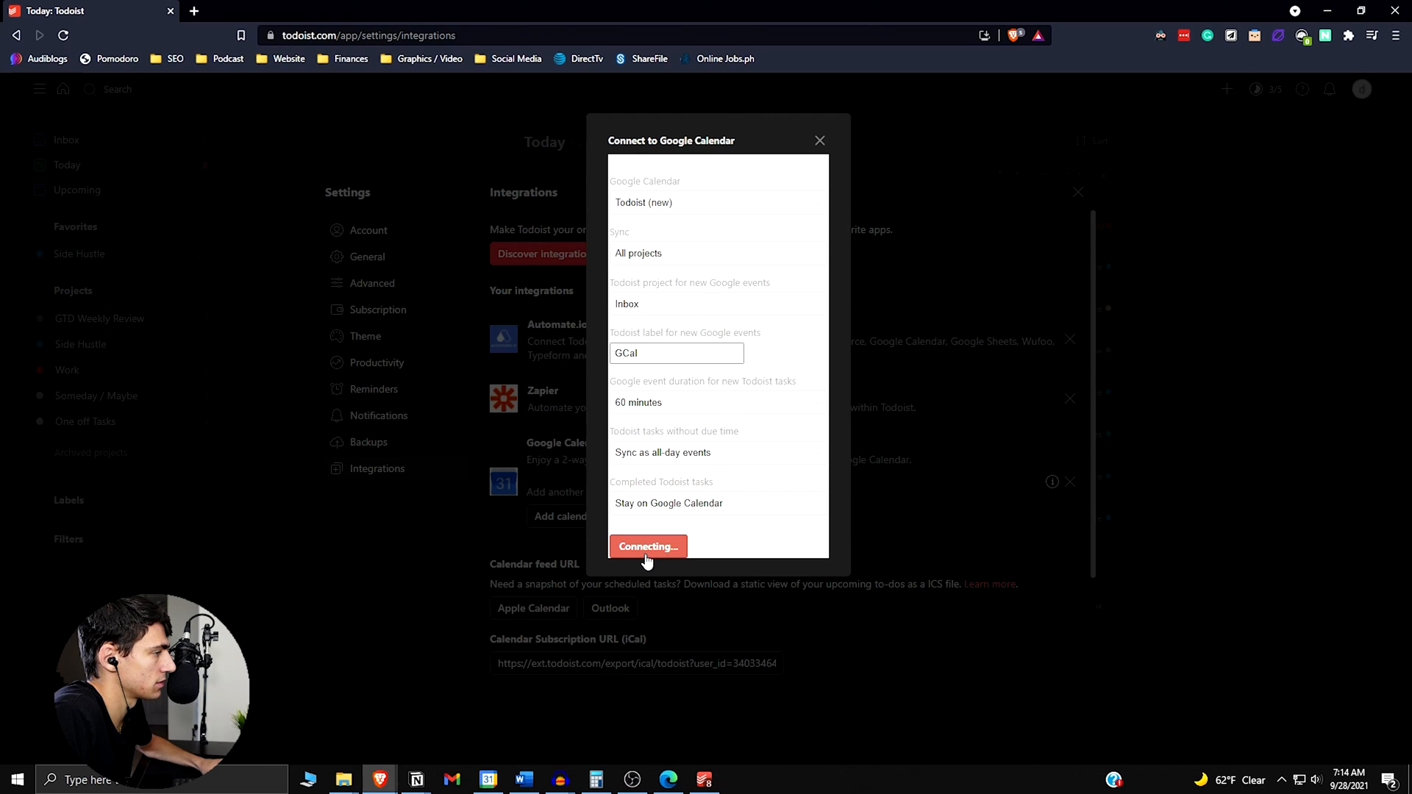
left_click(647, 547)
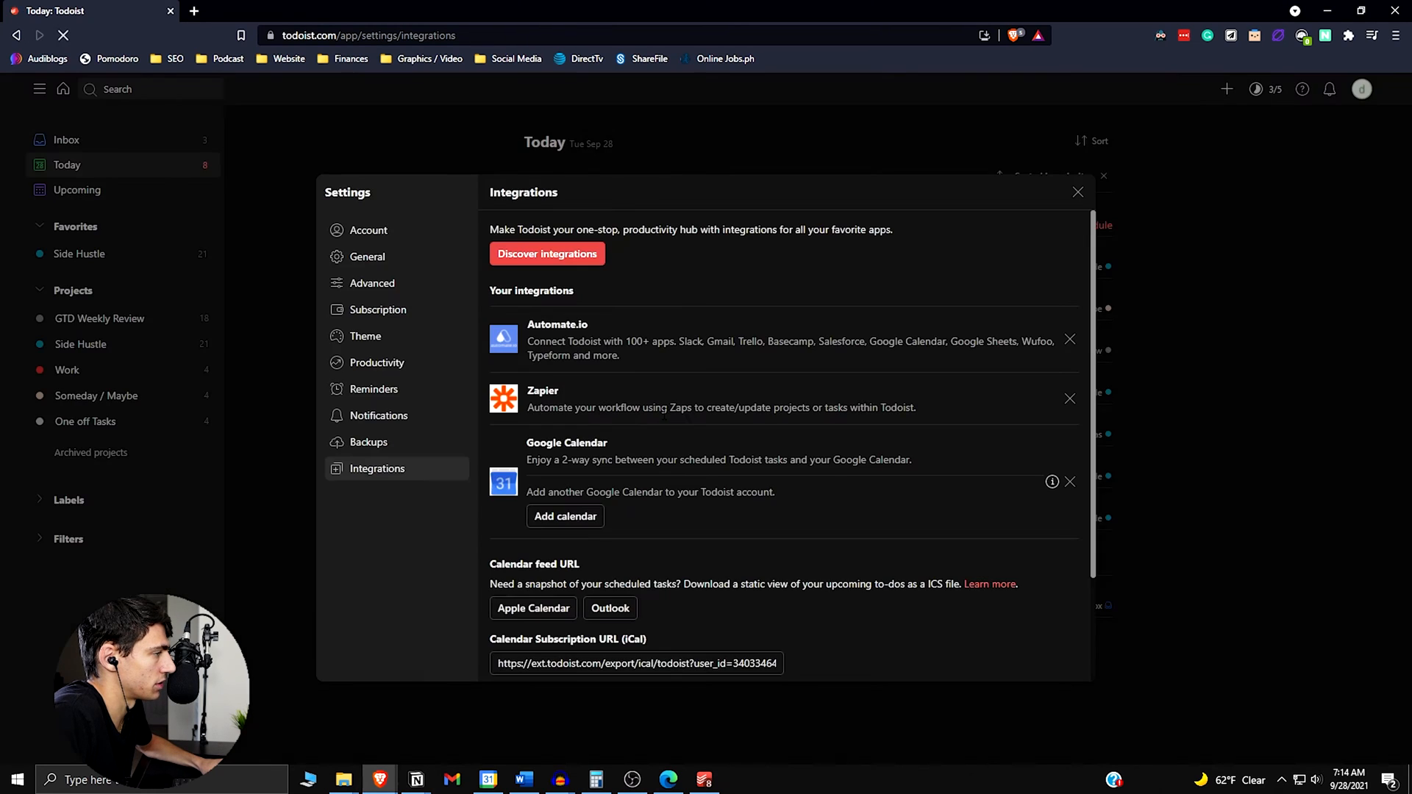
left_click(565, 516)
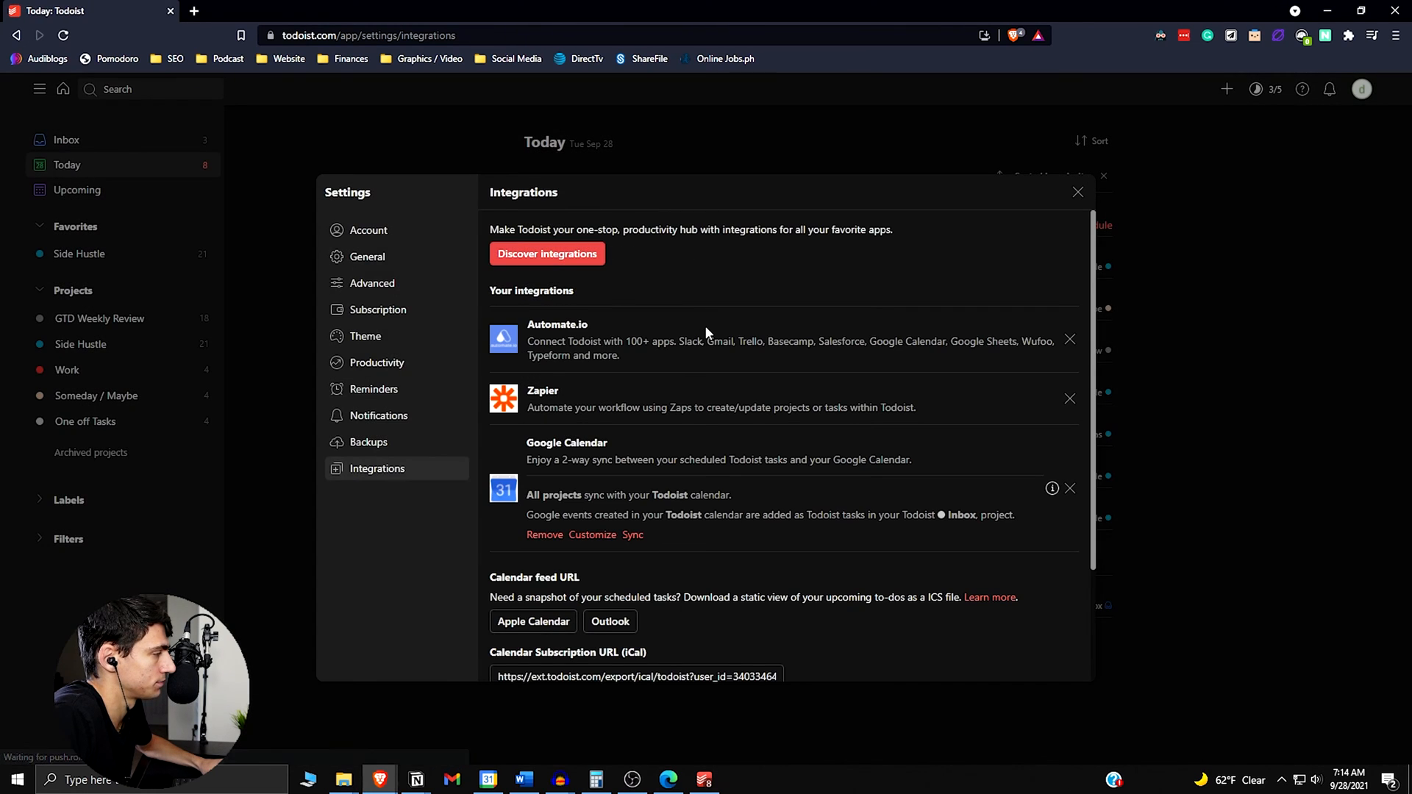
mouse_move(1030, 200)
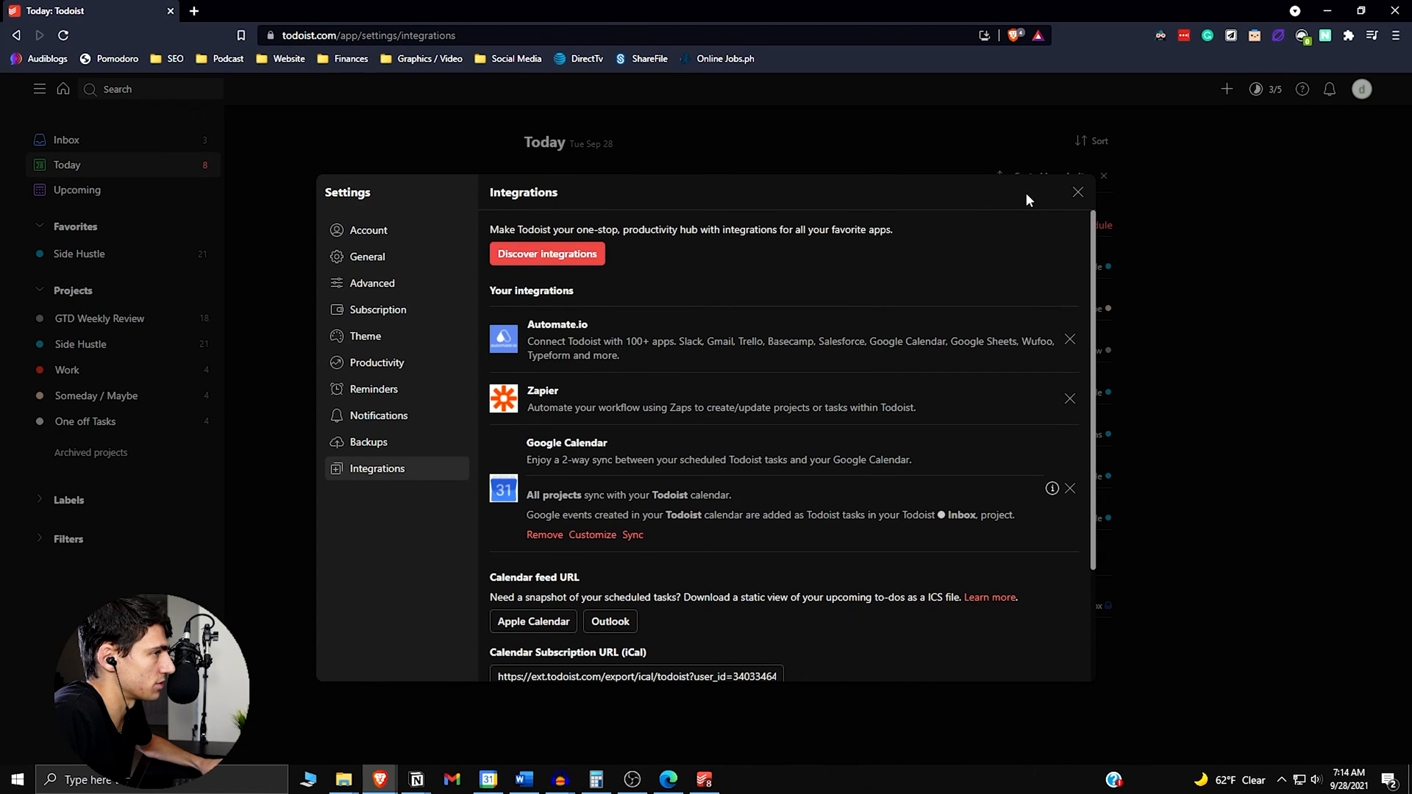
left_click(1078, 191)
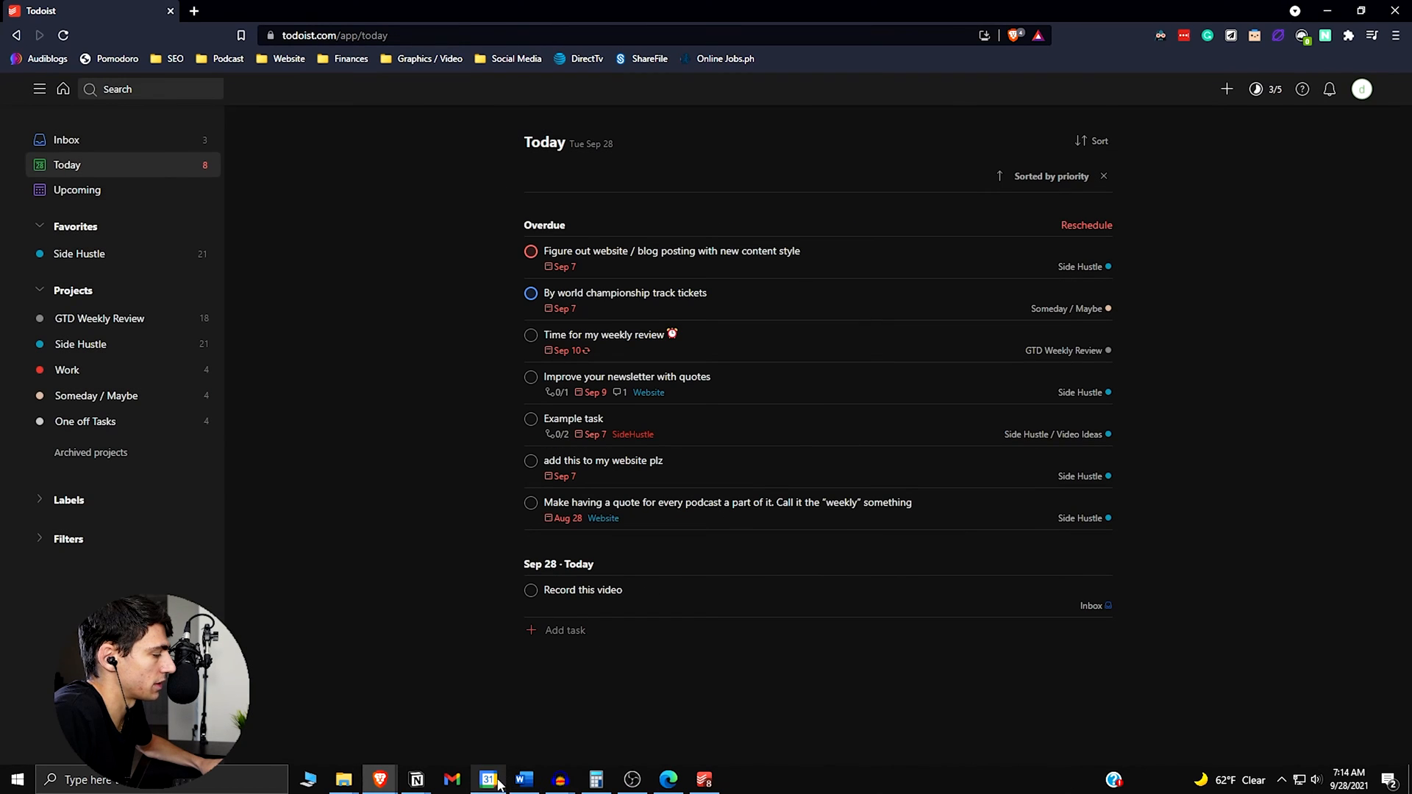
Review the synced Todoist tasks in the Google Calendar week, then return to Todoist
left_click(488, 780)
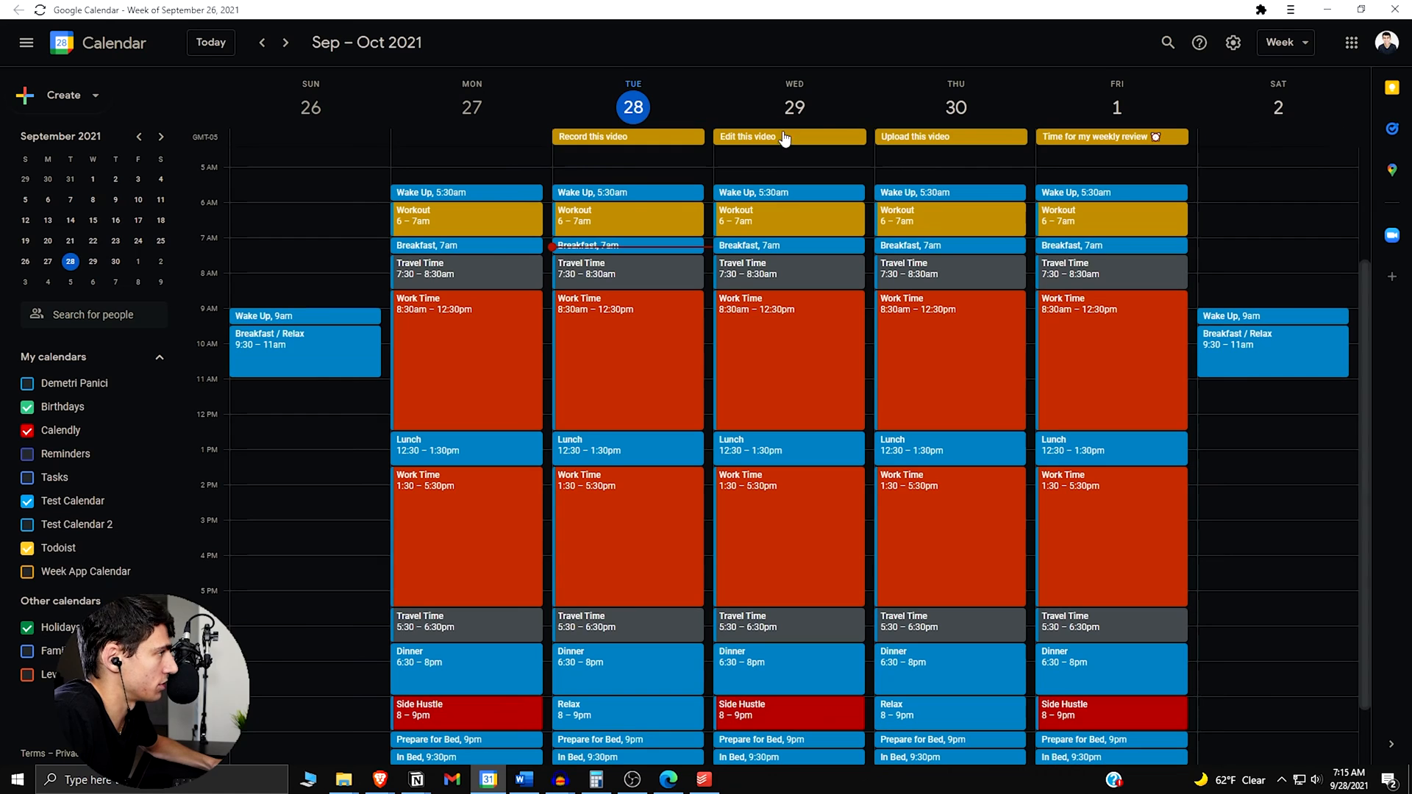
mouse_move(967, 131)
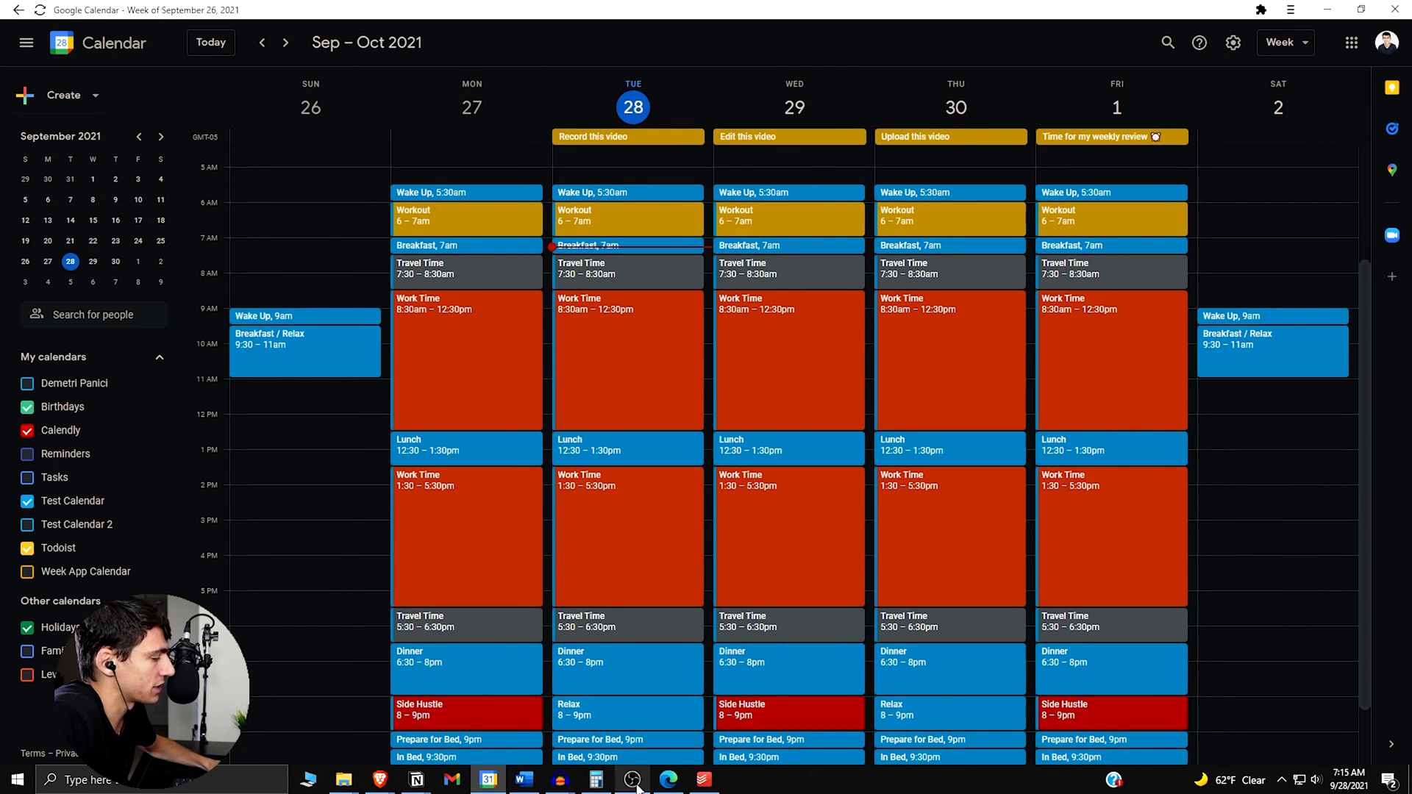
left_click(702, 779)
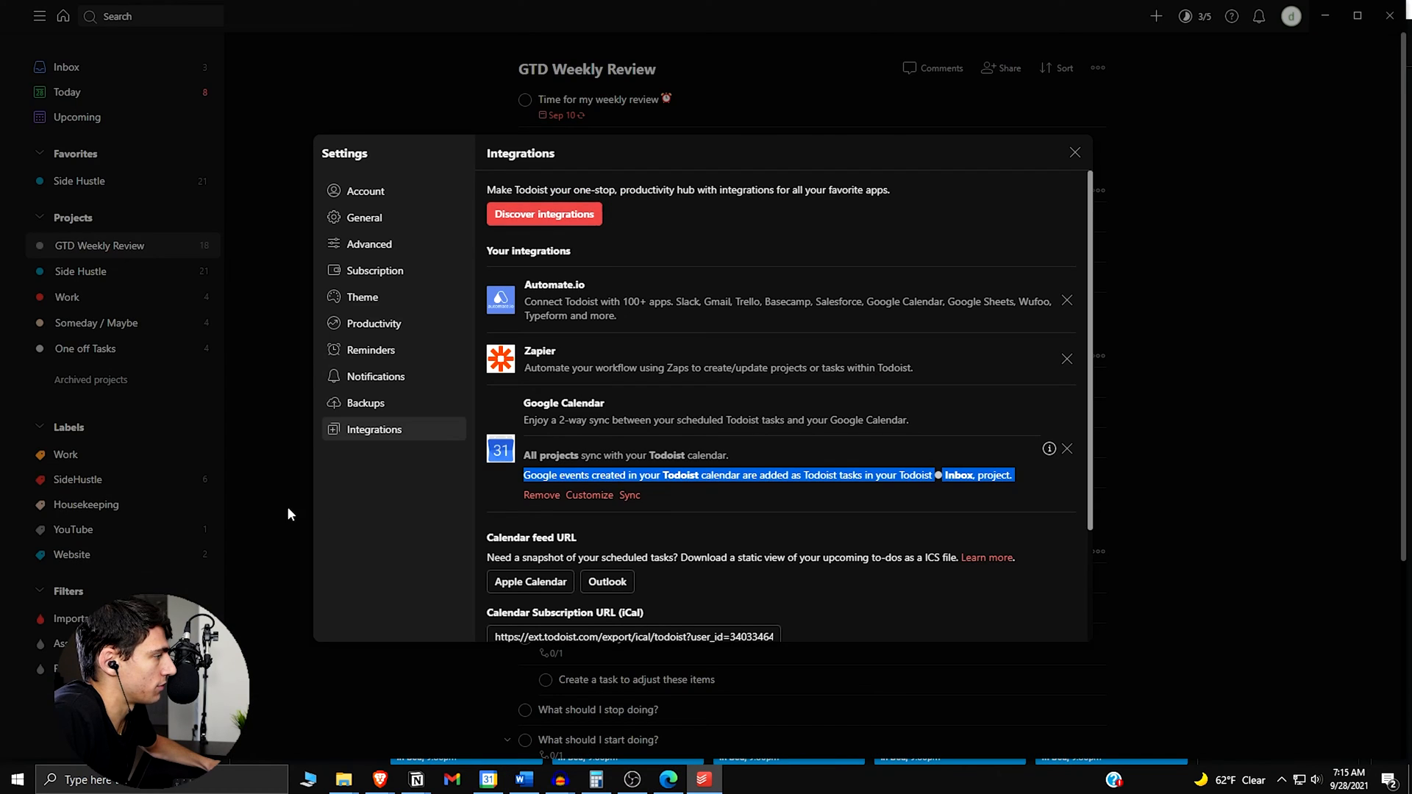
Set 'Record this video' due today at 4:00 PM and check it in Google Calendar
left_click(1074, 151)
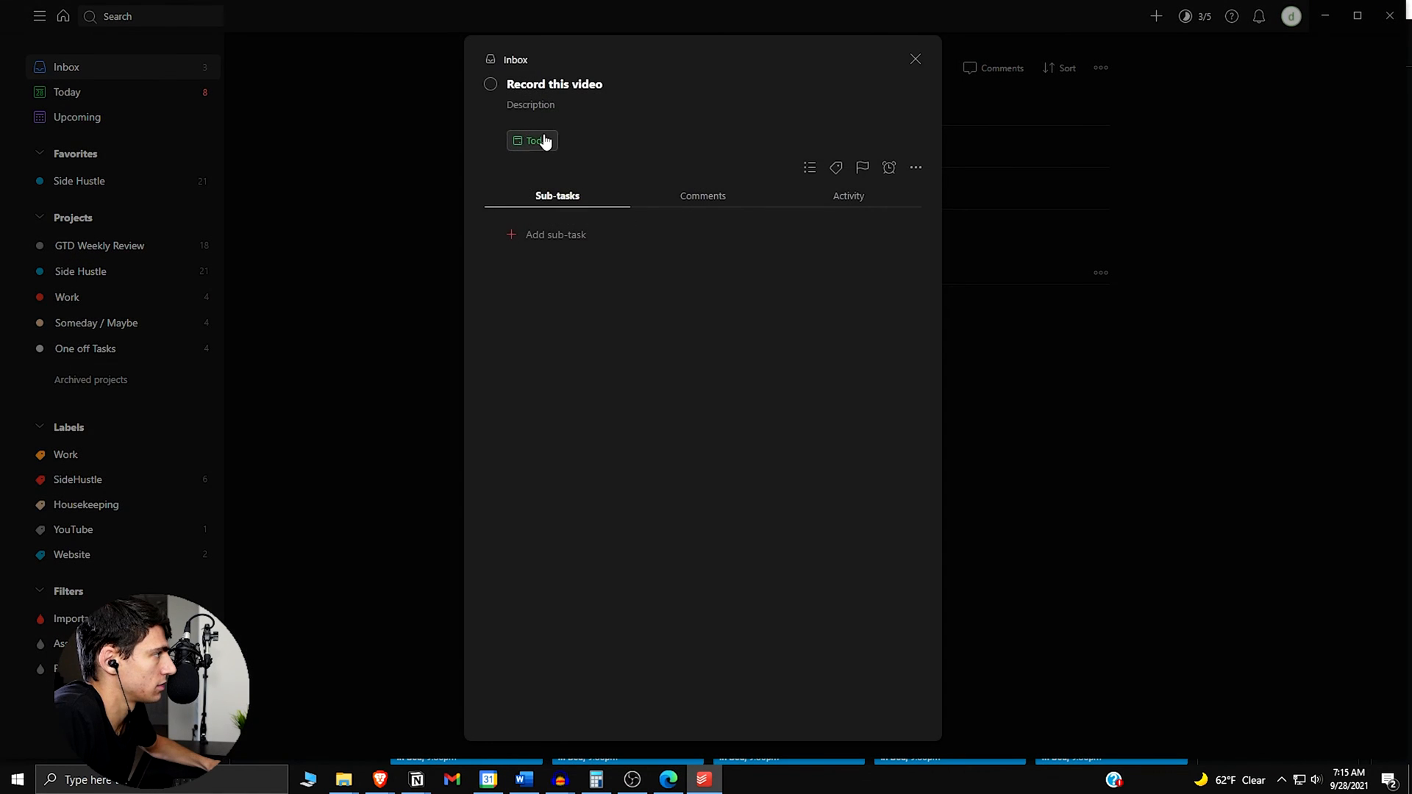
left_click(531, 141)
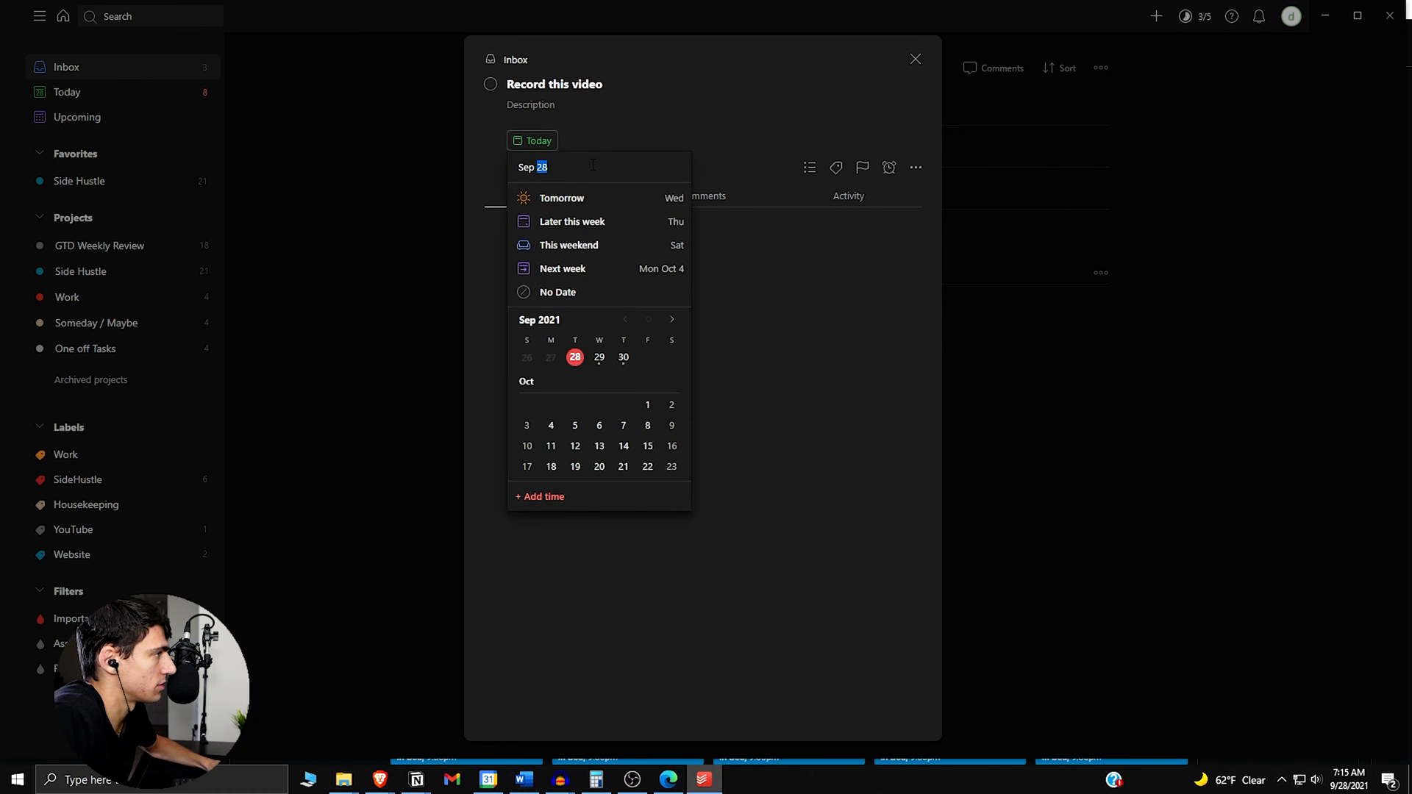
type("today")
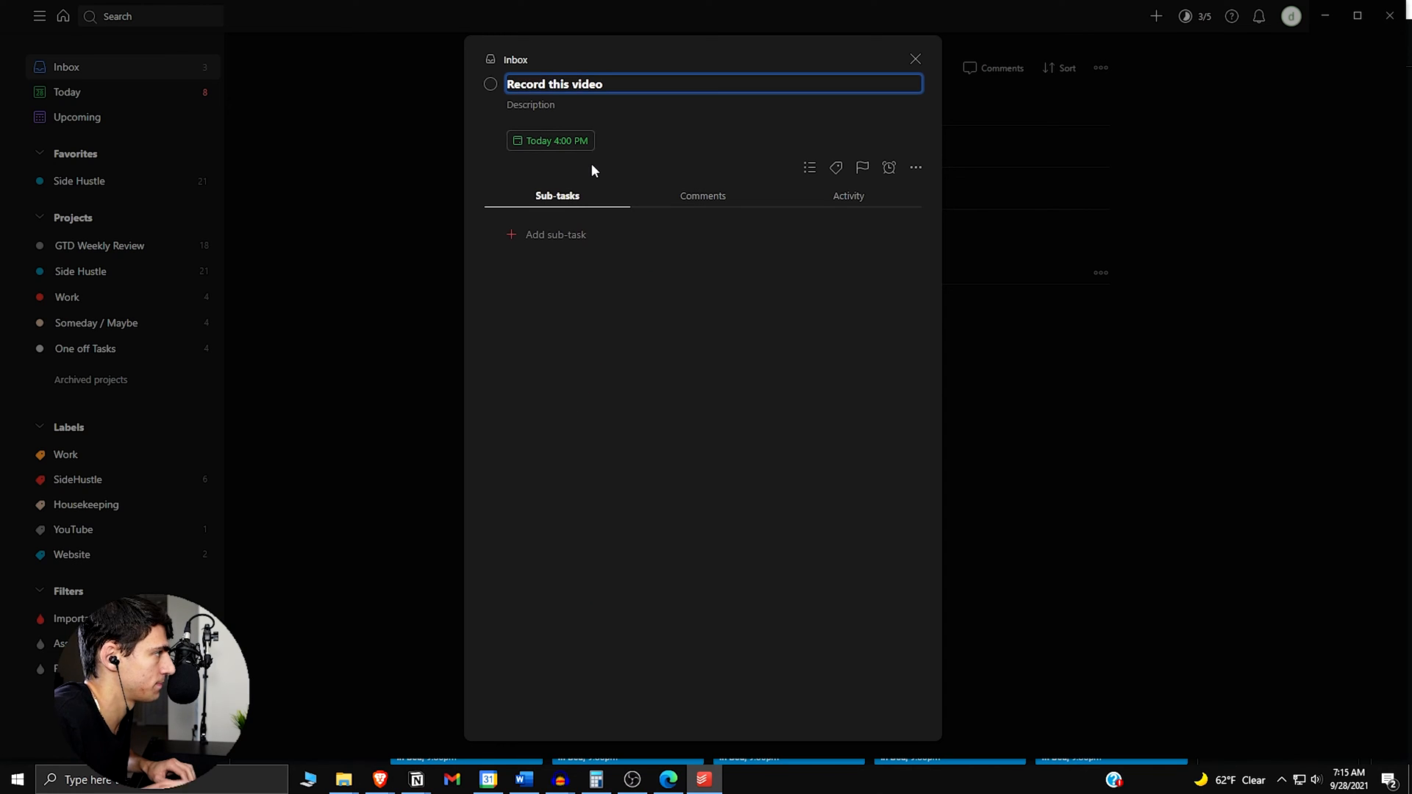
left_click(915, 59)
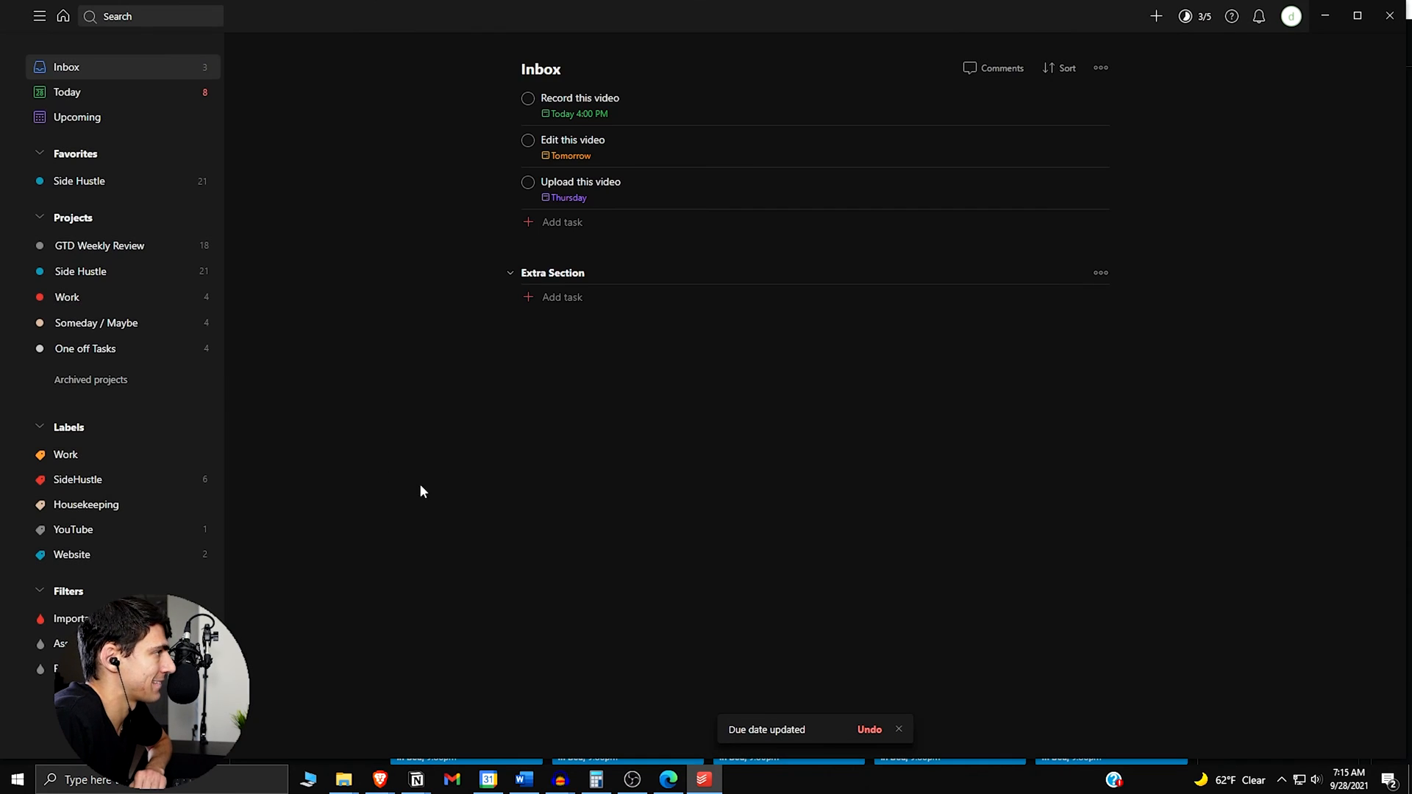
left_click(487, 779)
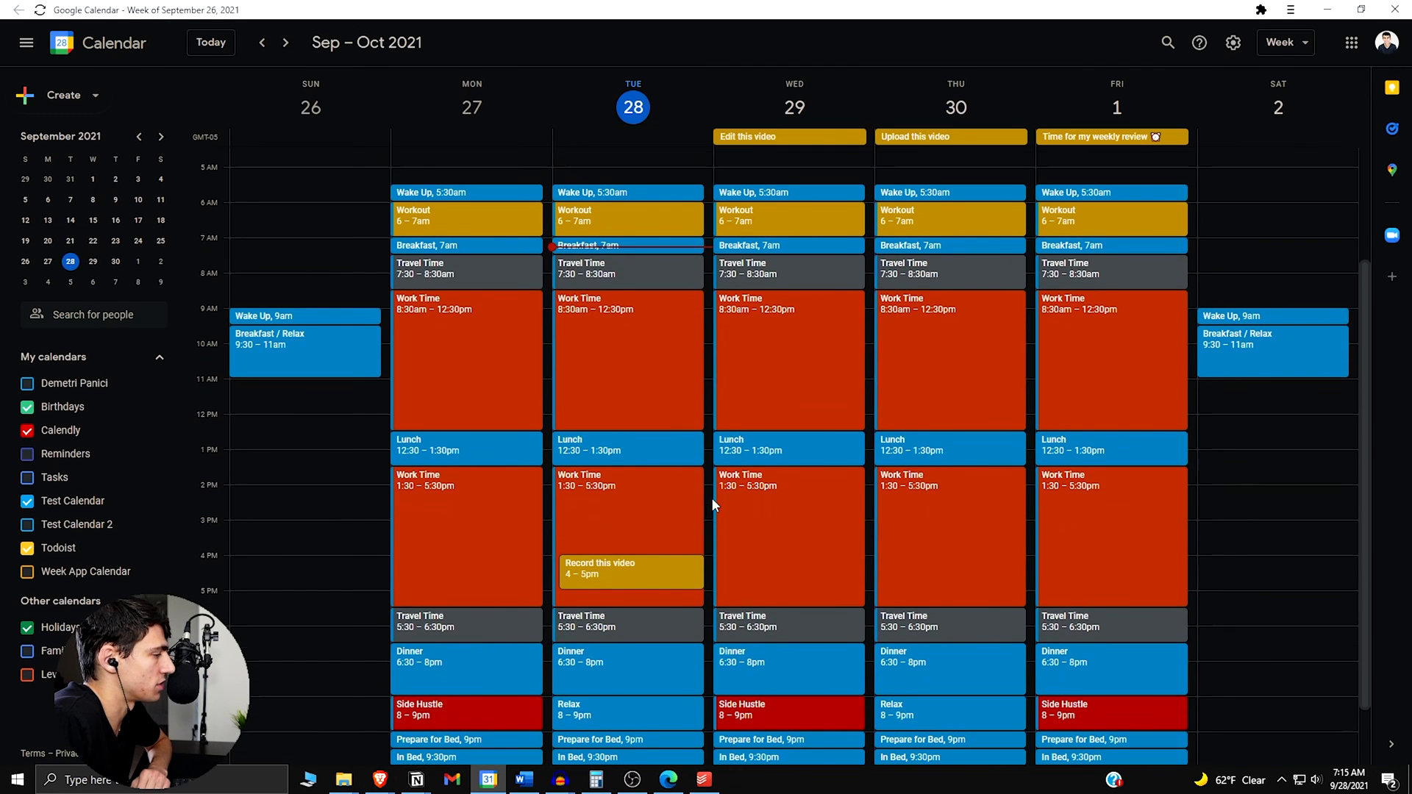
mouse_move(696, 604)
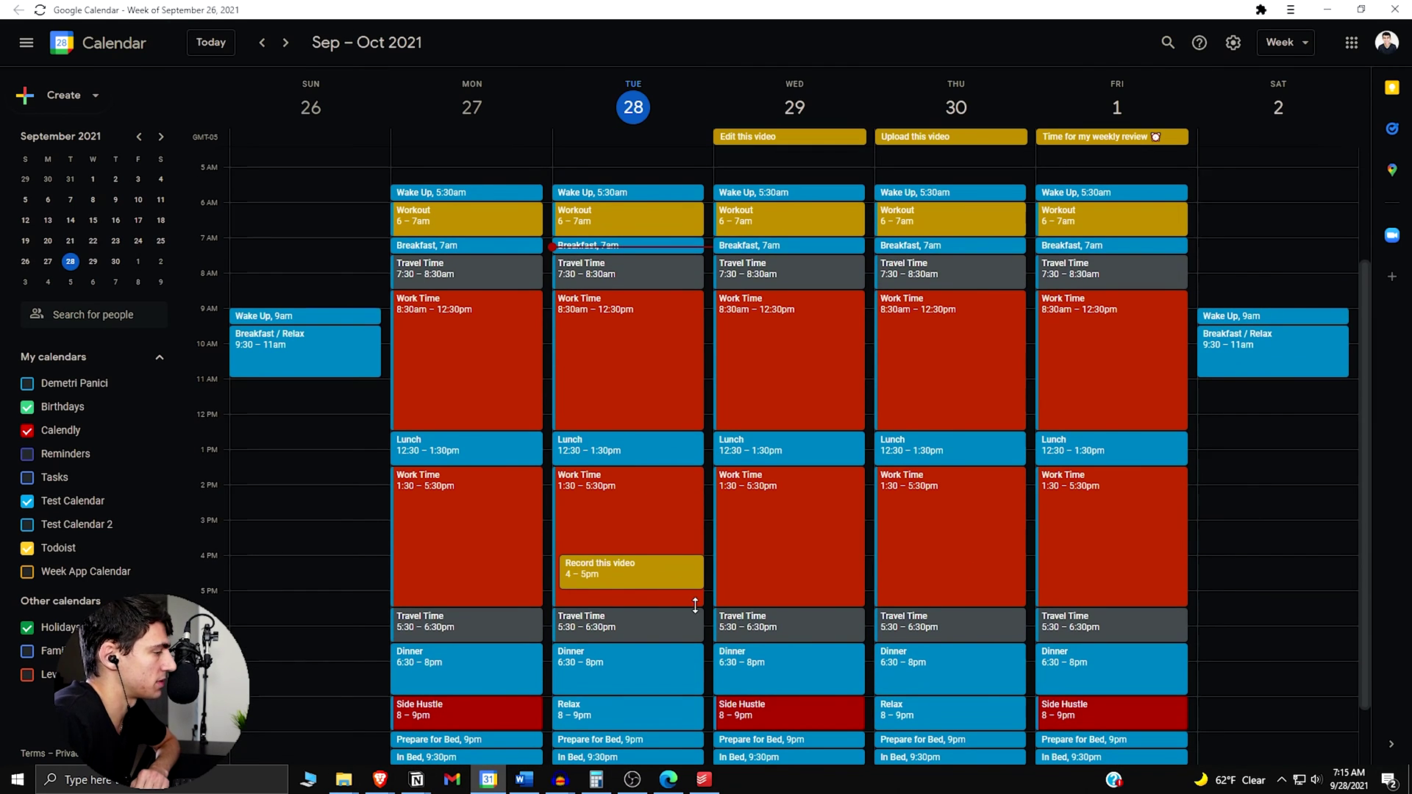
mouse_move(670, 538)
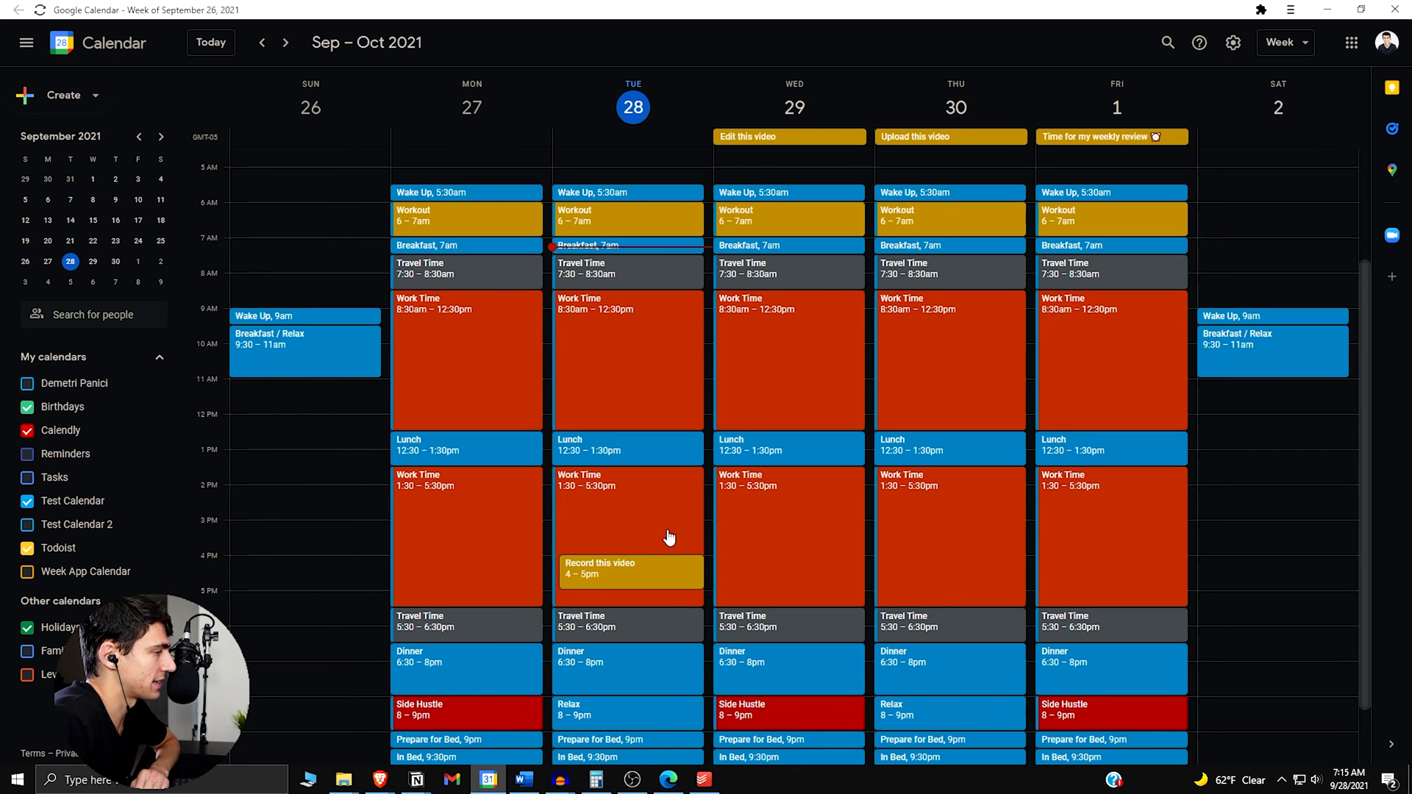
mouse_move(691, 541)
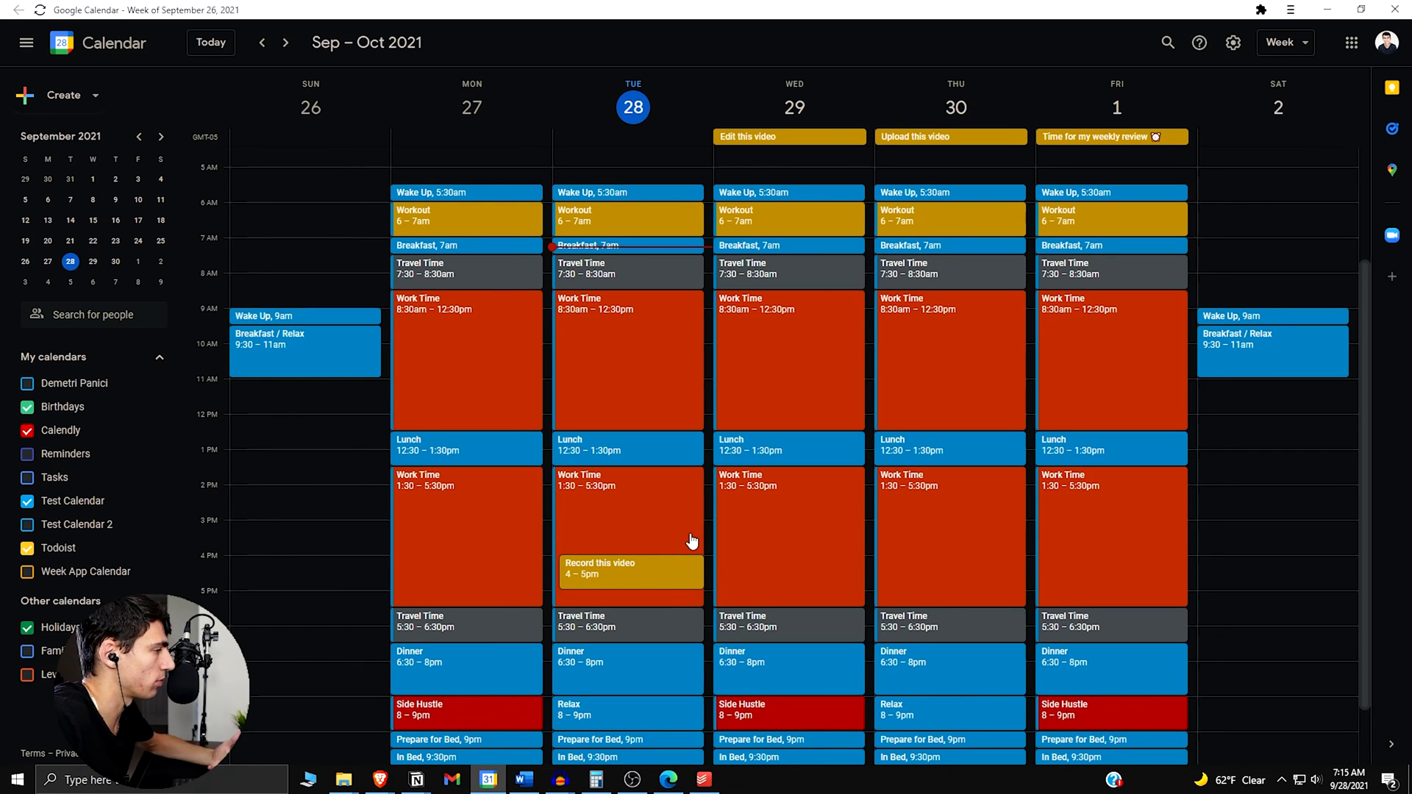
mouse_move(684, 535)
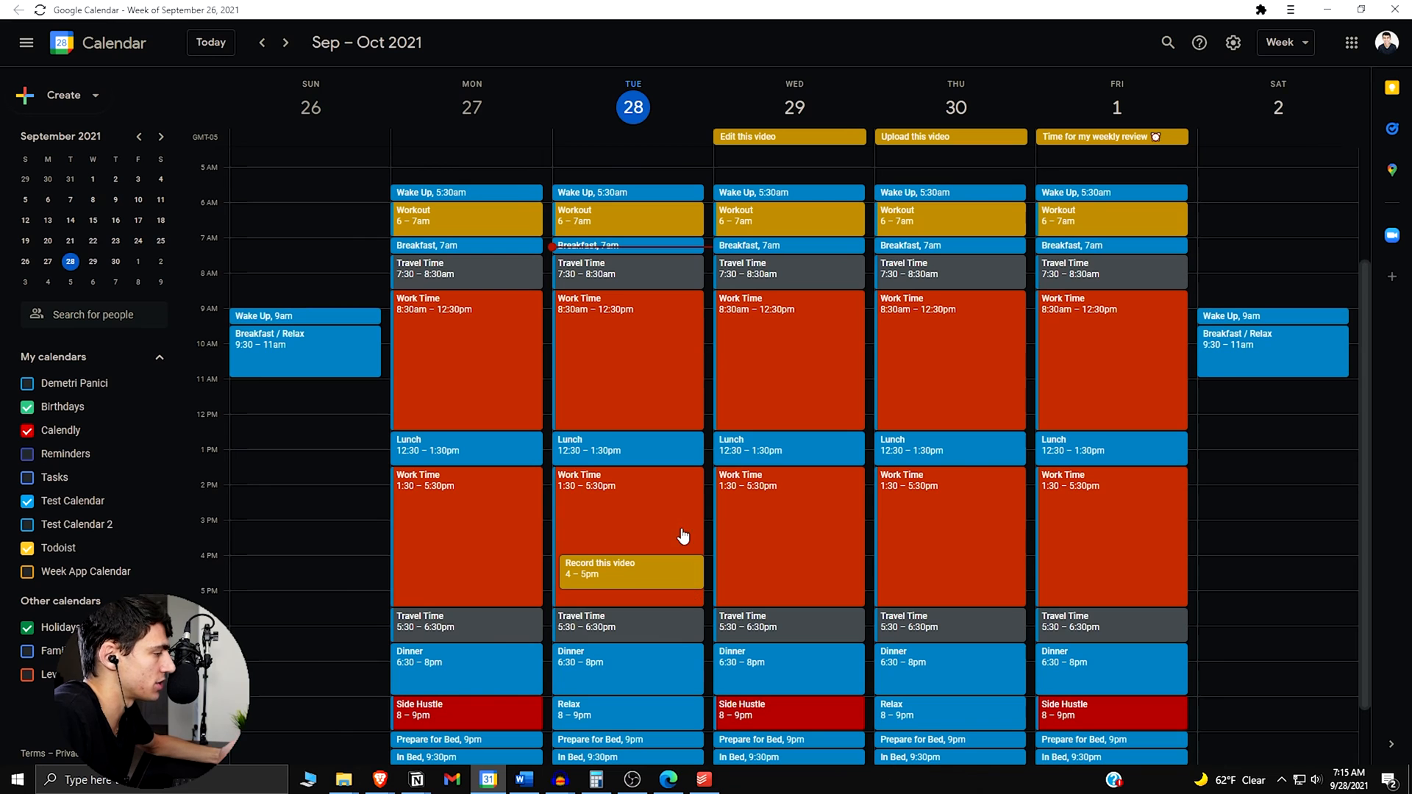
mouse_move(656, 554)
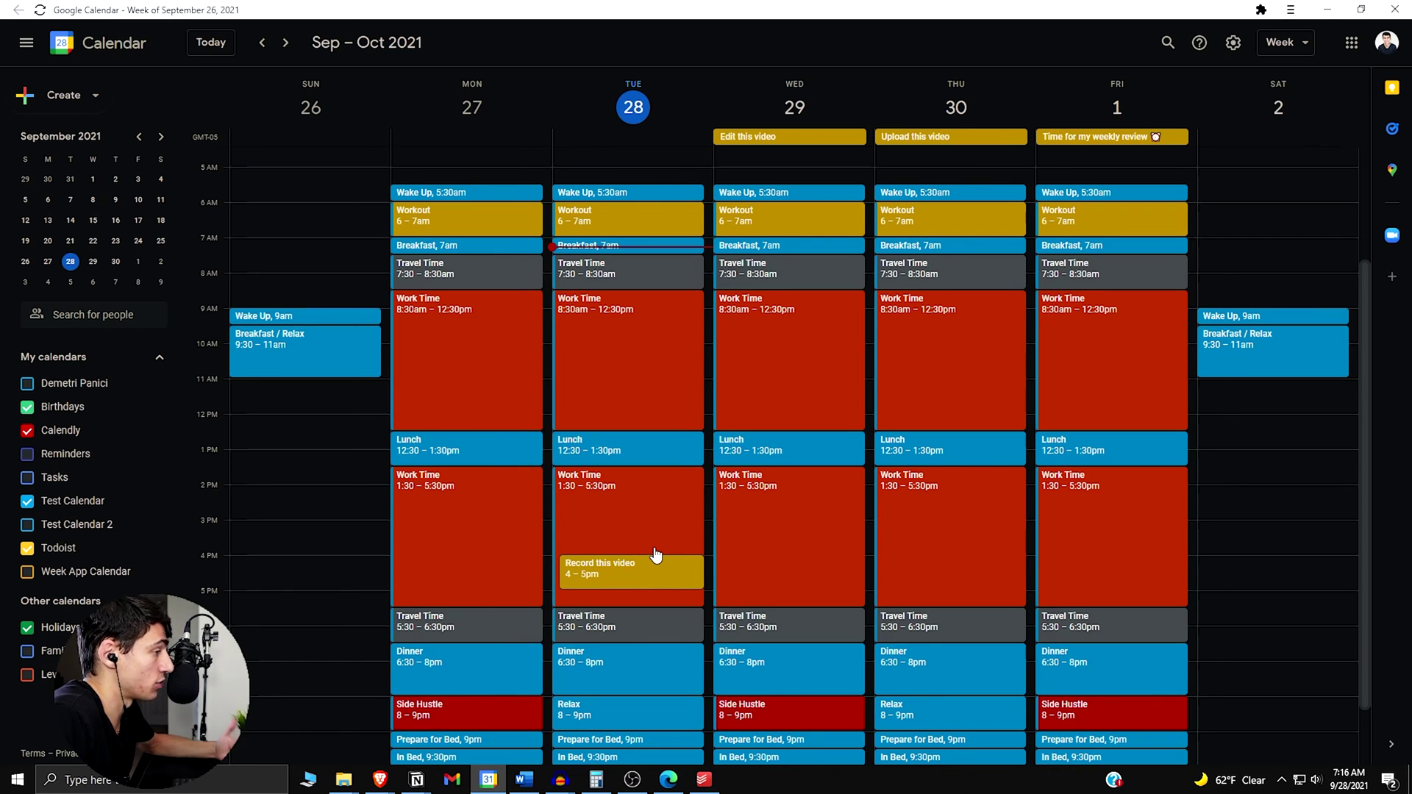
mouse_move(594, 159)
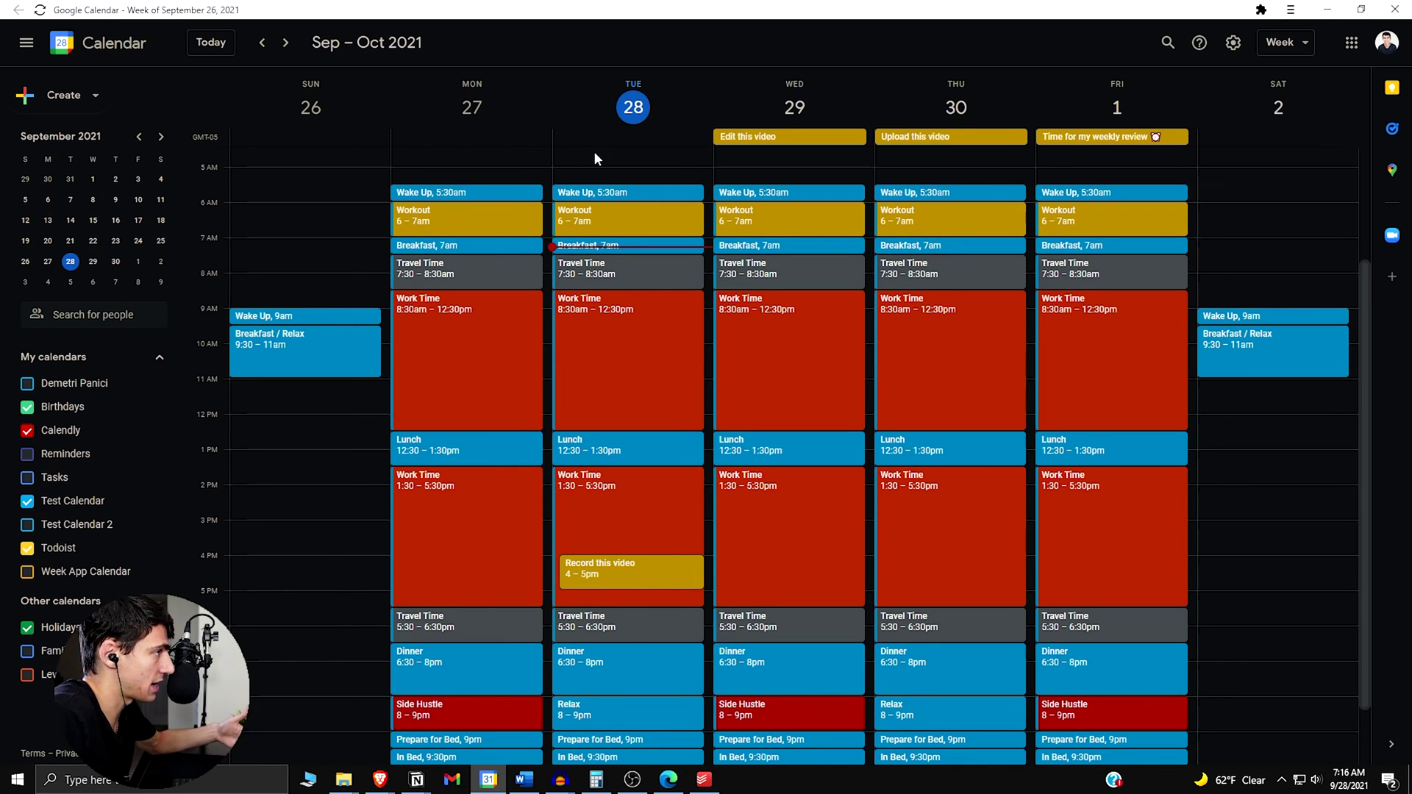
mouse_move(634, 224)
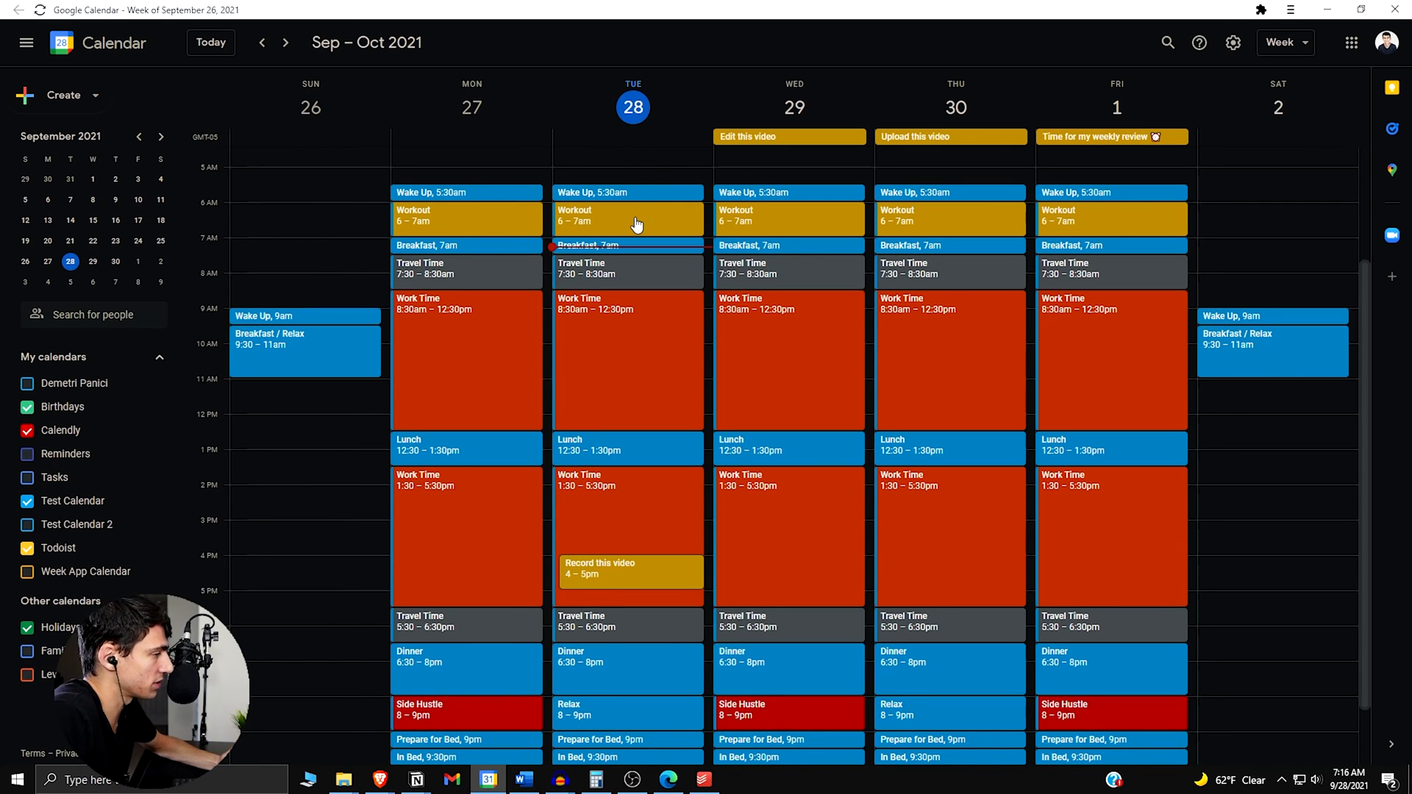
mouse_move(649, 243)
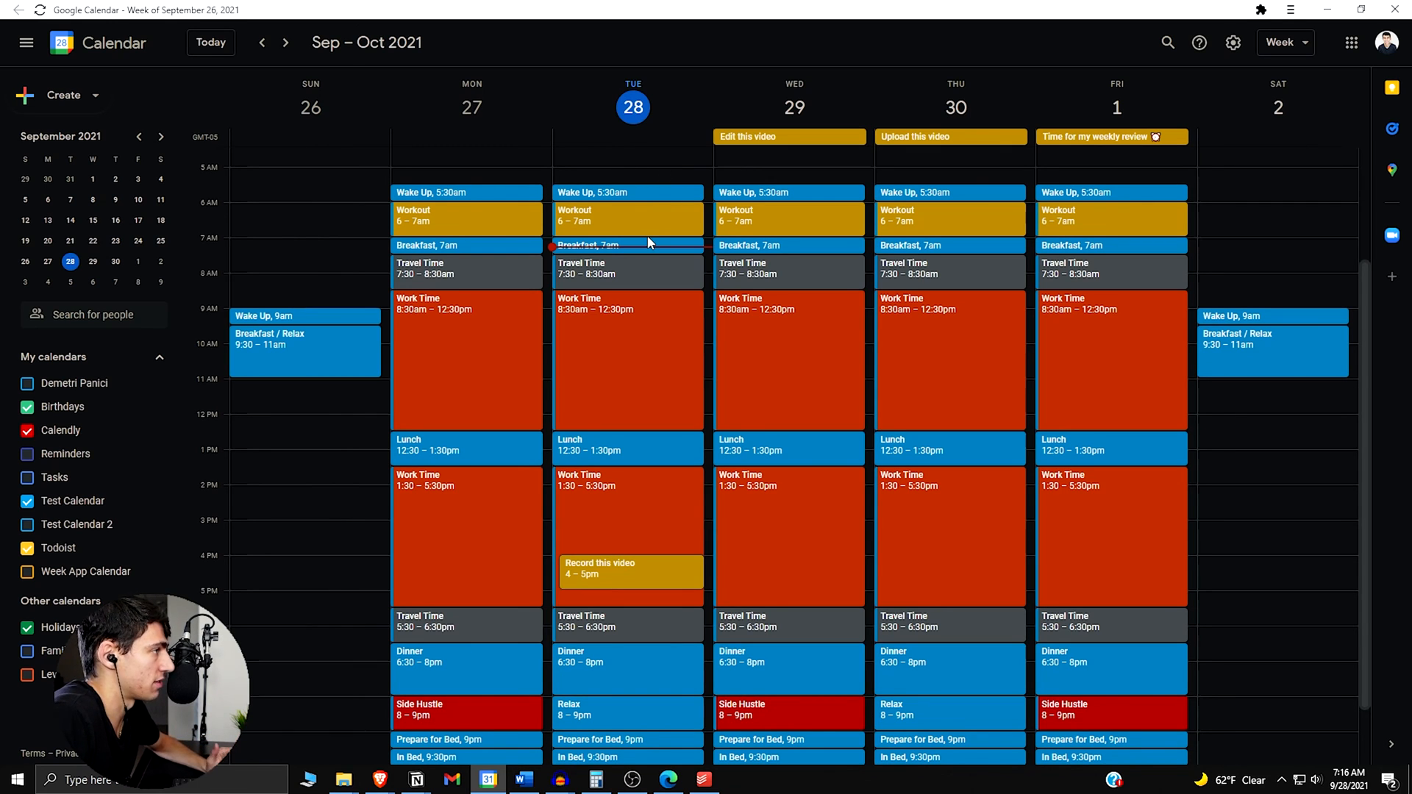
mouse_move(768, 228)
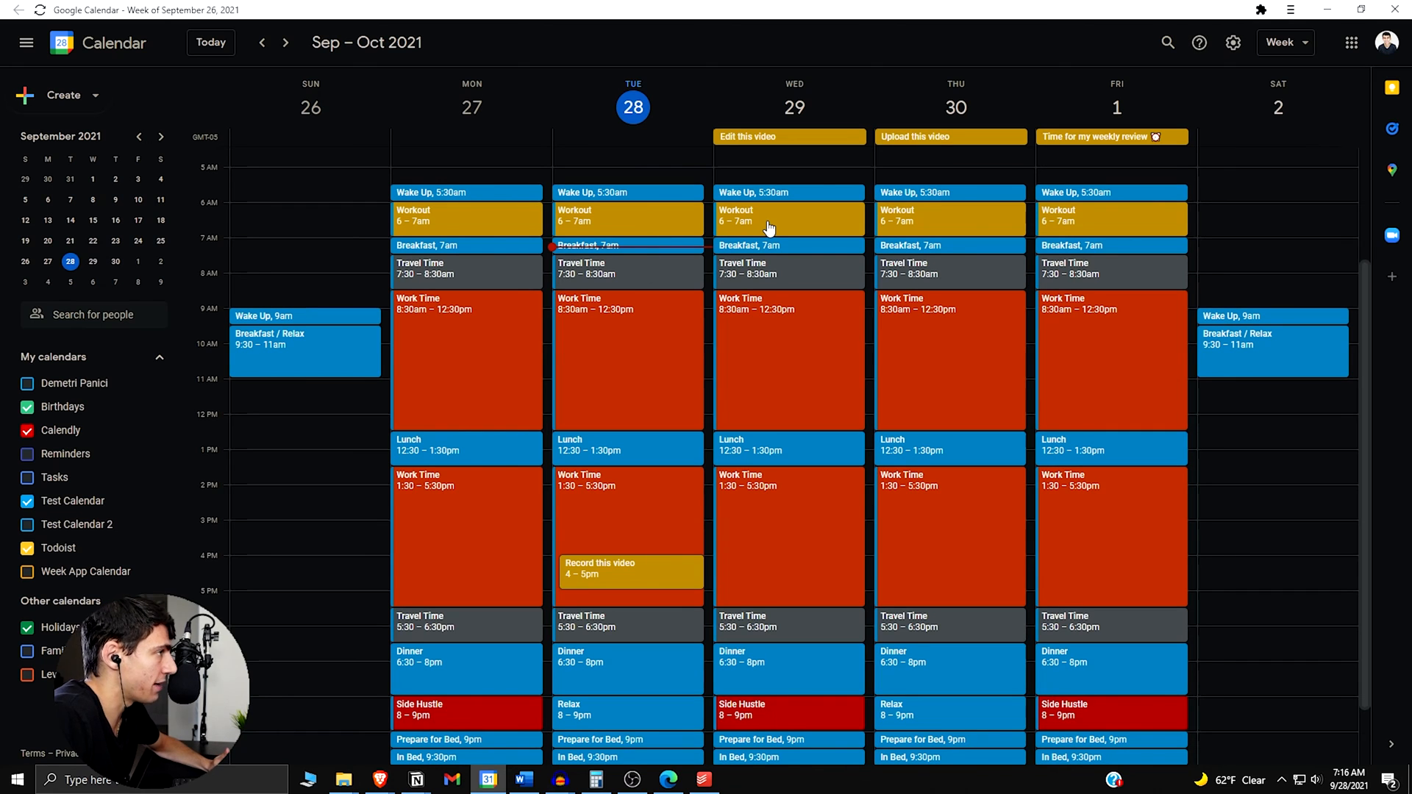
mouse_move(844, 284)
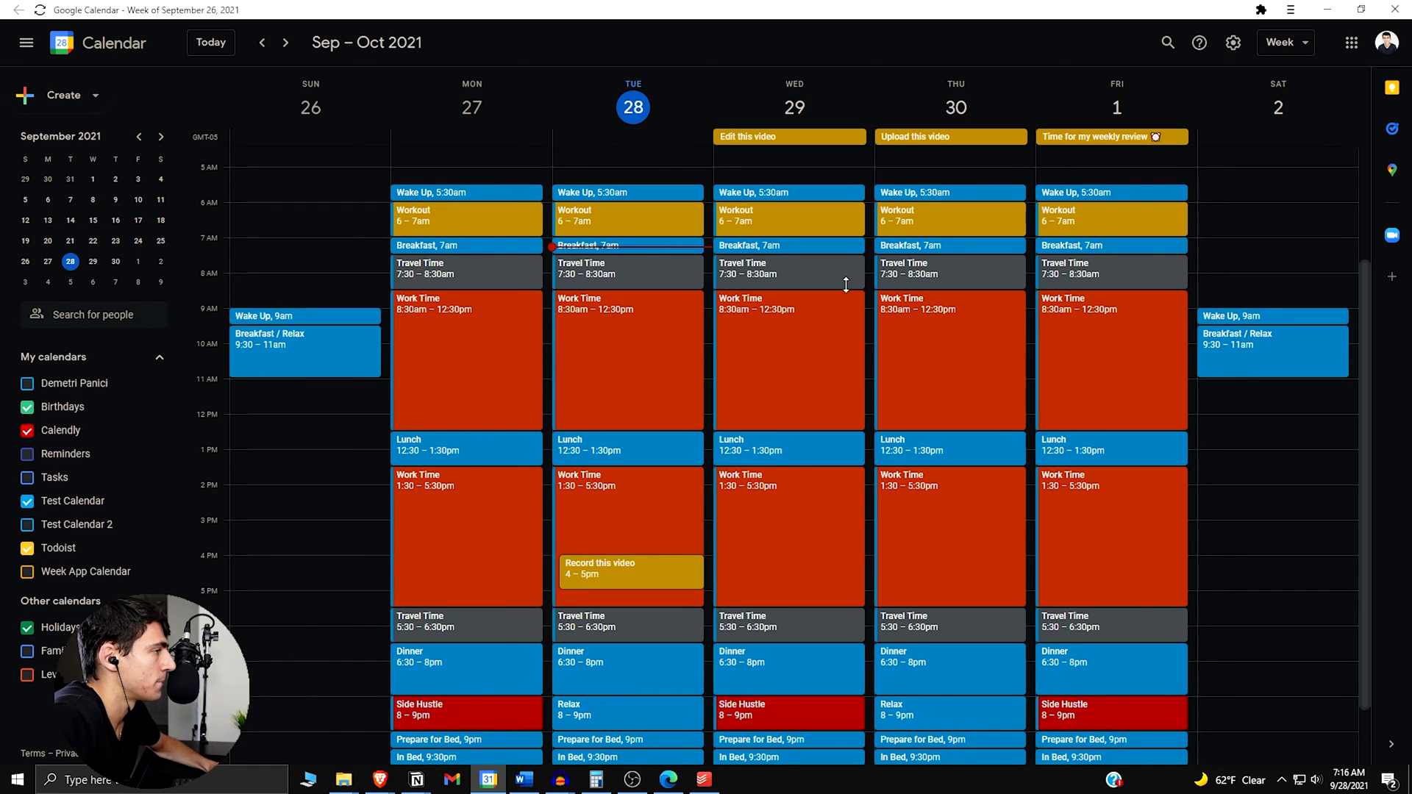
mouse_move(1381, 488)
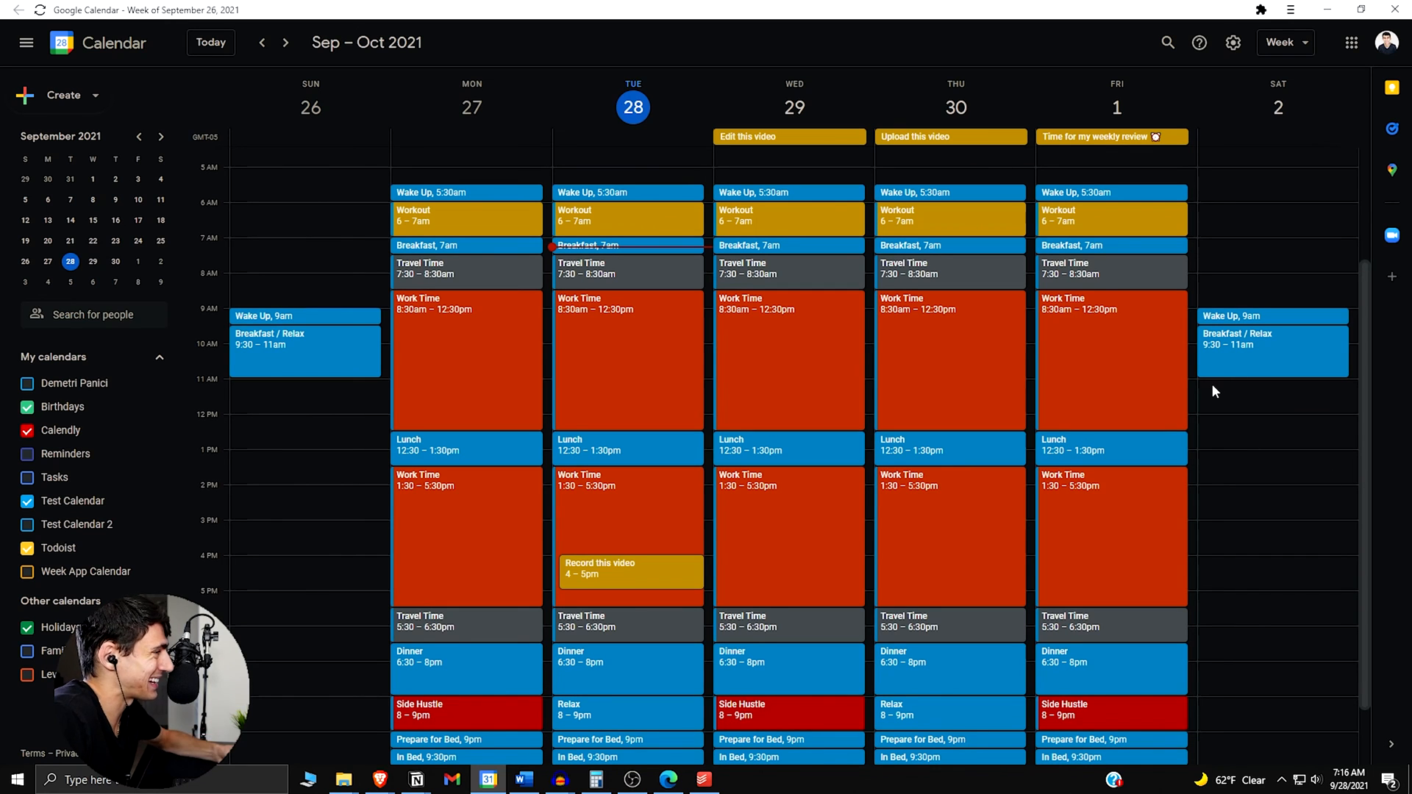
mouse_move(953, 369)
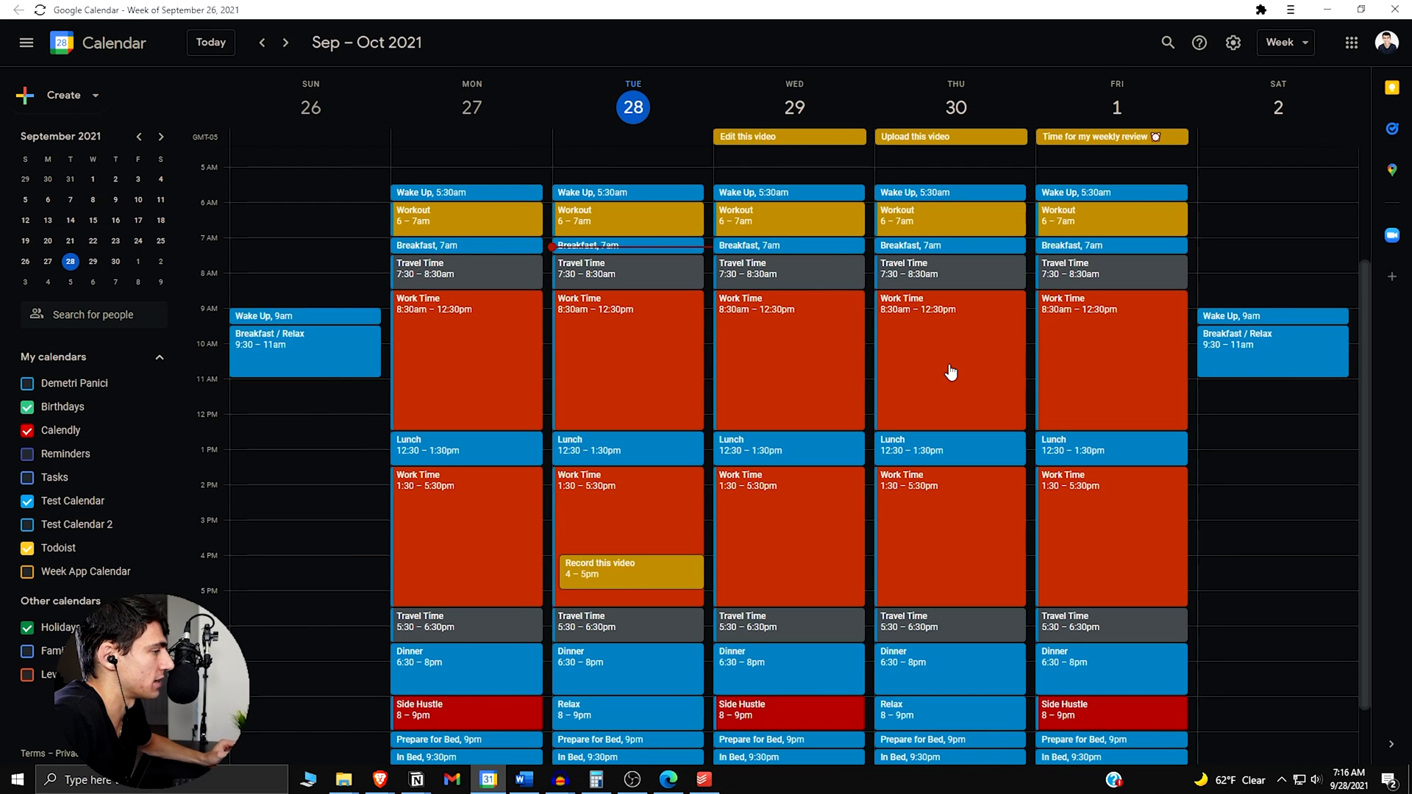
mouse_move(1073, 152)
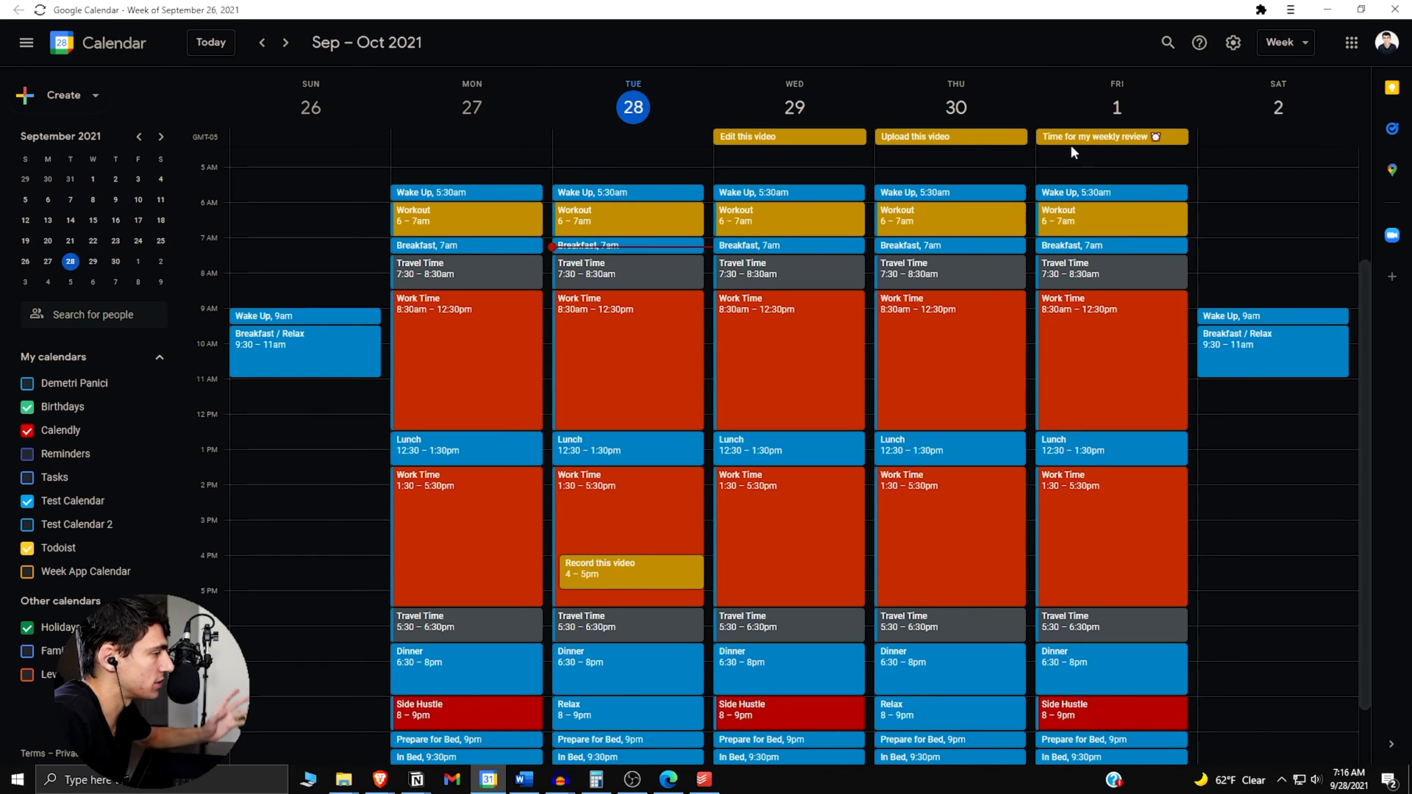
left_click(1390, 86)
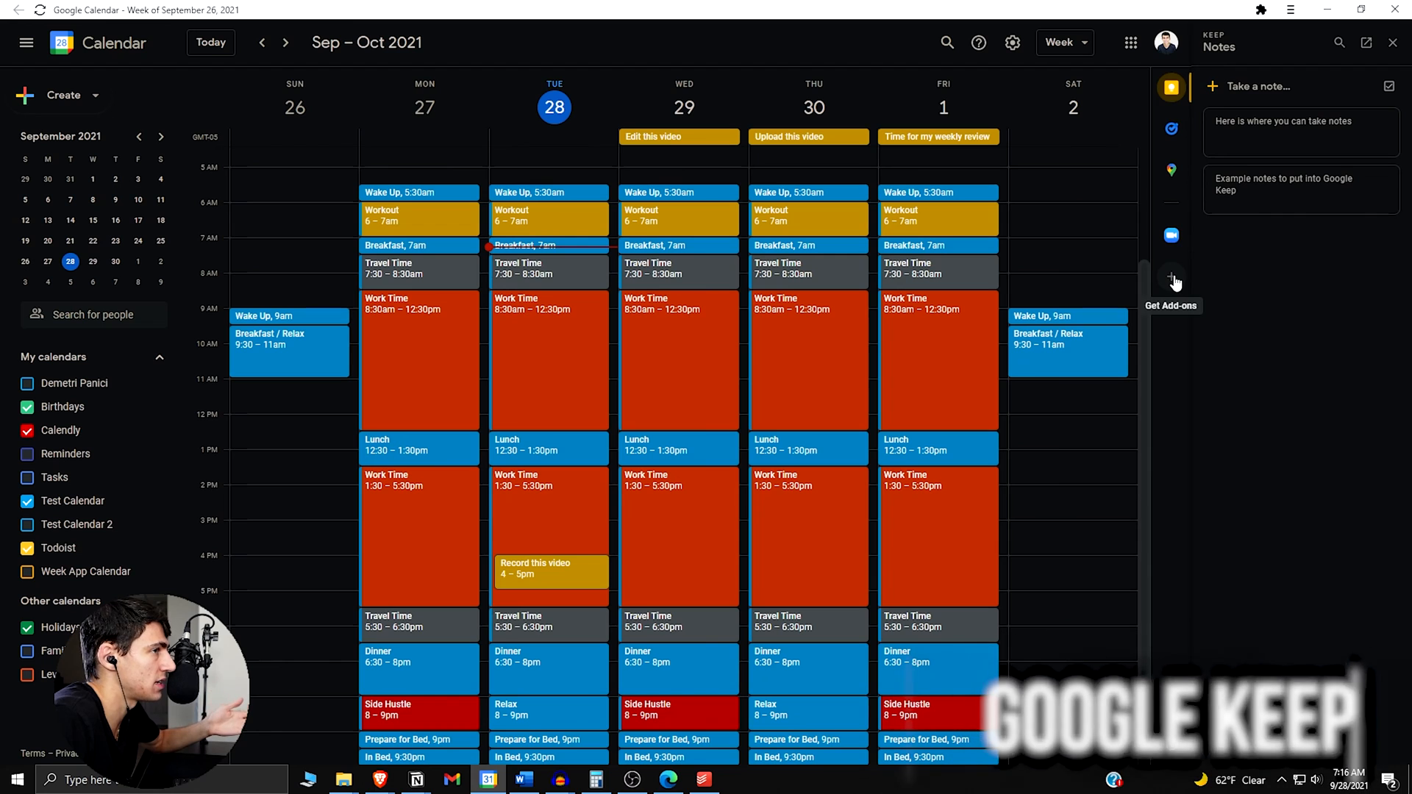
mouse_move(1158, 278)
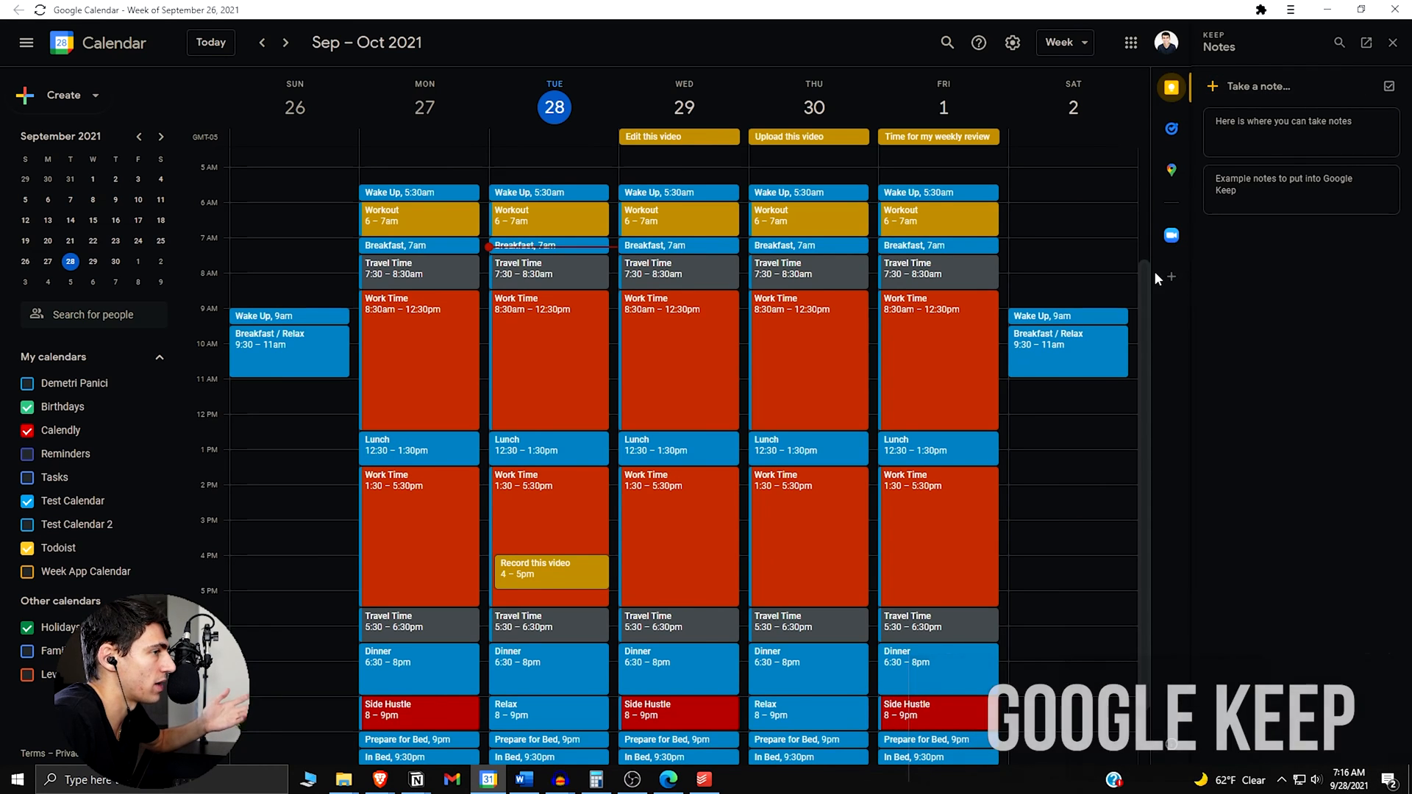
In the Keep side panel, close the example note and start a new blank note at its Title field
left_click(1288, 131)
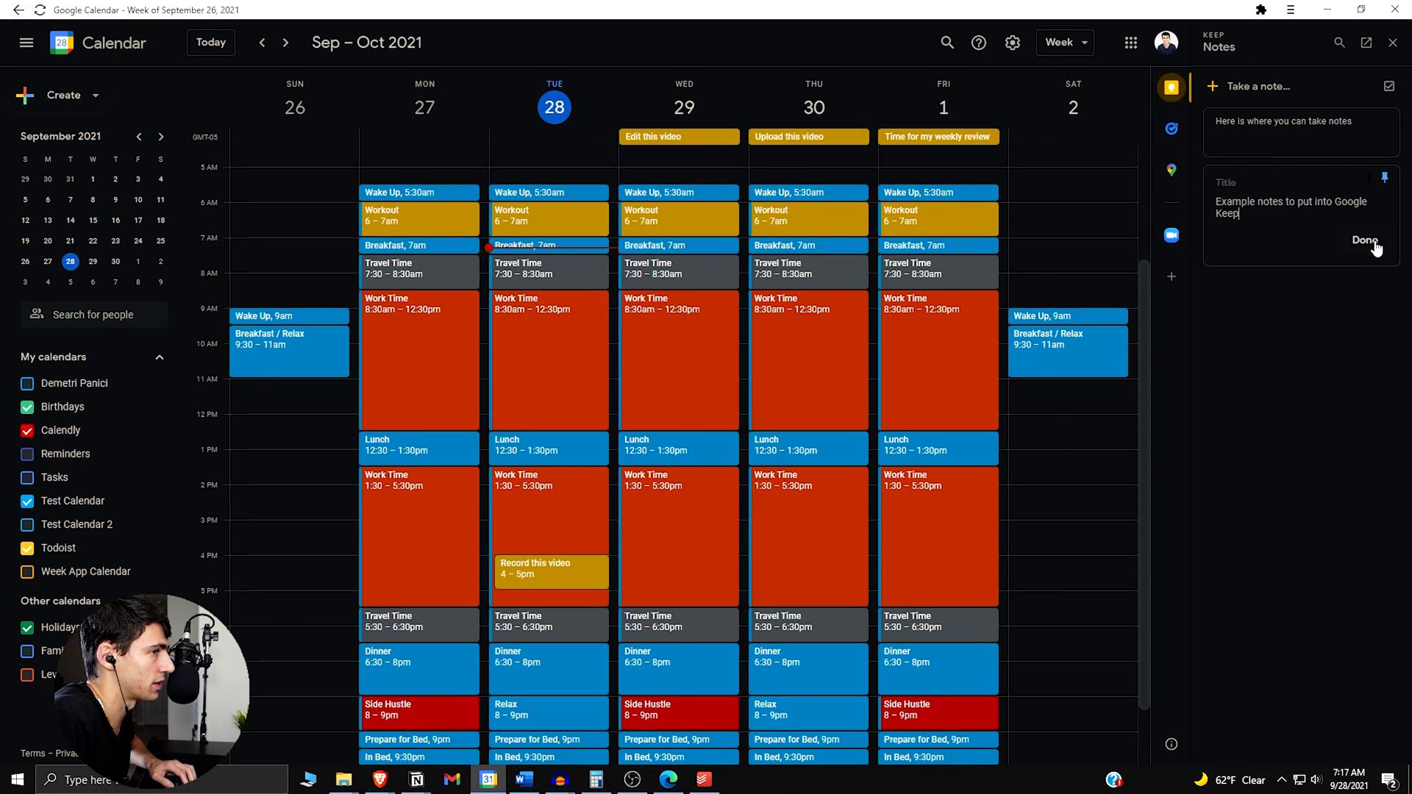
left_click(1365, 240)
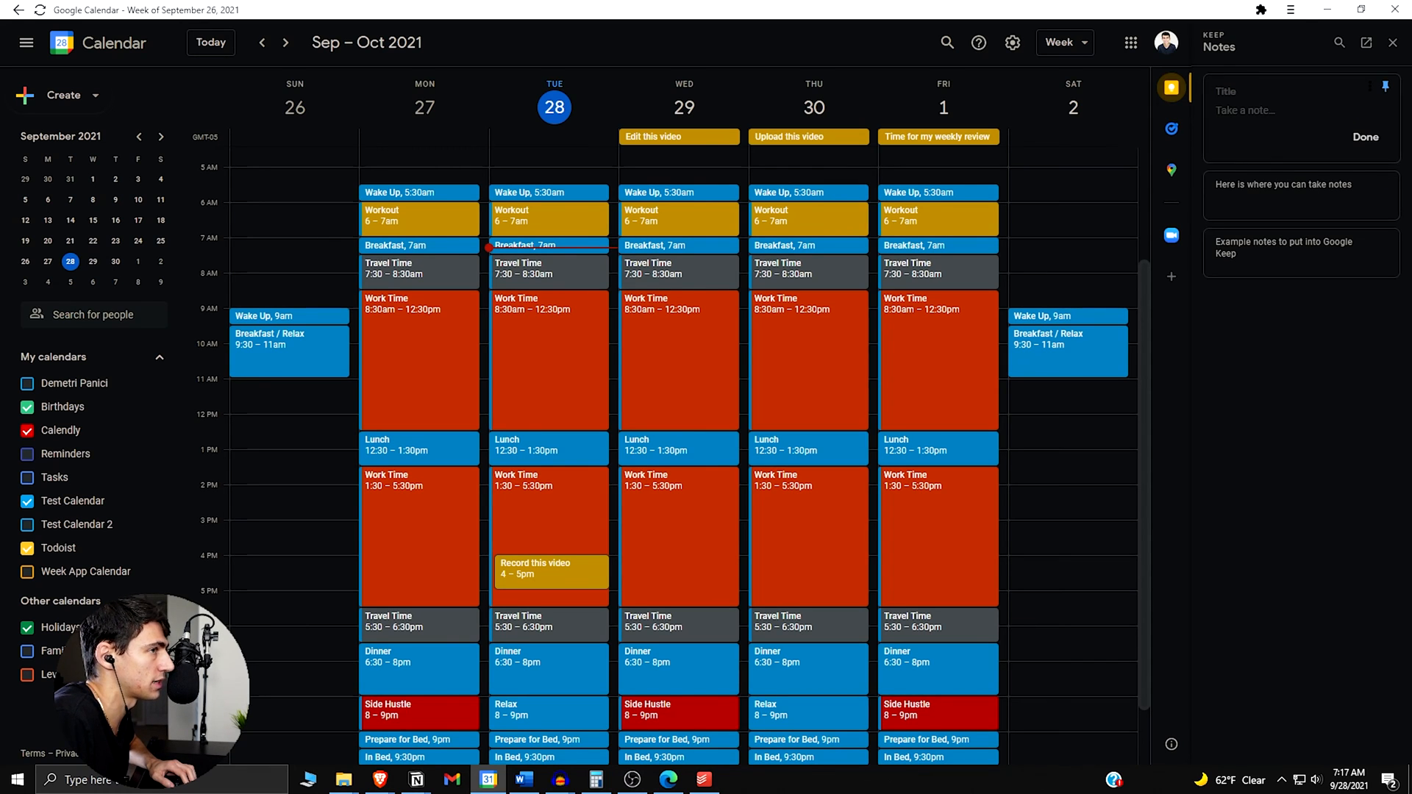
left_click(1366, 137)
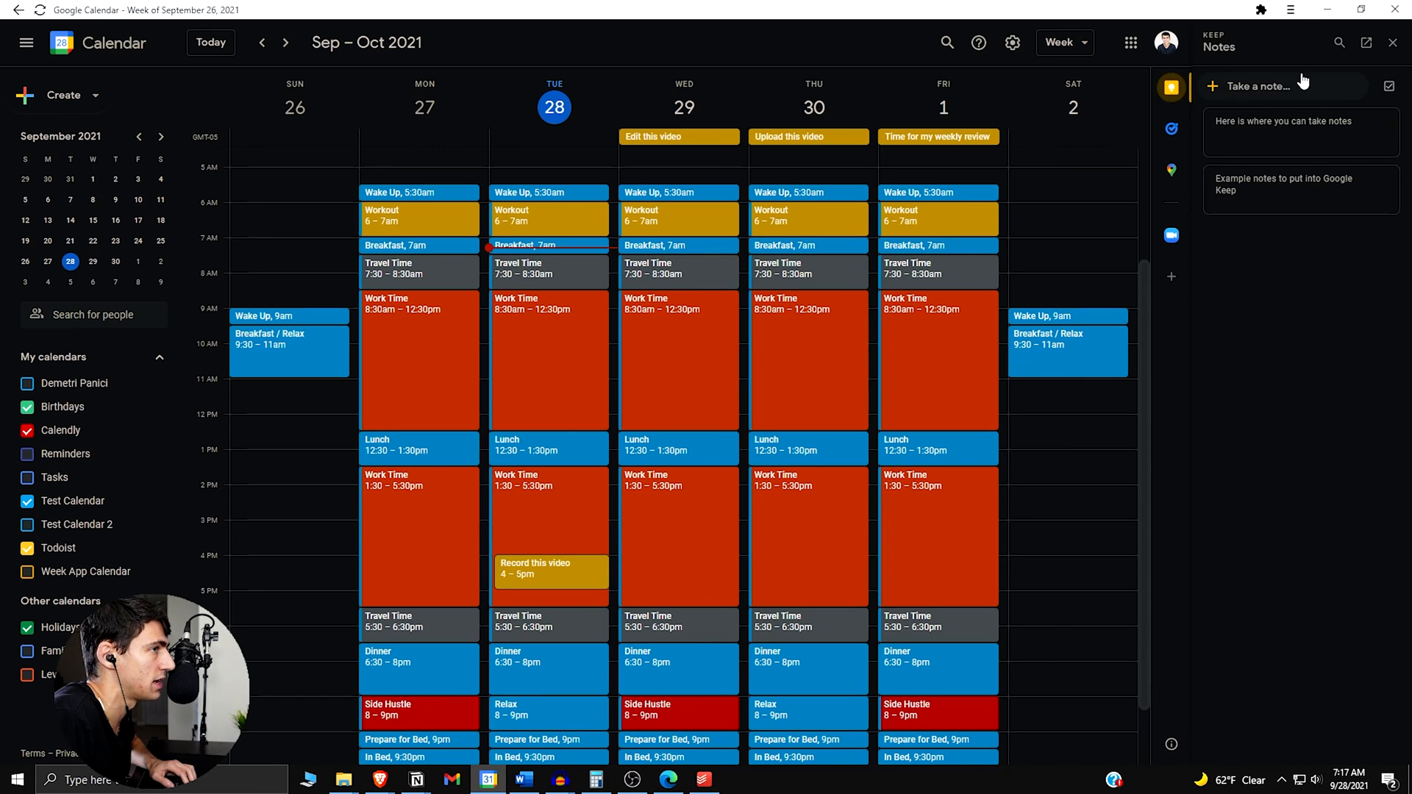
left_click(1279, 85)
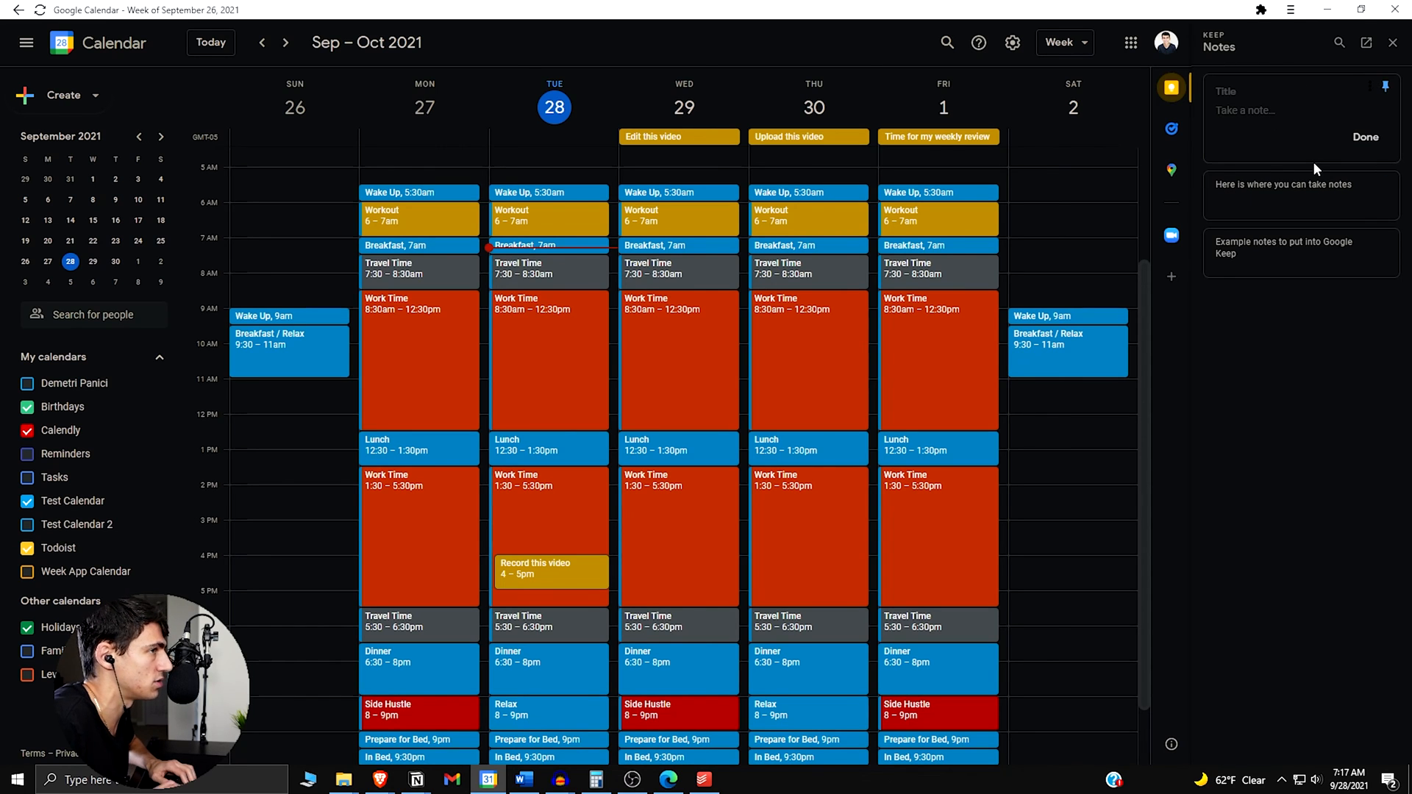
left_click(1260, 91)
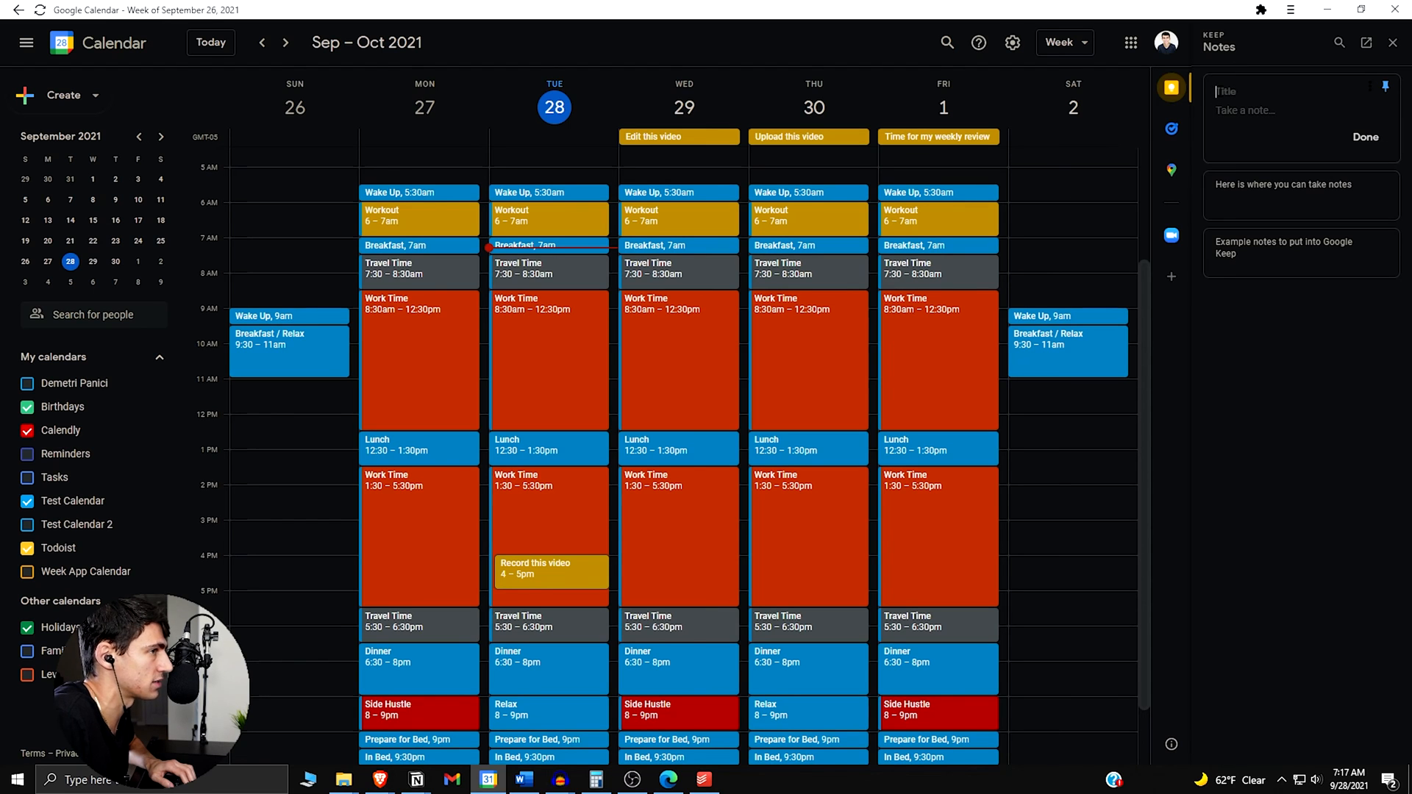
mouse_move(1310, 154)
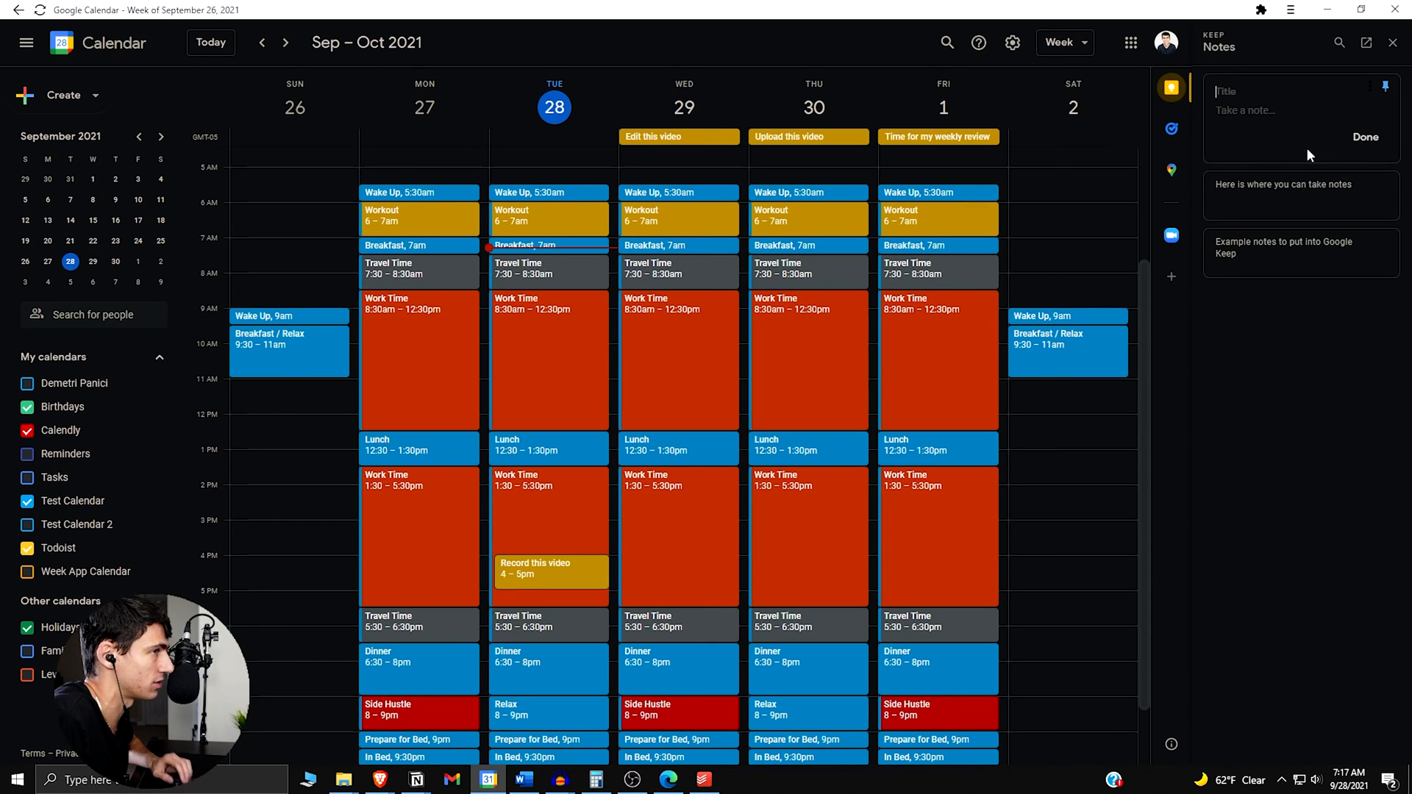
left_click(703, 779)
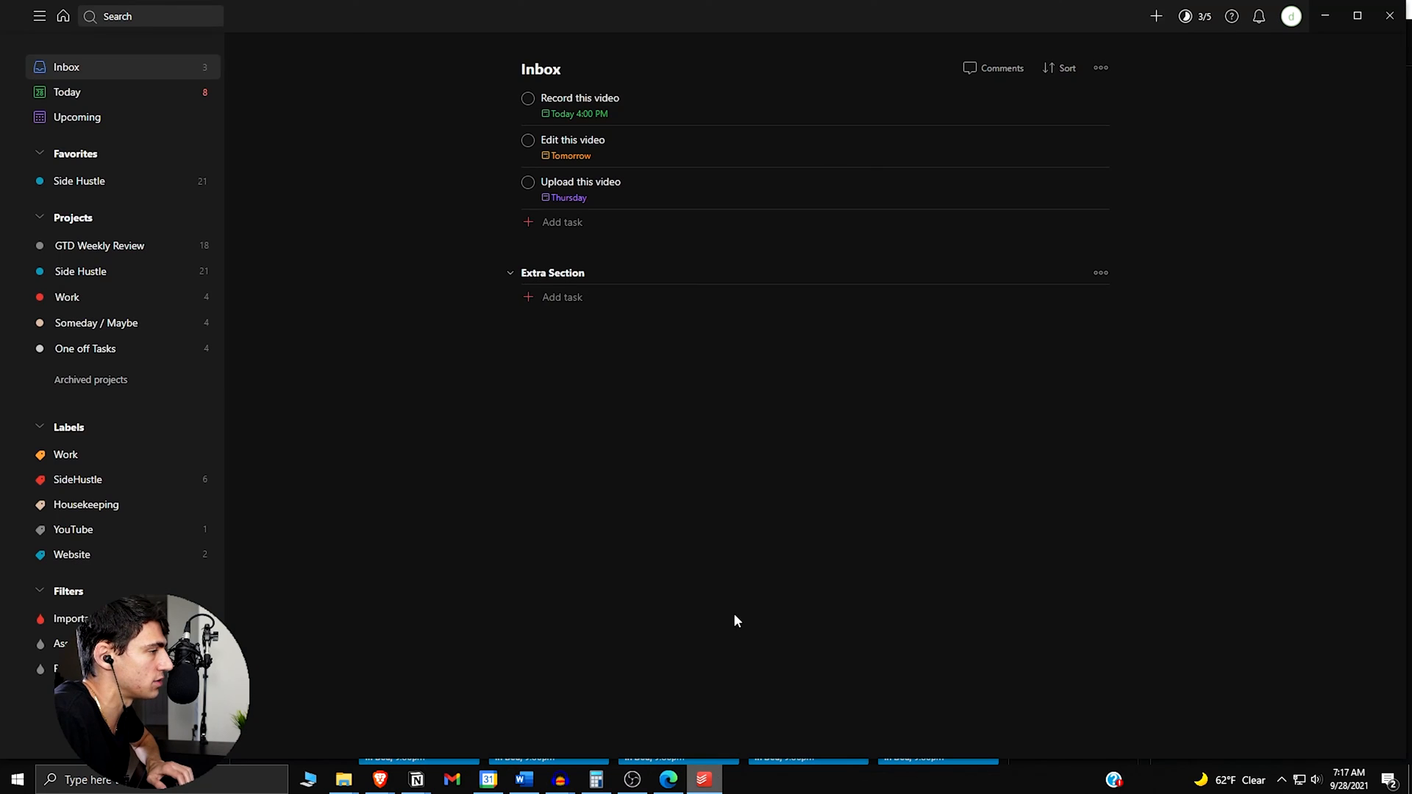
mouse_move(1325, 16)
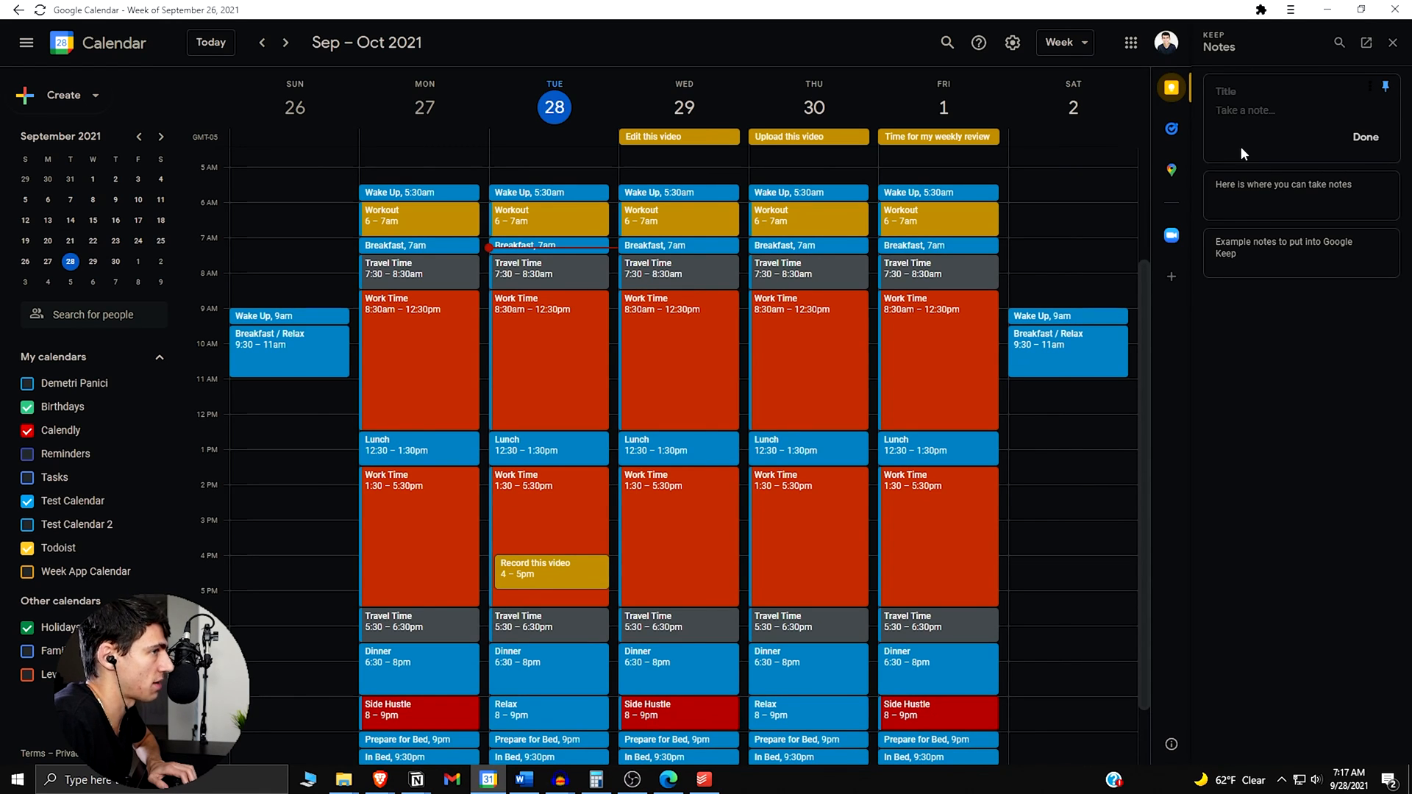
mouse_move(1144, 180)
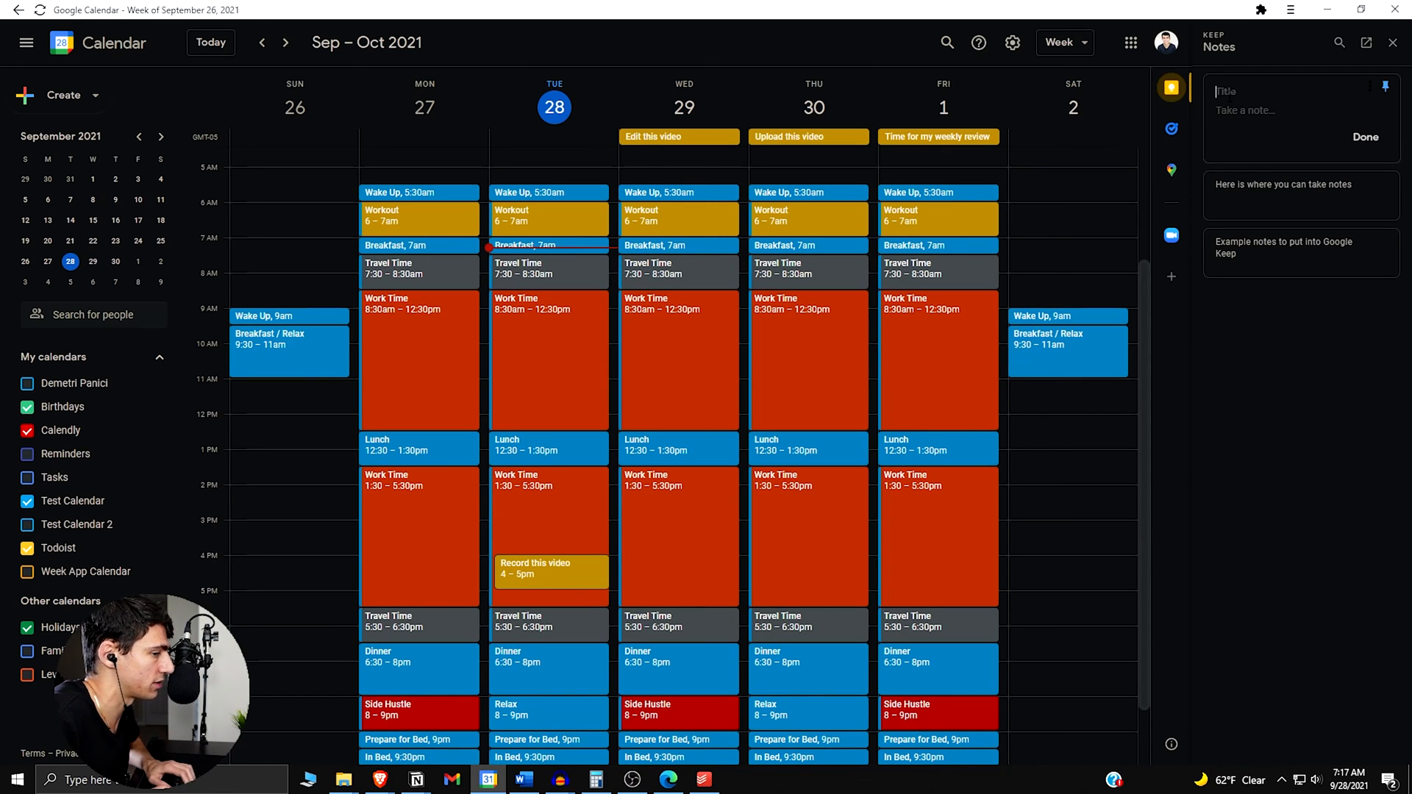
Write the '9/28 Journal' note with bullets about recording videos and show it in the Keep web app
type("9/28 Journal")
left_click(1296, 110)
type("- Th")
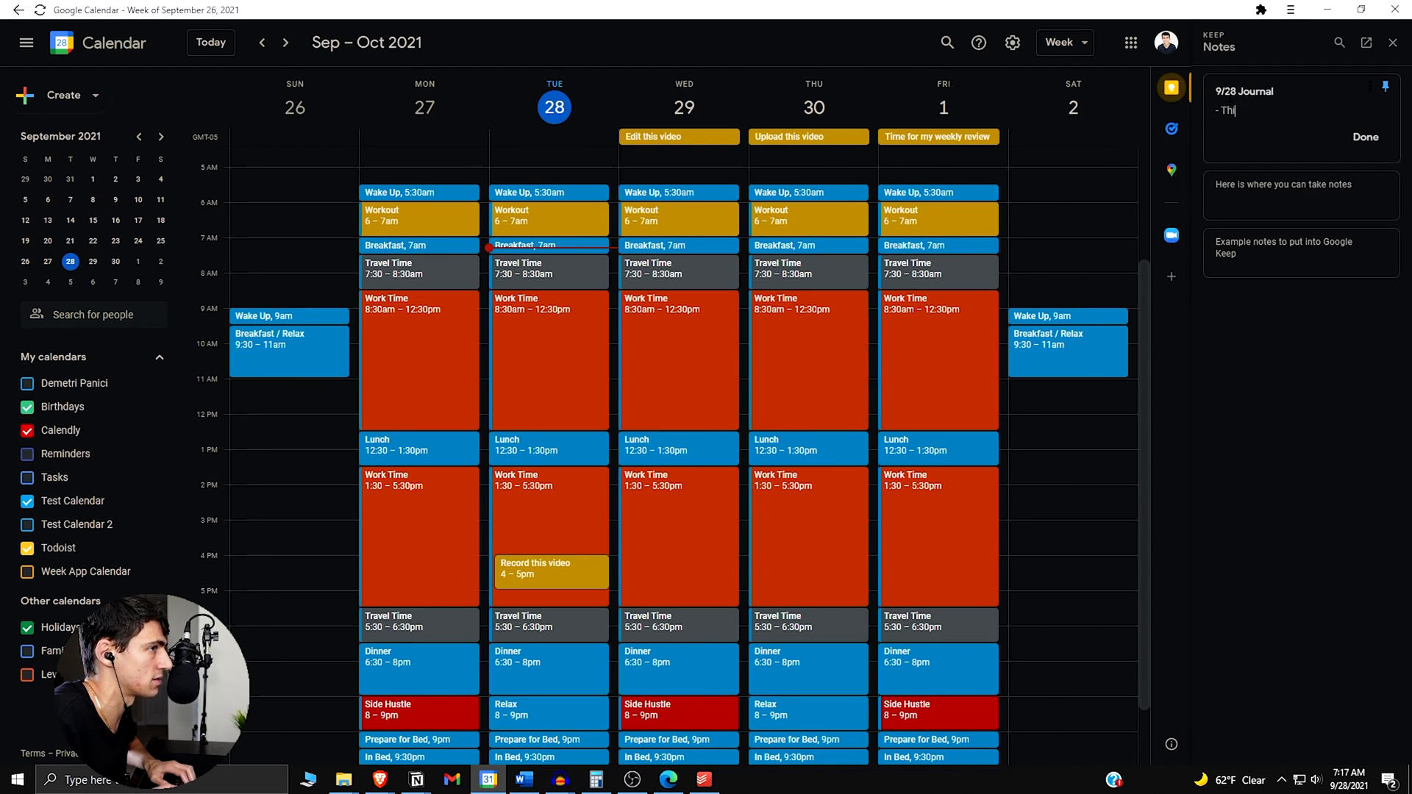
type("s happened")
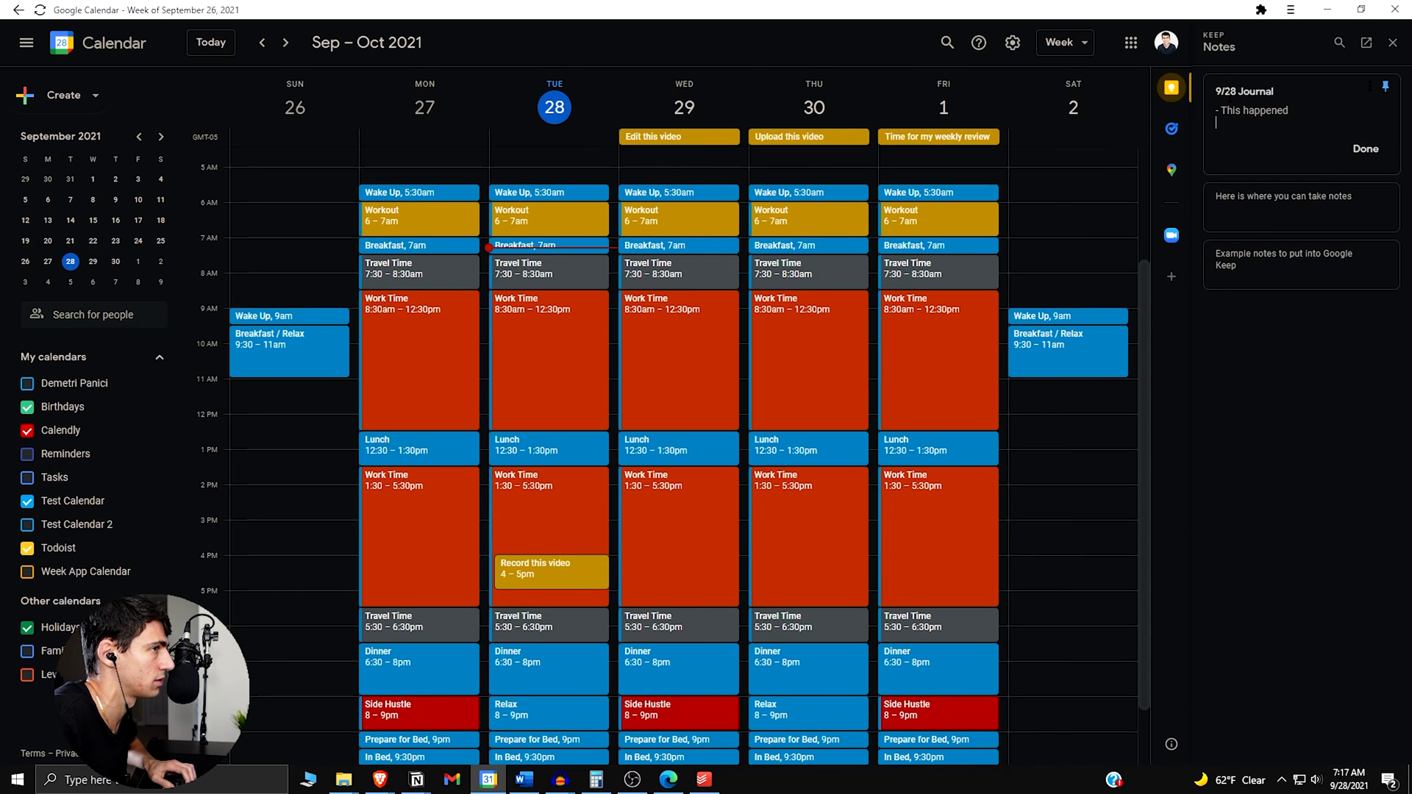
type("- I recorded a")
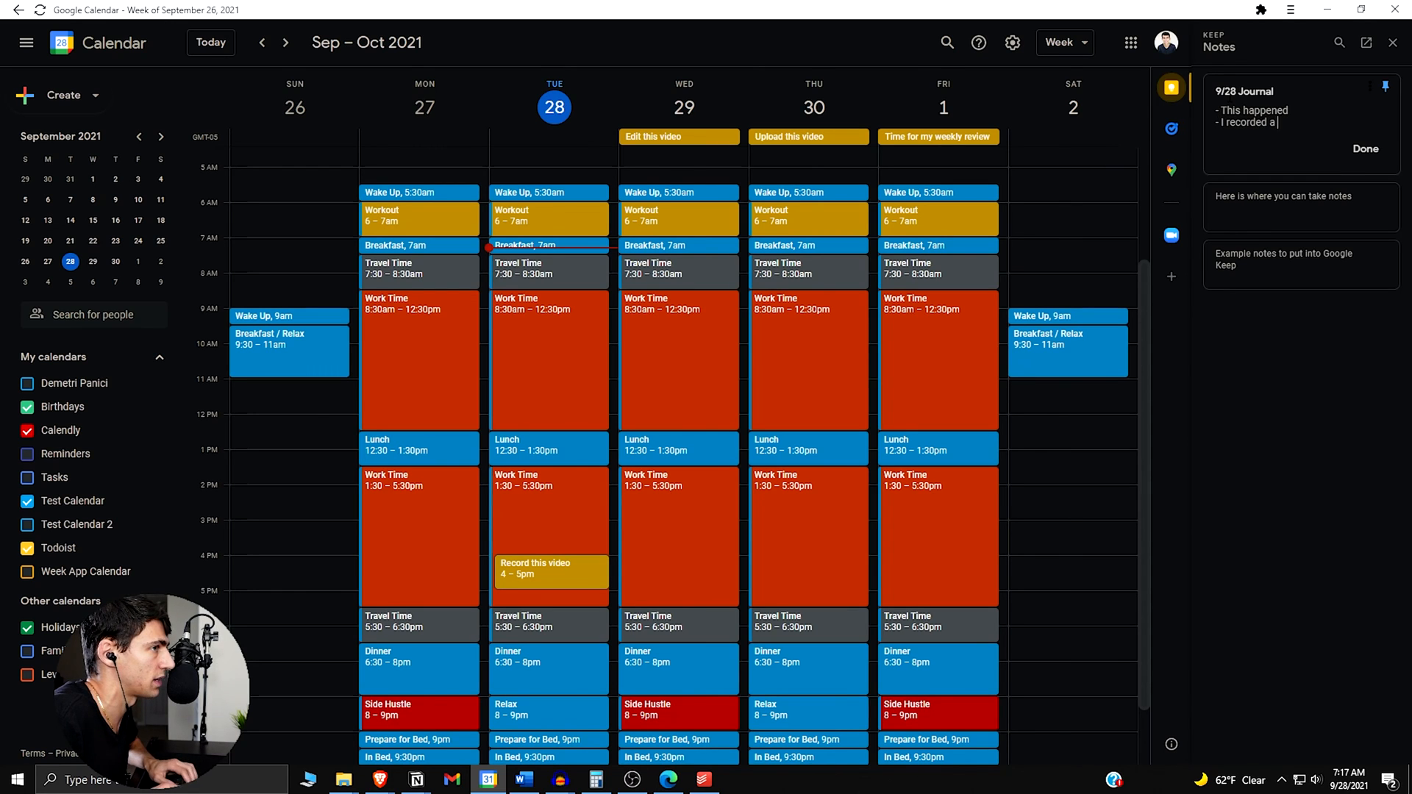
type("few videos and it was nice")
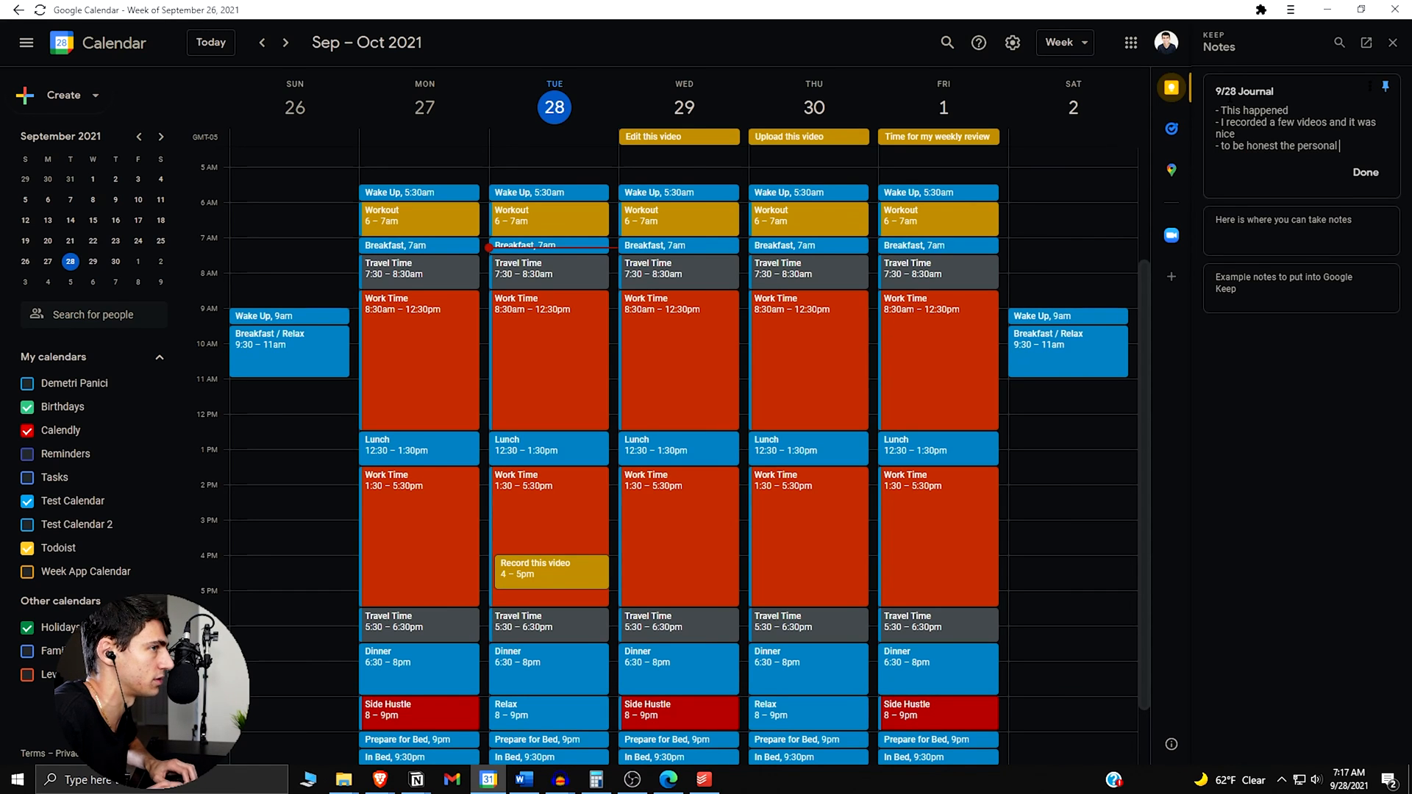
type("finance tracker fi")
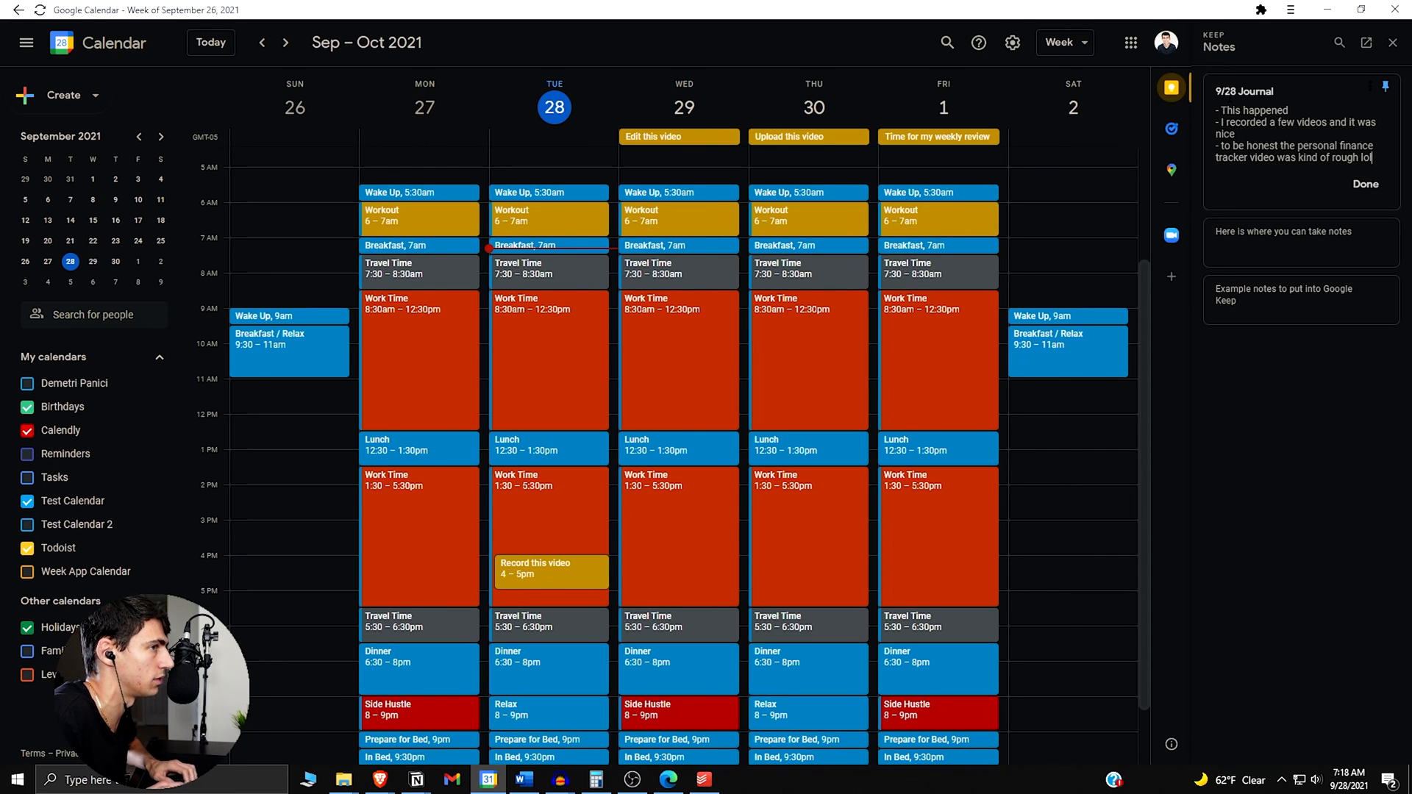
mouse_move(1338, 178)
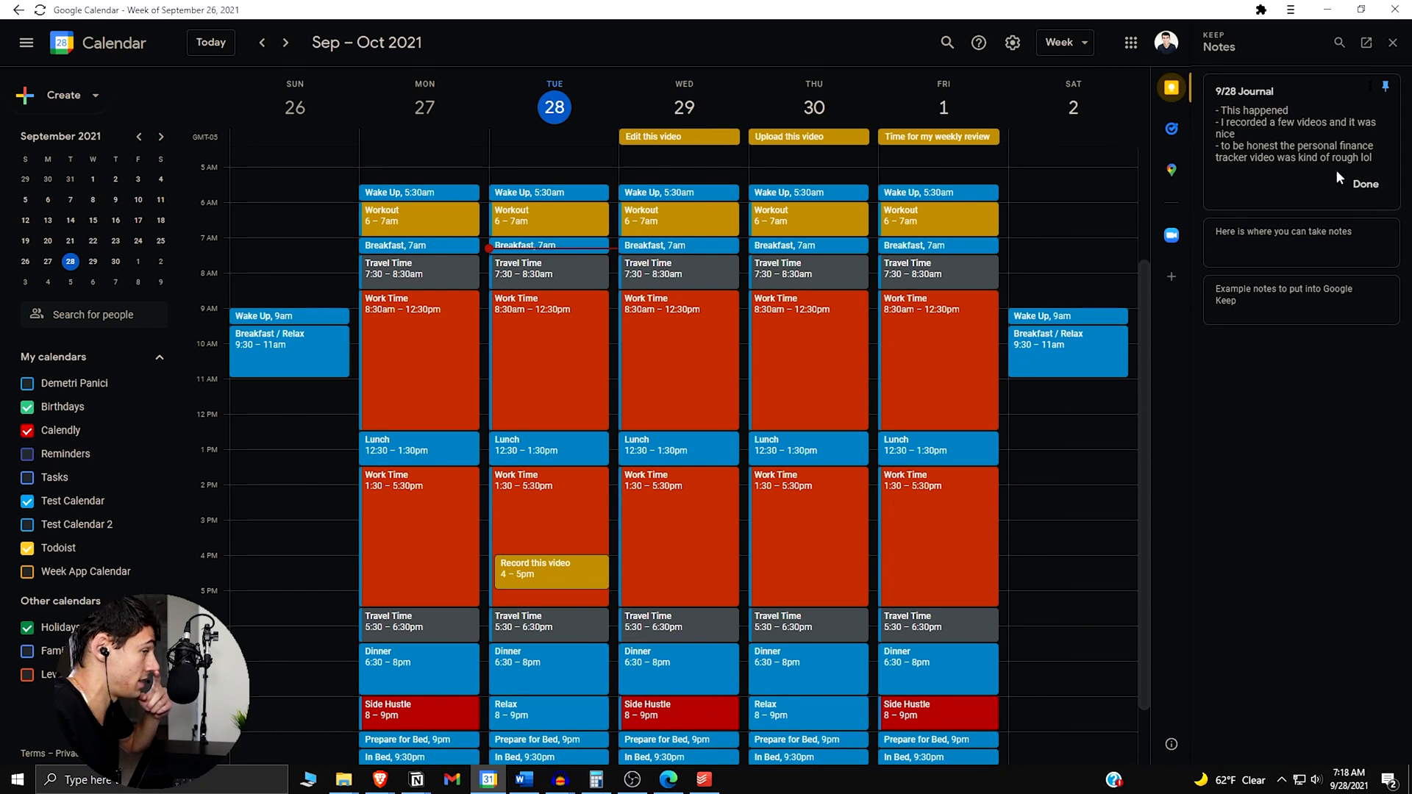
mouse_move(380, 780)
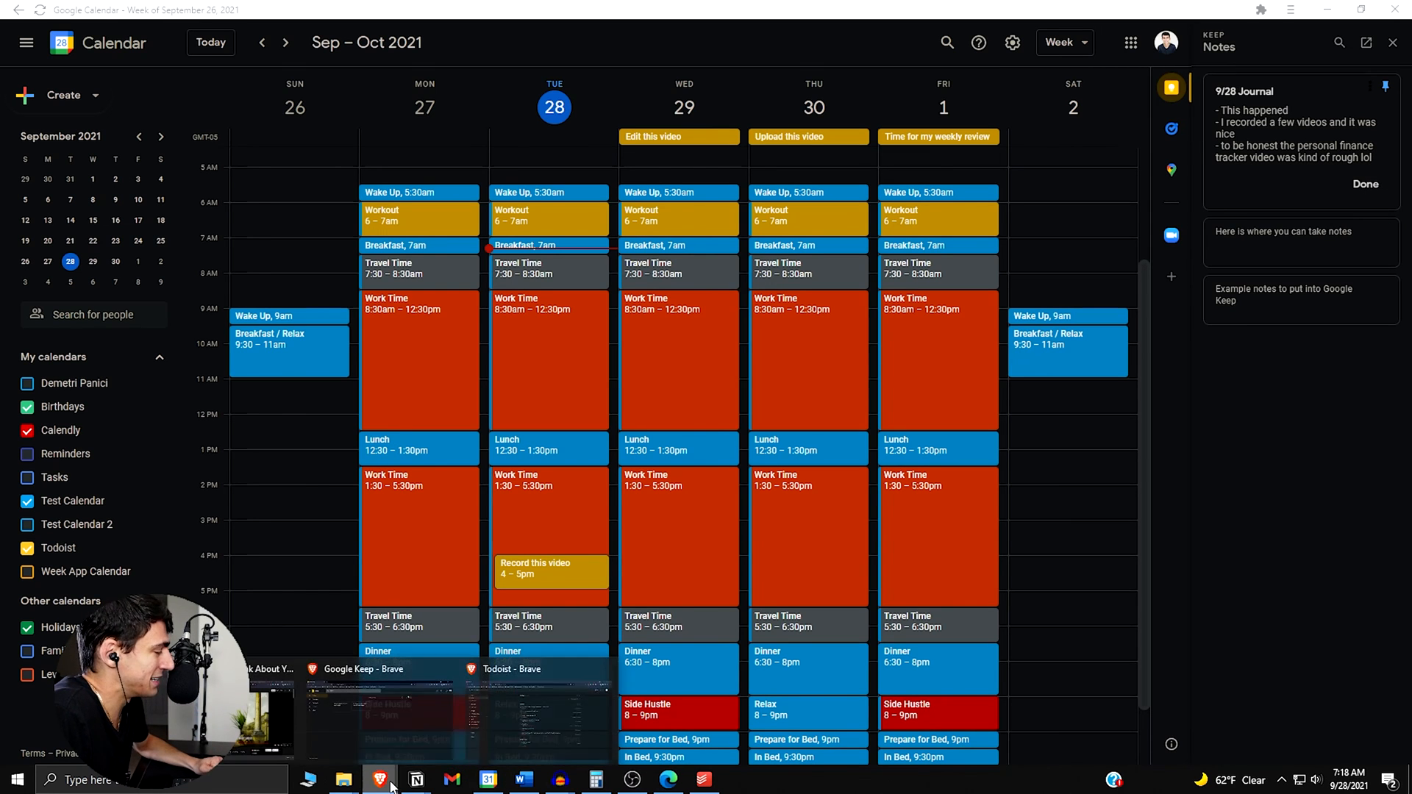
left_click(366, 668)
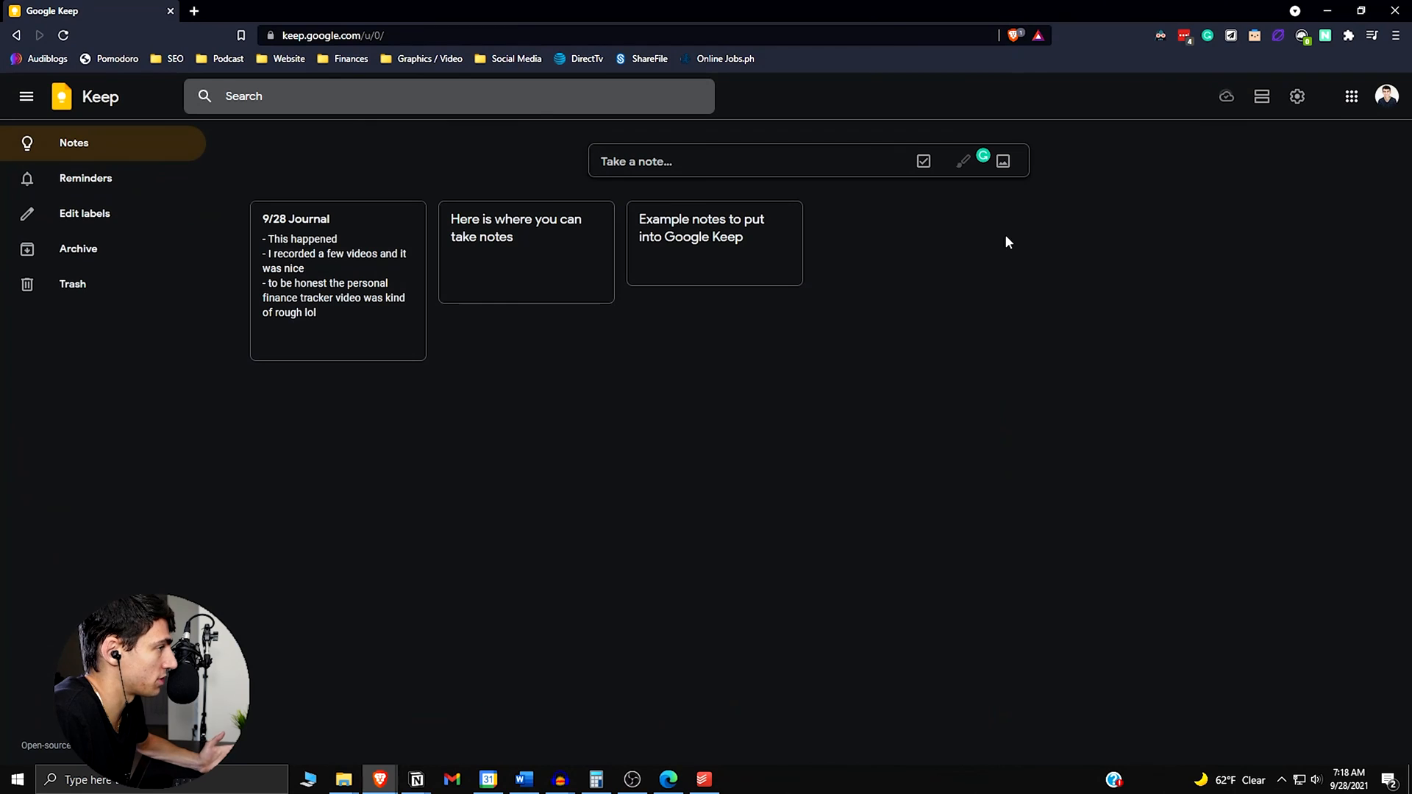
mouse_move(322, 246)
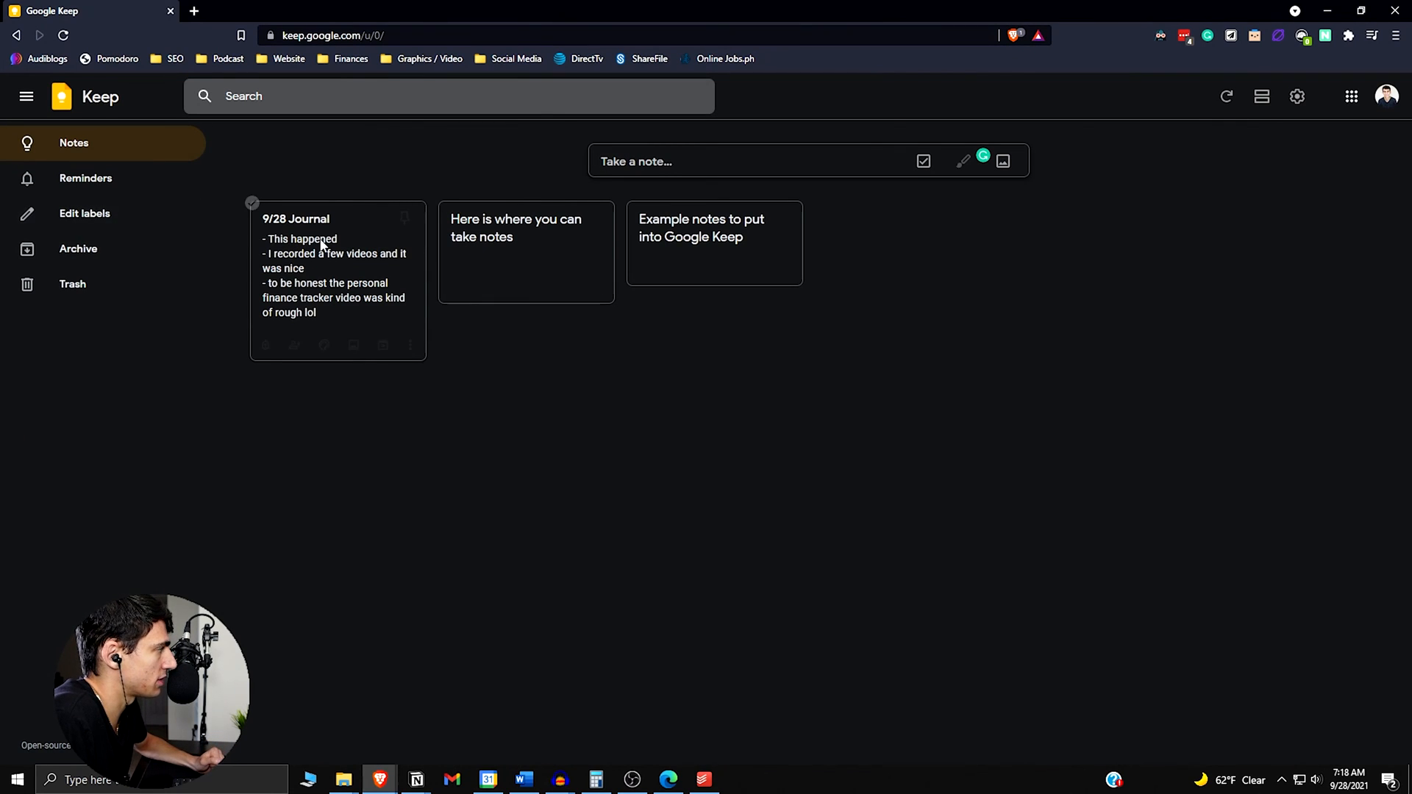
mouse_move(383, 344)
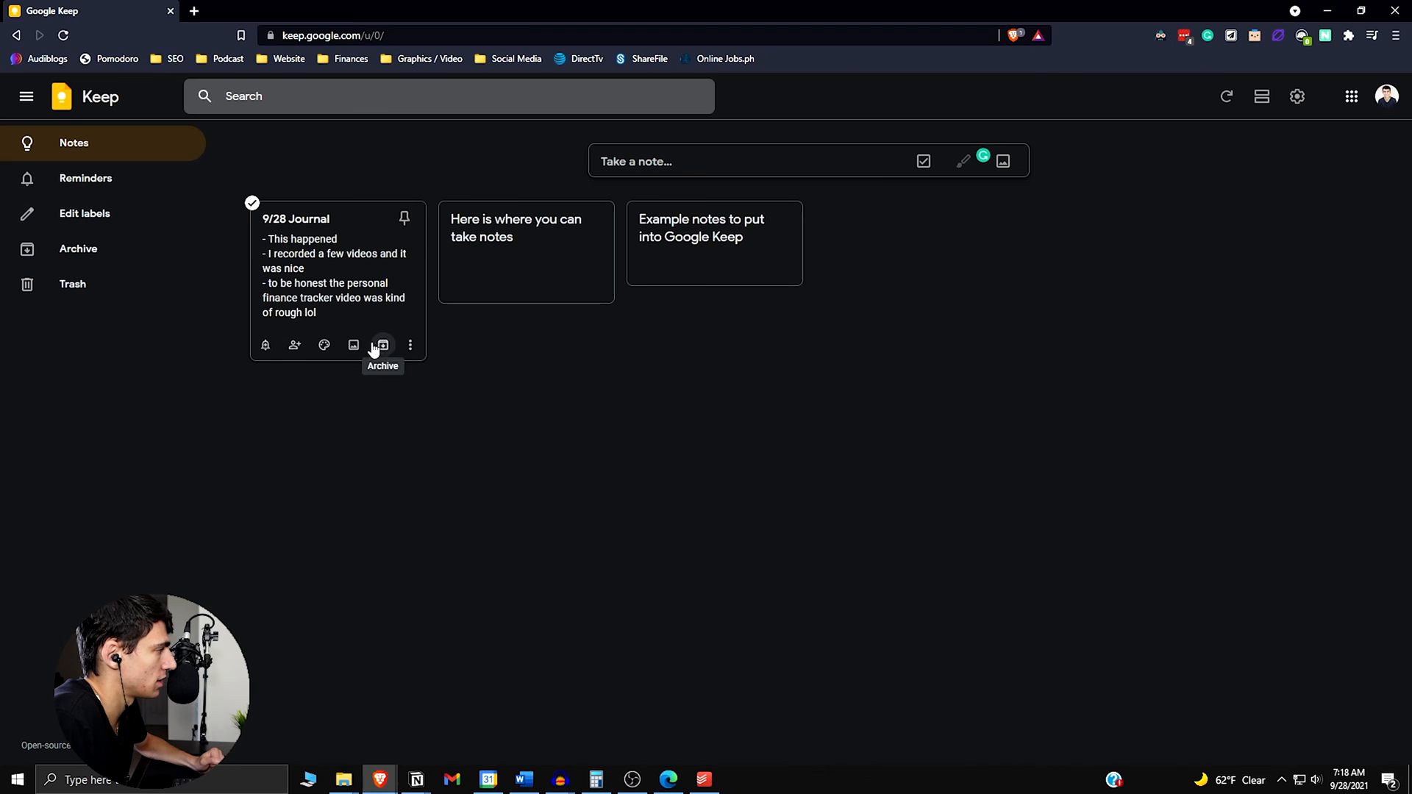
Label the journal note 'daily journal', check the empty archive, and return to all notes
left_click(411, 344)
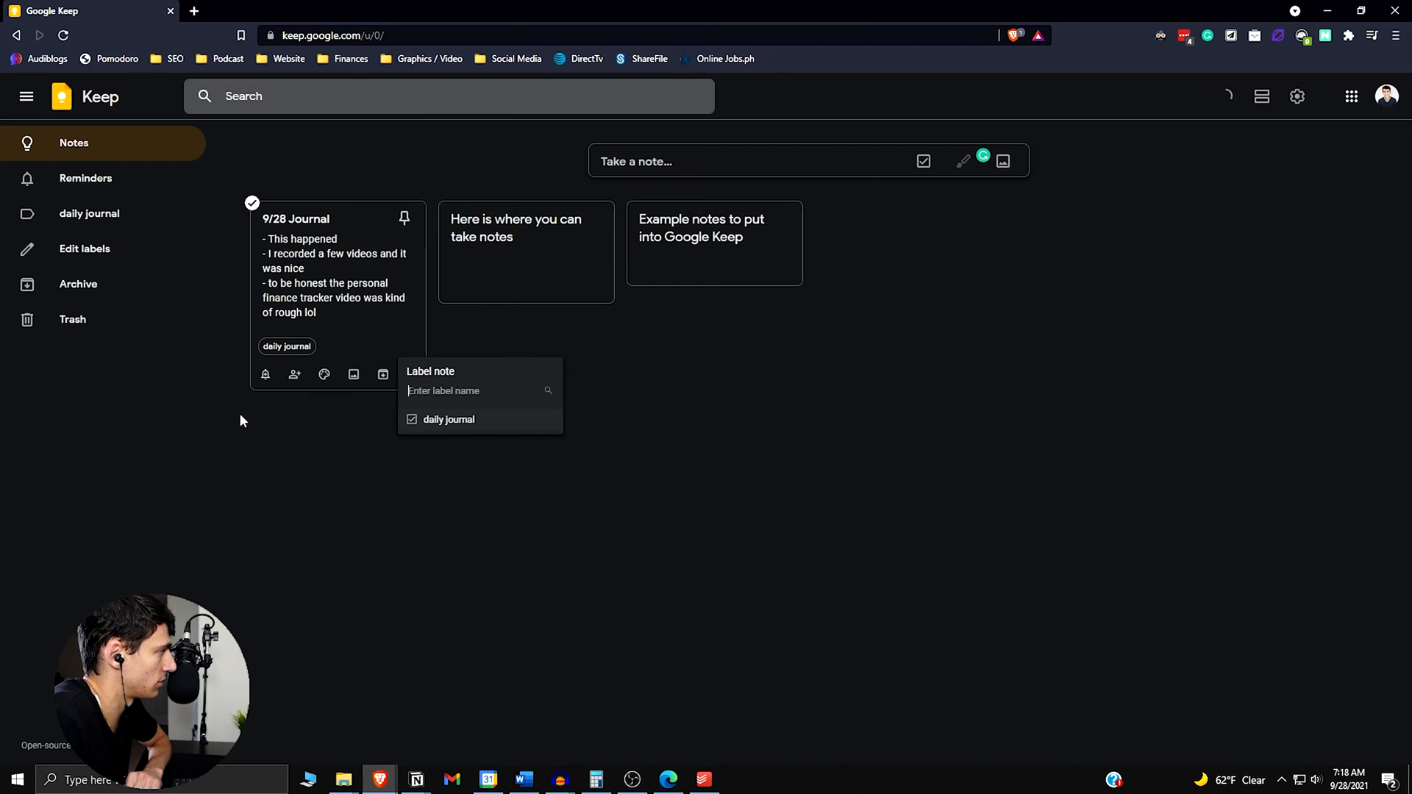
left_click(88, 213)
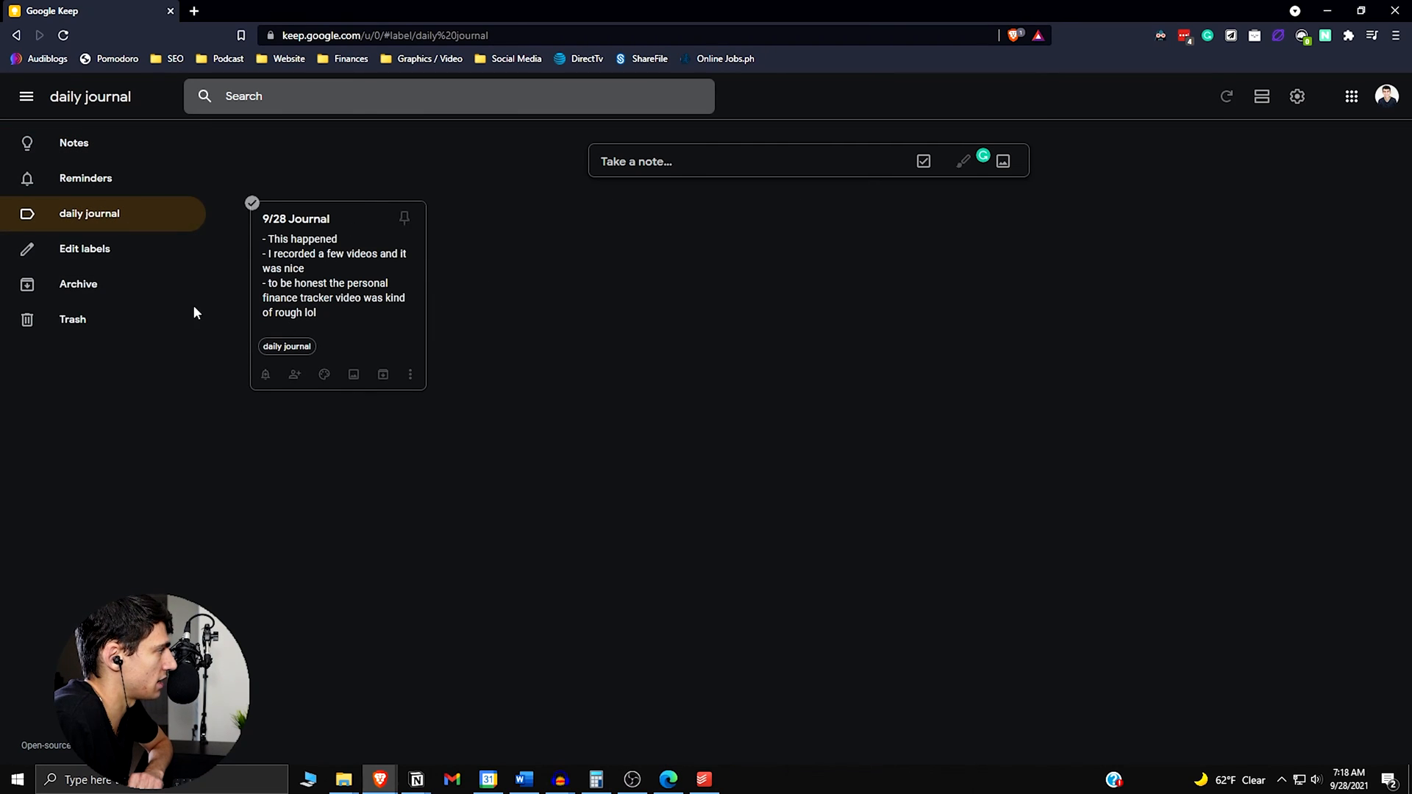
left_click(78, 284)
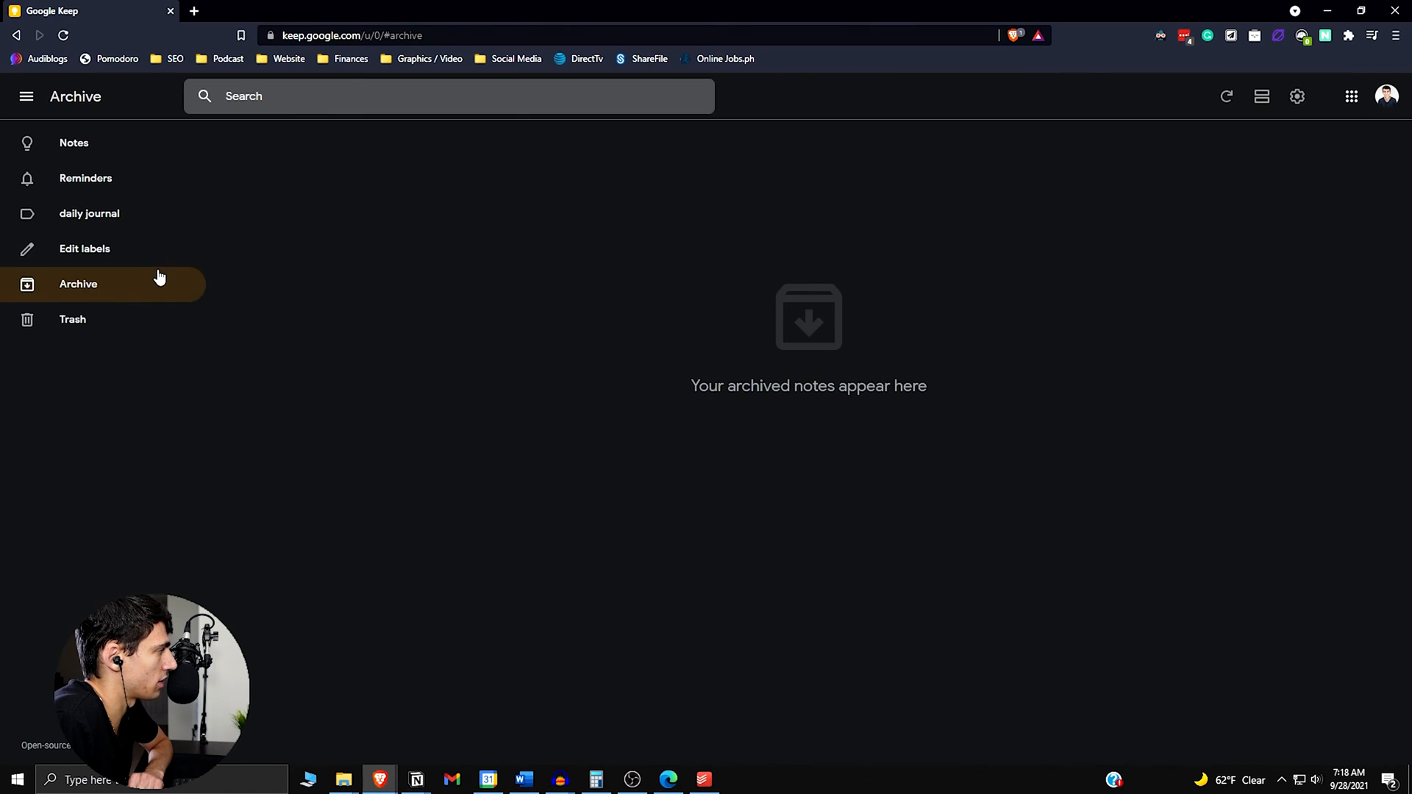
mouse_move(110, 219)
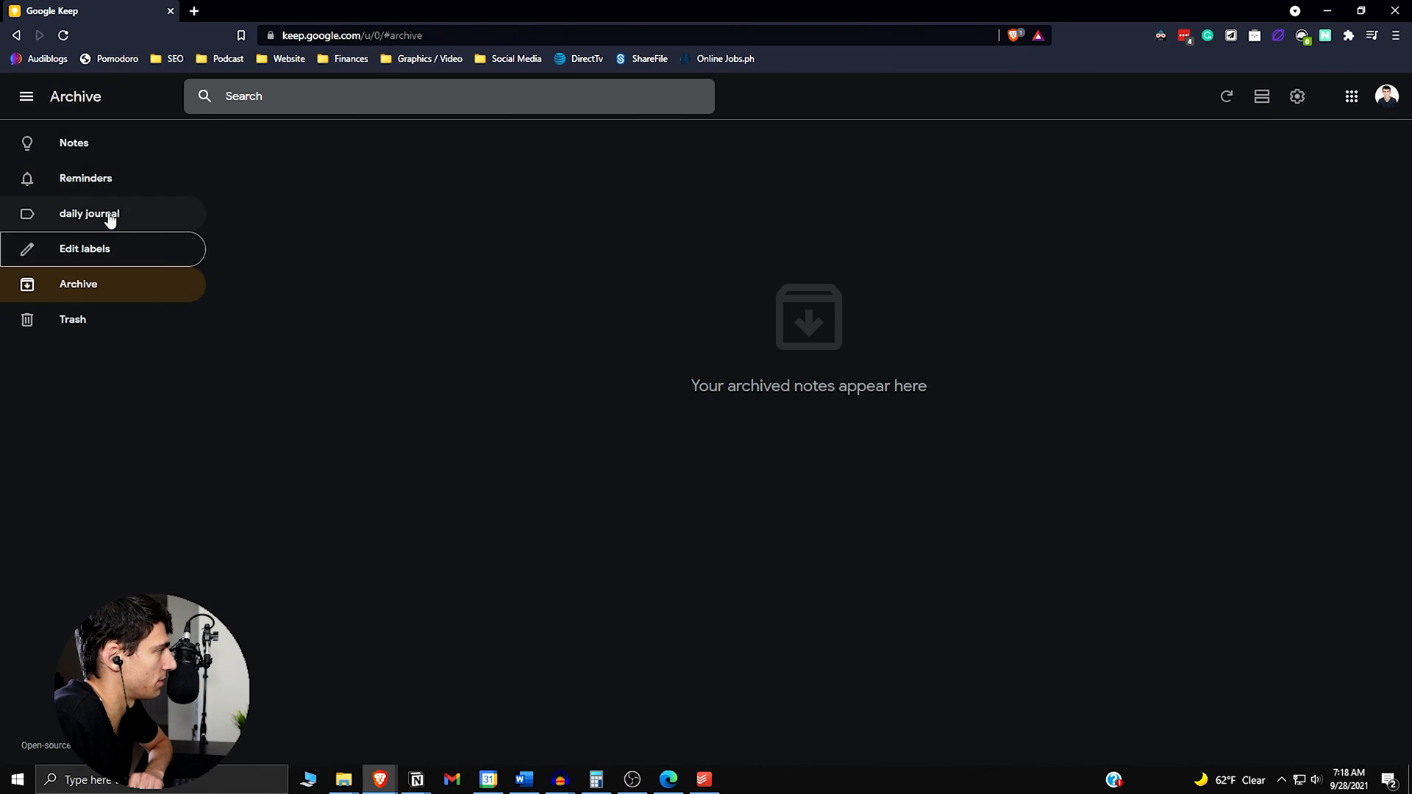
left_click(74, 142)
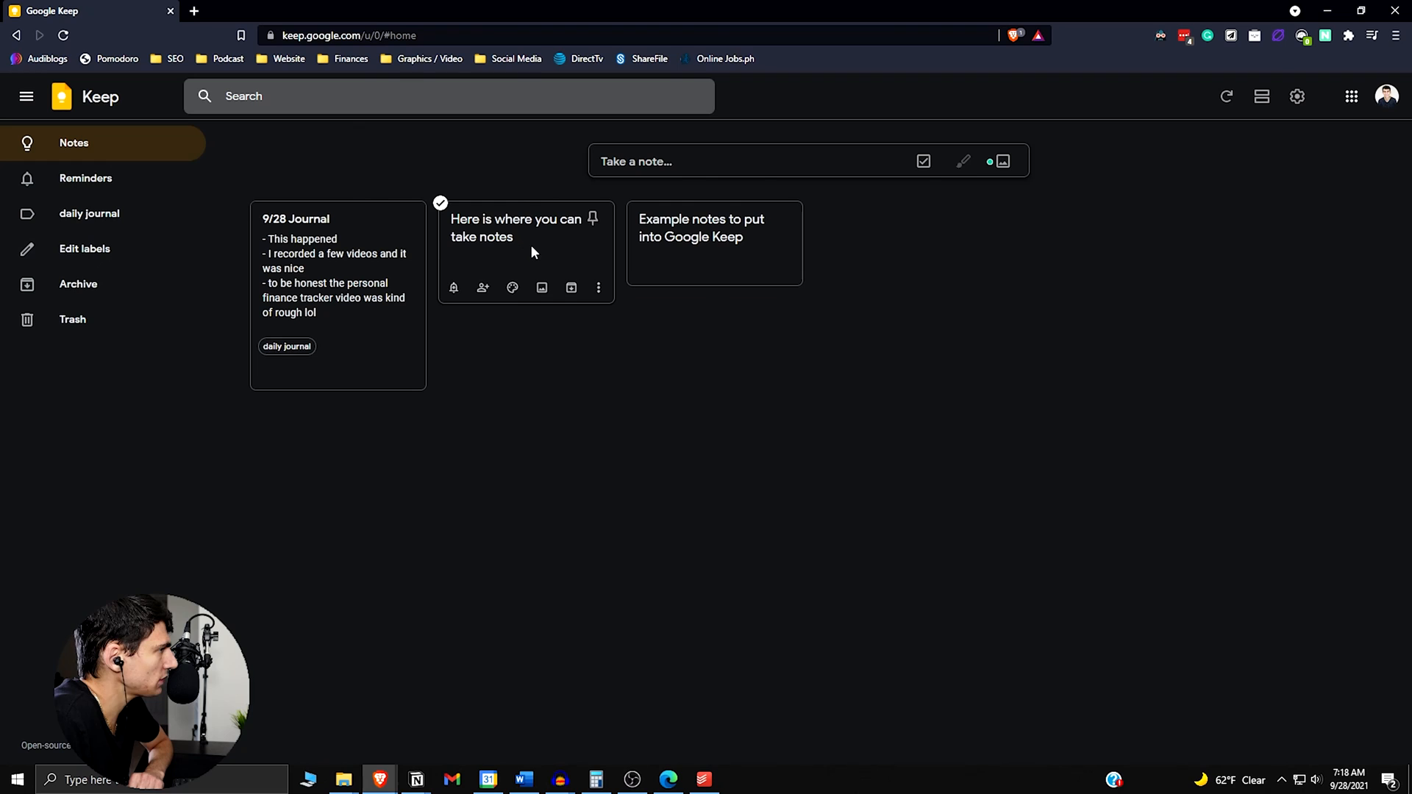
mouse_move(962, 162)
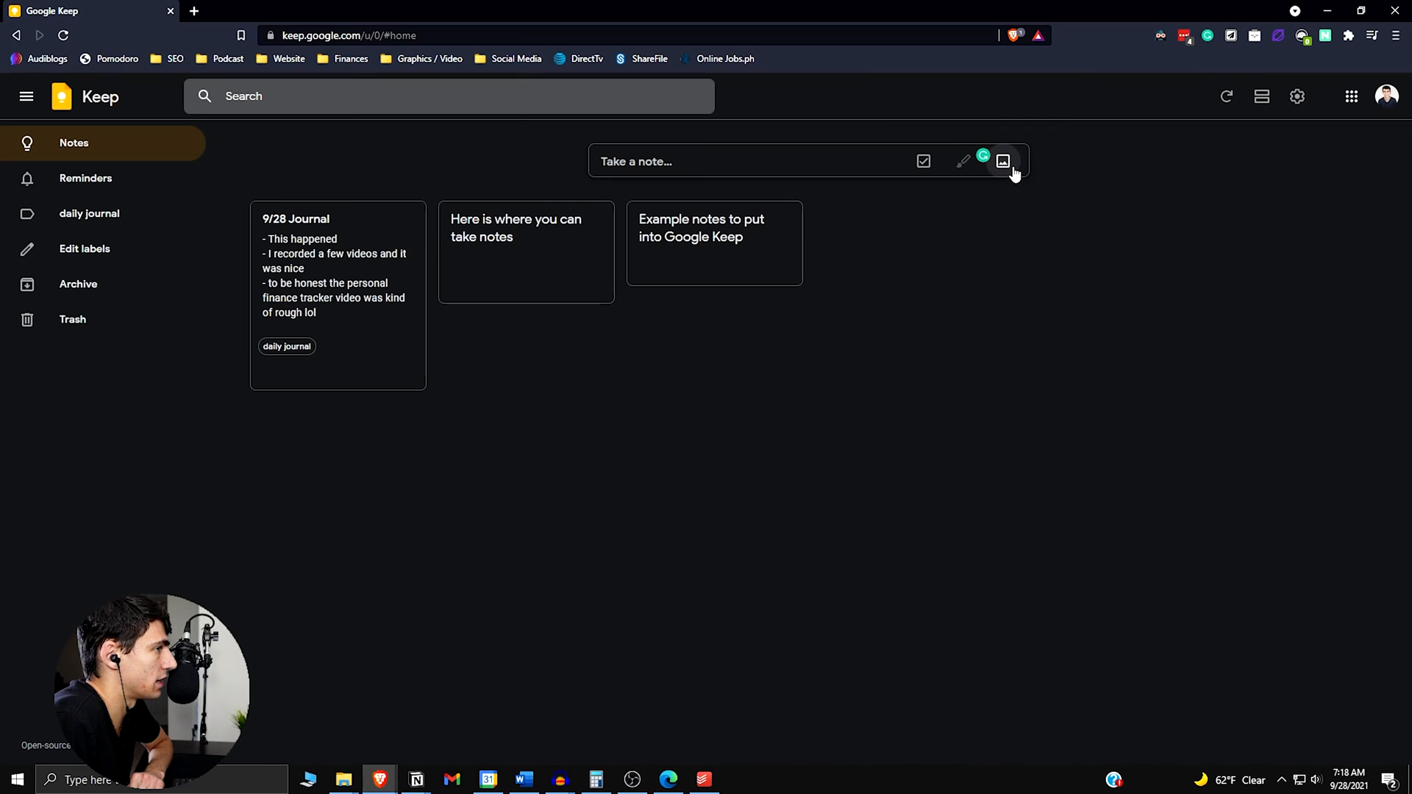
mouse_move(923, 162)
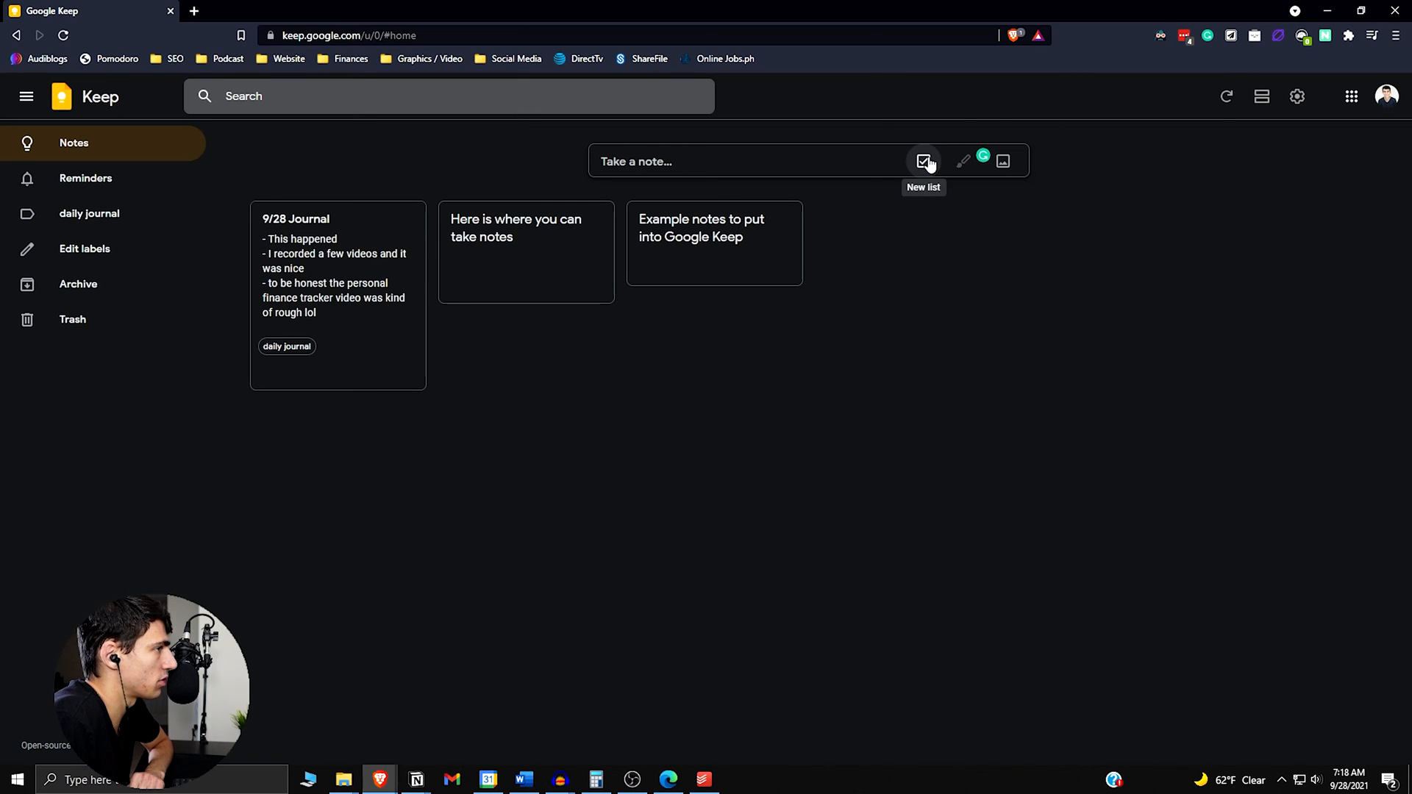
mouse_move(924, 171)
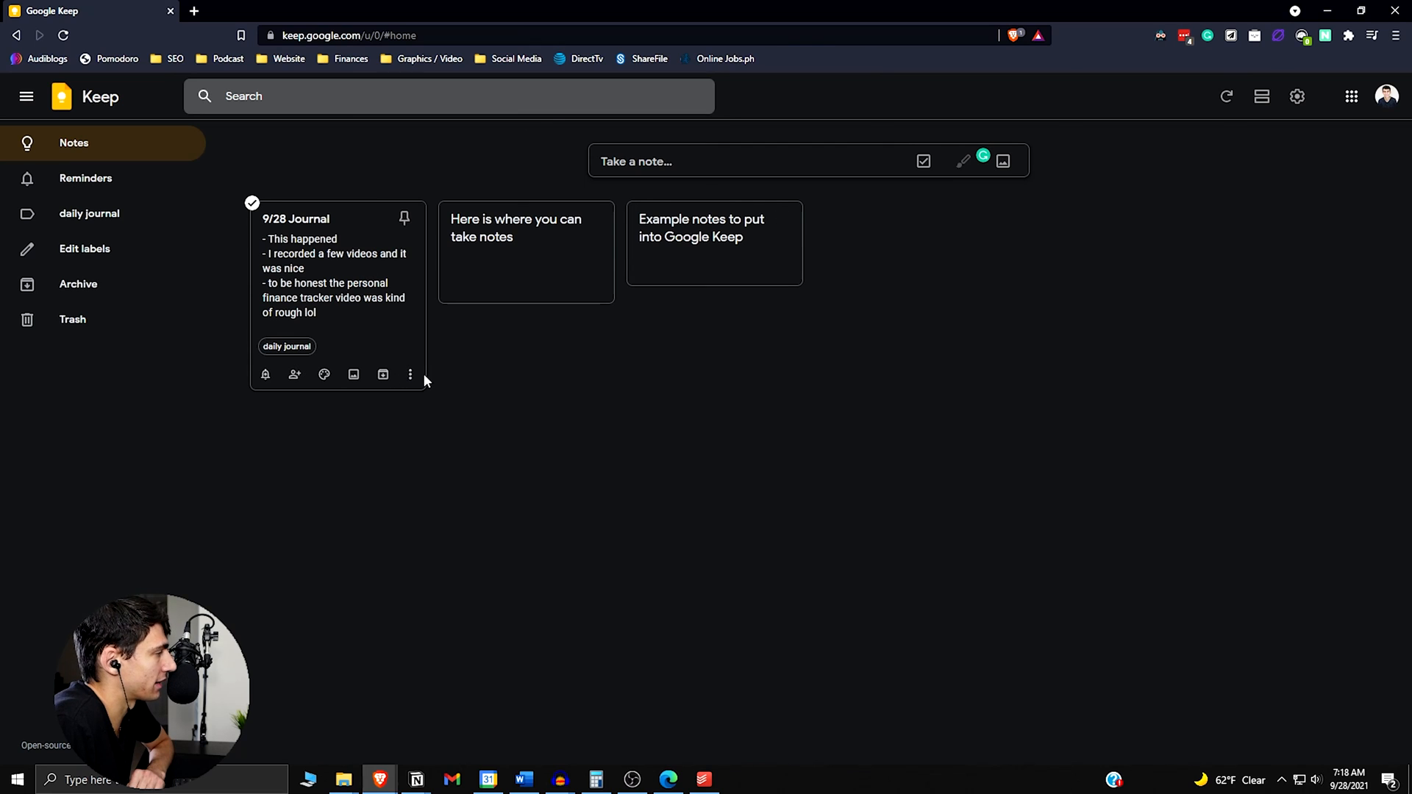
Pin the 9/28 Journal note, add a comma after 'to be honest', and close it
left_click(411, 375)
type(",")
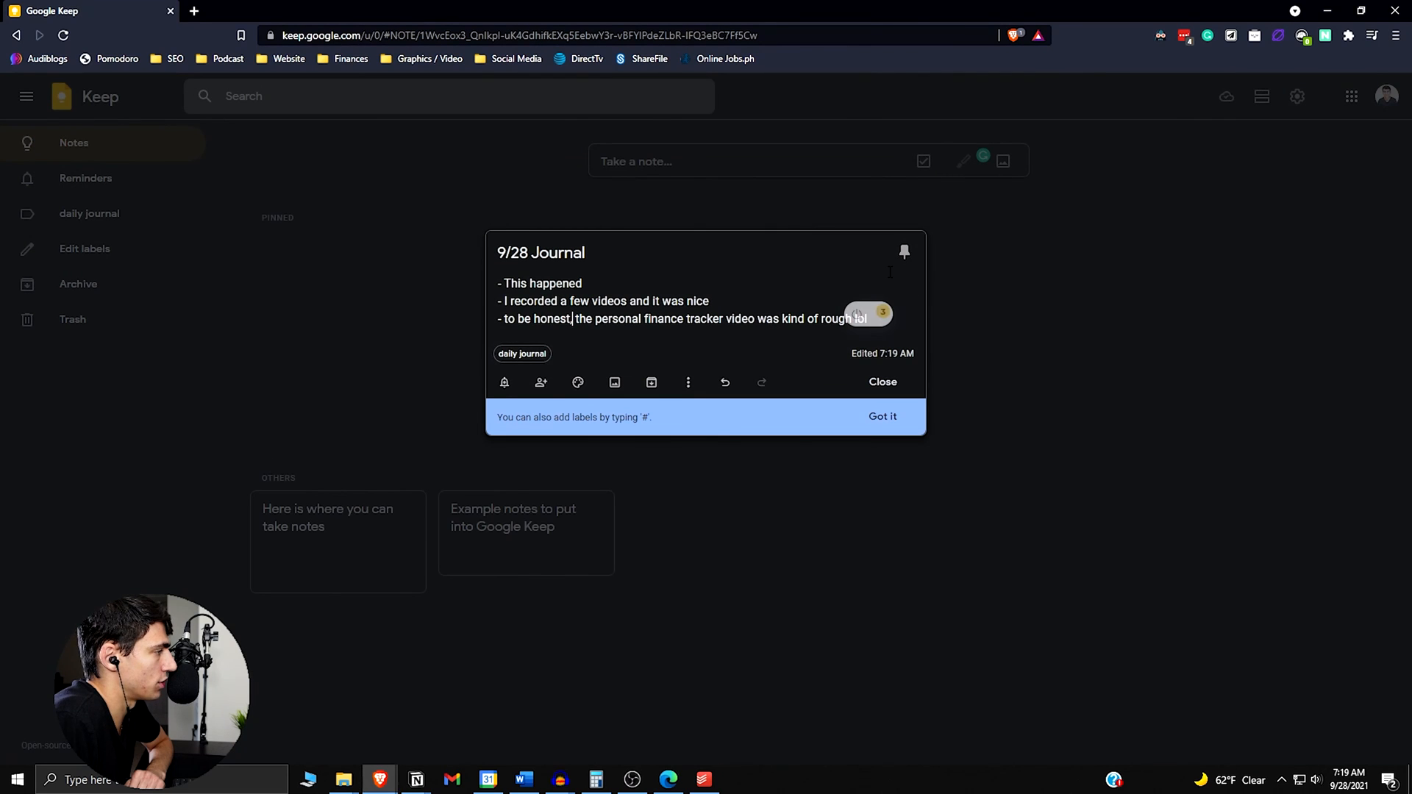
mouse_move(883, 416)
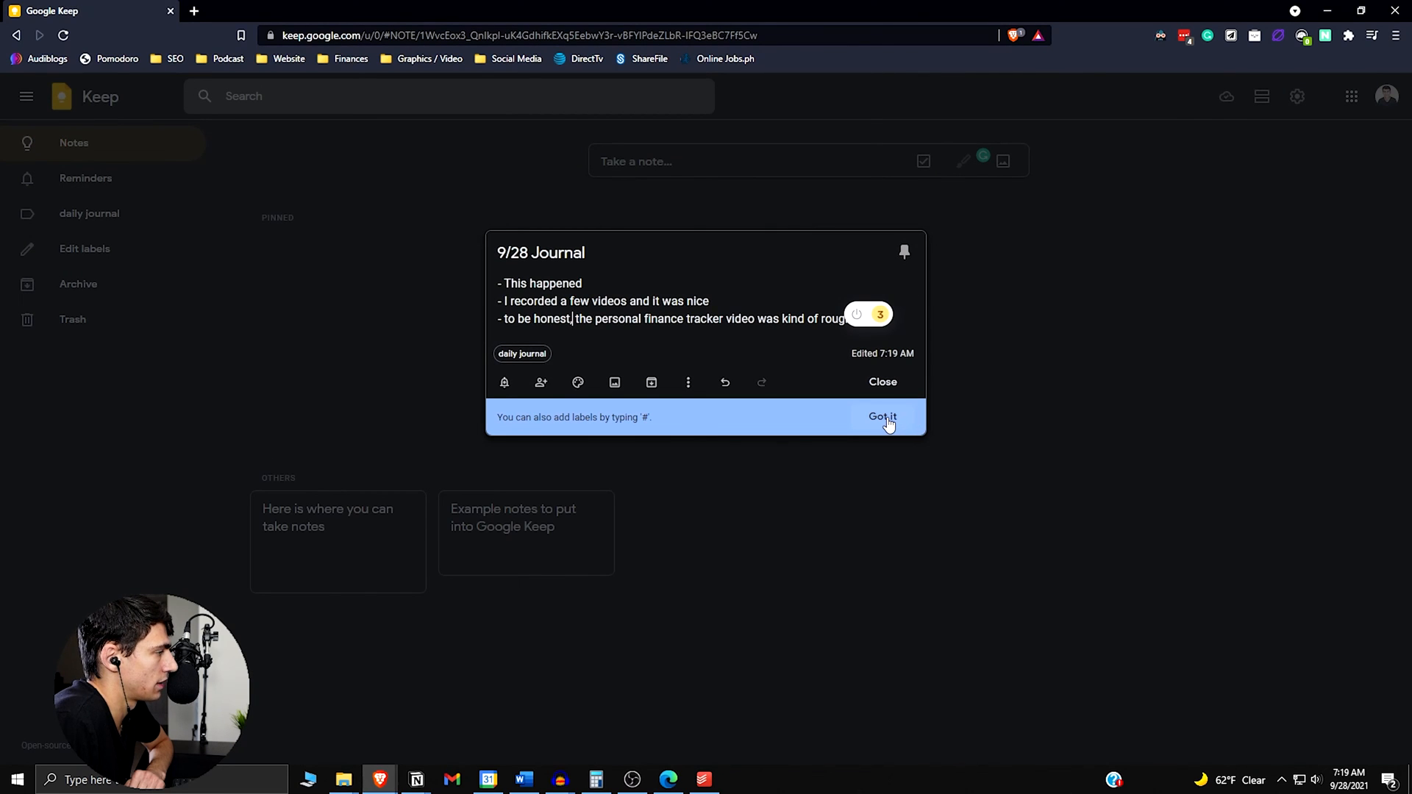
left_click(881, 416)
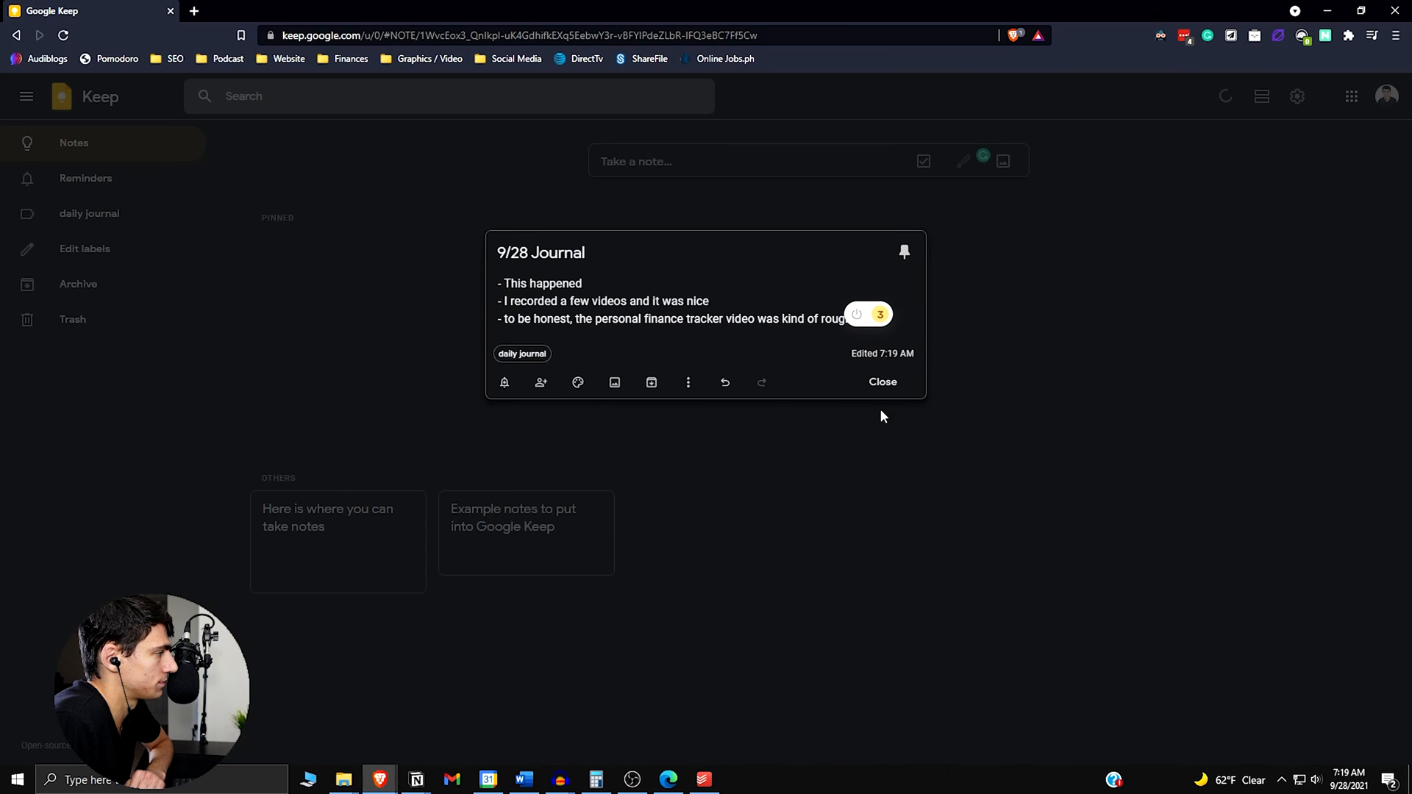
left_click(881, 382)
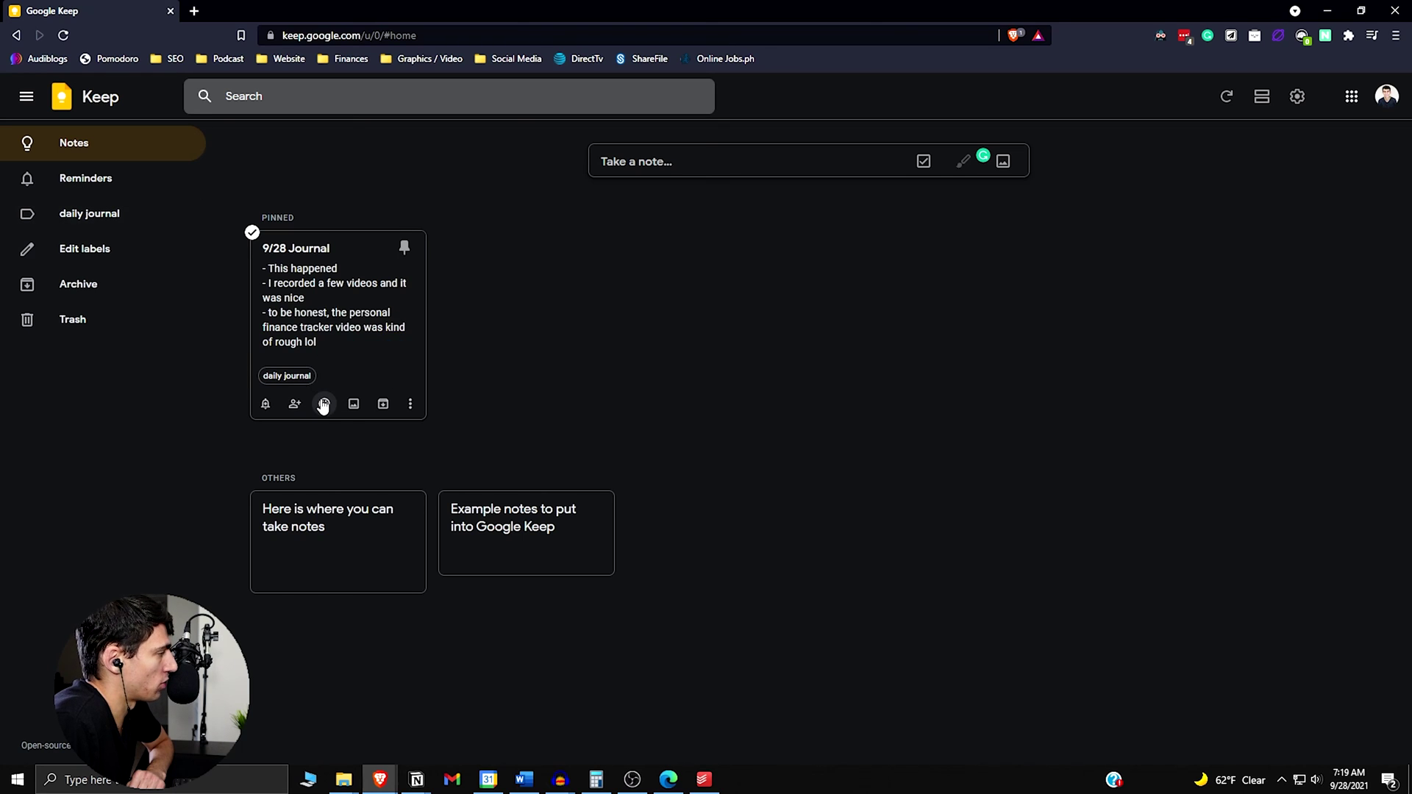
mouse_move(115, 225)
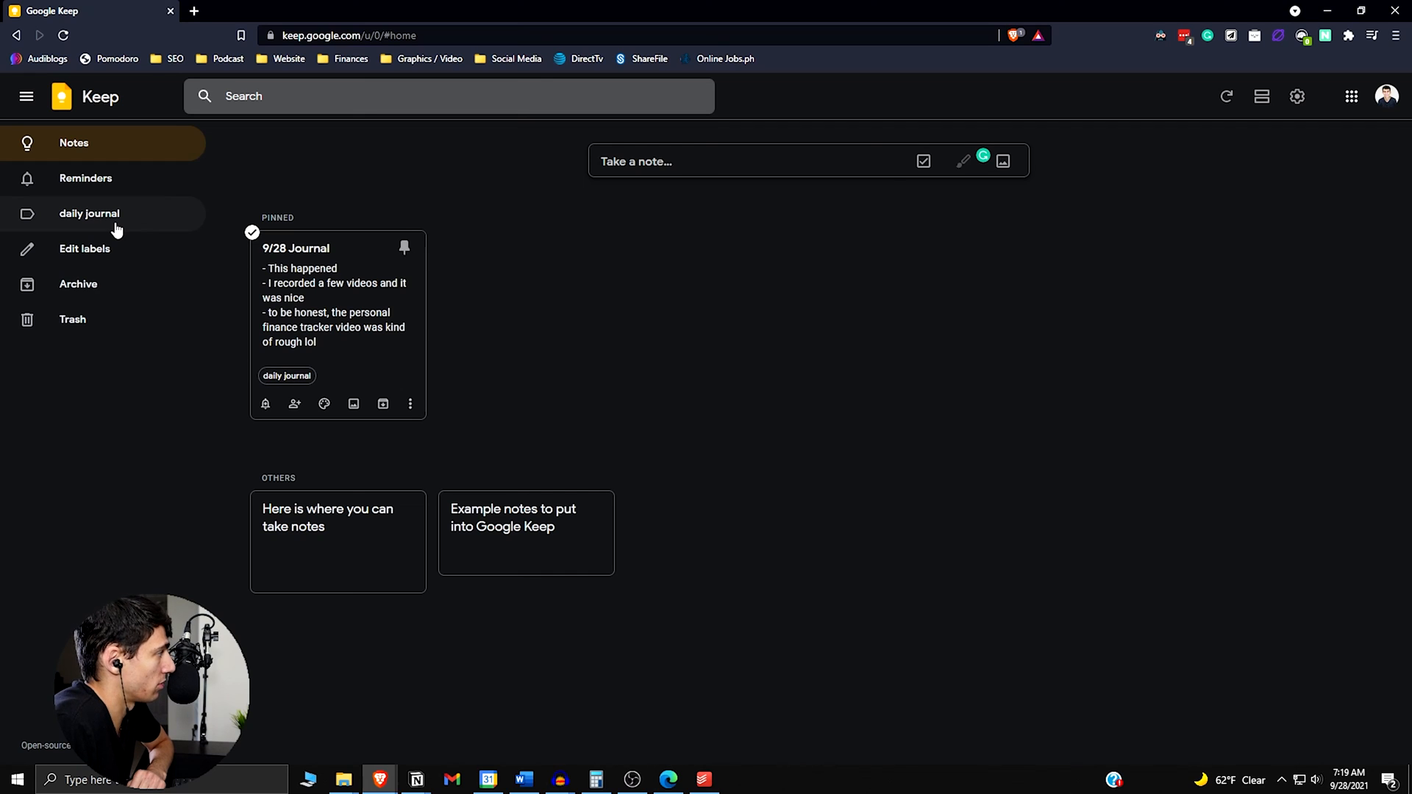
mouse_move(410, 403)
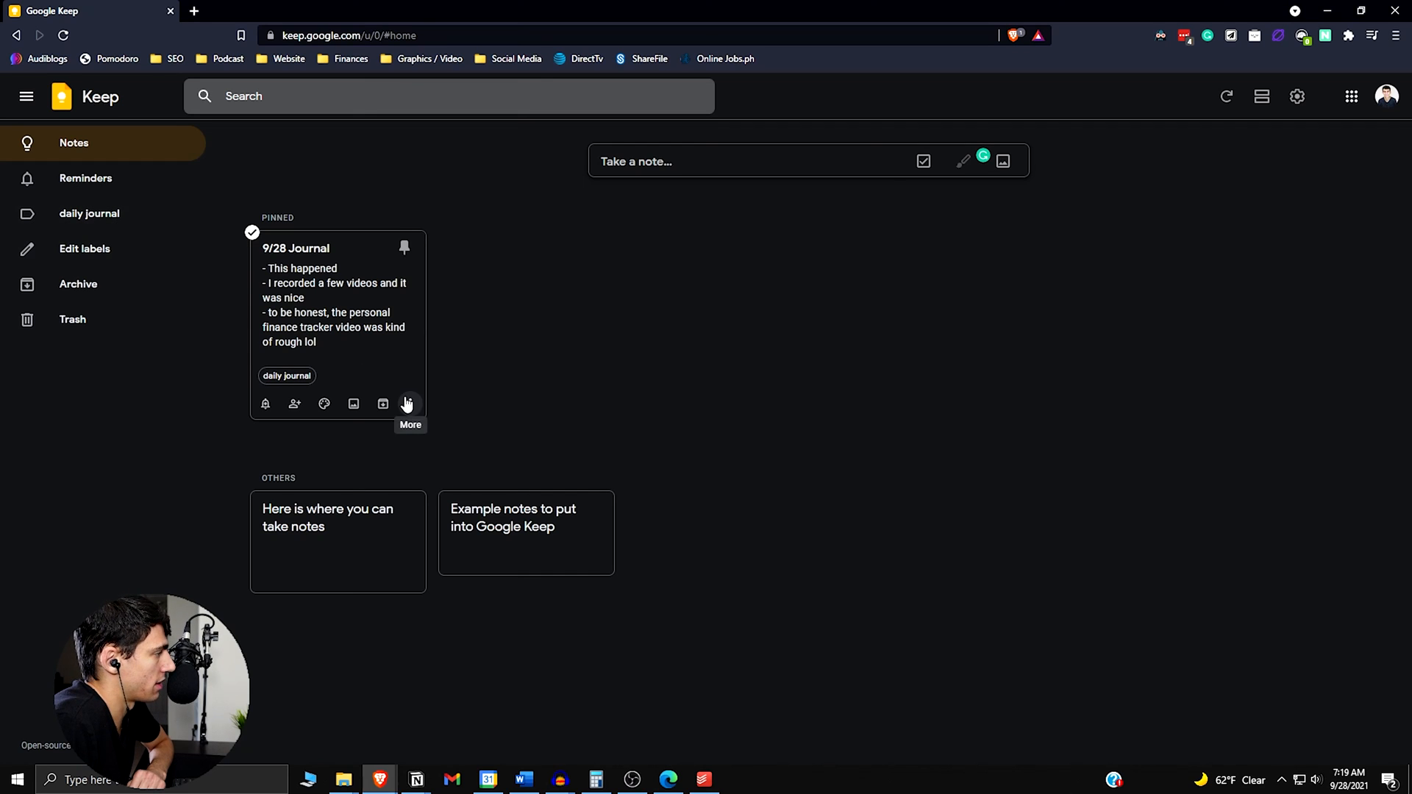
Create and apply a 'September Journals' label to the pinned 9/28 Journal note, then return to Notes
left_click(411, 403)
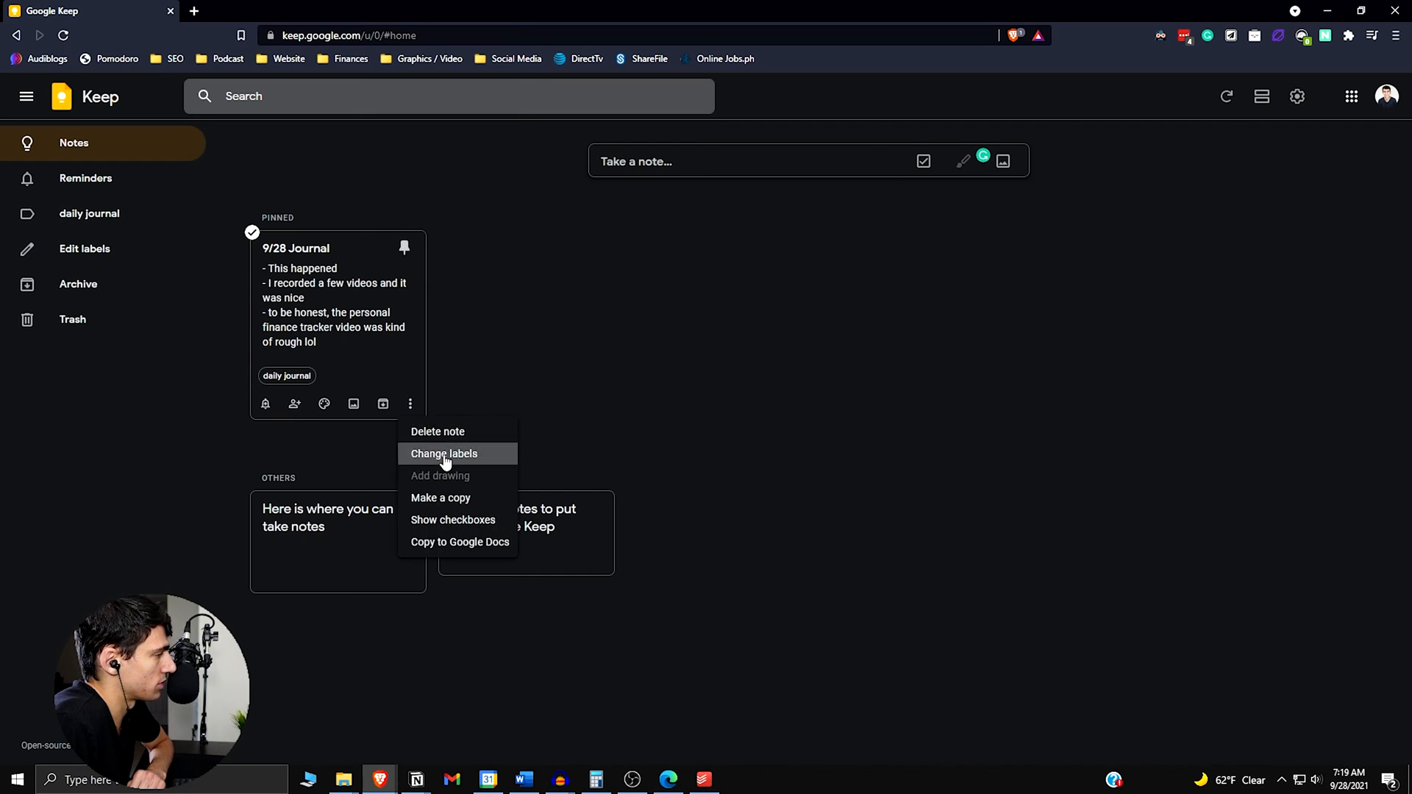
left_click(443, 453)
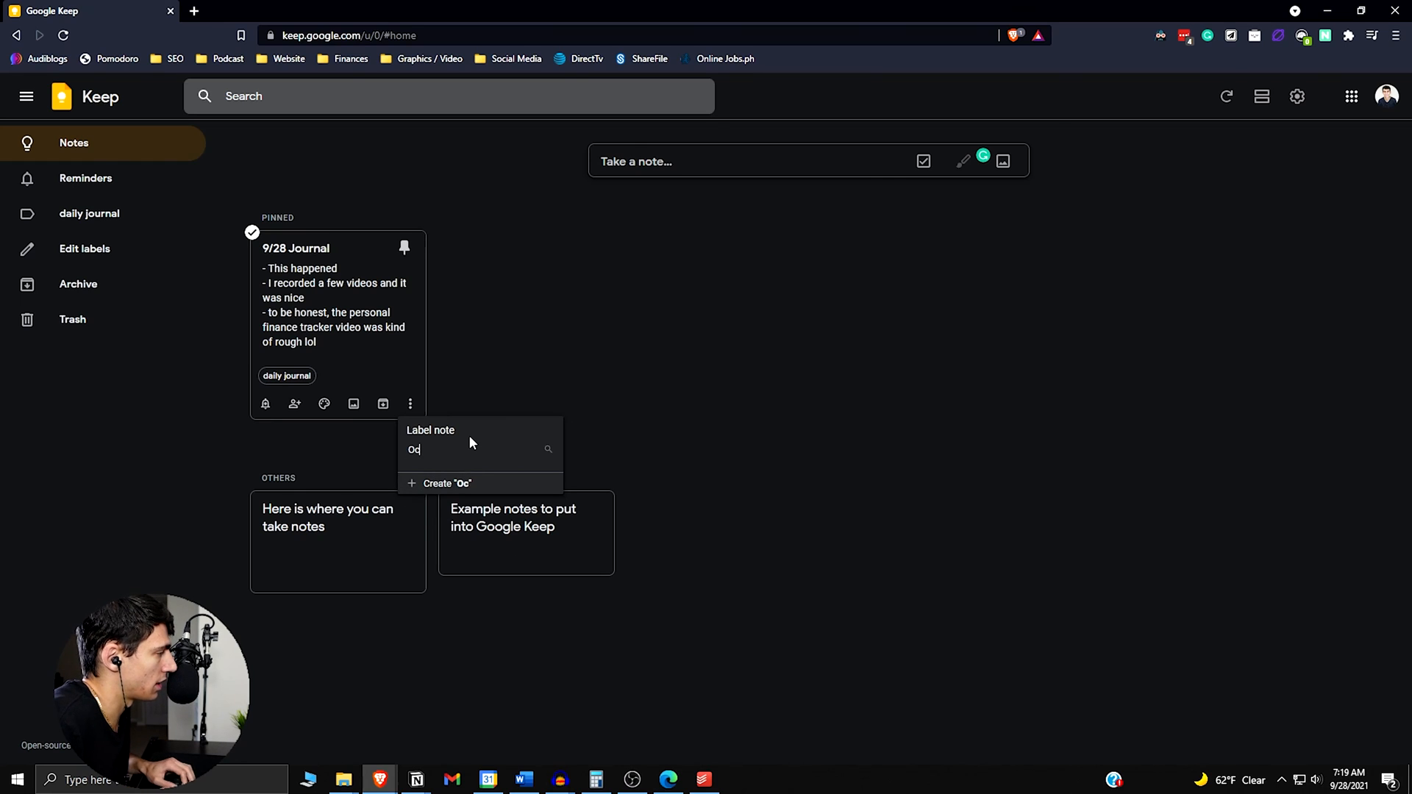
type("tob")
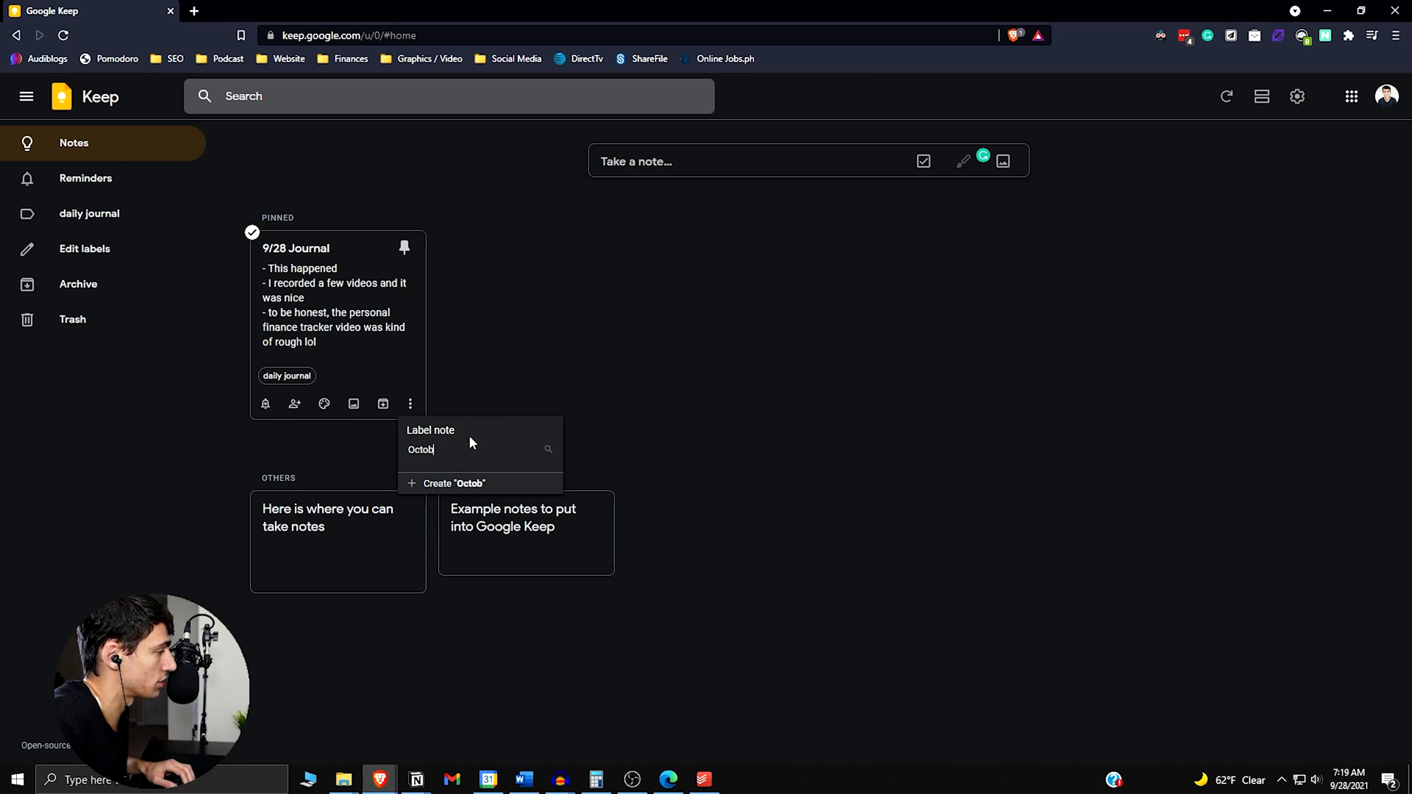
type("Septembe")
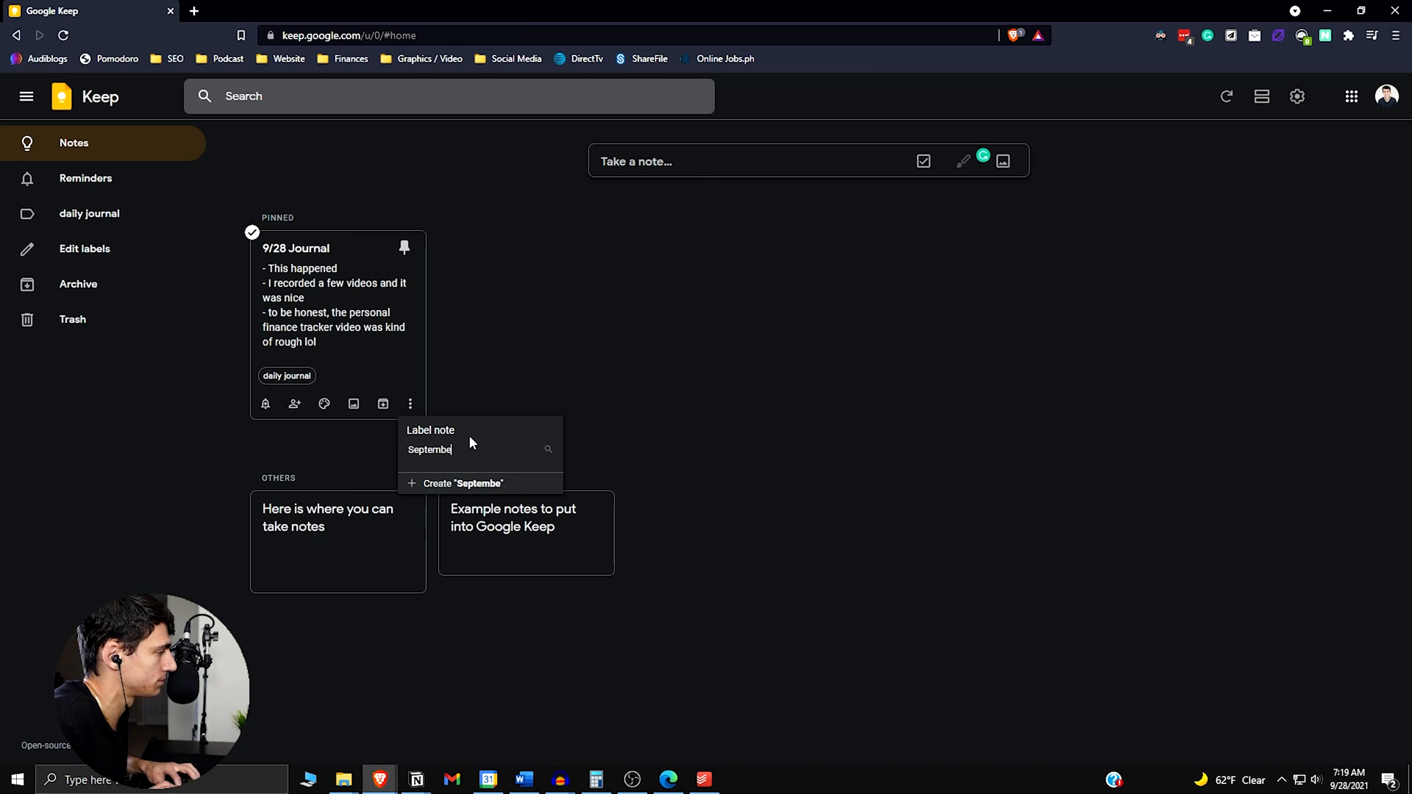
left_click(462, 483)
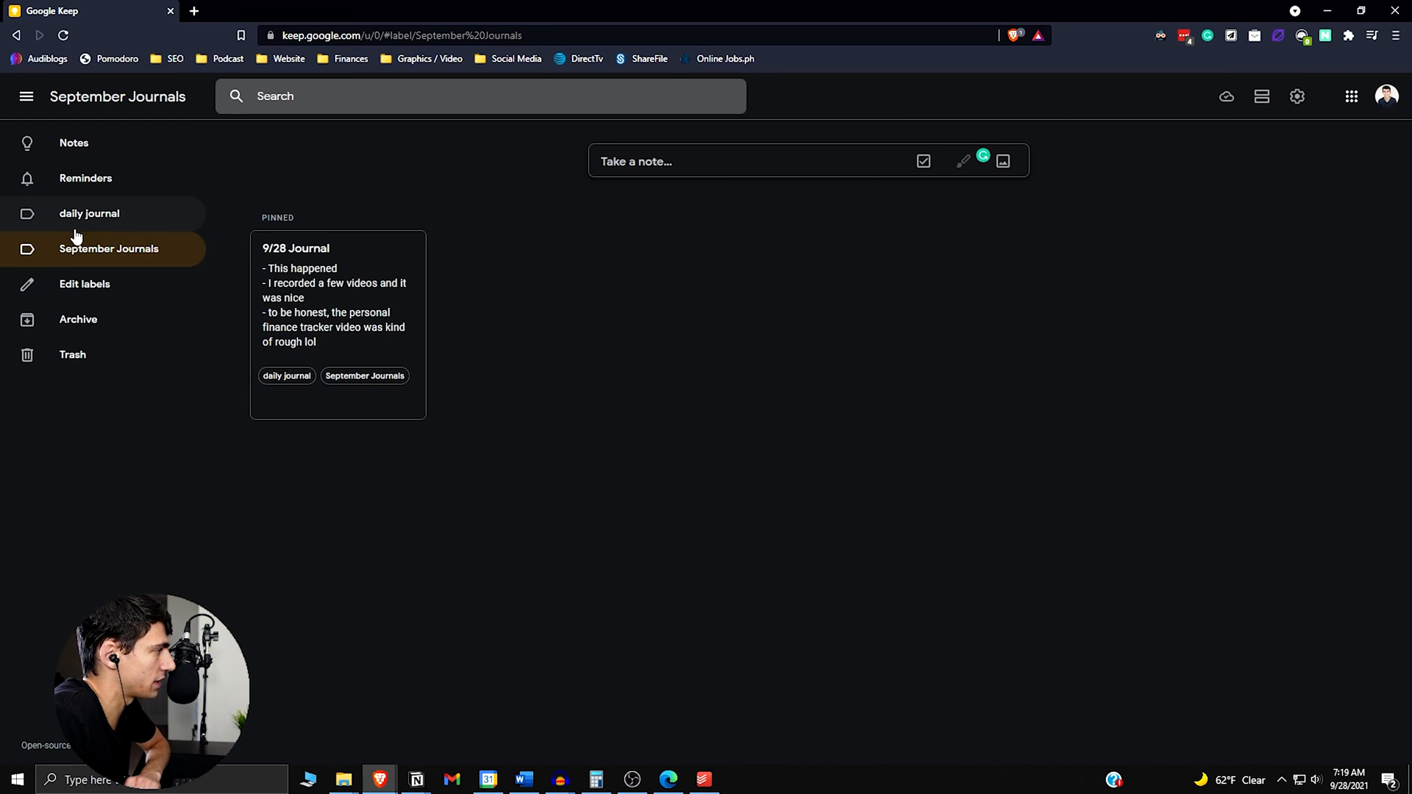
mouse_move(124, 278)
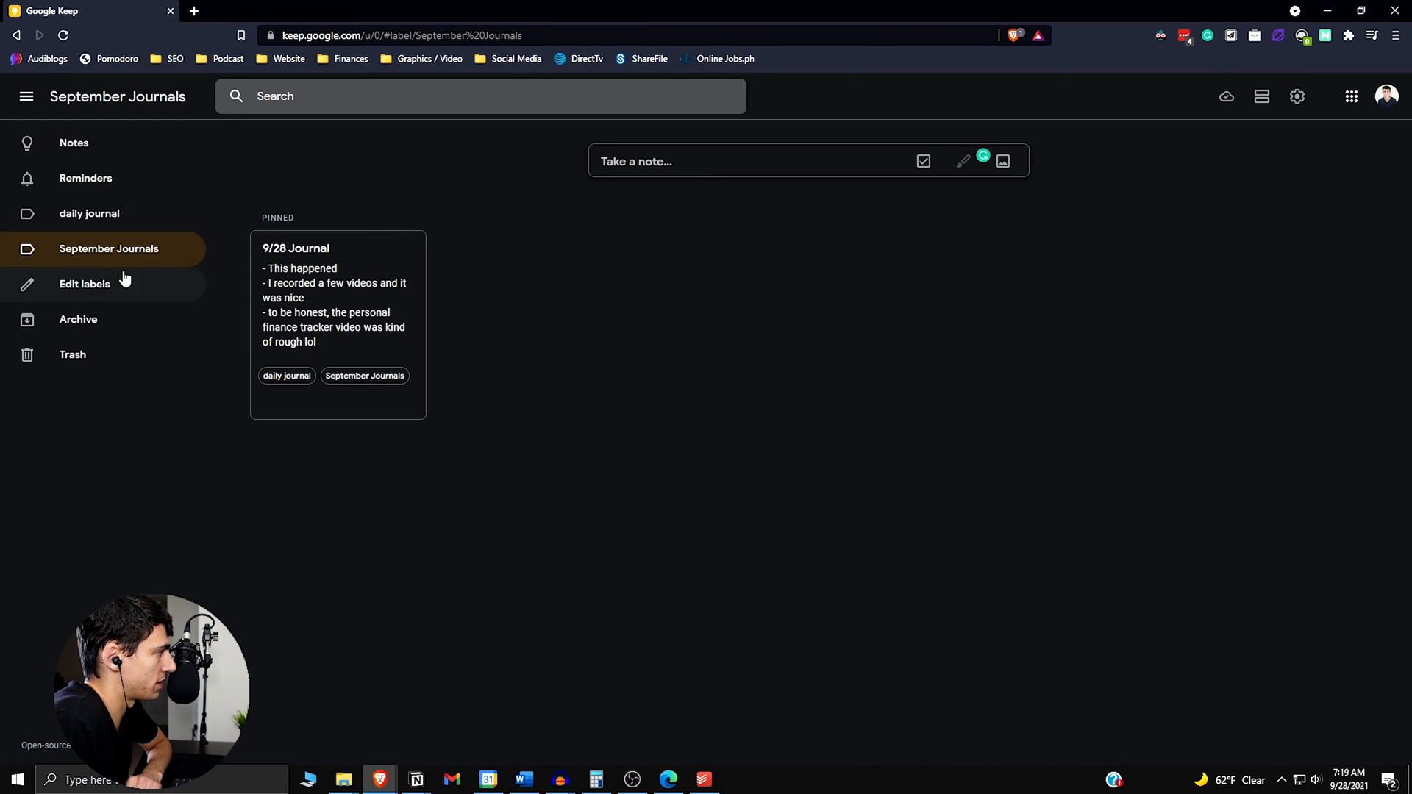
mouse_move(99, 153)
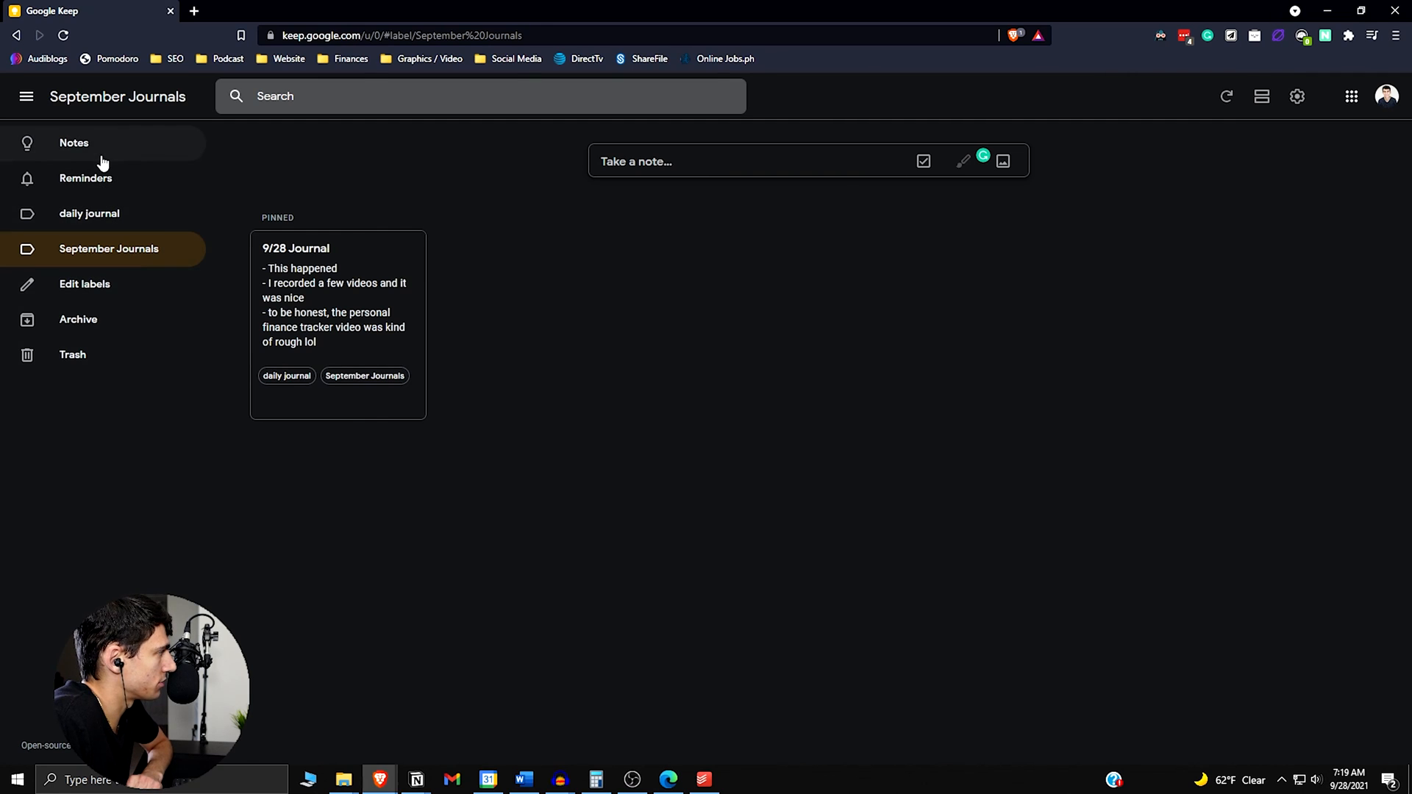
left_click(74, 143)
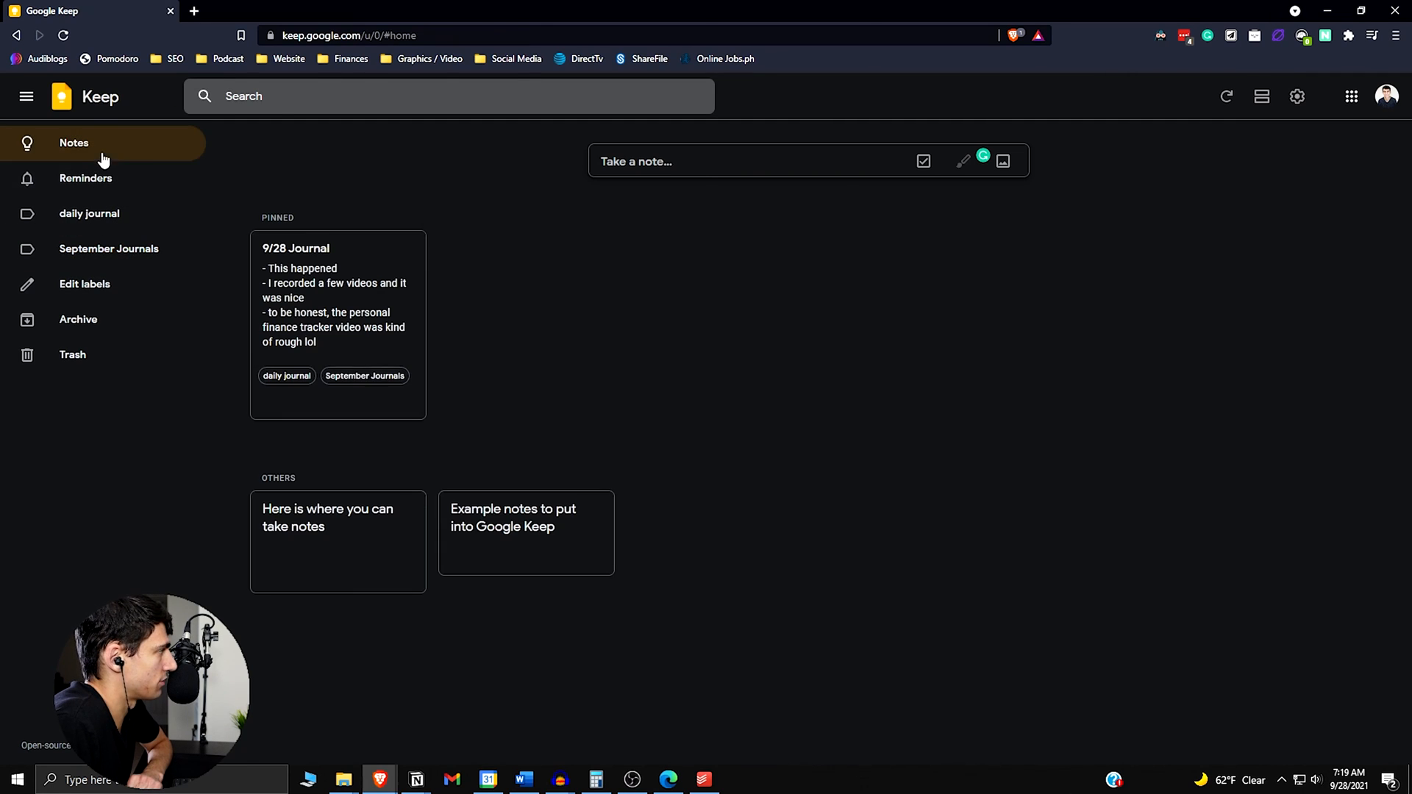
Write a new note titled 'Google Keep Tutorial' describing a video idea for people who want to use Keep
left_click(747, 161)
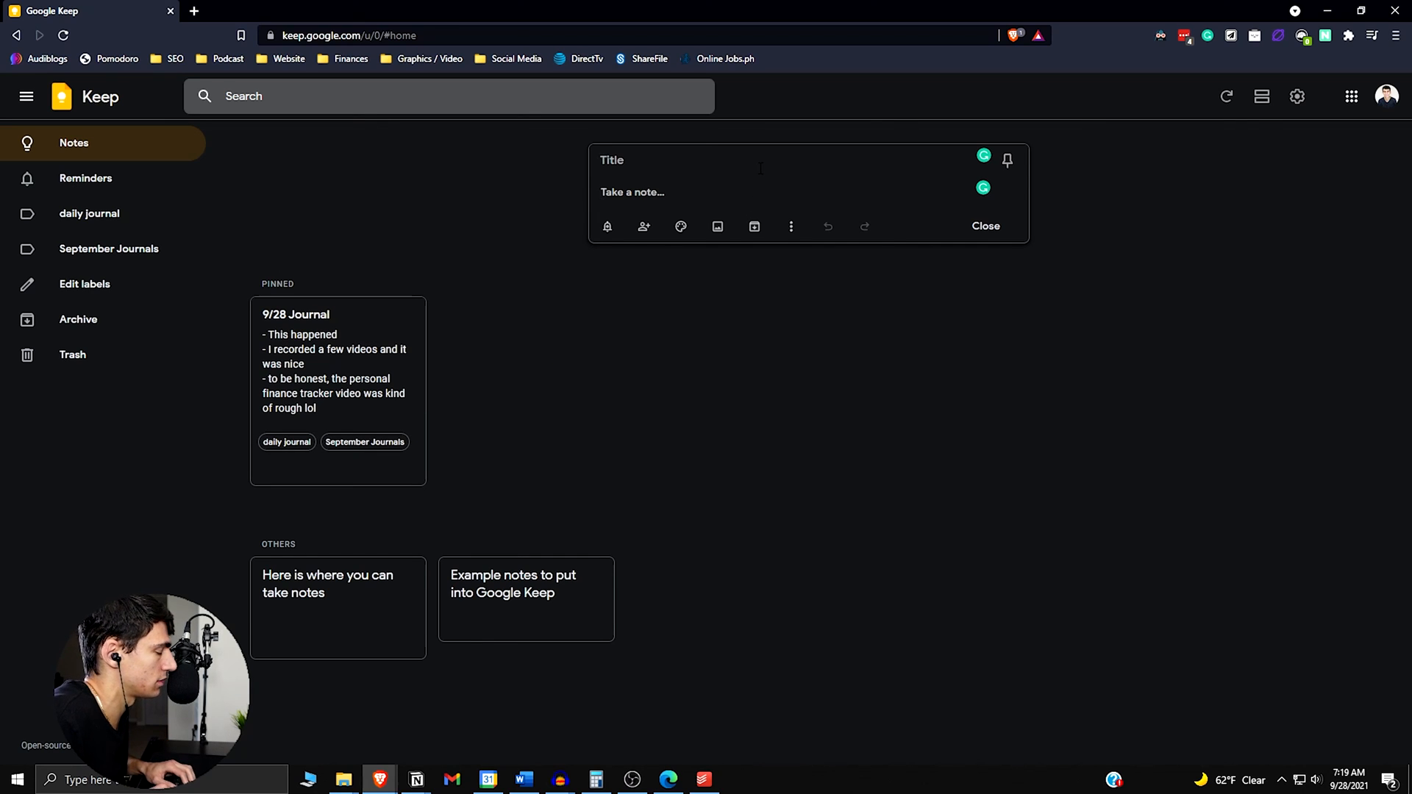
type("To")
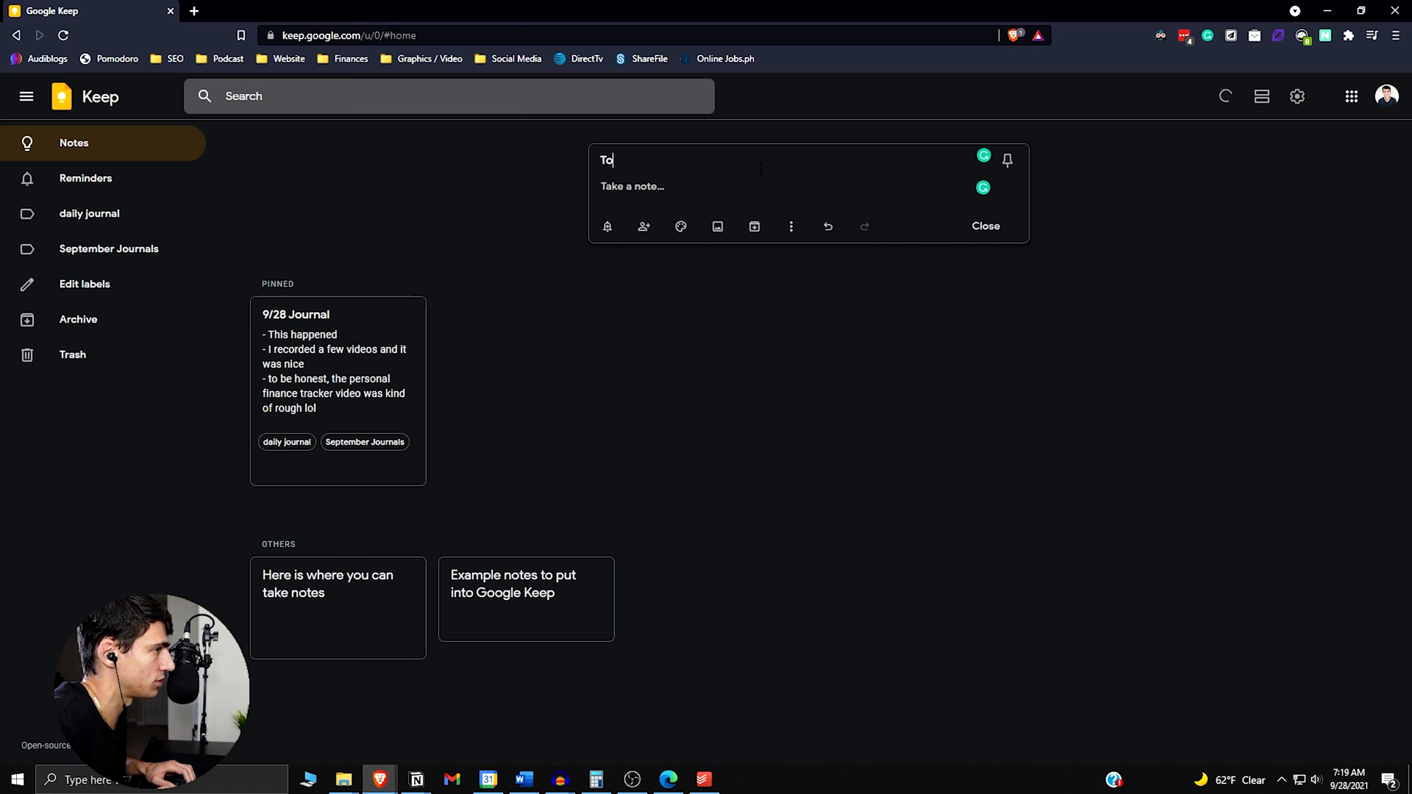
type("Google Keep Tutorial")
left_click(783, 186)
type("How to use")
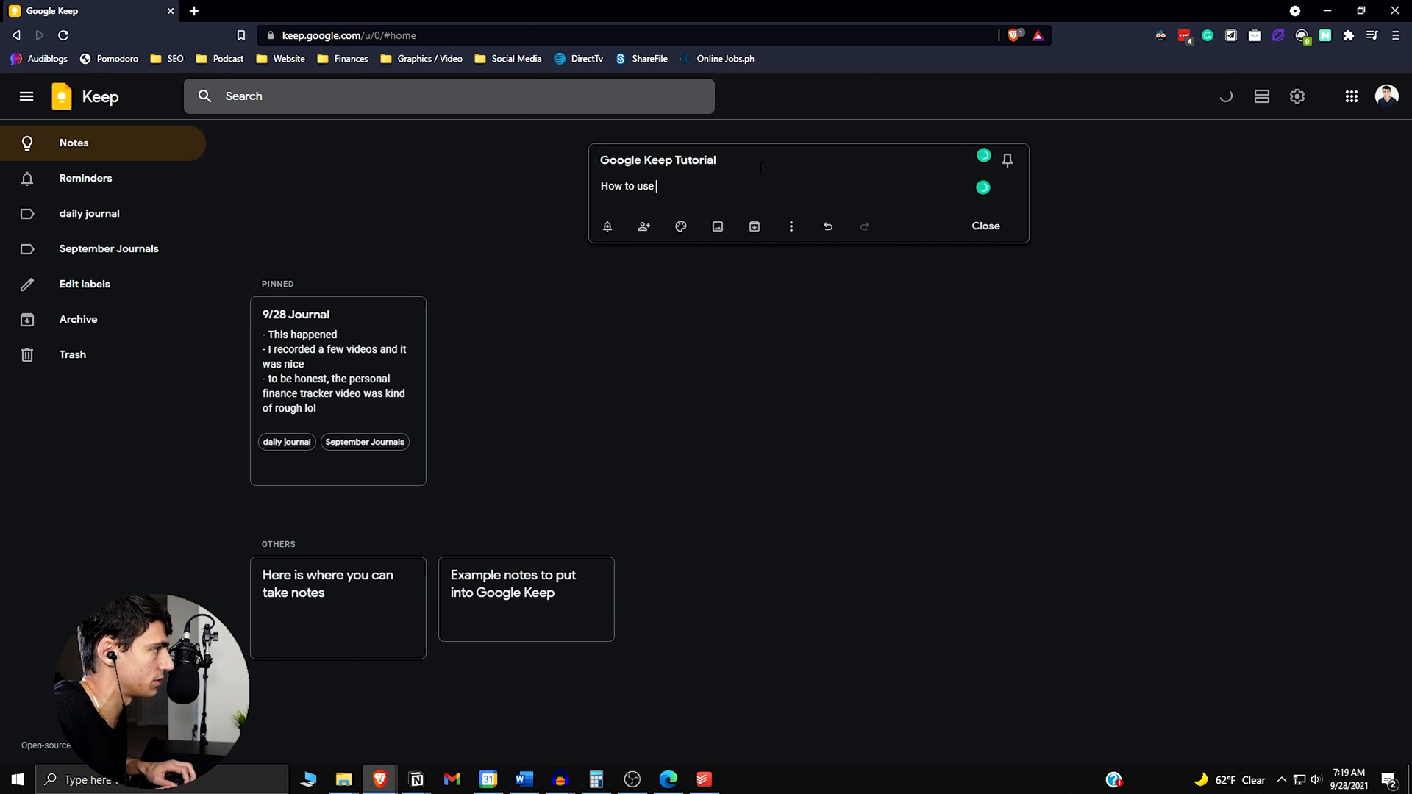
type("google keep would be a good video for")
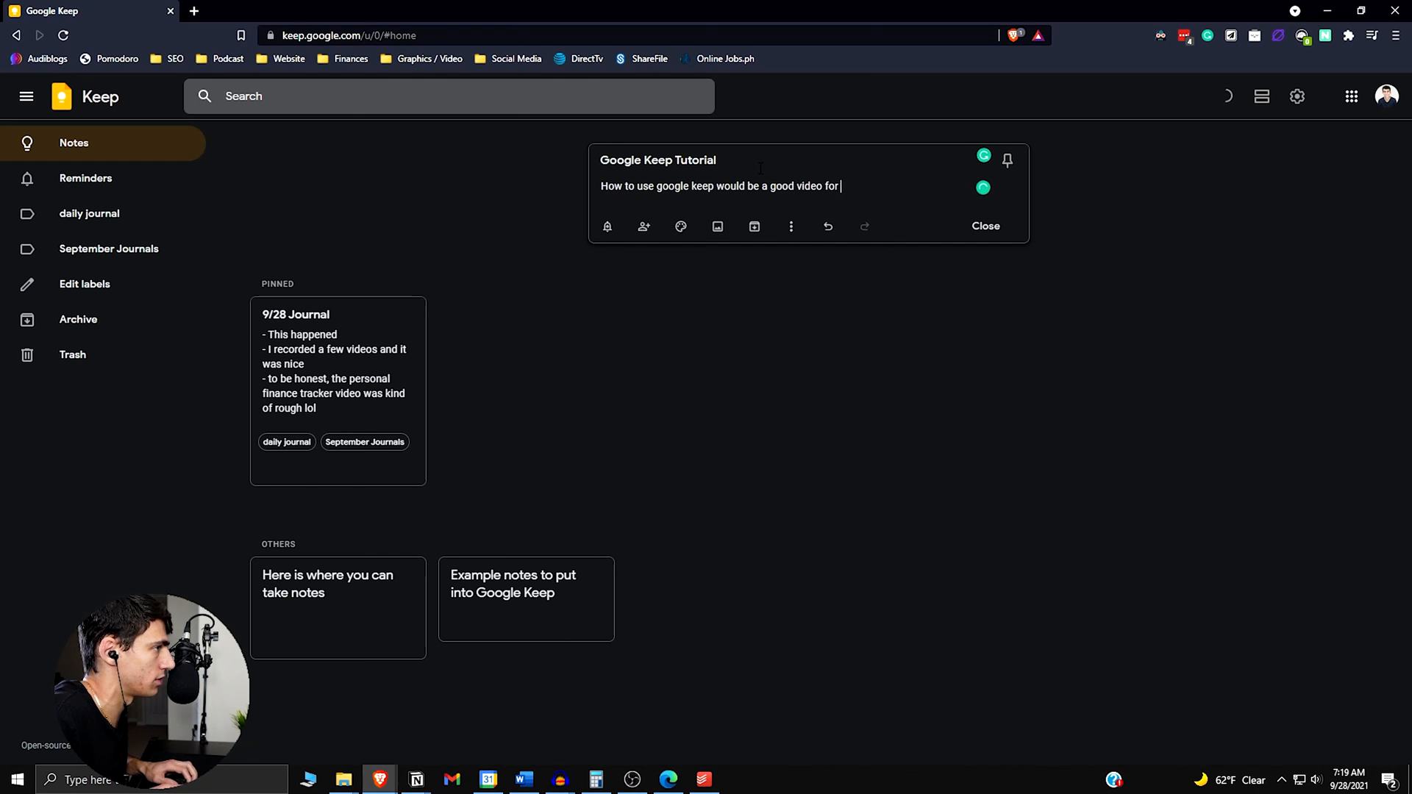
type("people who want another note taking option #video")
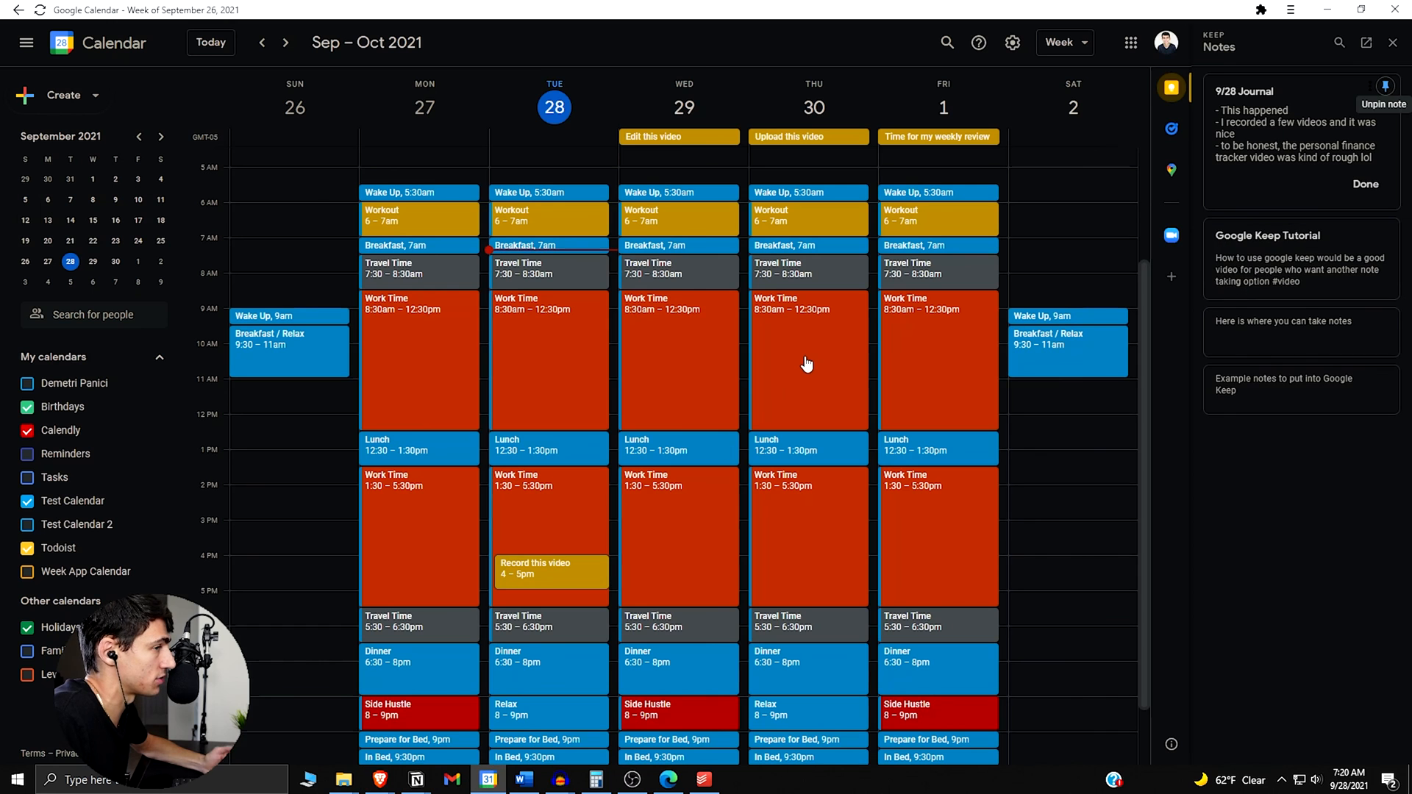
mouse_move(1386, 86)
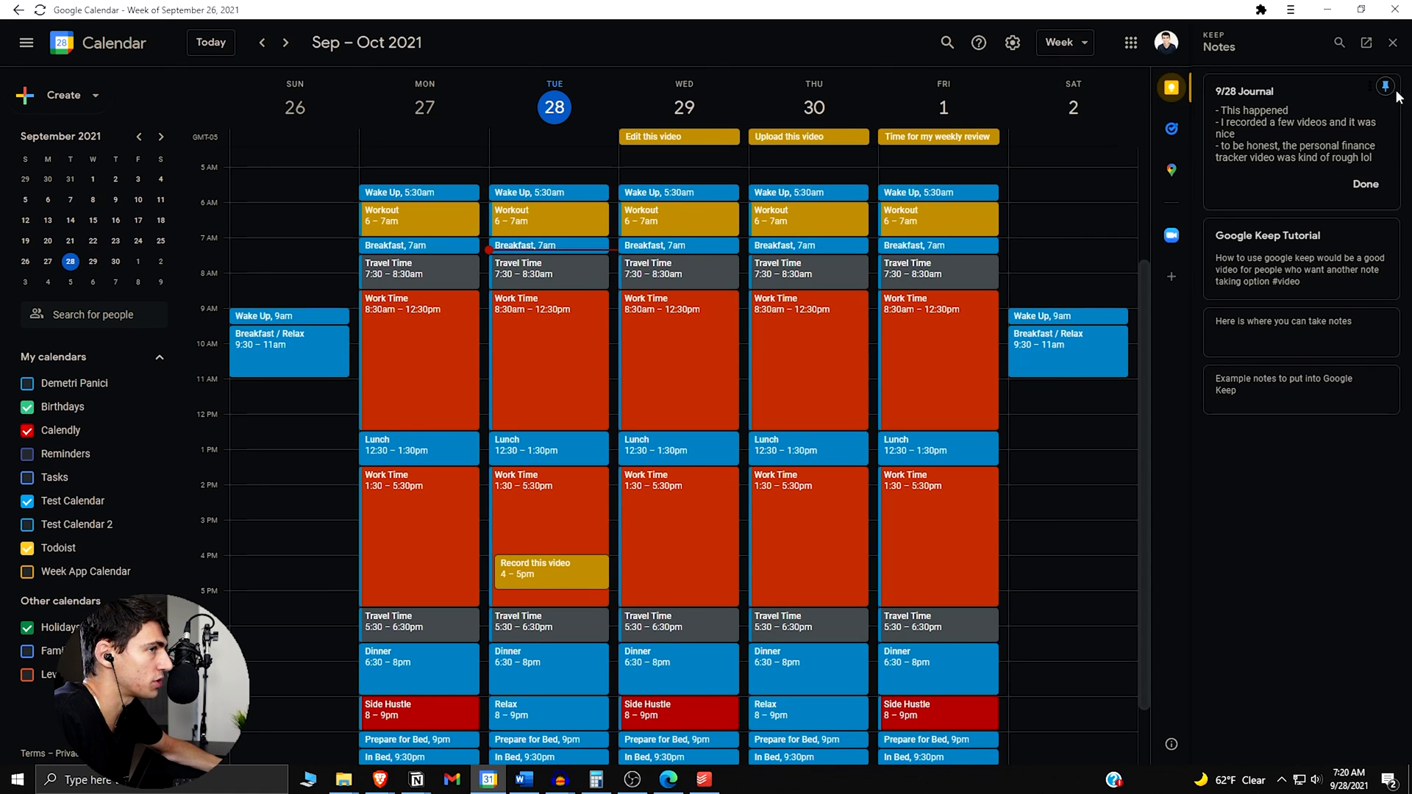
mouse_move(1362, 321)
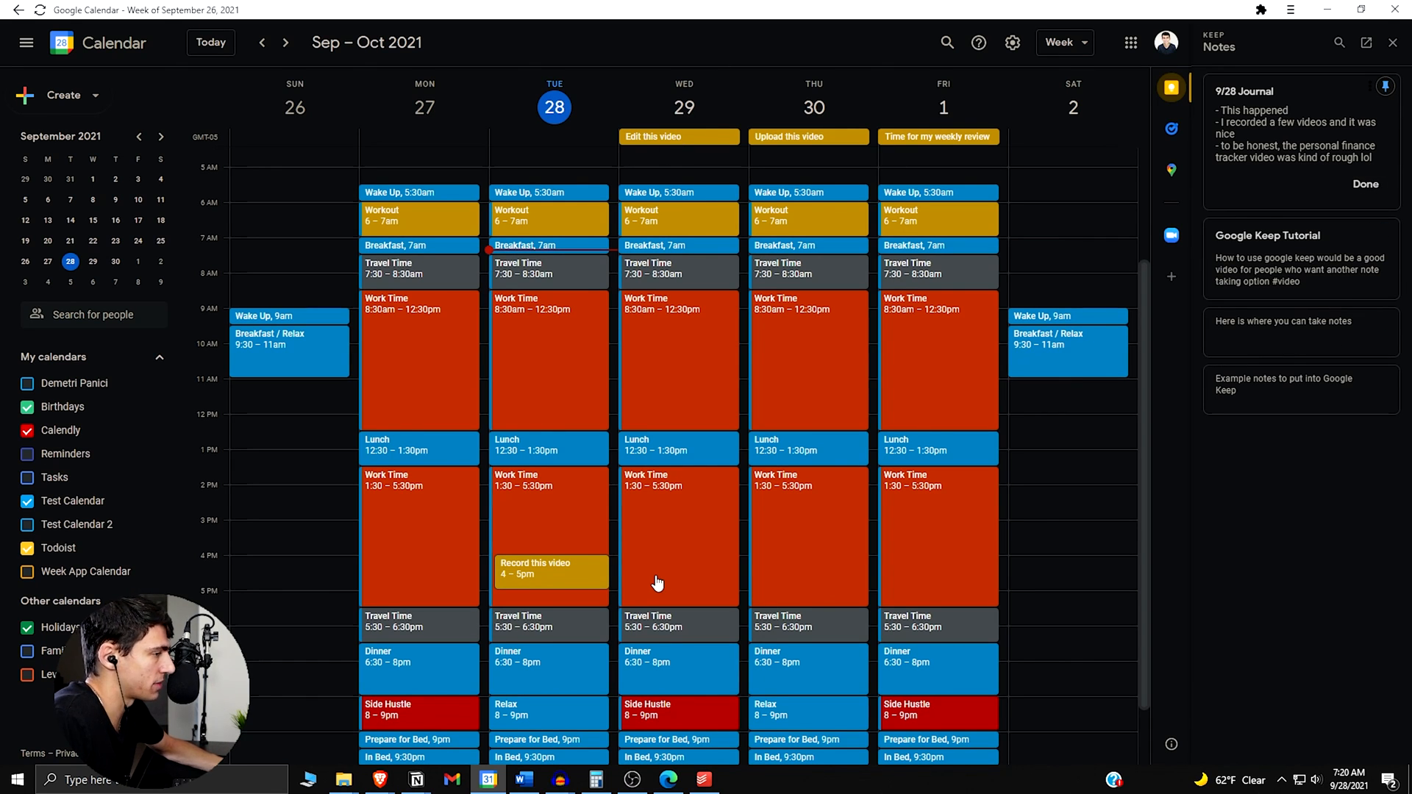
mouse_move(680, 640)
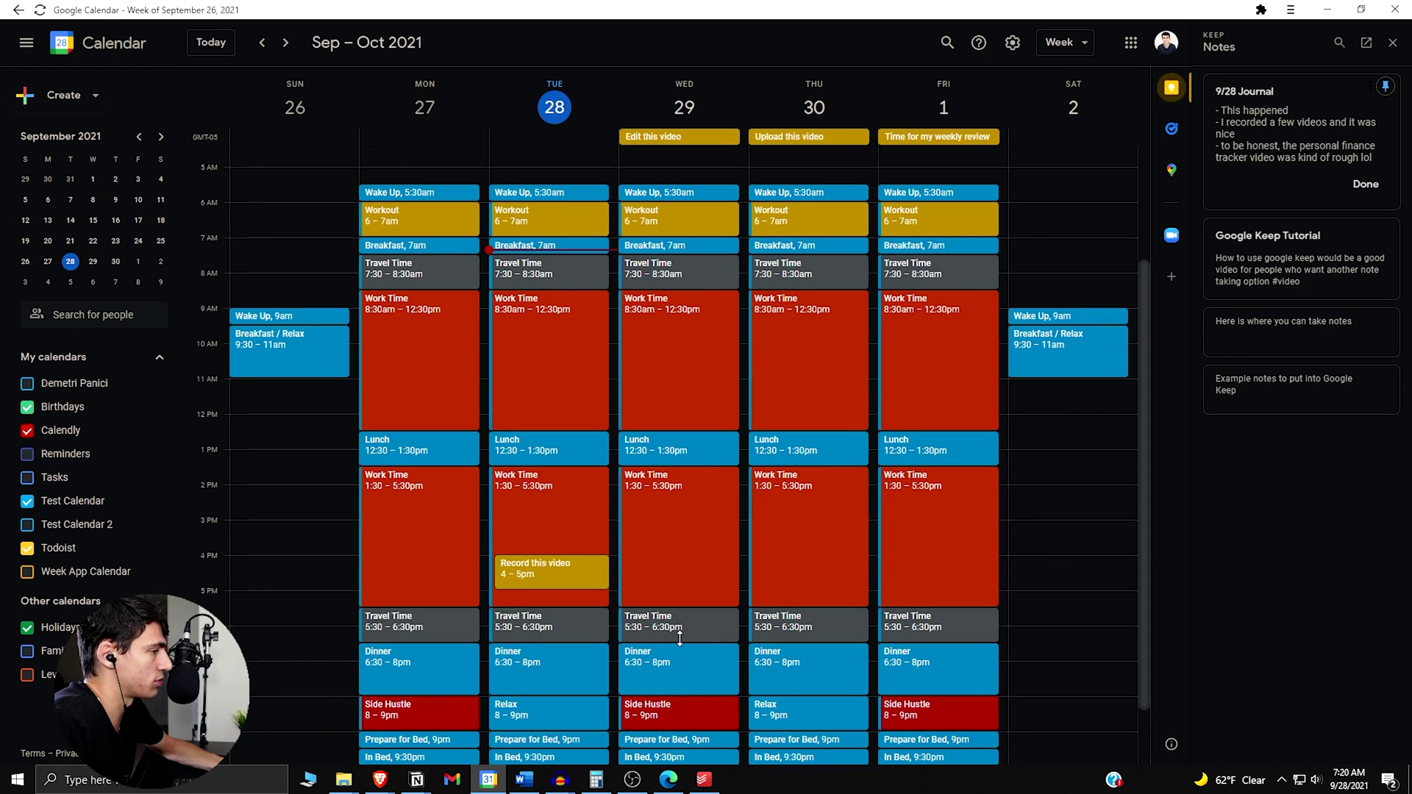
mouse_move(588, 597)
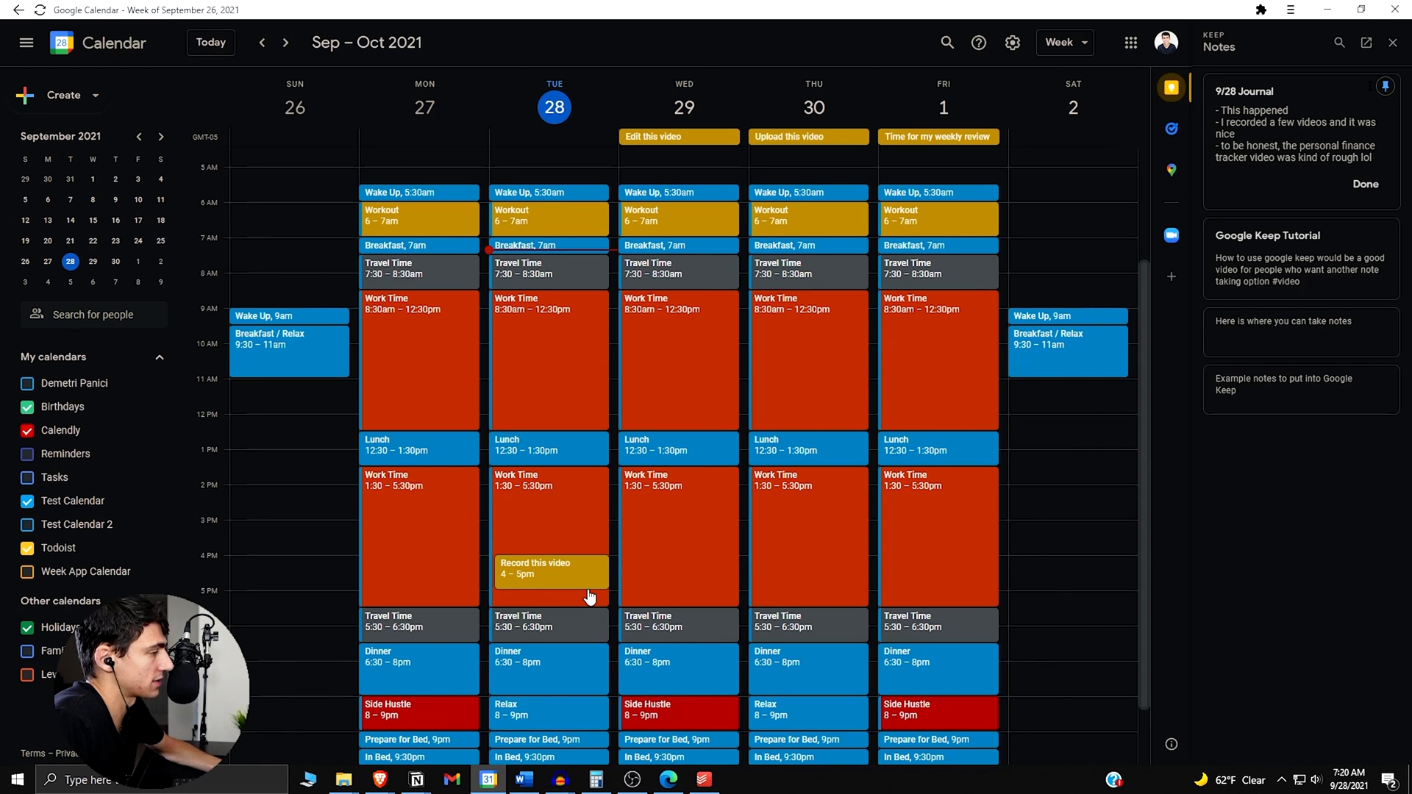
mouse_move(1167, 225)
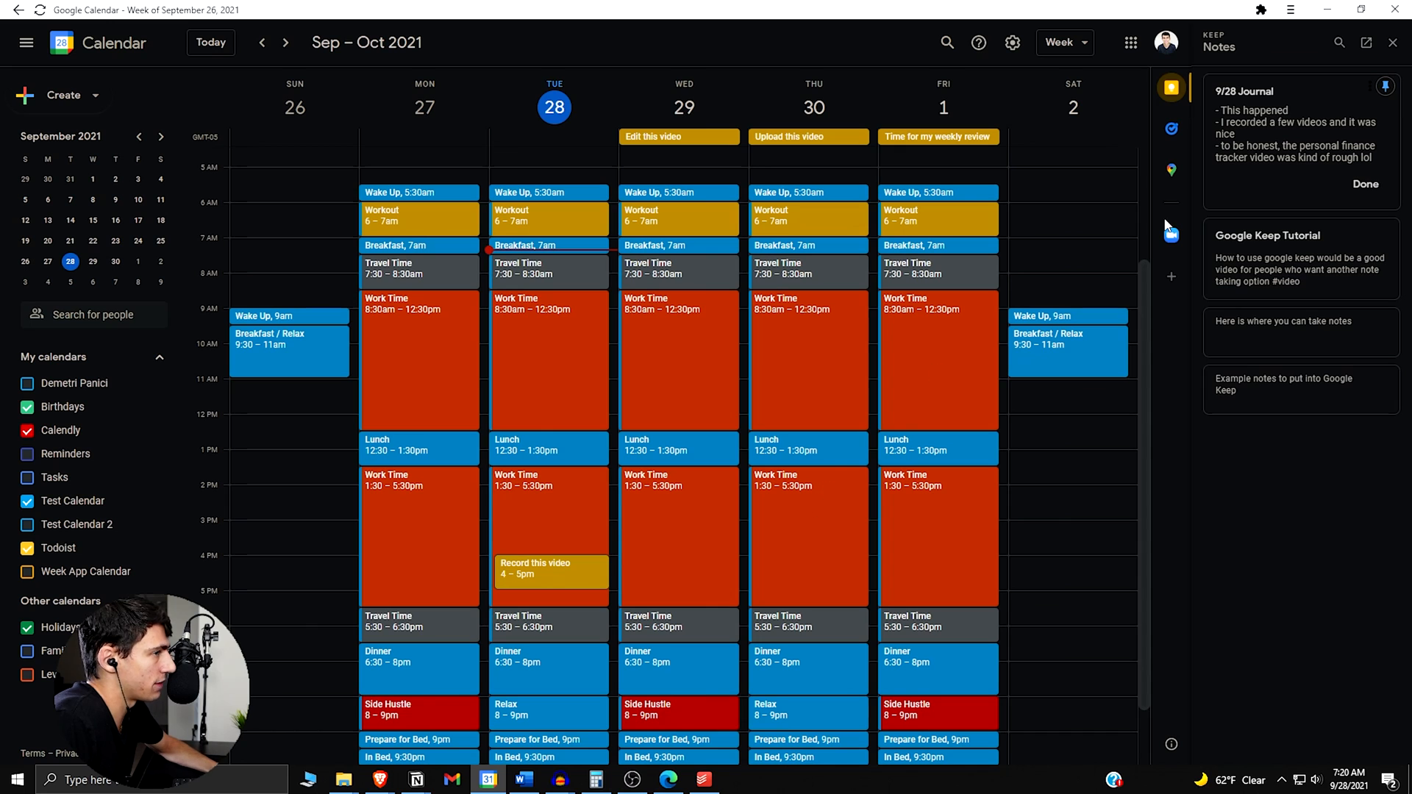